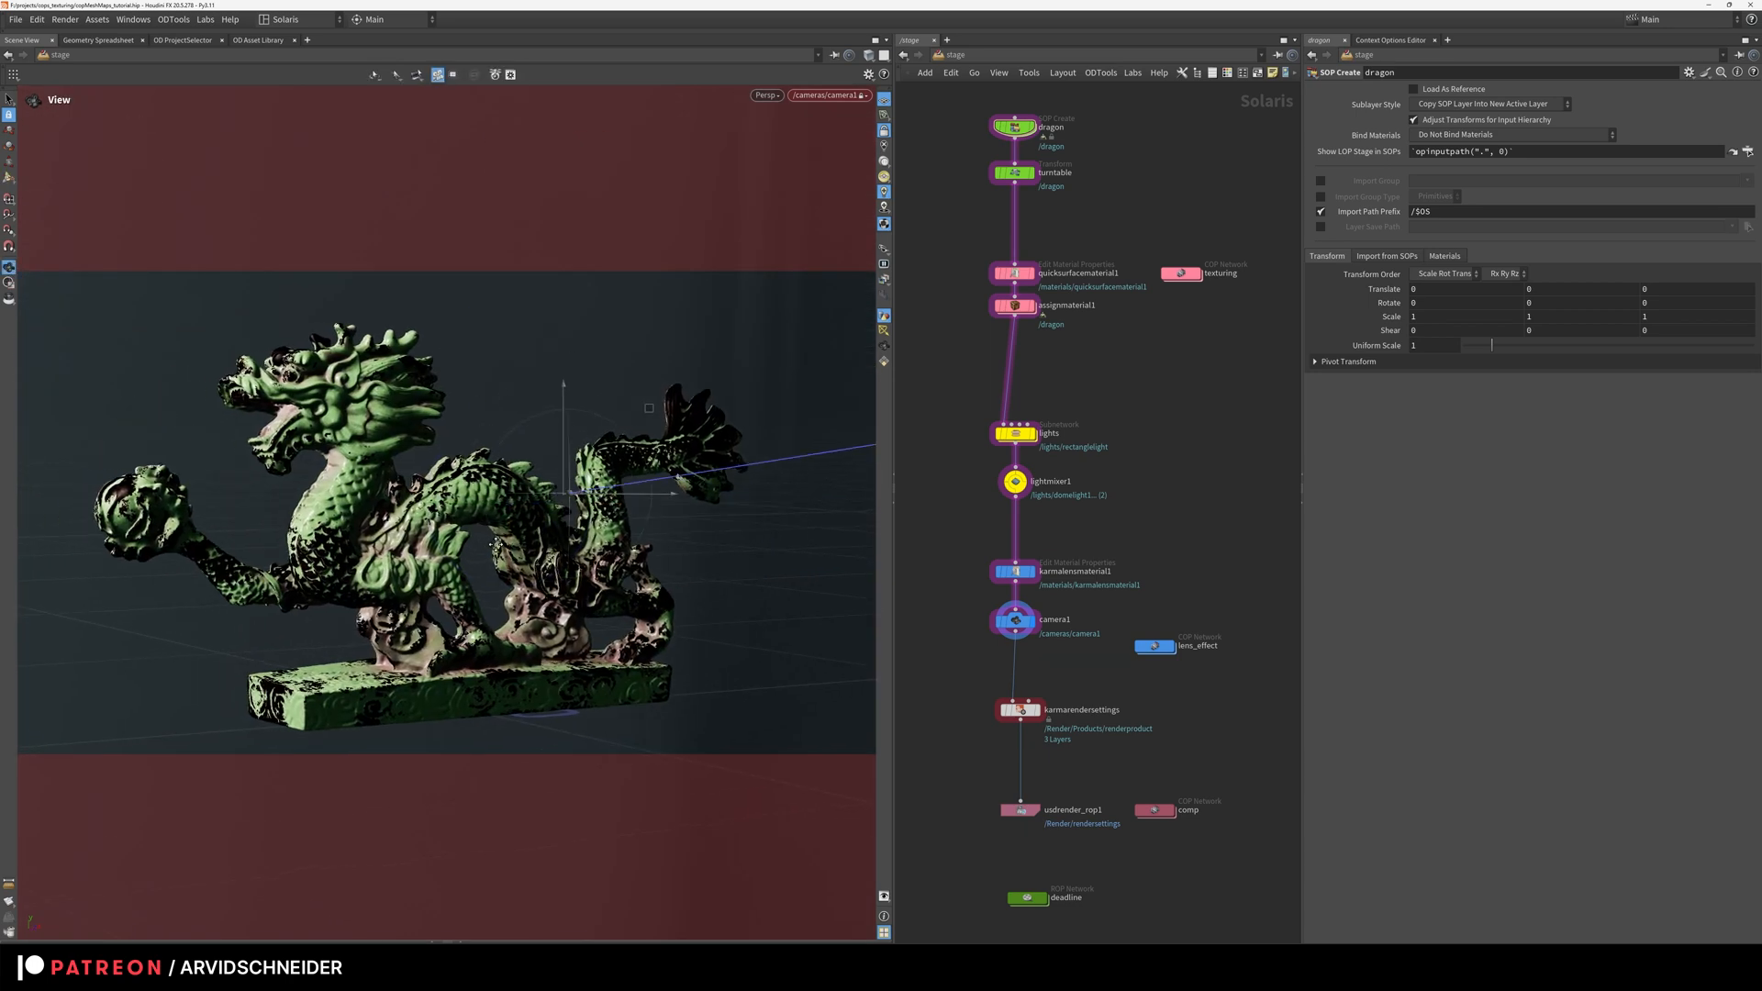
Step: Orbit the Solaris viewport around the textured dragon with the Camera tool
{"action": "left_click", "coordinate": [882, 130]}
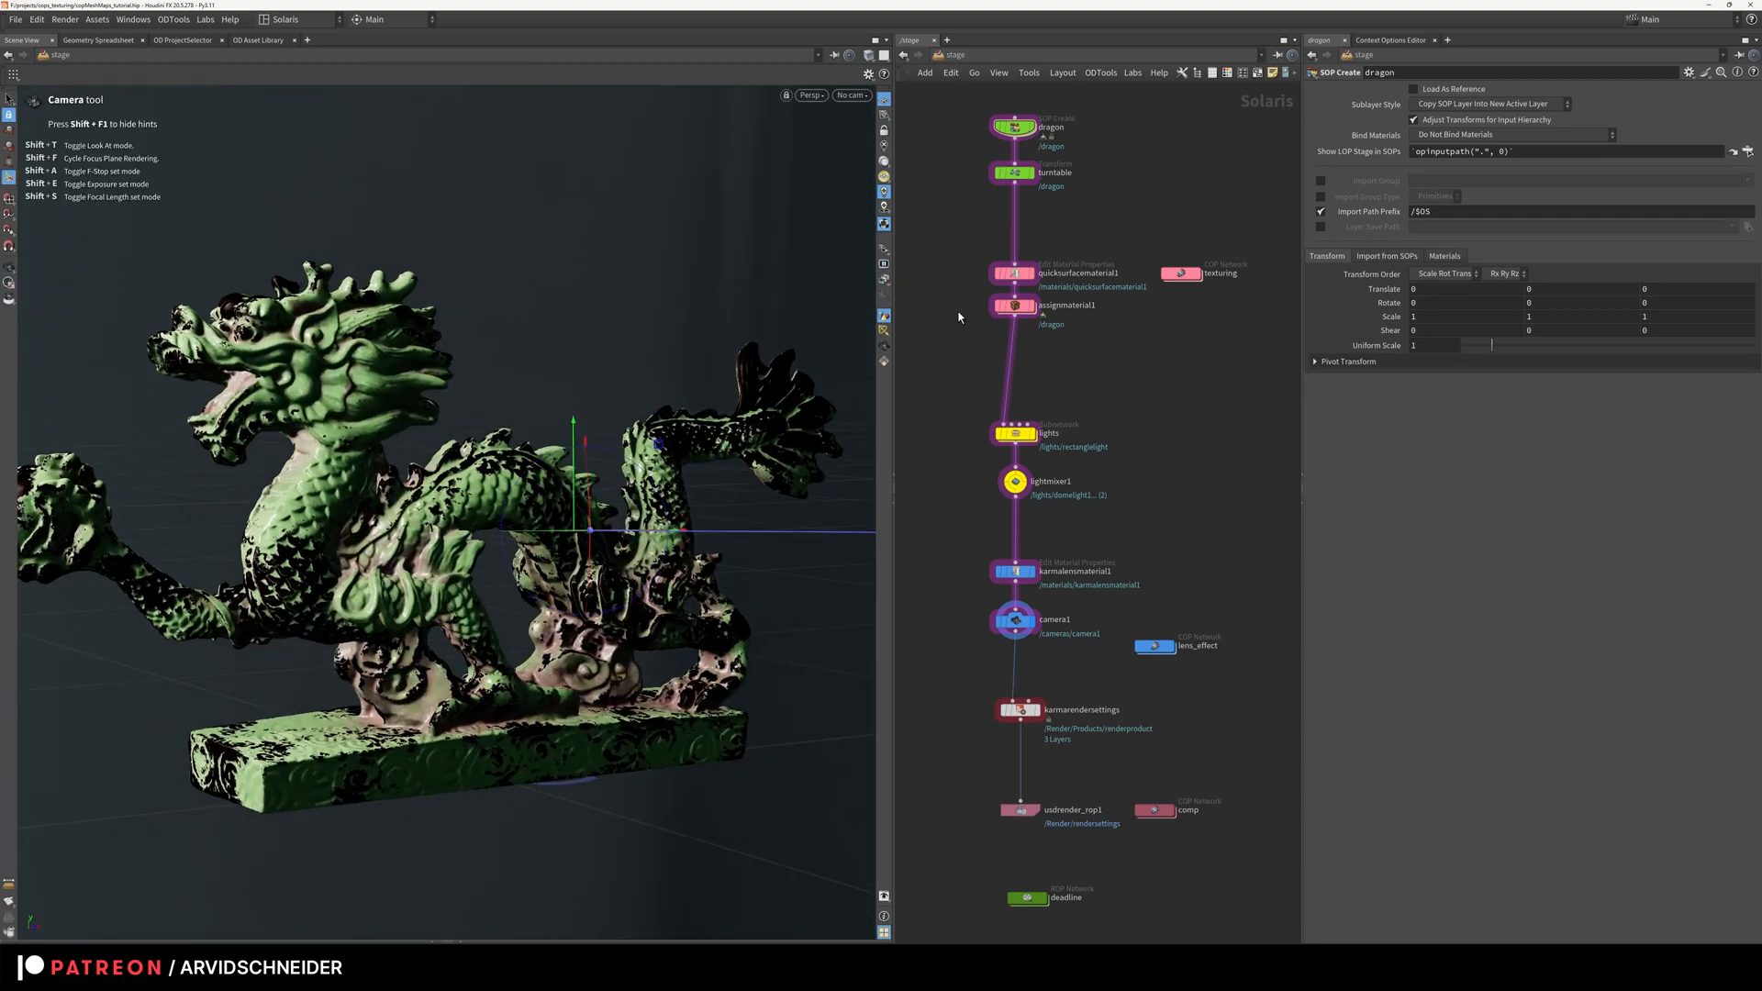
{"action": "mouse_move", "coordinate": [1098, 453]}
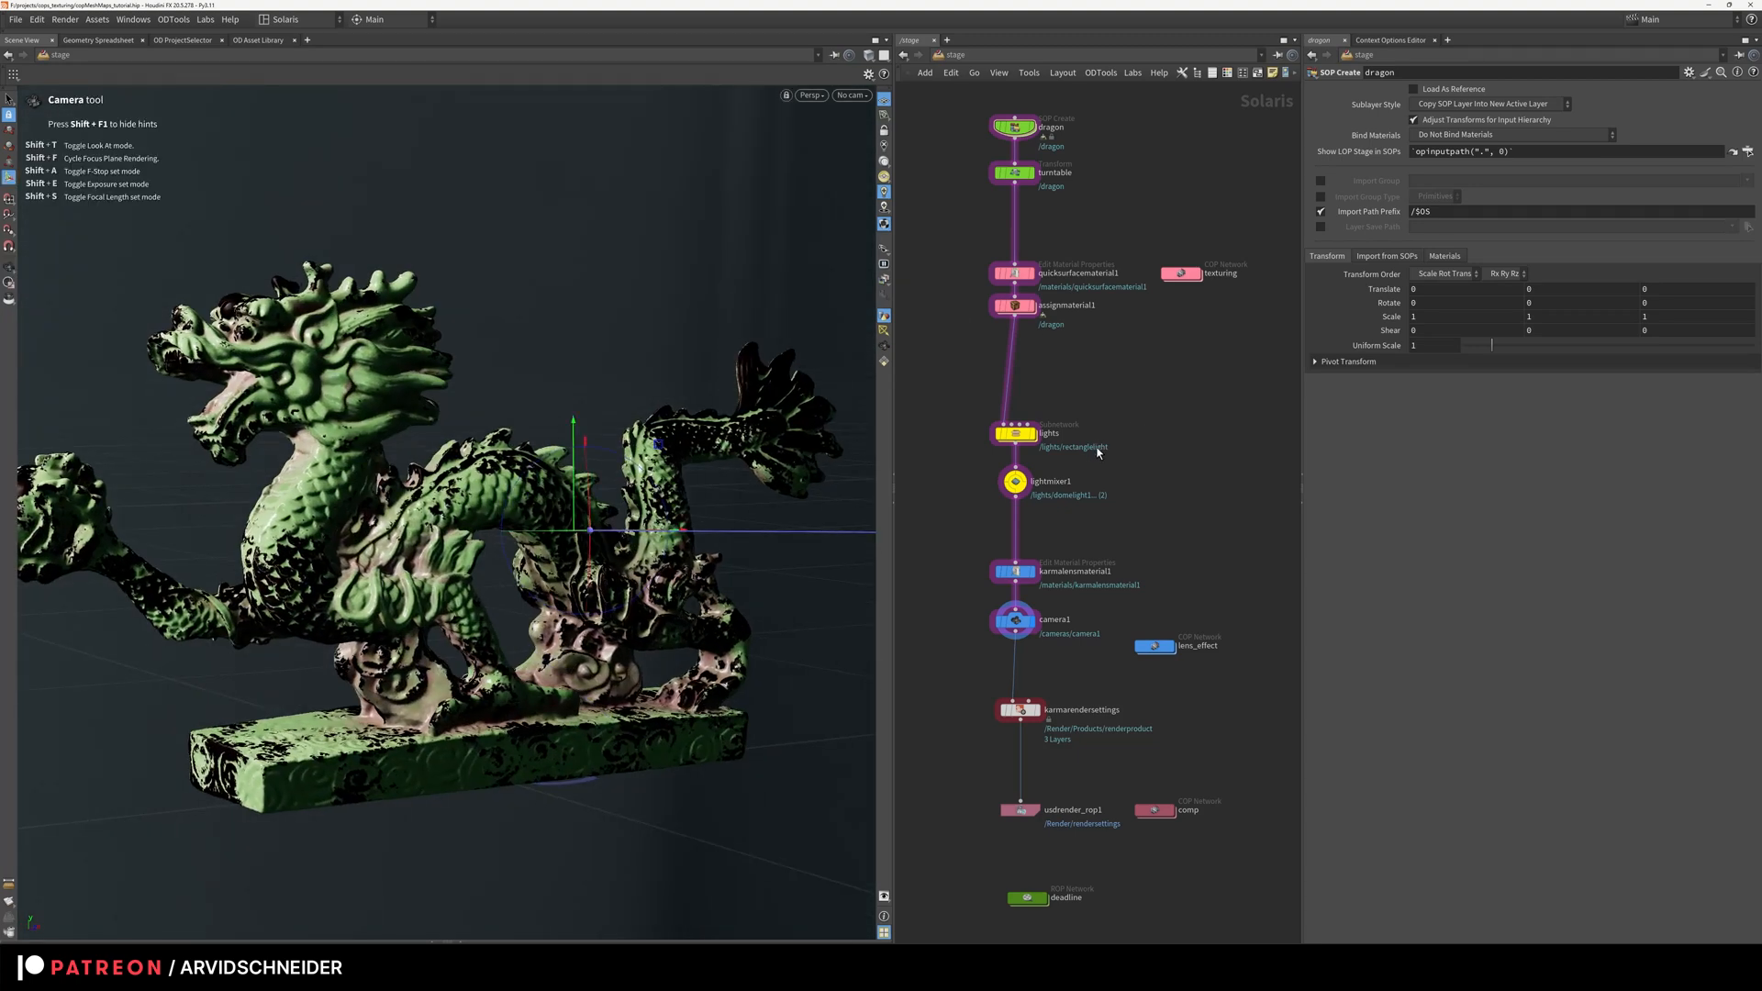
{"action": "mouse_move", "coordinate": [1155, 424]}
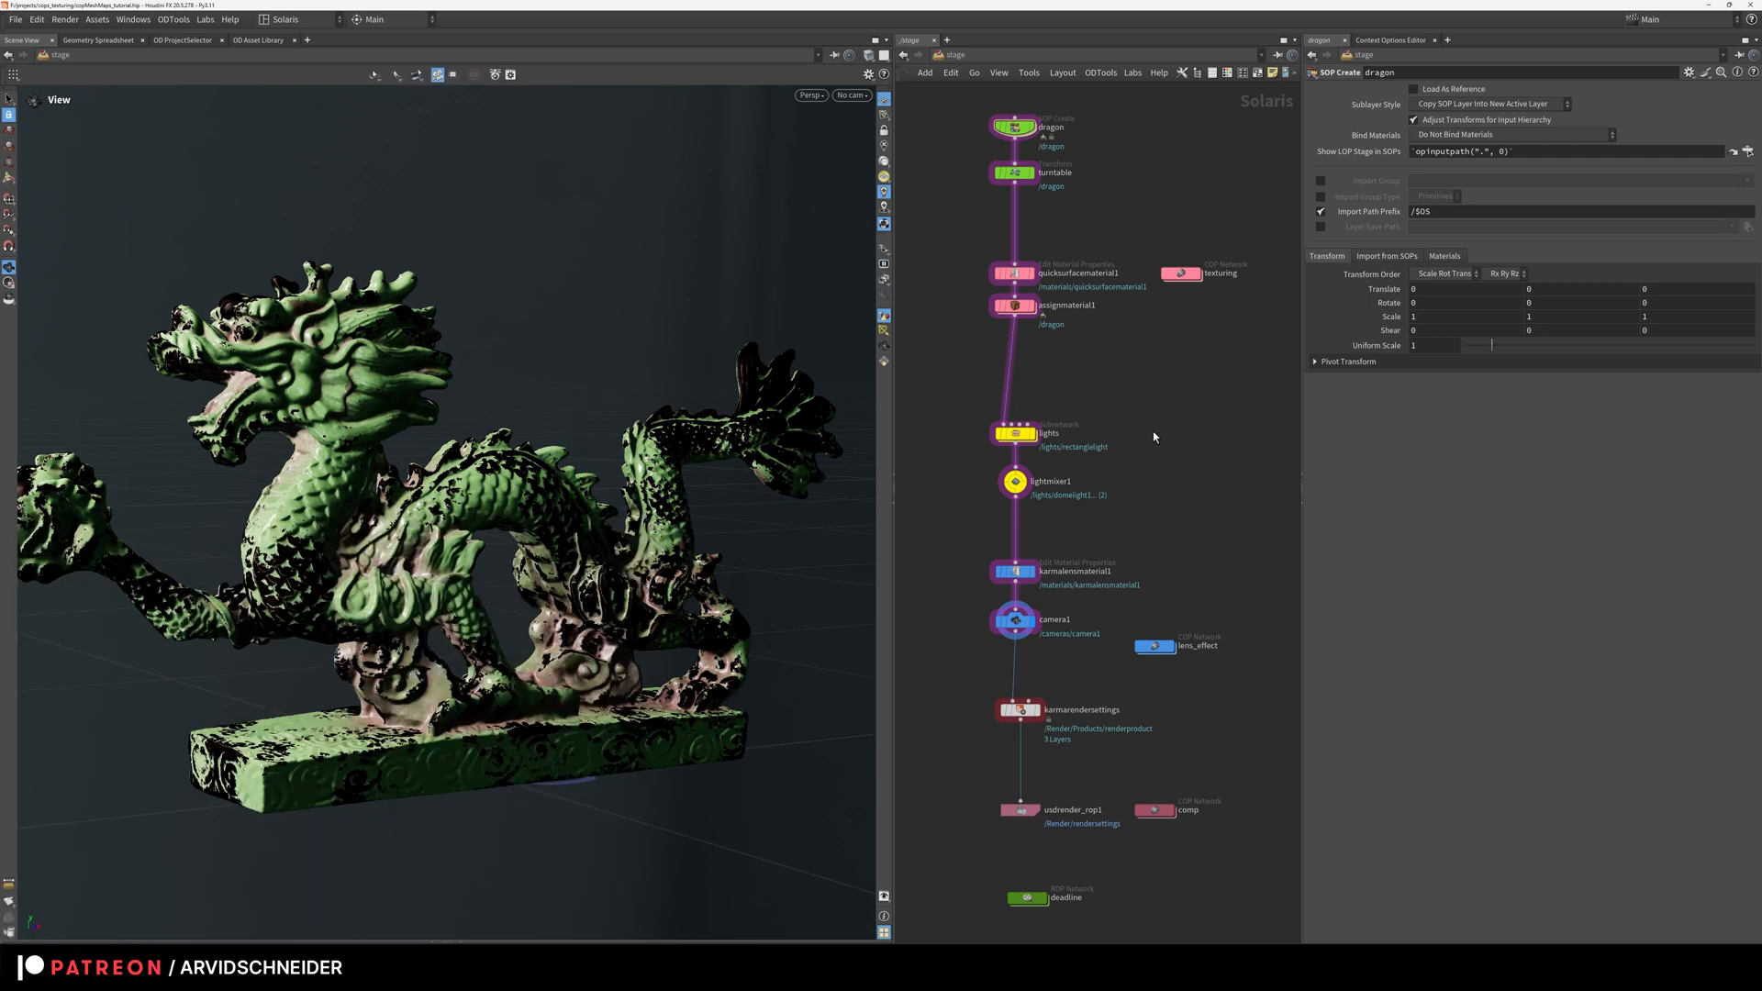
{"action": "mouse_move", "coordinate": [492, 363]}
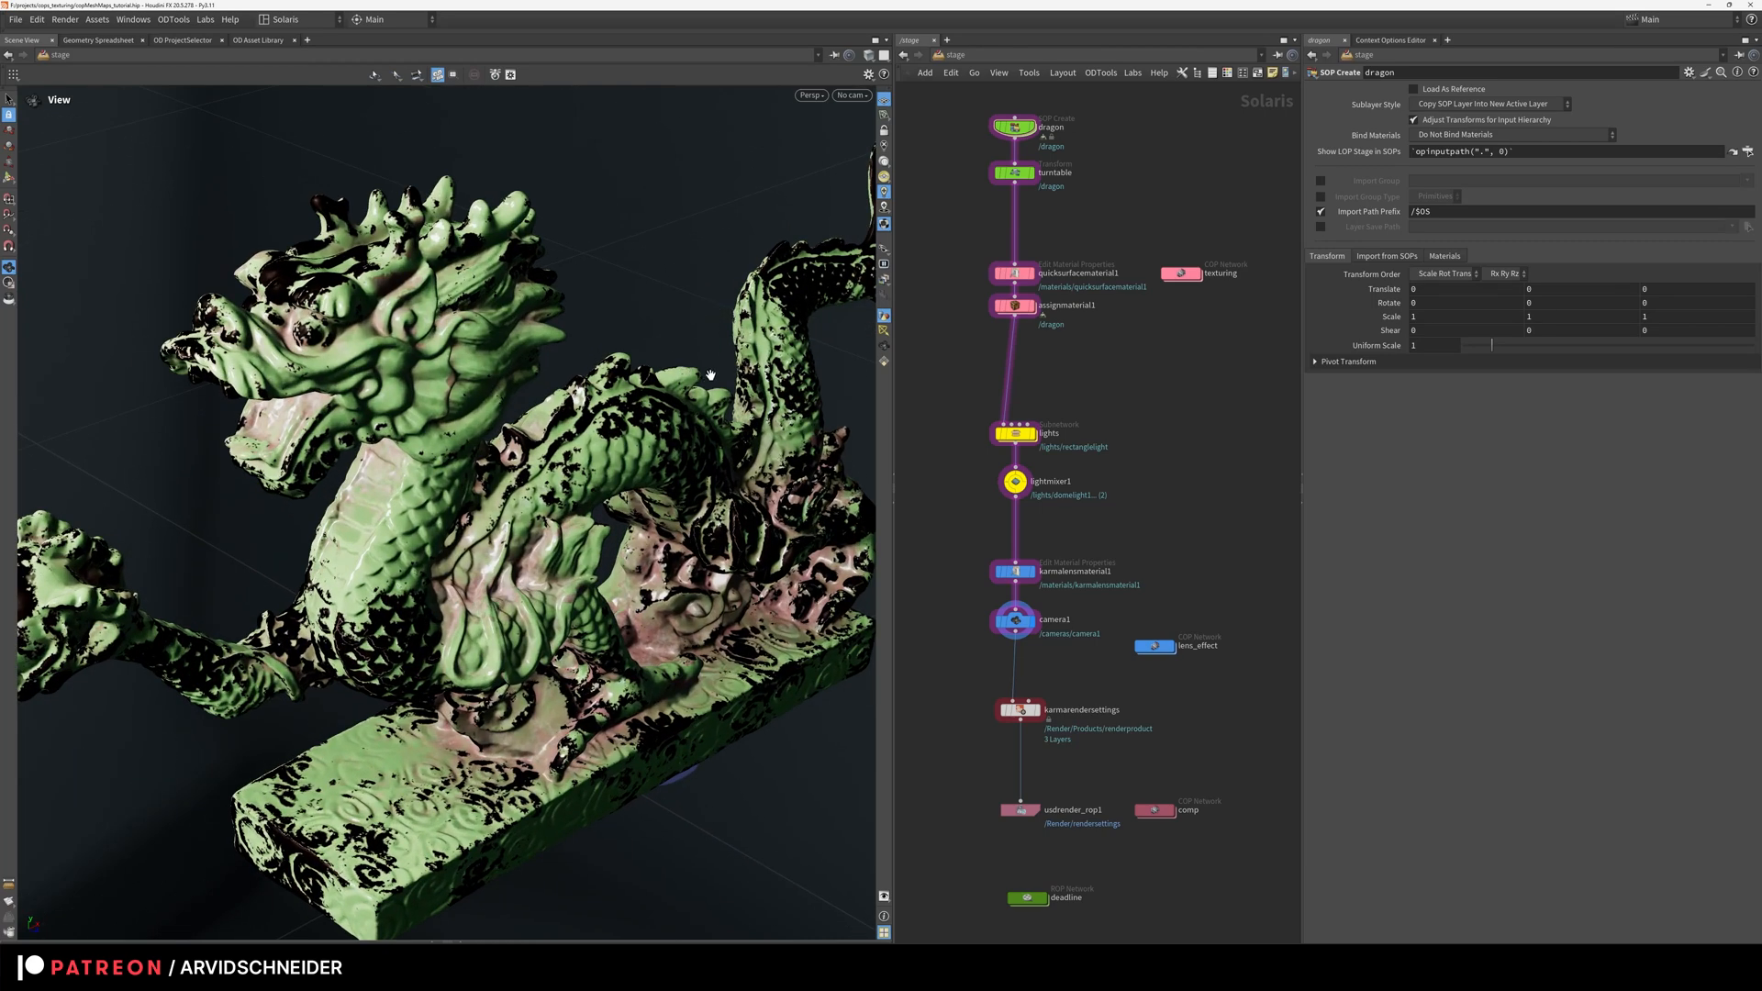
{"action": "mouse_move", "coordinate": [731, 373]}
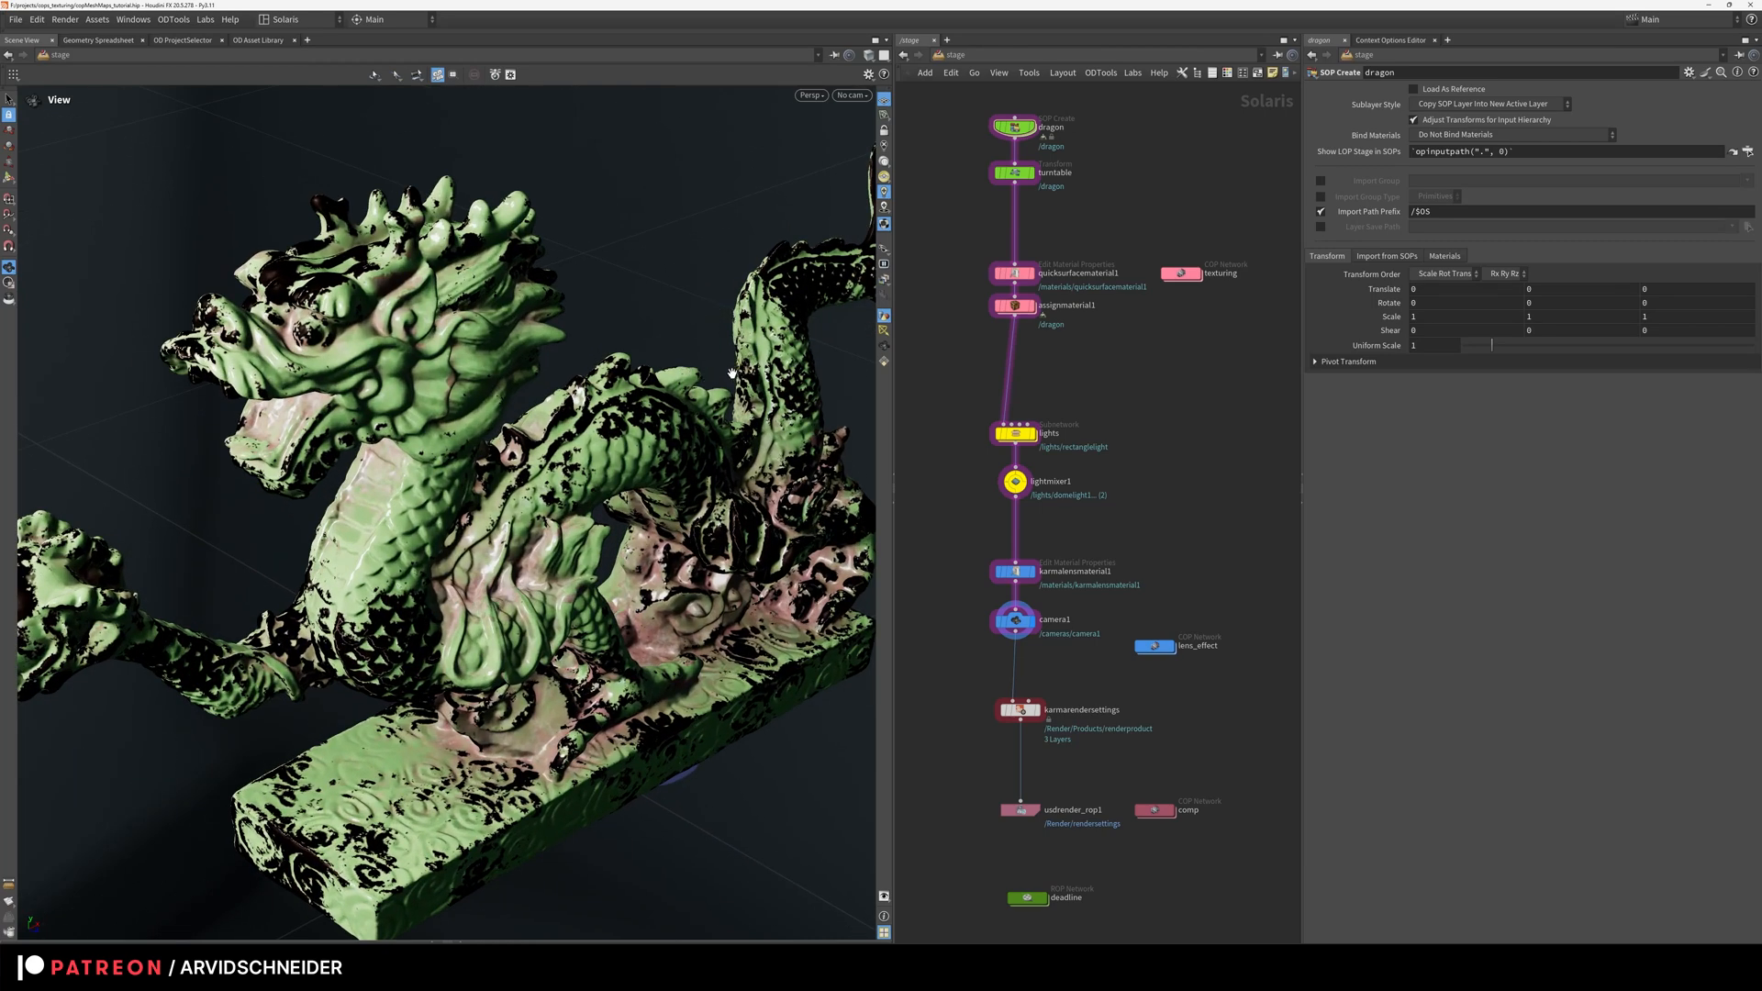
{"action": "mouse_move", "coordinate": [1083, 237]}
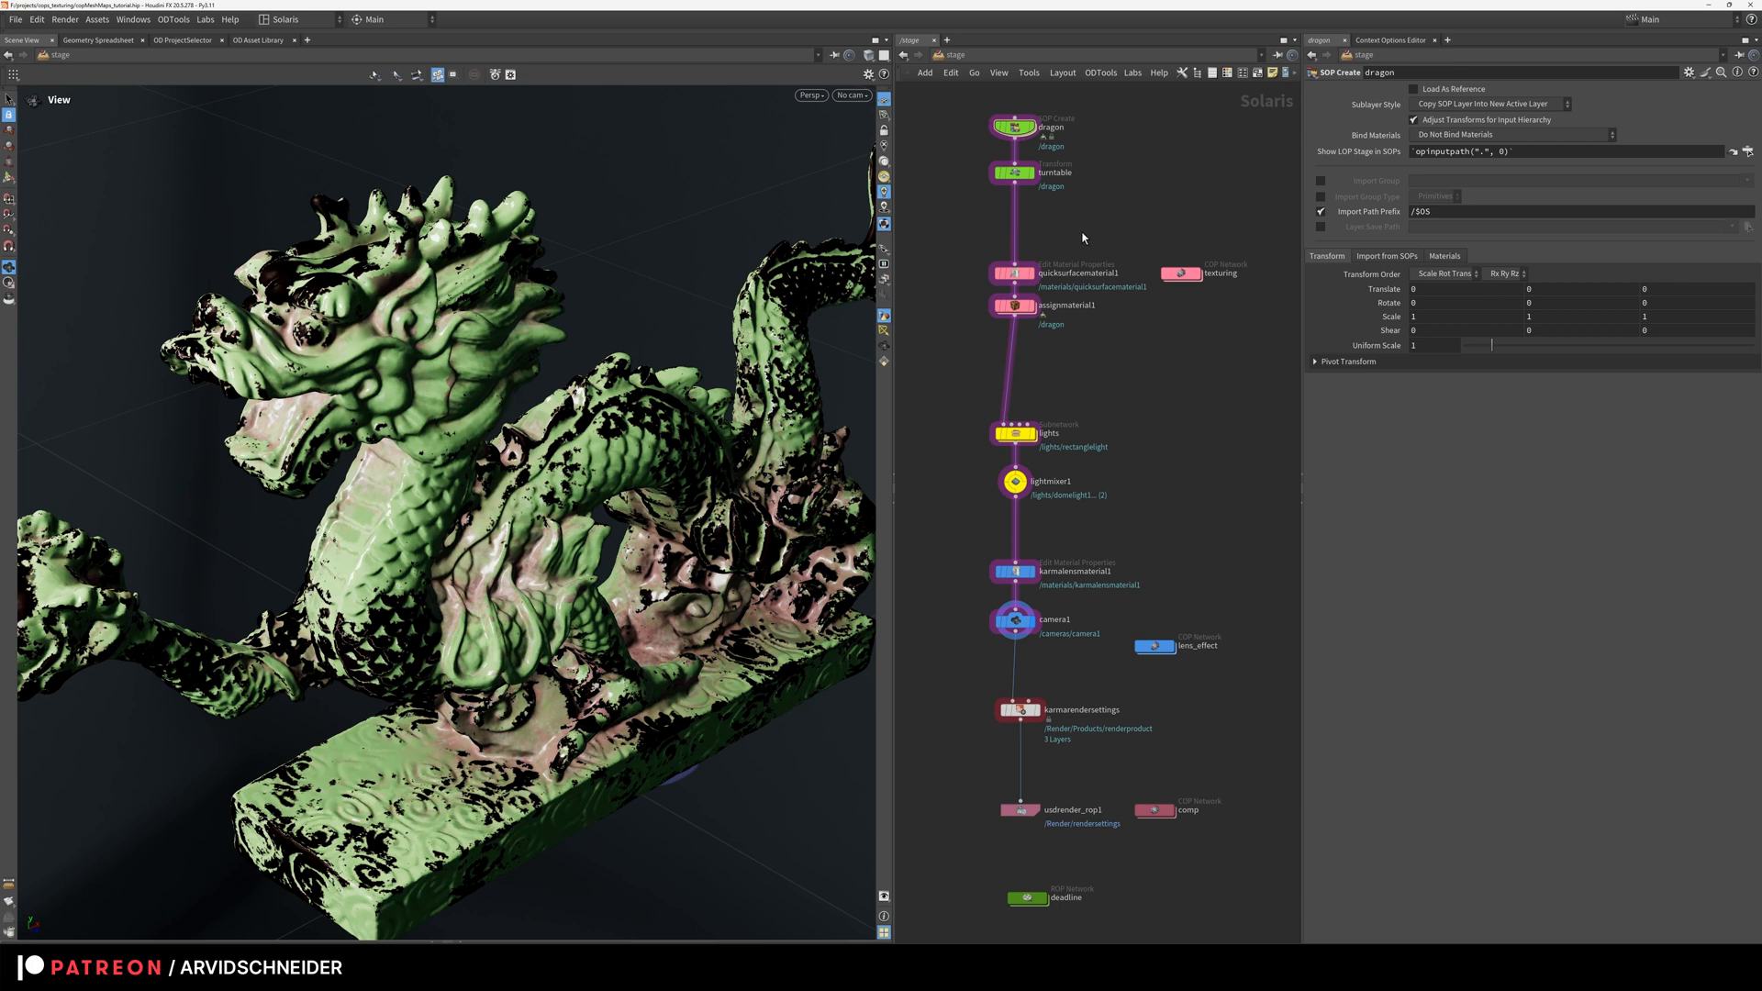
{"action": "mouse_move", "coordinate": [1138, 365]}
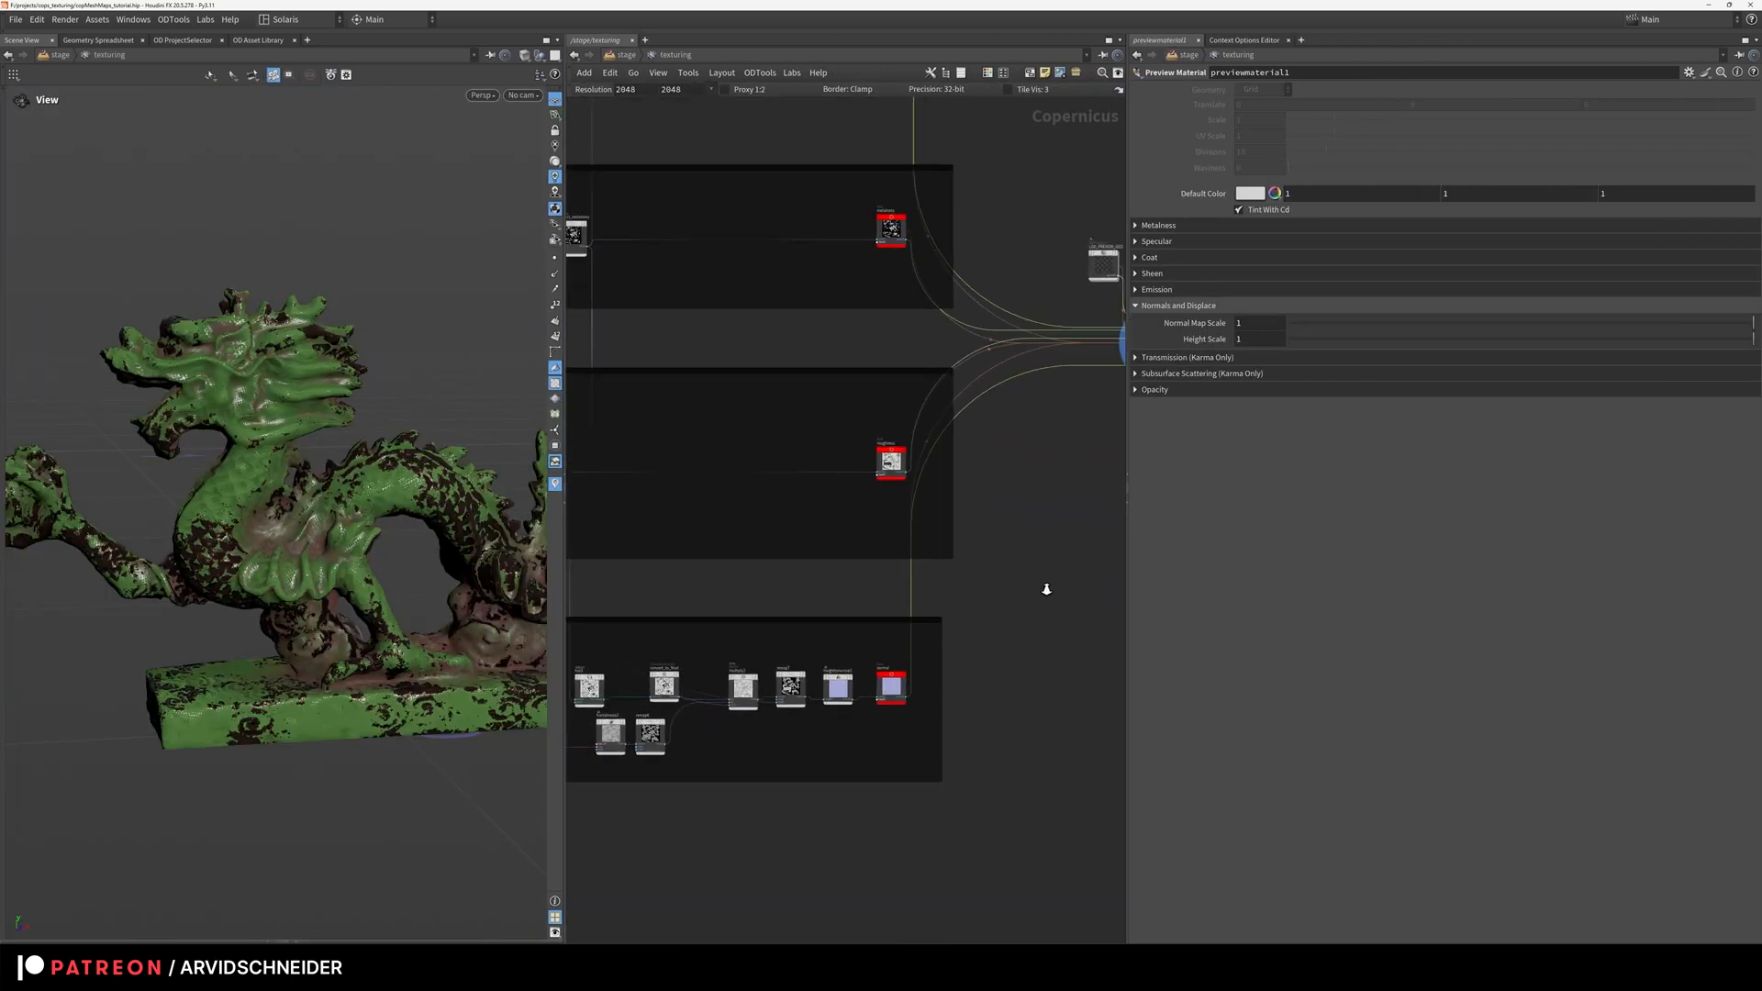
{"action": "scroll", "scroll_direction": "down", "scroll_amount": 3}
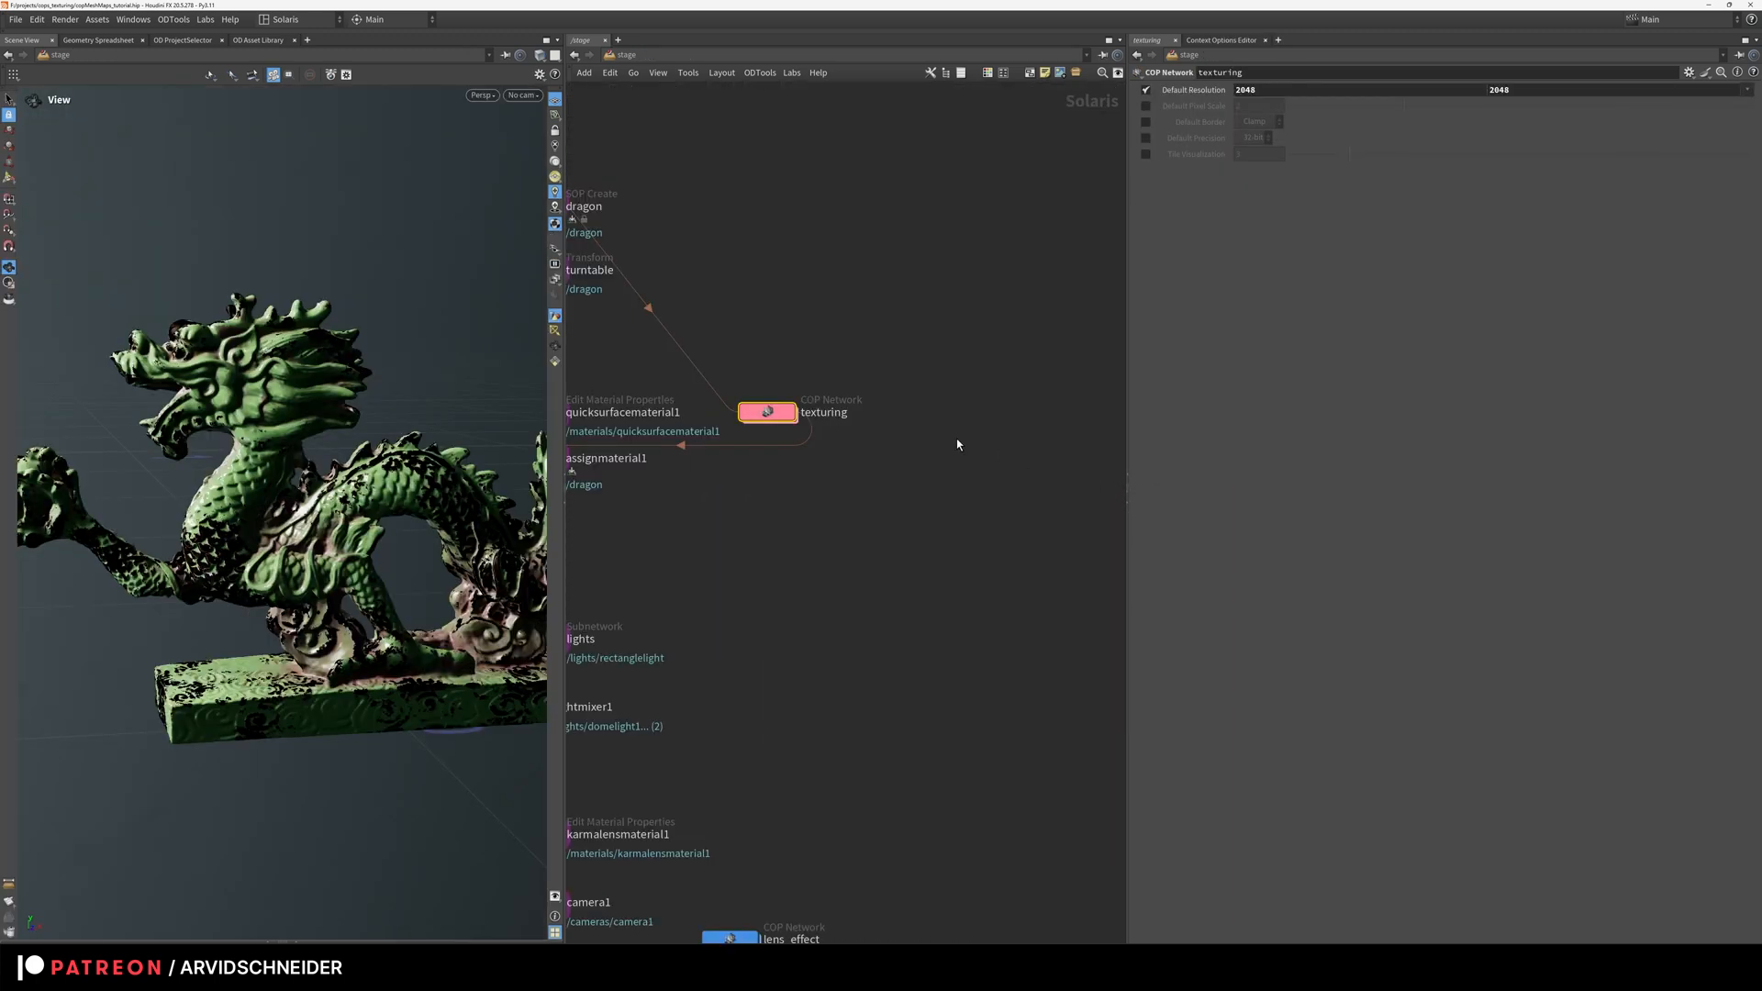
{"action": "double_click", "coordinate": [767, 413]}
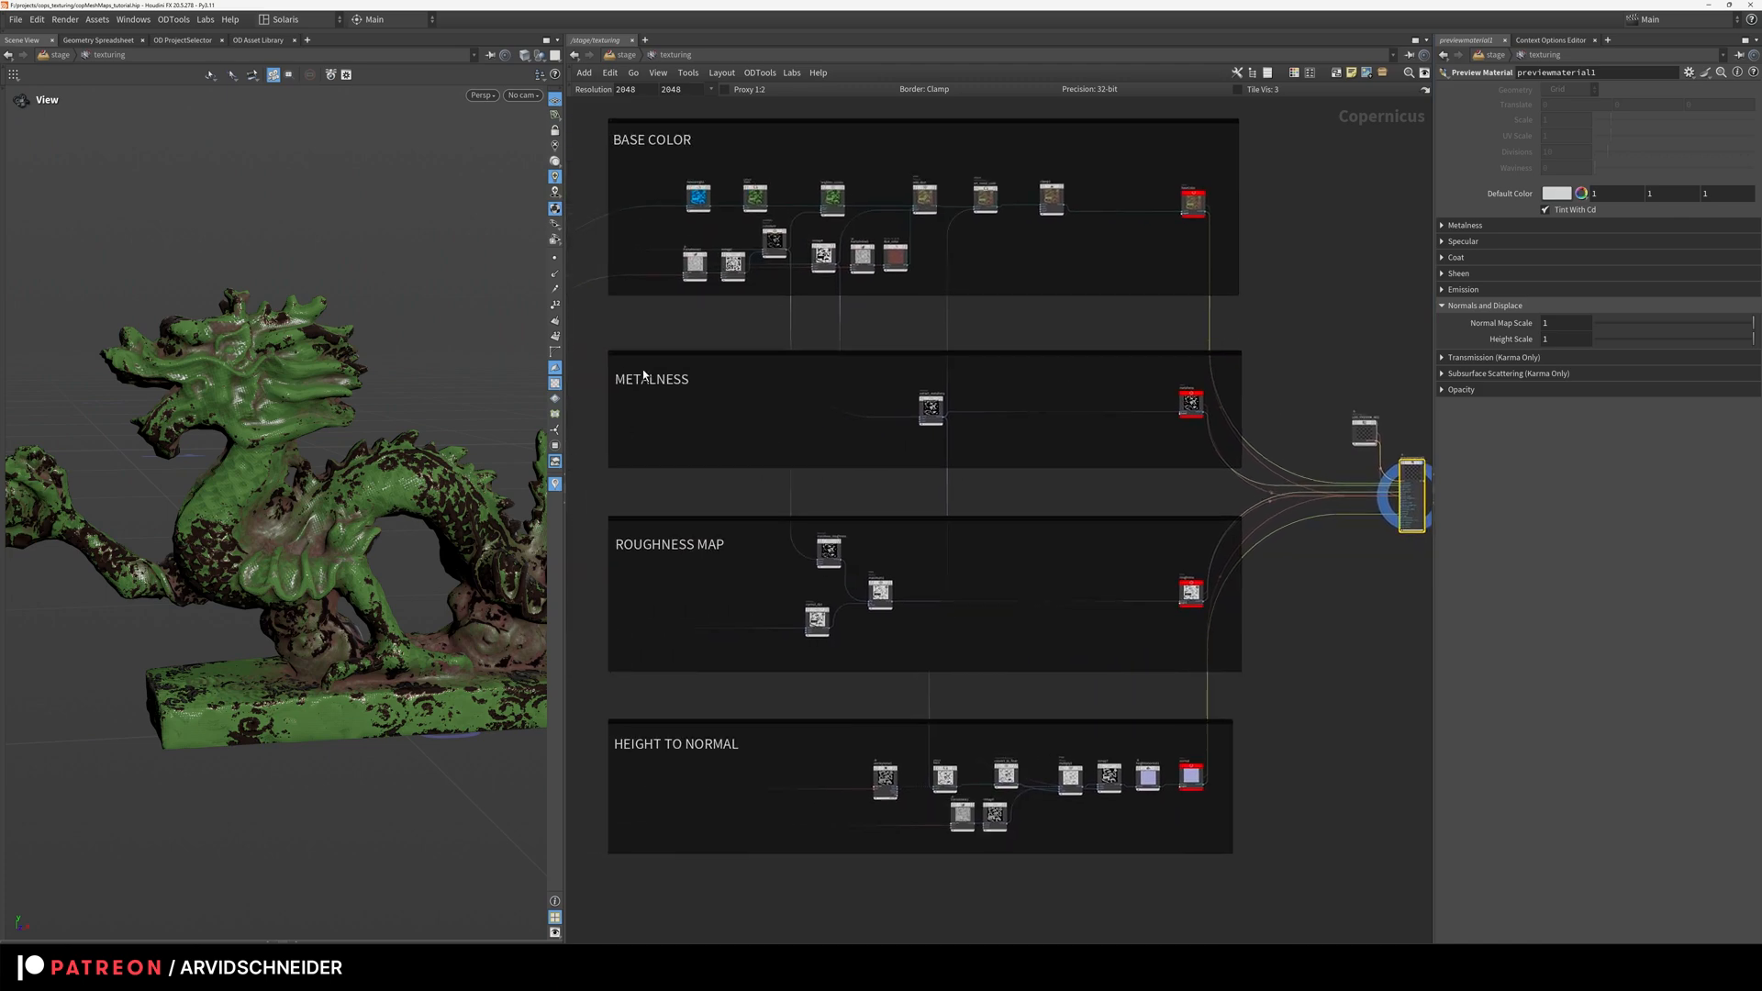
{"action": "mouse_move", "coordinate": [782, 417]}
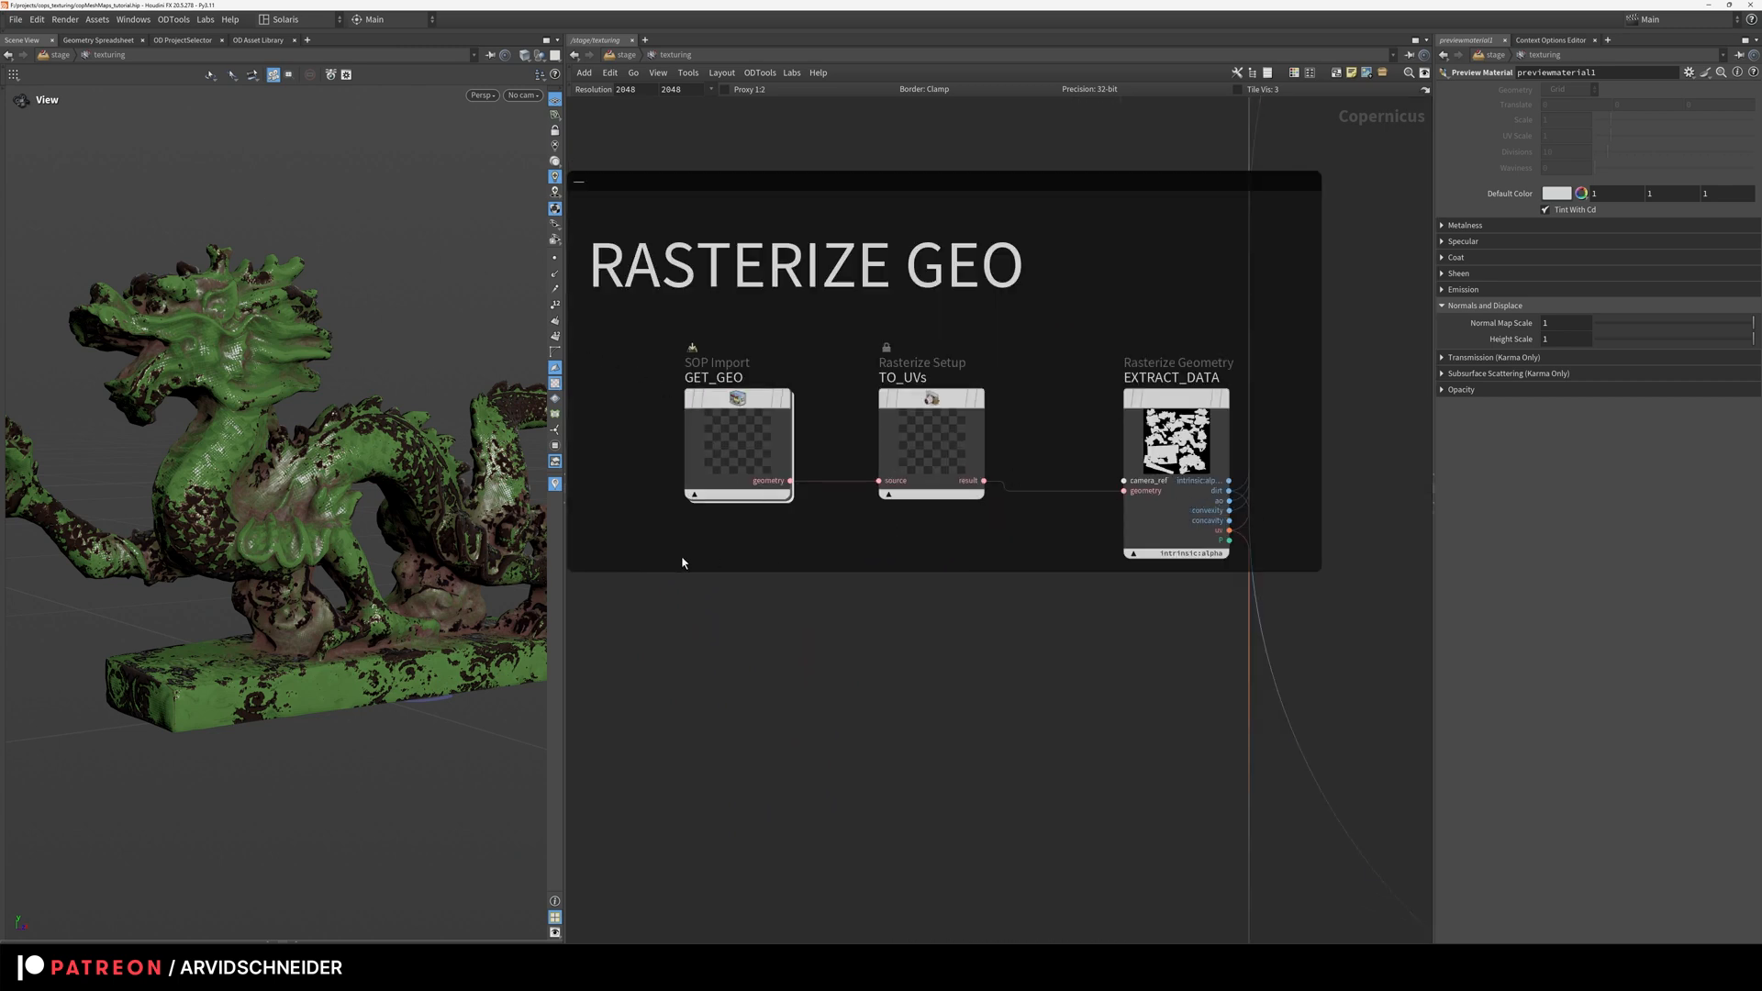
{"action": "mouse_move", "coordinate": [793, 171]}
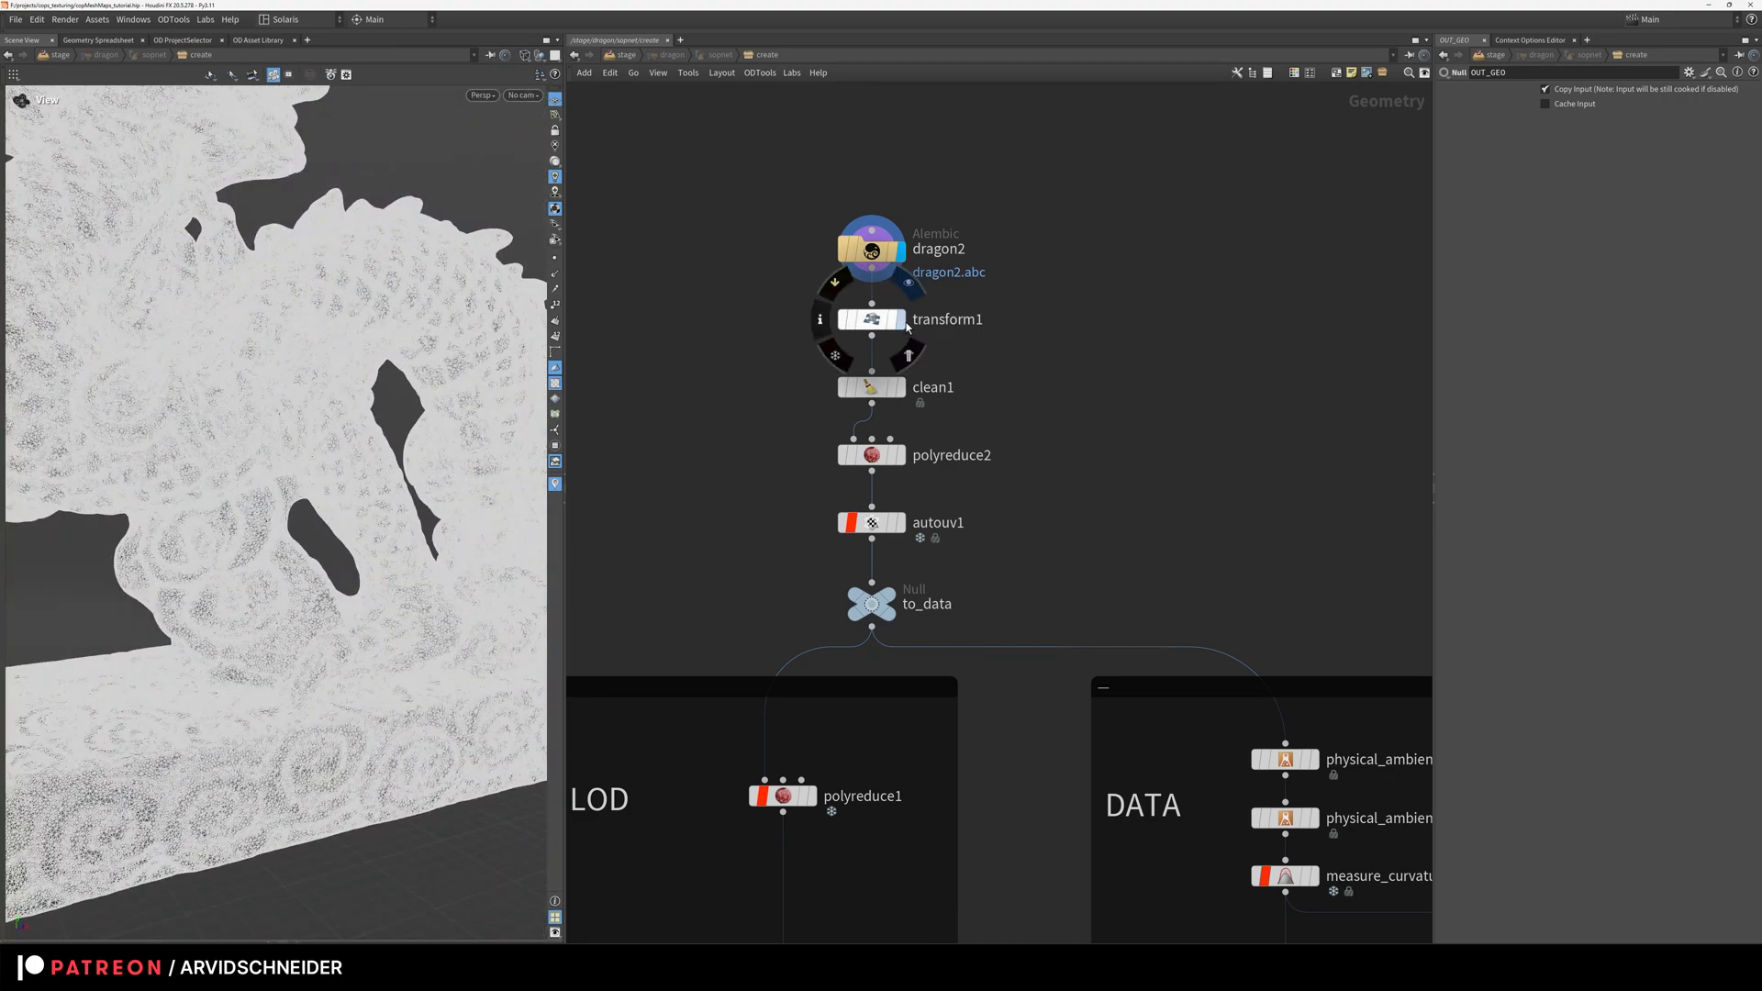
Step: Inspect transform1 and autouv1 in the dragon SOP chain and show the UV layout
{"action": "left_click", "coordinate": [870, 319]}
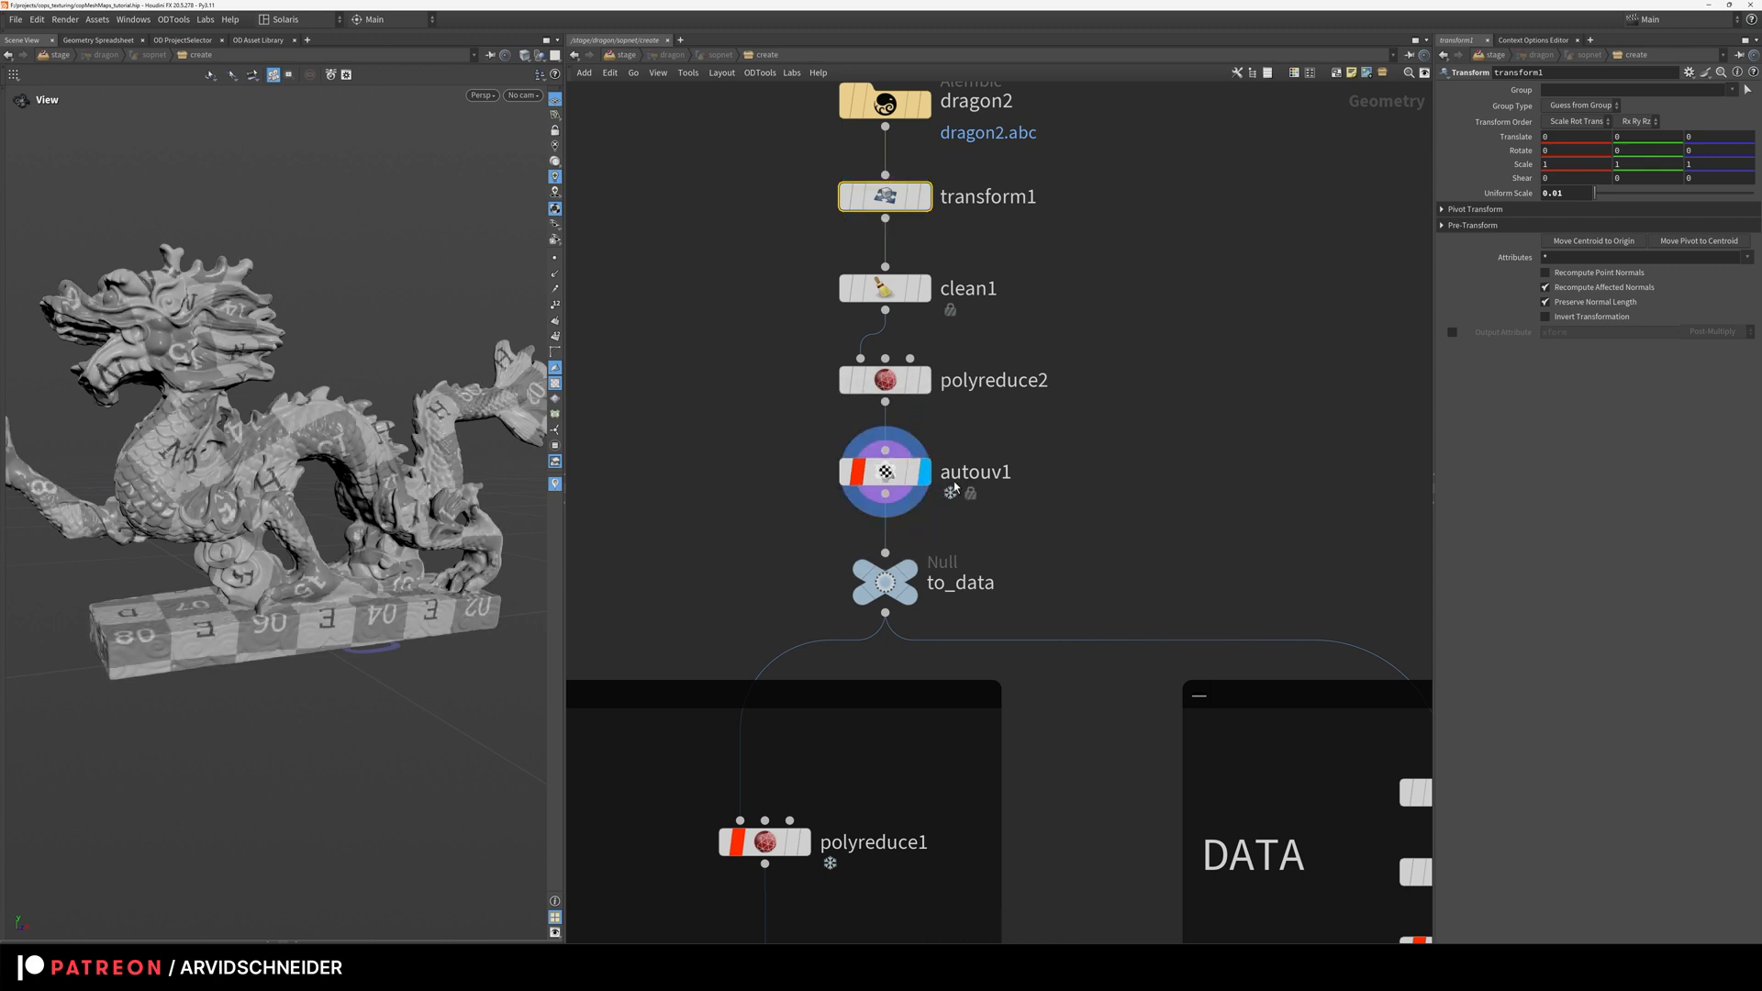
{"action": "left_click", "coordinate": [884, 472]}
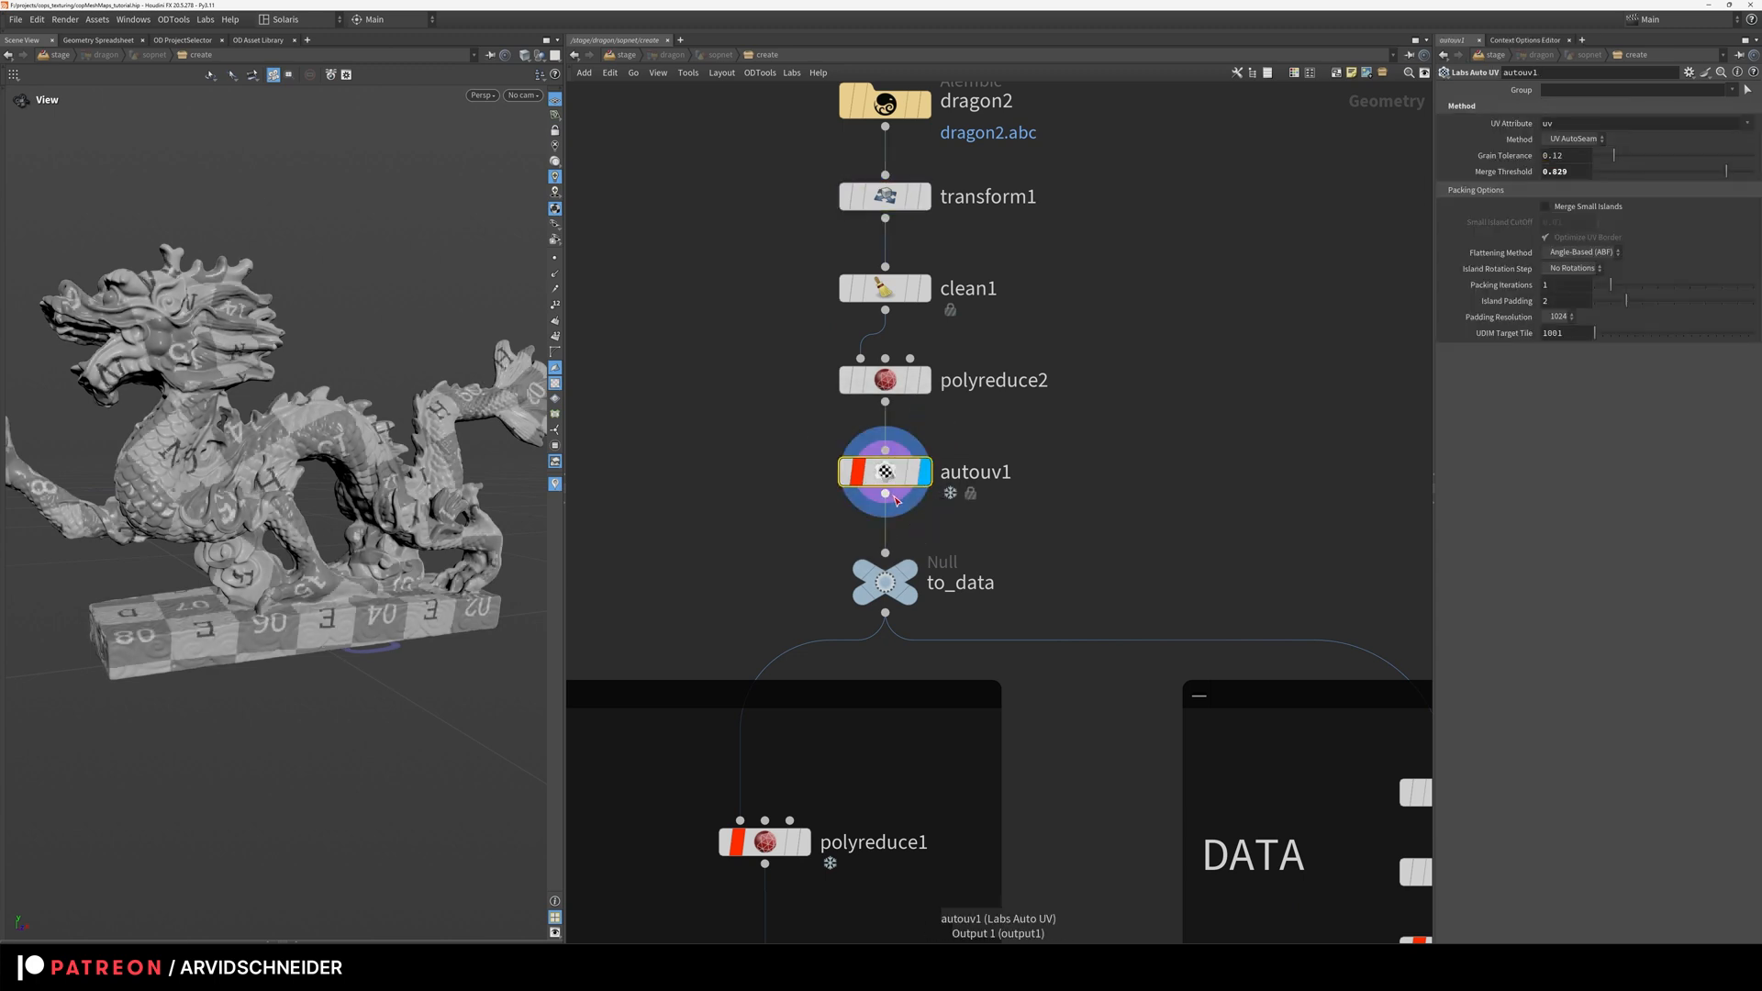
{"action": "mouse_move", "coordinate": [813, 127]}
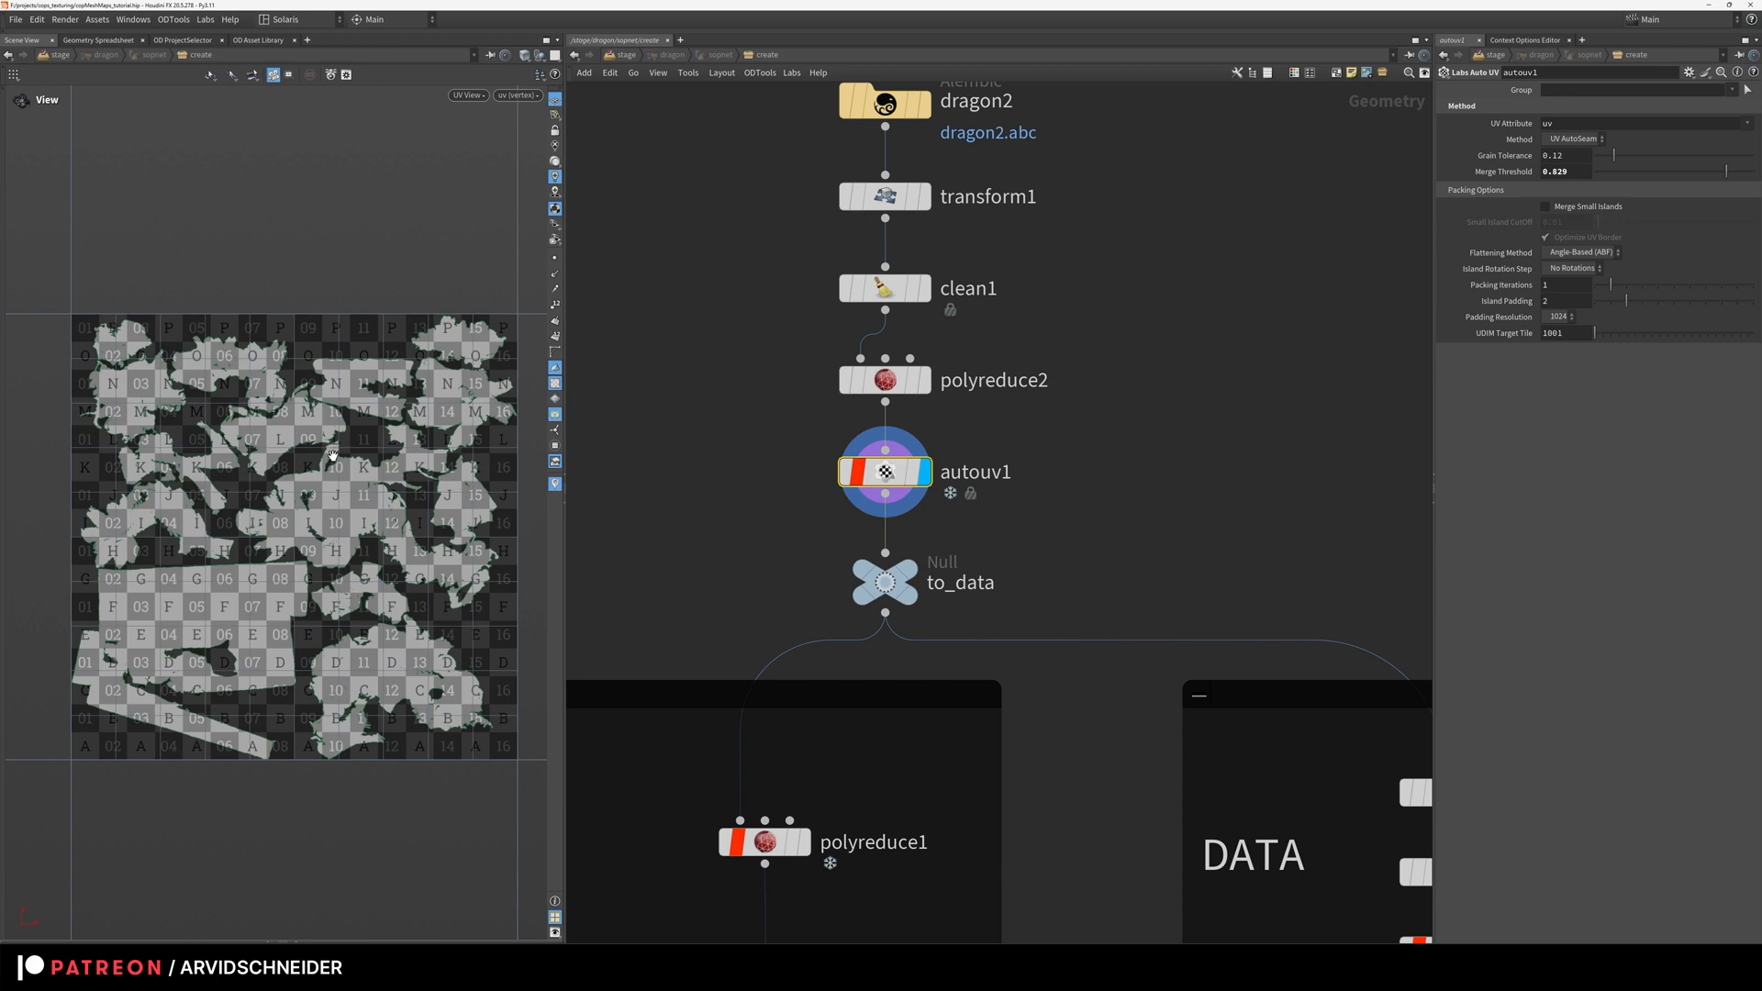
{"action": "mouse_move", "coordinate": [317, 389]}
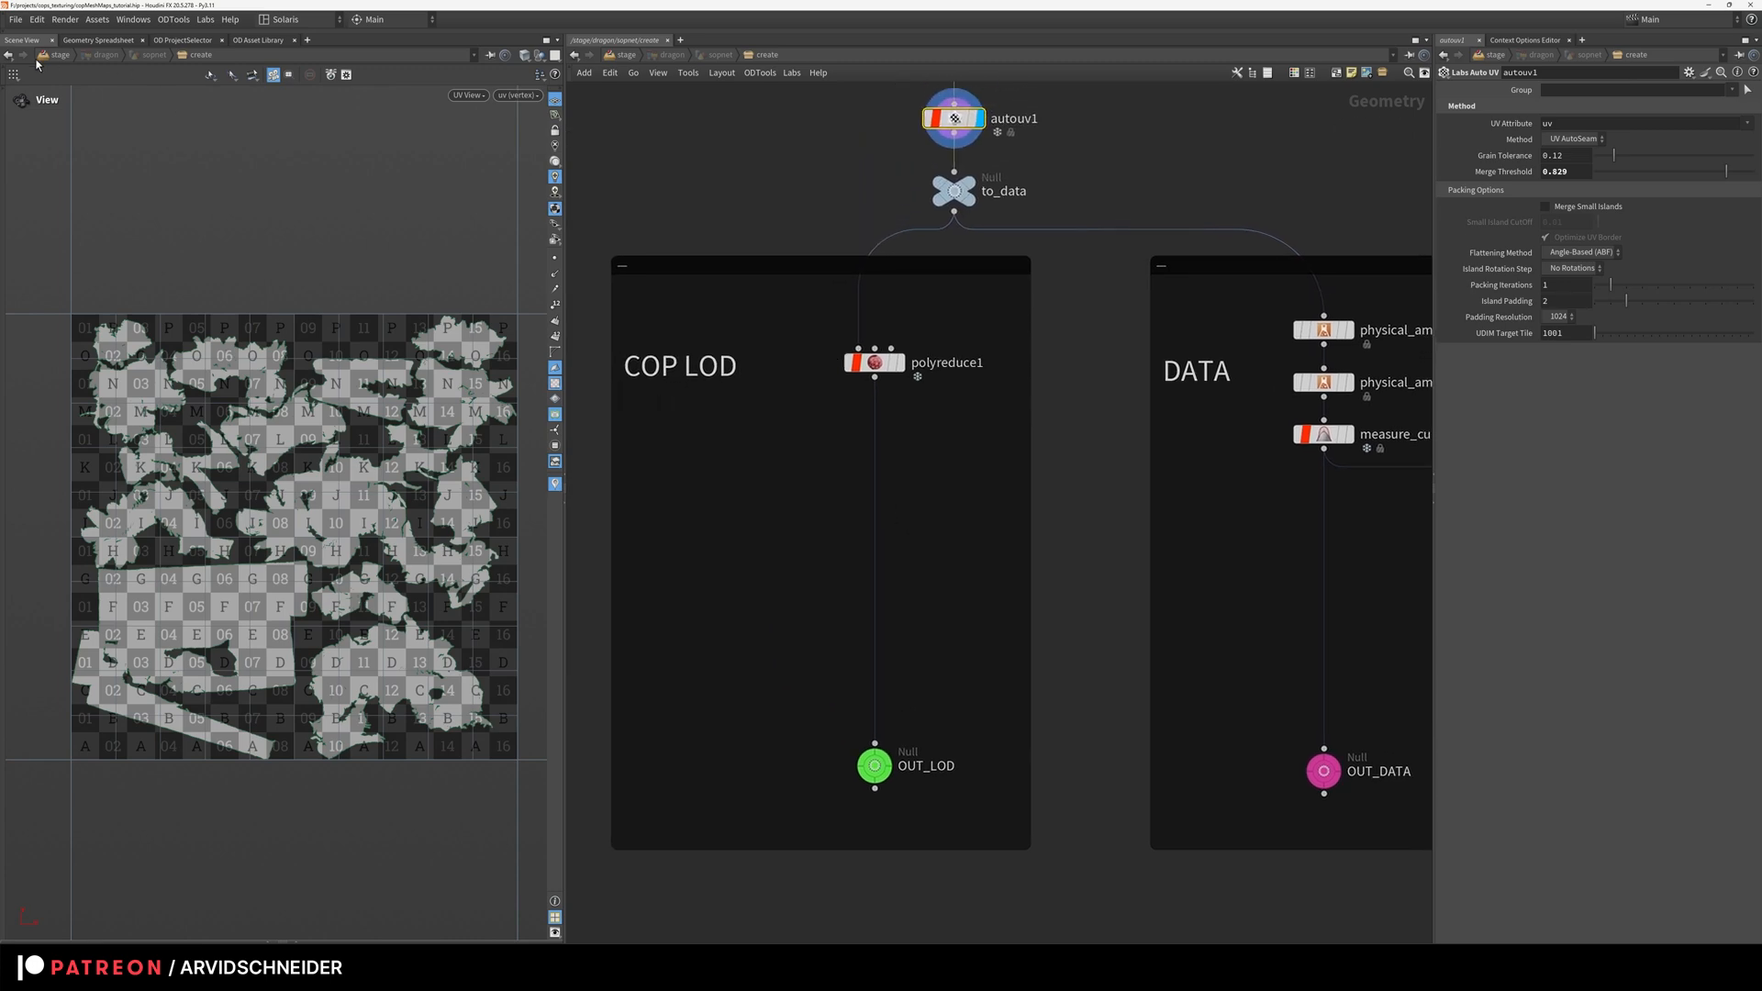
Step: Back in Perspective, check polyreduce1 and display the OUT_LOD low-poly dragon
{"action": "left_click", "coordinate": [874, 361]}
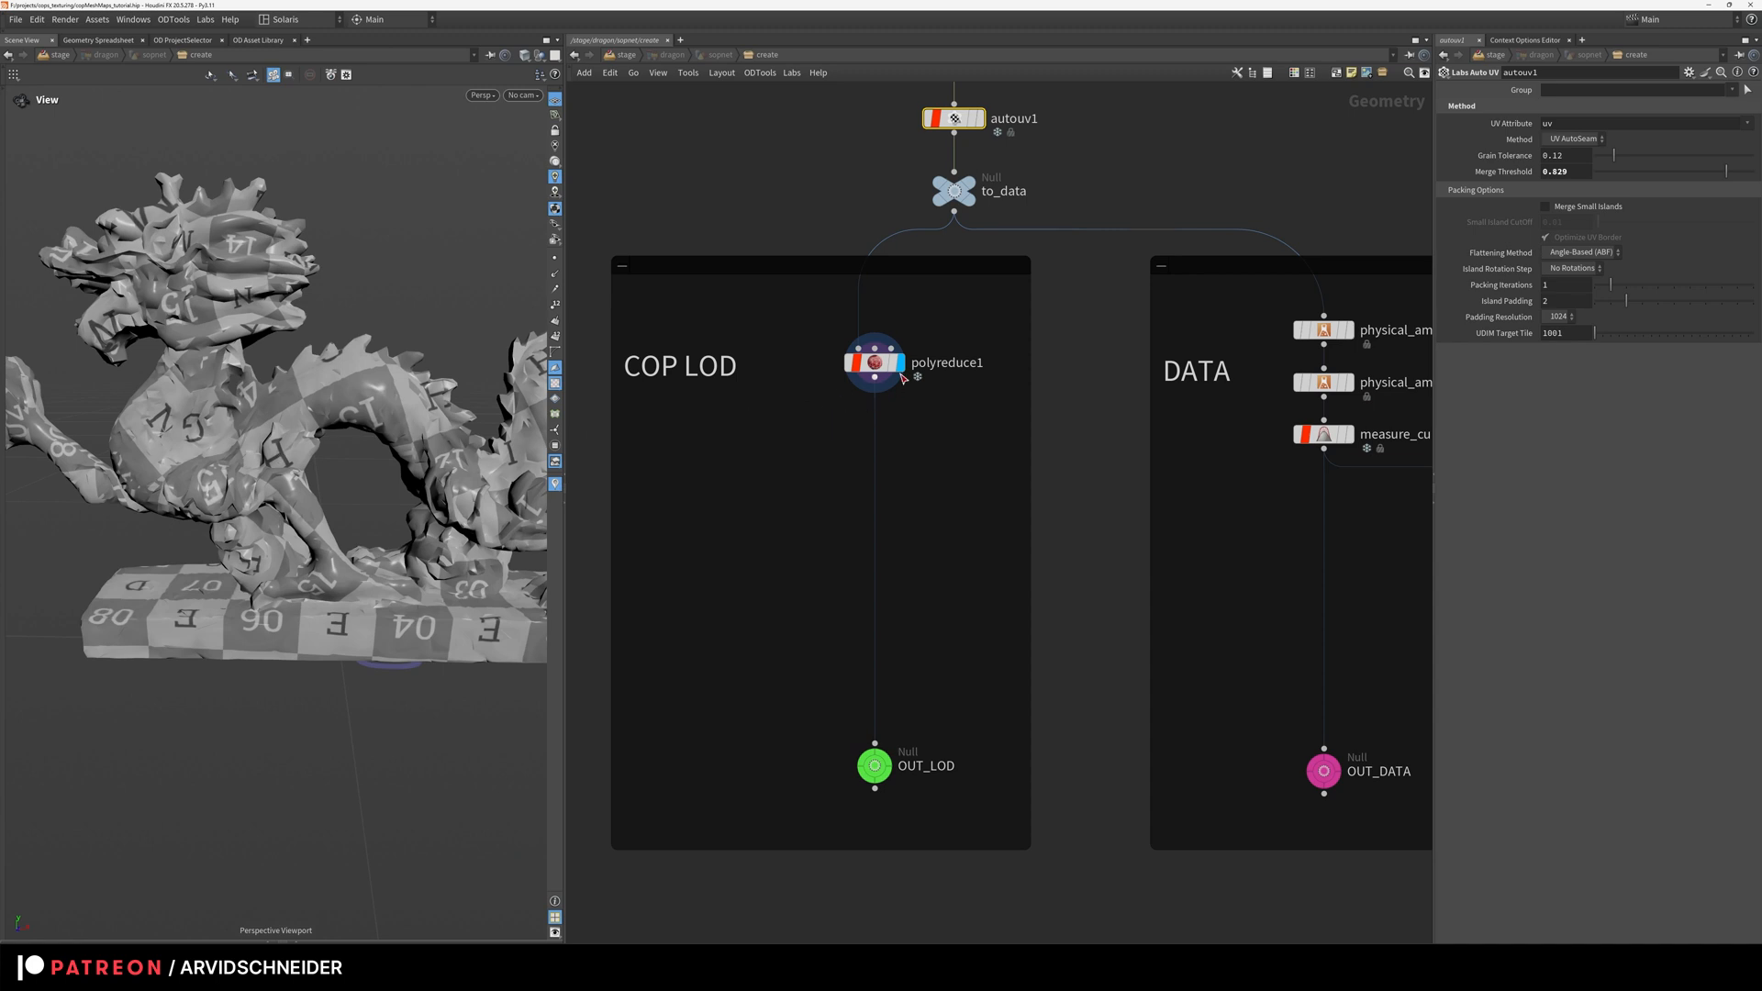
{"action": "left_click", "coordinate": [874, 362]}
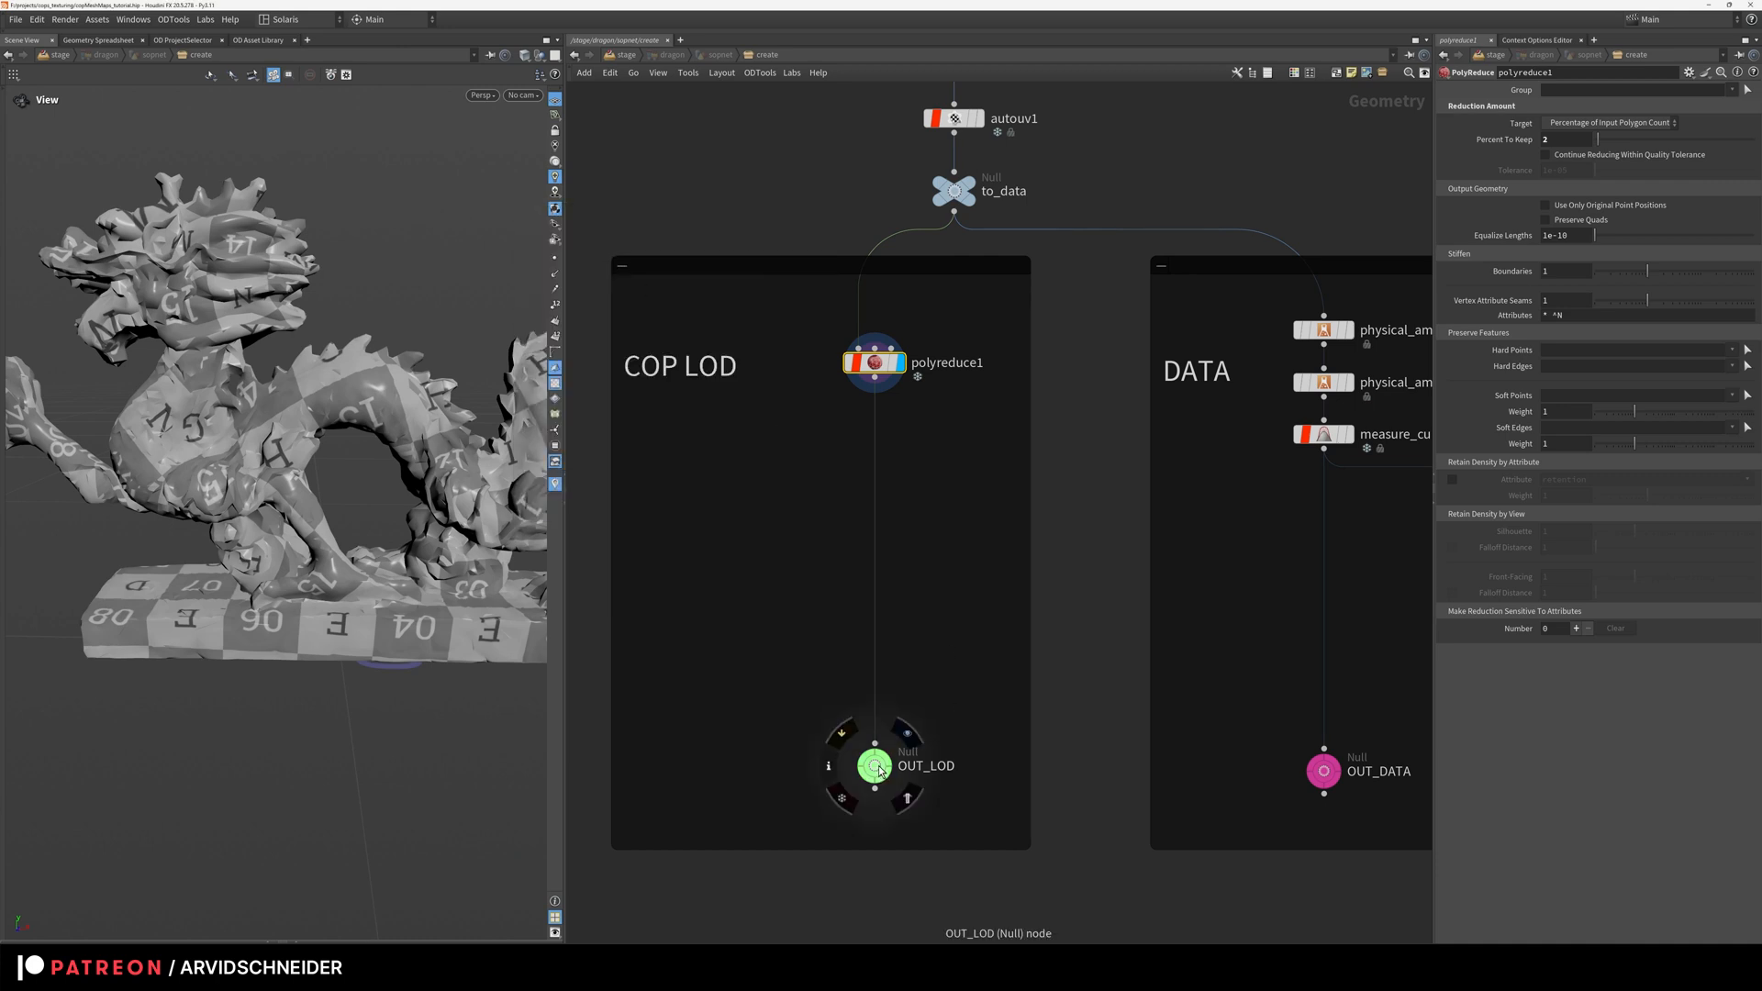
{"action": "left_click", "coordinate": [873, 765]}
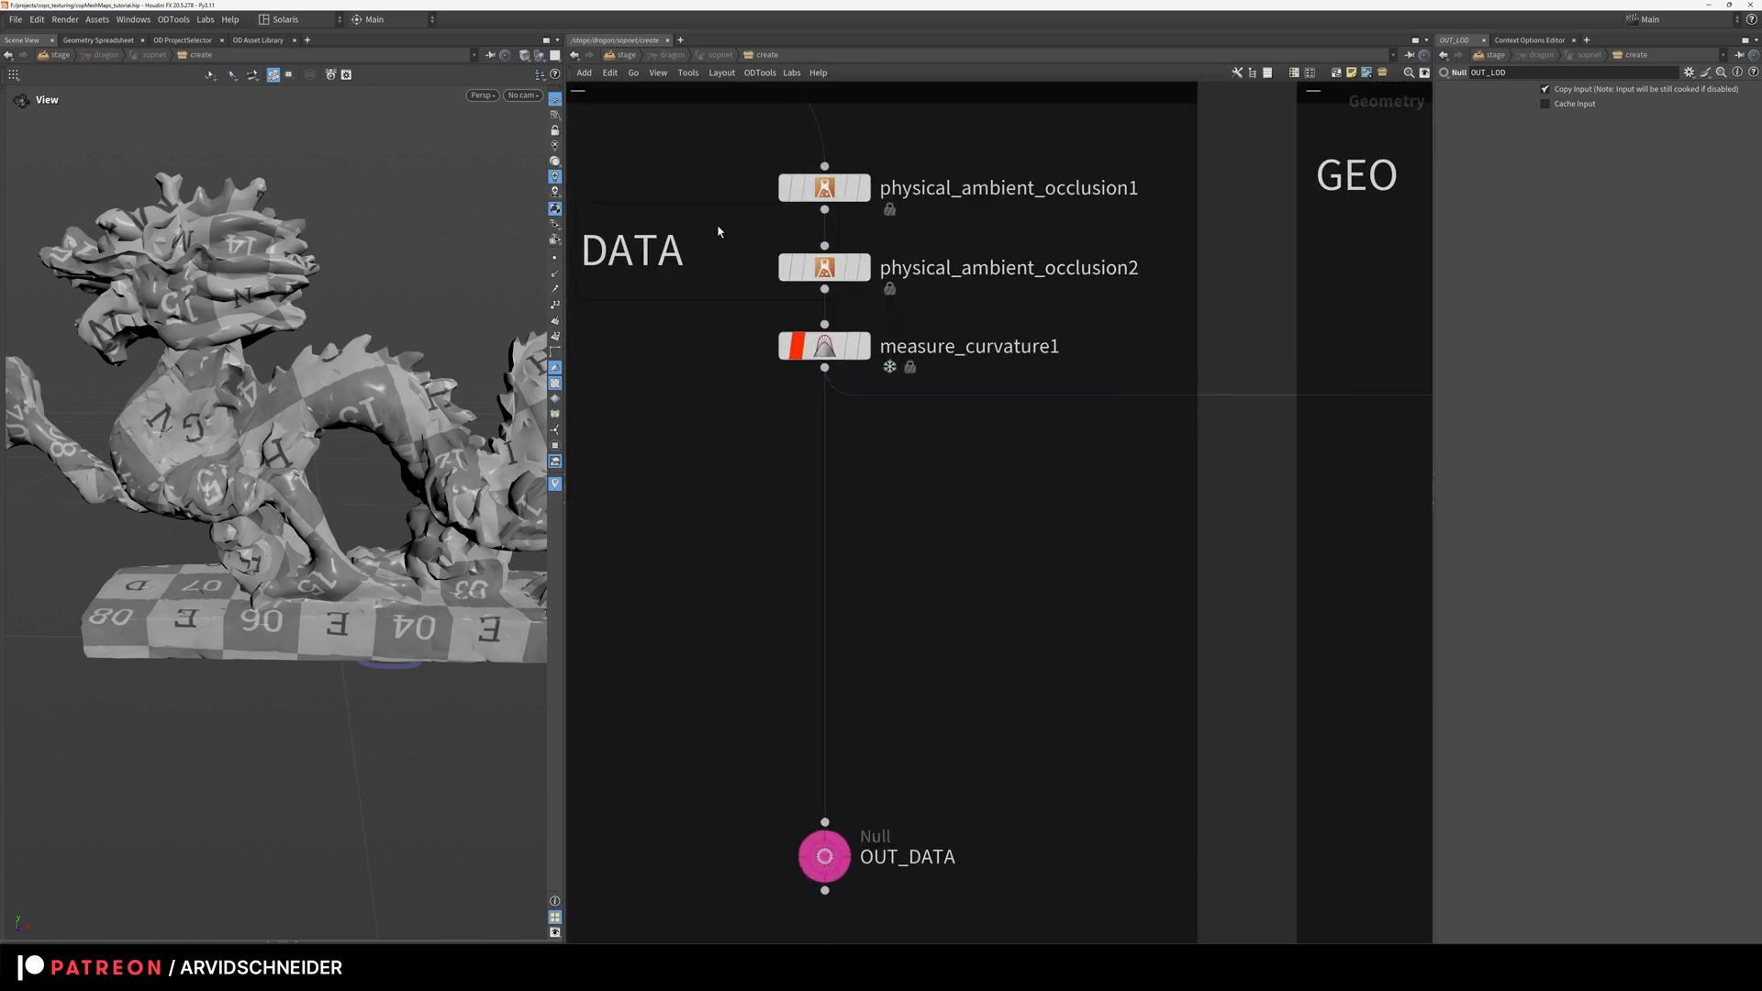
{"action": "mouse_move", "coordinate": [892, 434]}
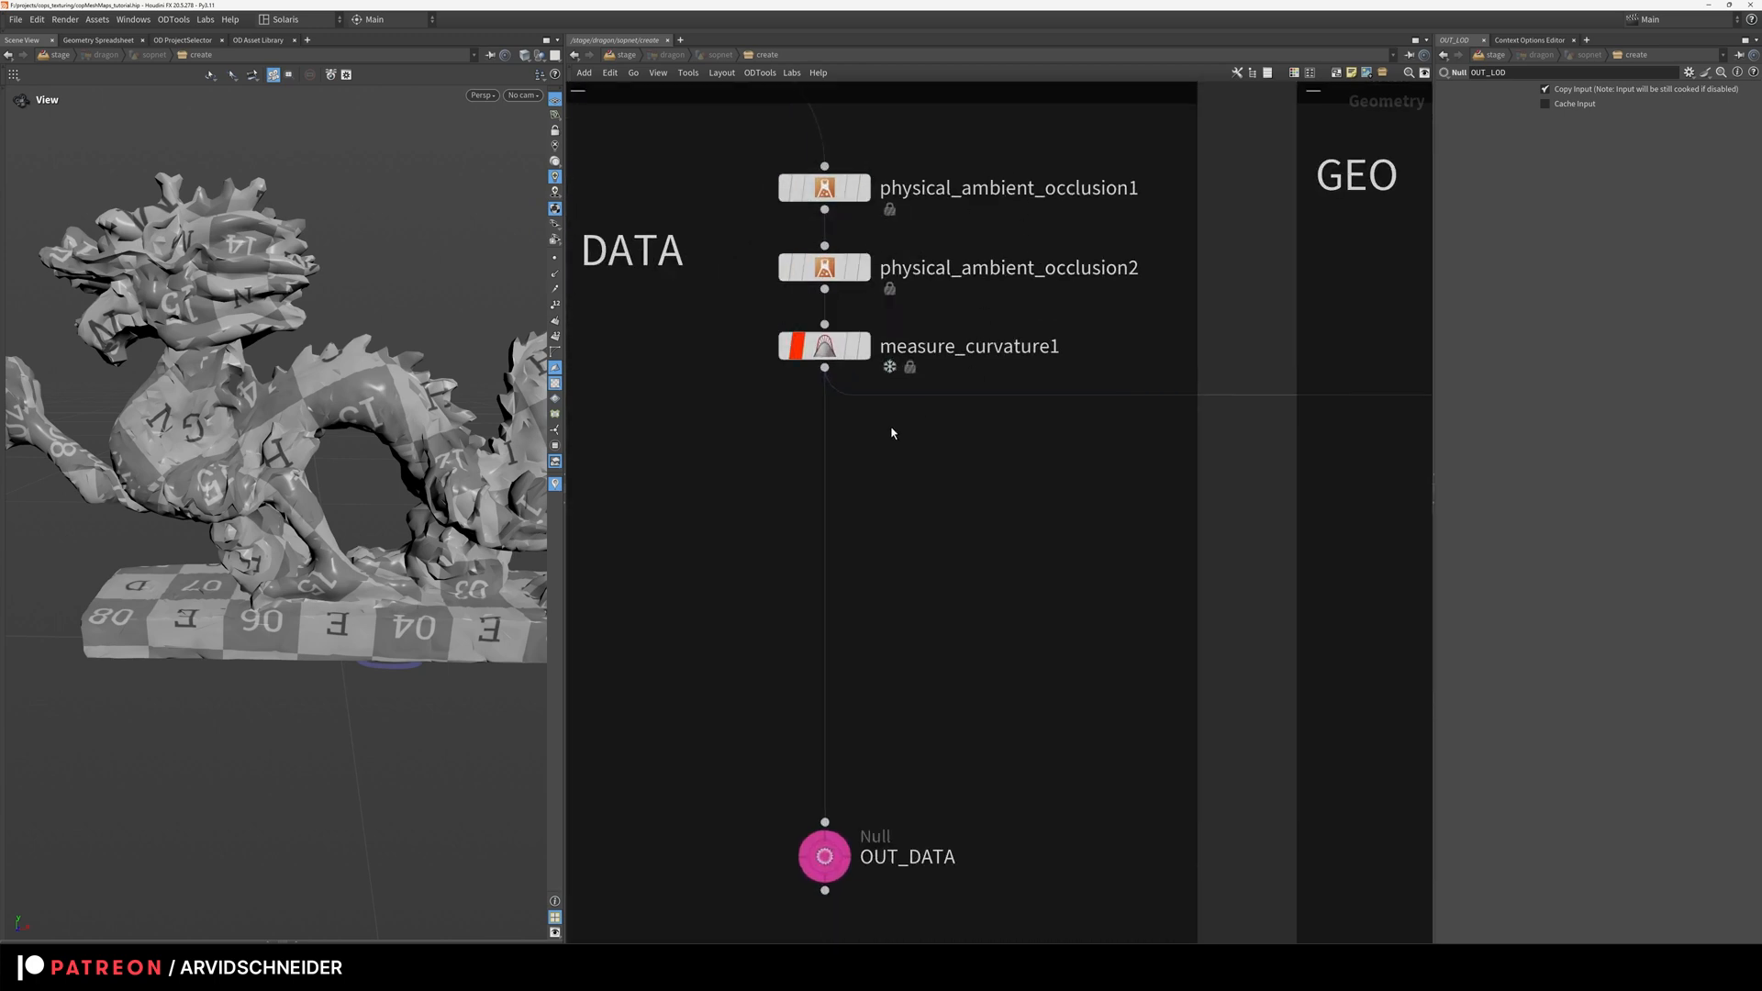
Step: Review the ambient occlusion and dirt buildup occlusion nodes and their attributes
{"action": "left_click", "coordinate": [825, 187]}
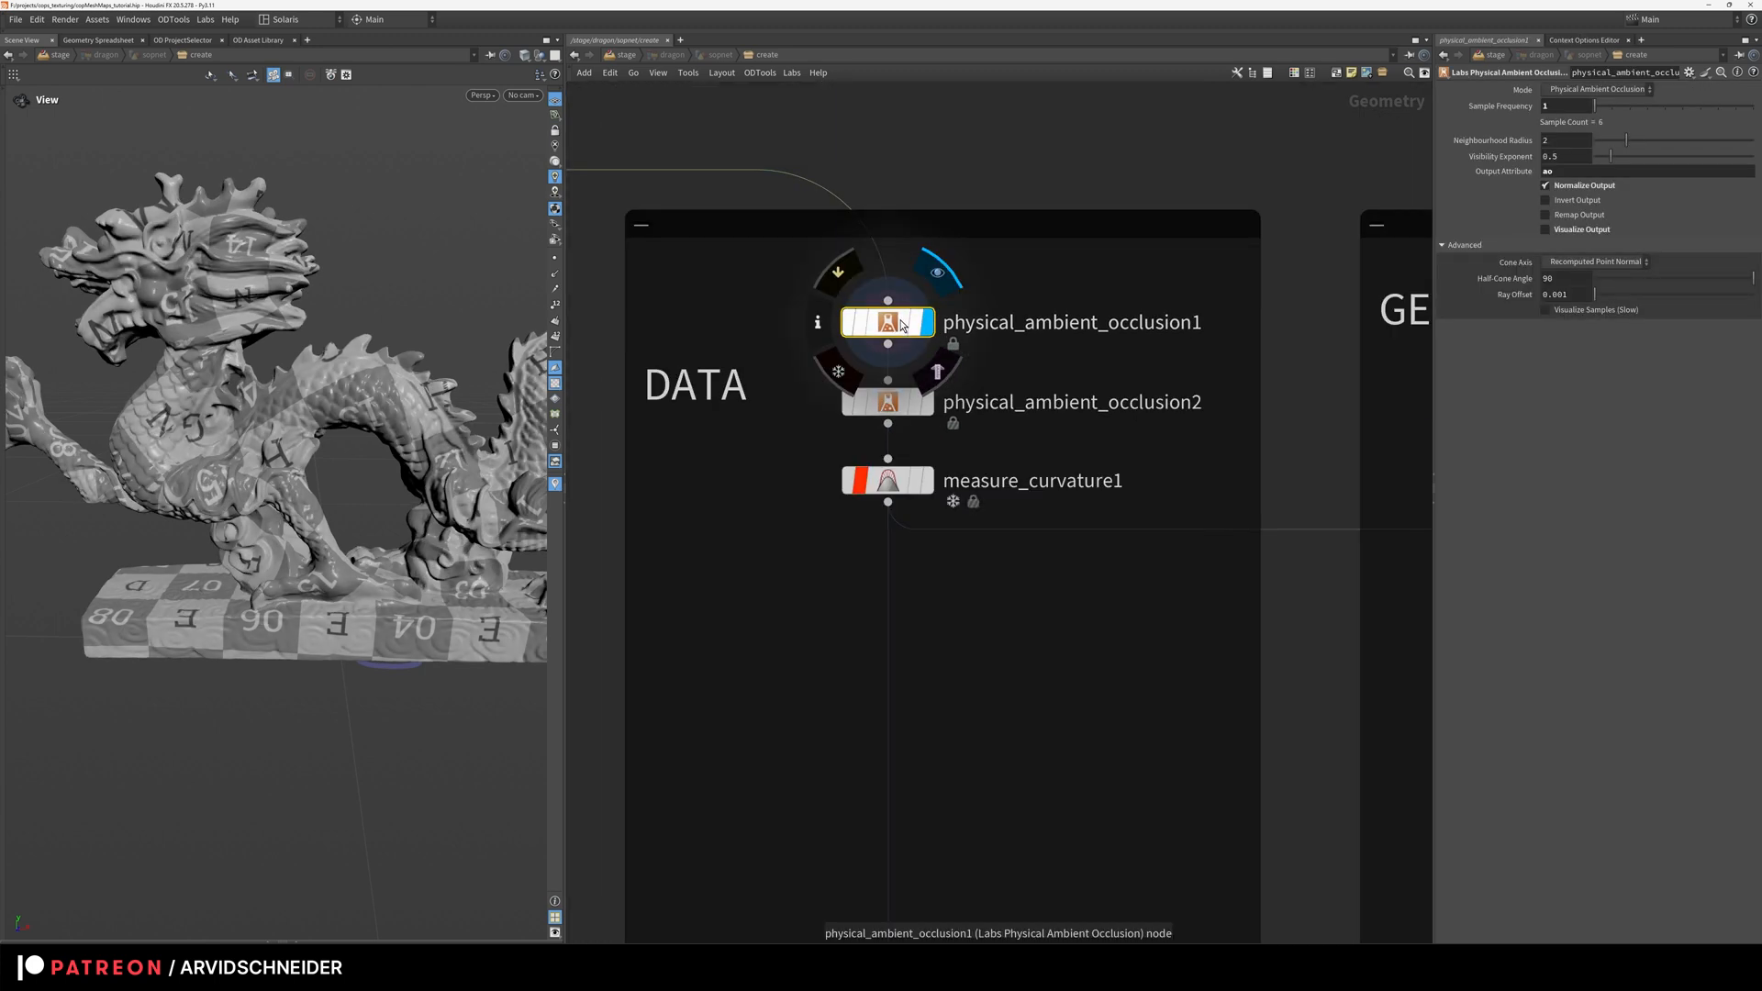
{"action": "left_click", "coordinate": [819, 323]}
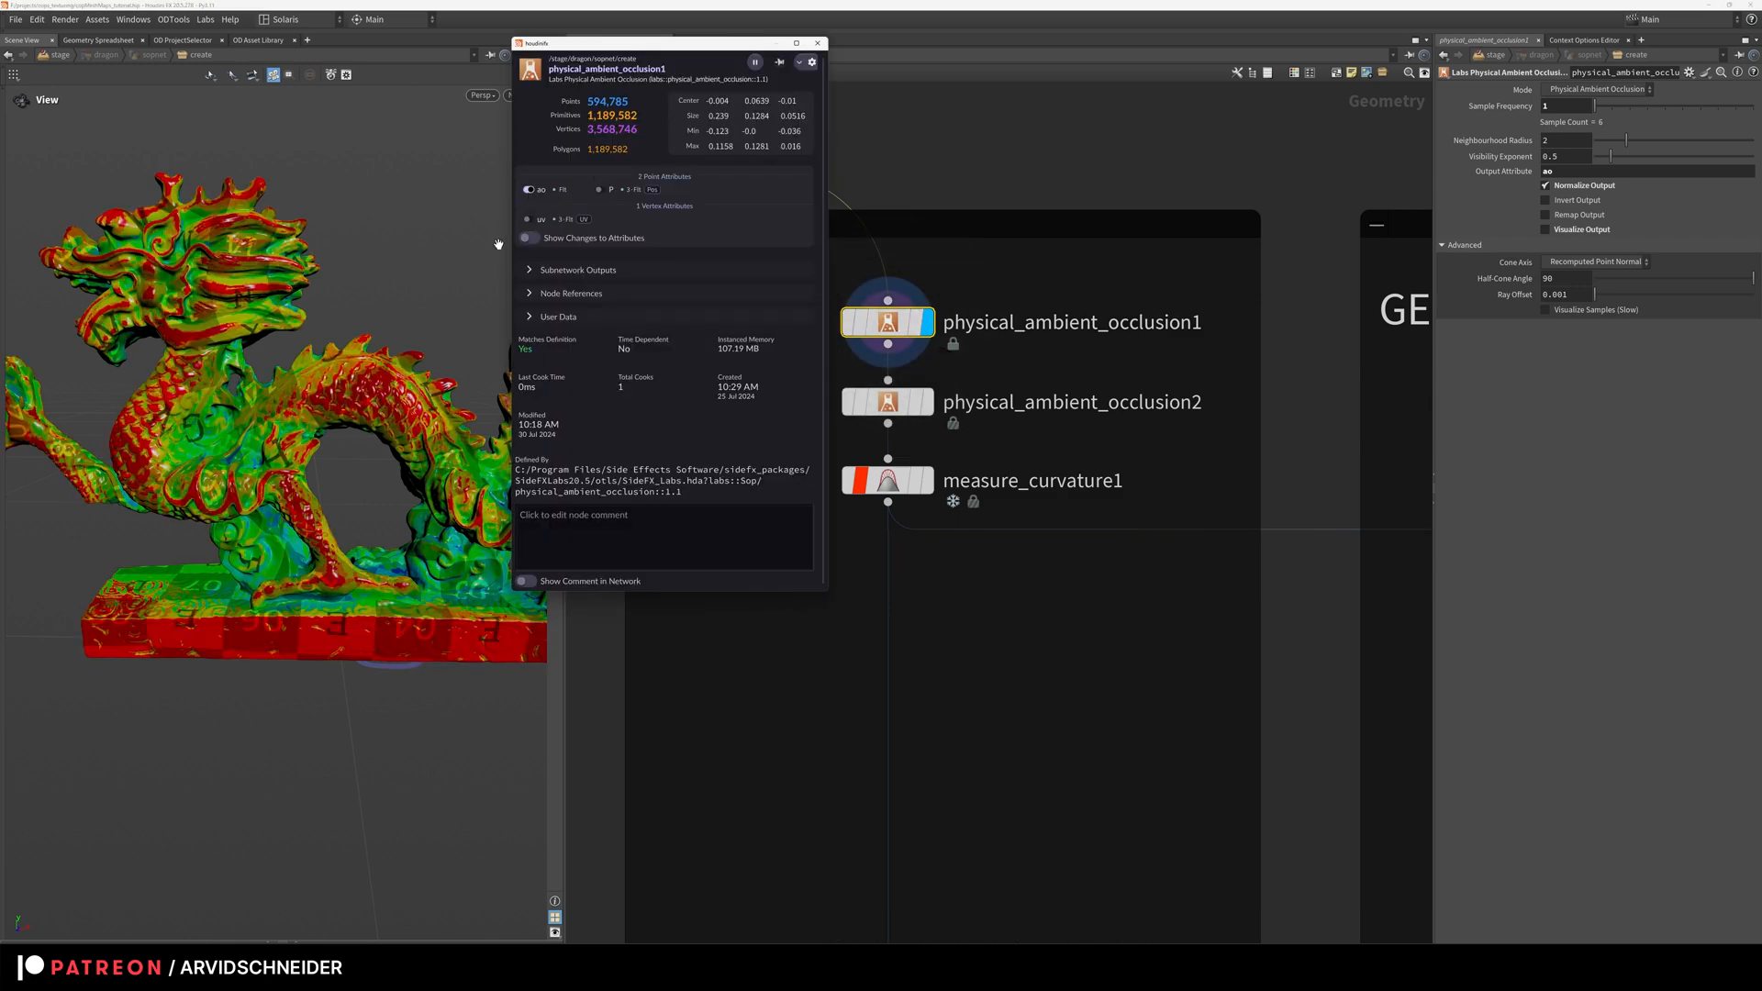
{"action": "left_click", "coordinate": [815, 43]}
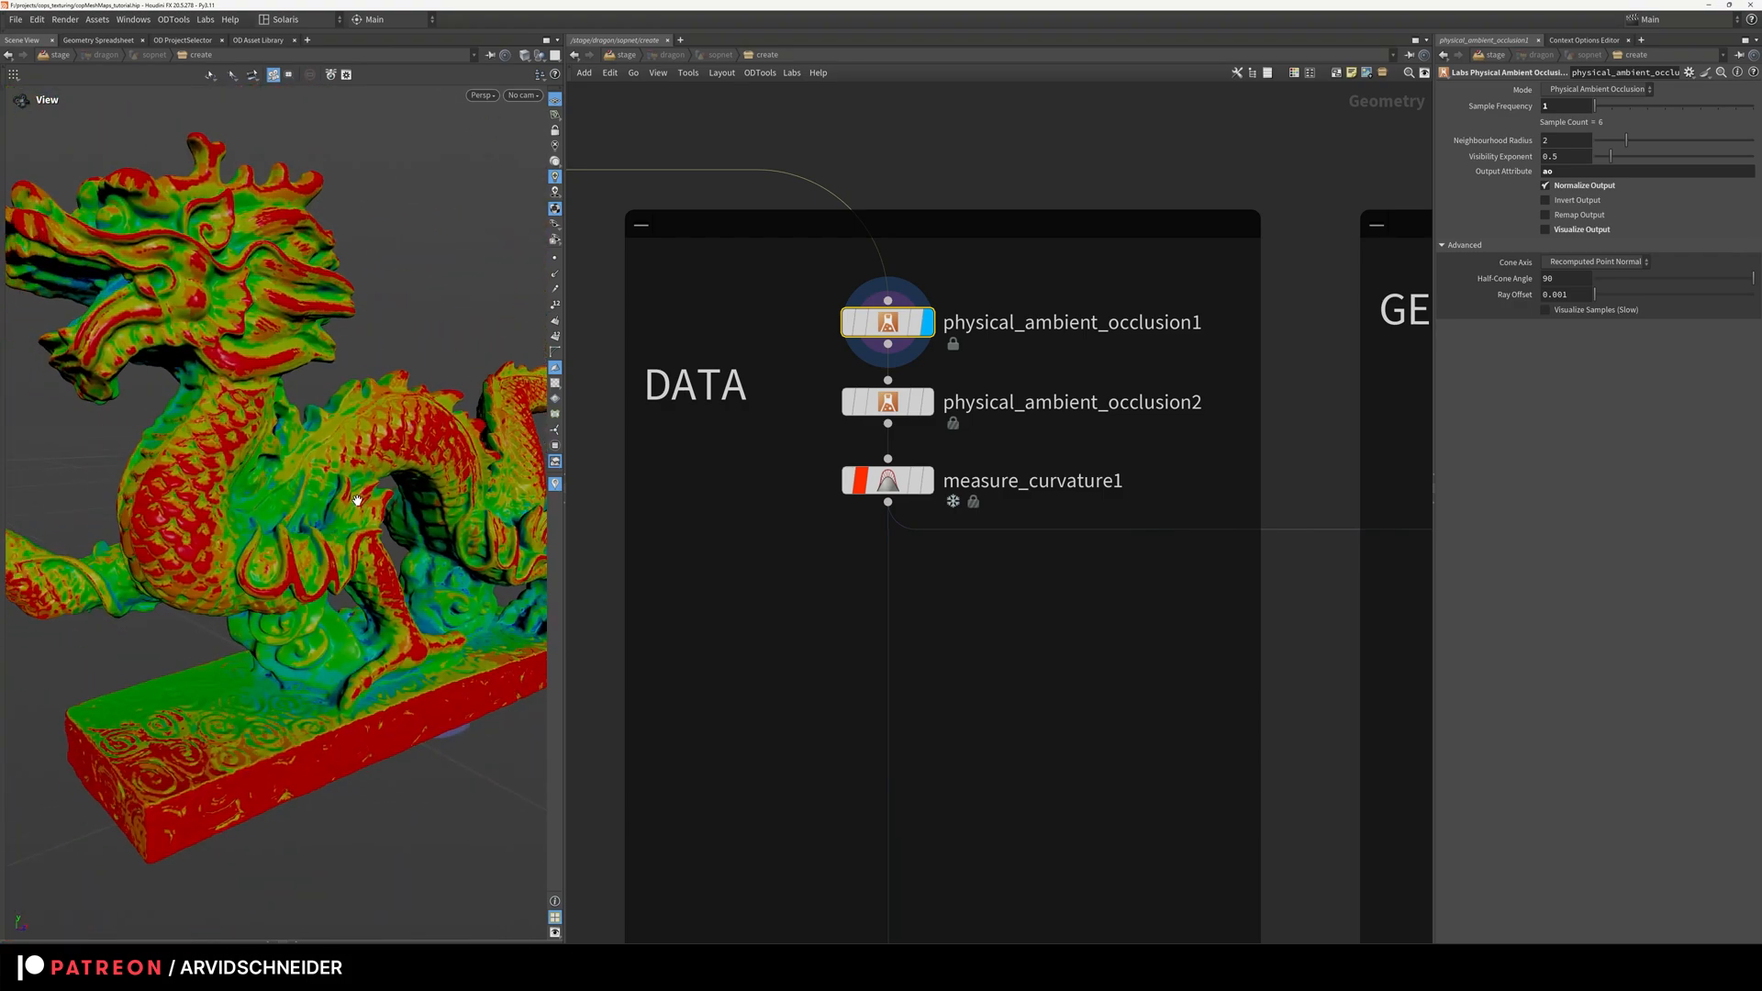
{"action": "left_click", "coordinate": [886, 402]}
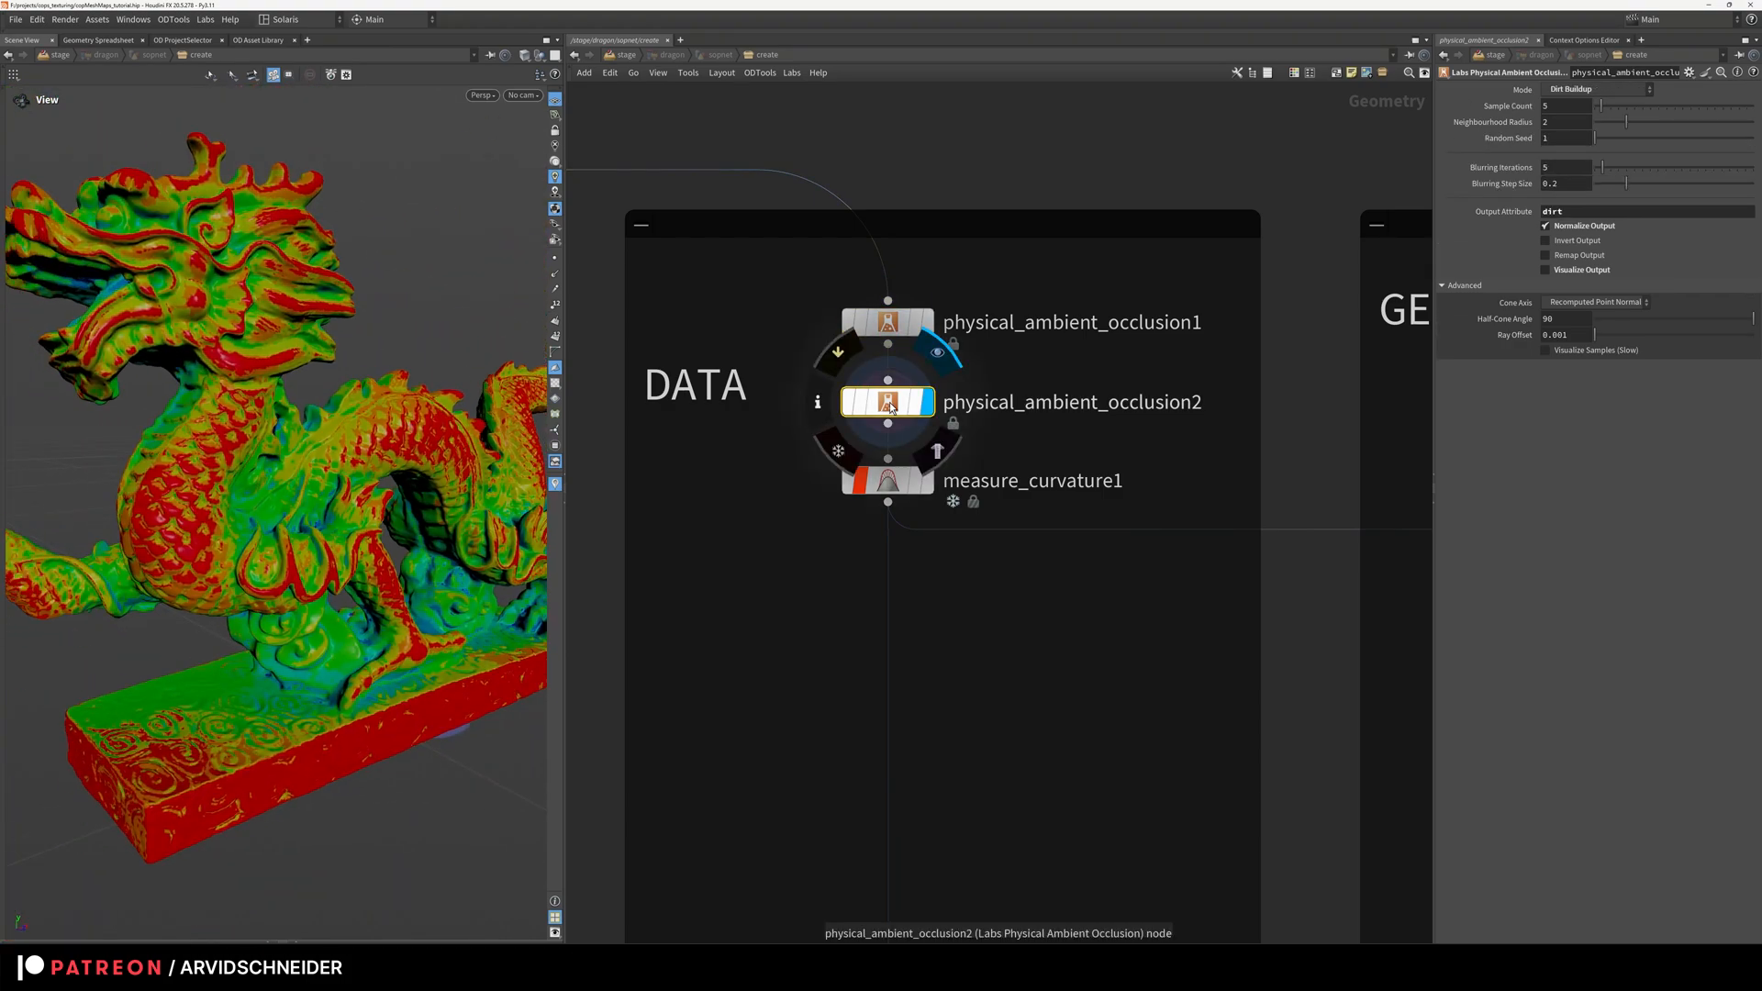
{"action": "left_click", "coordinate": [819, 402]}
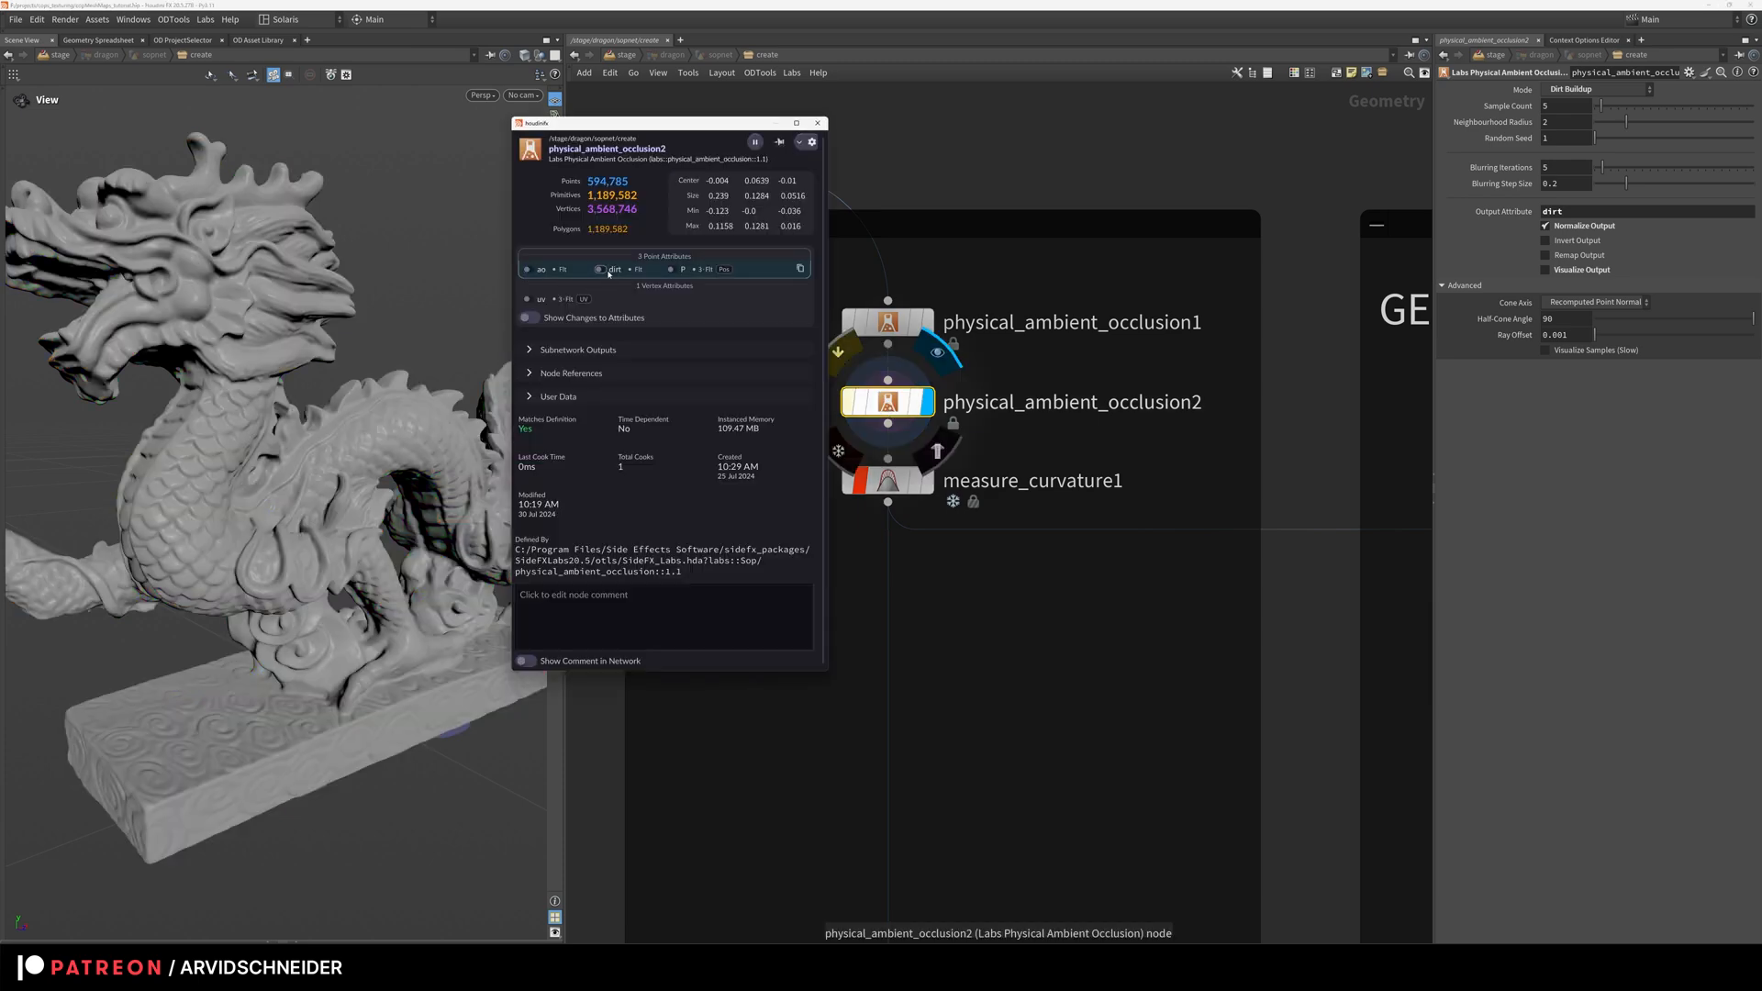
Step: Display measure_curvature1 and check its convexity and concavity point attributes
{"action": "left_click", "coordinate": [817, 123]}
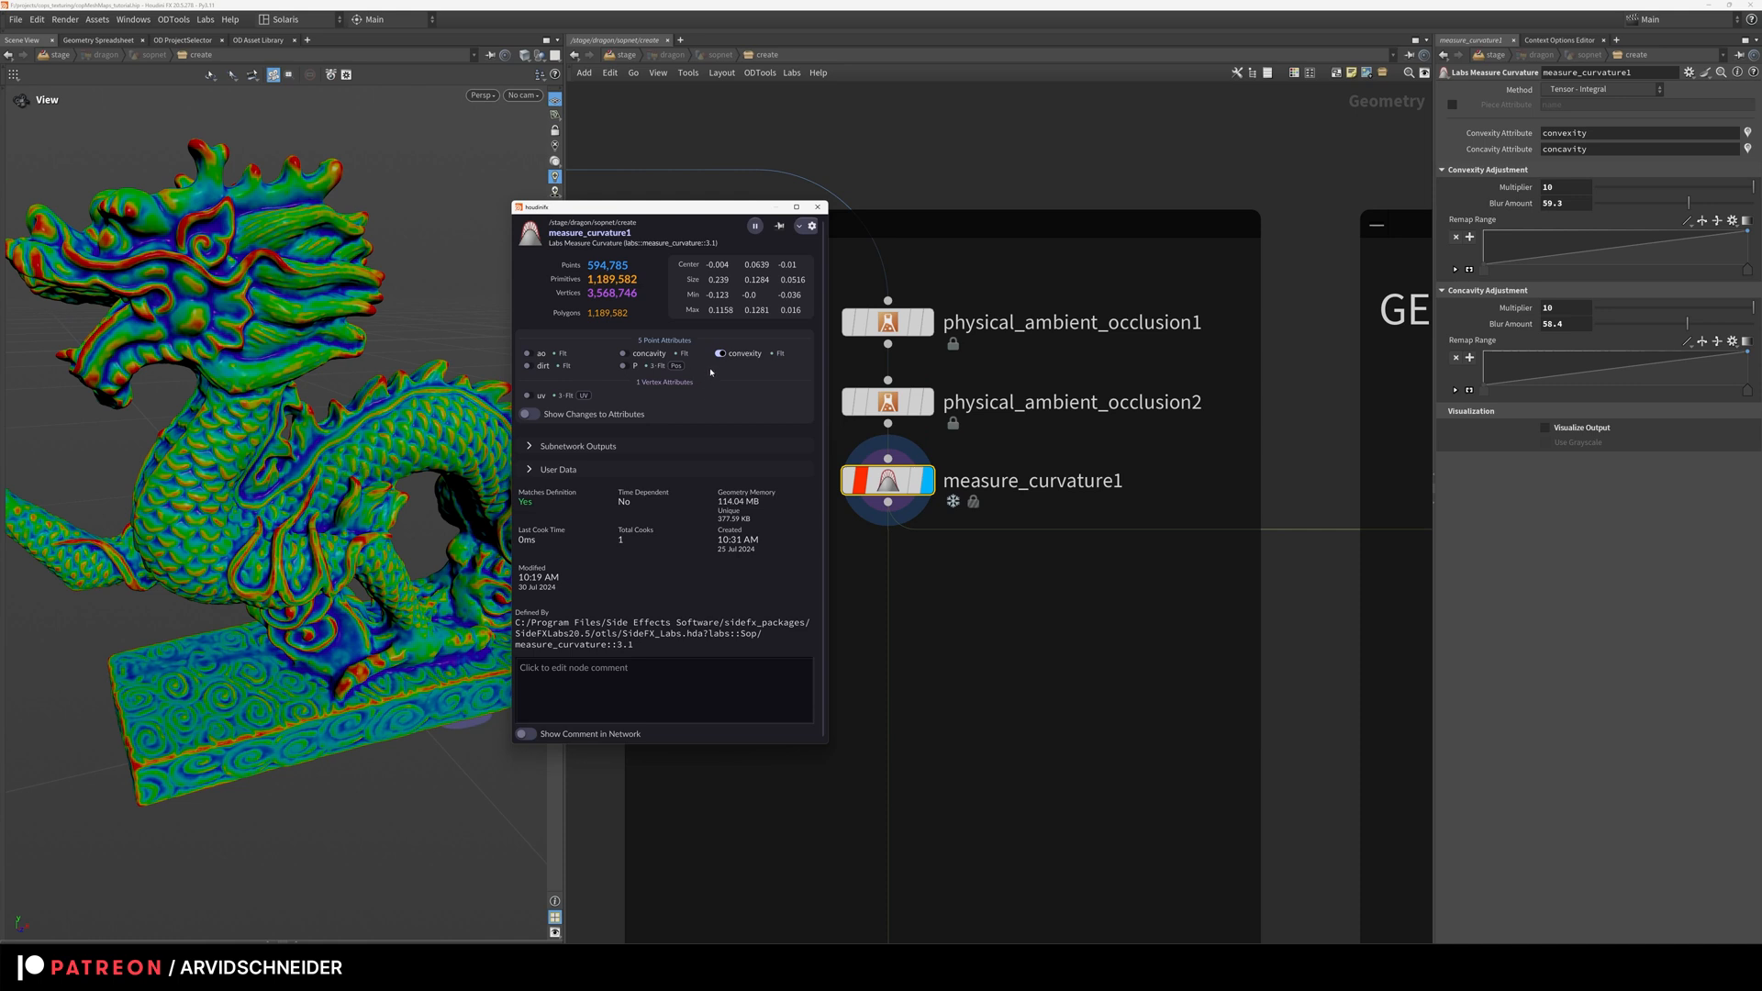
{"action": "left_click", "coordinate": [720, 352]}
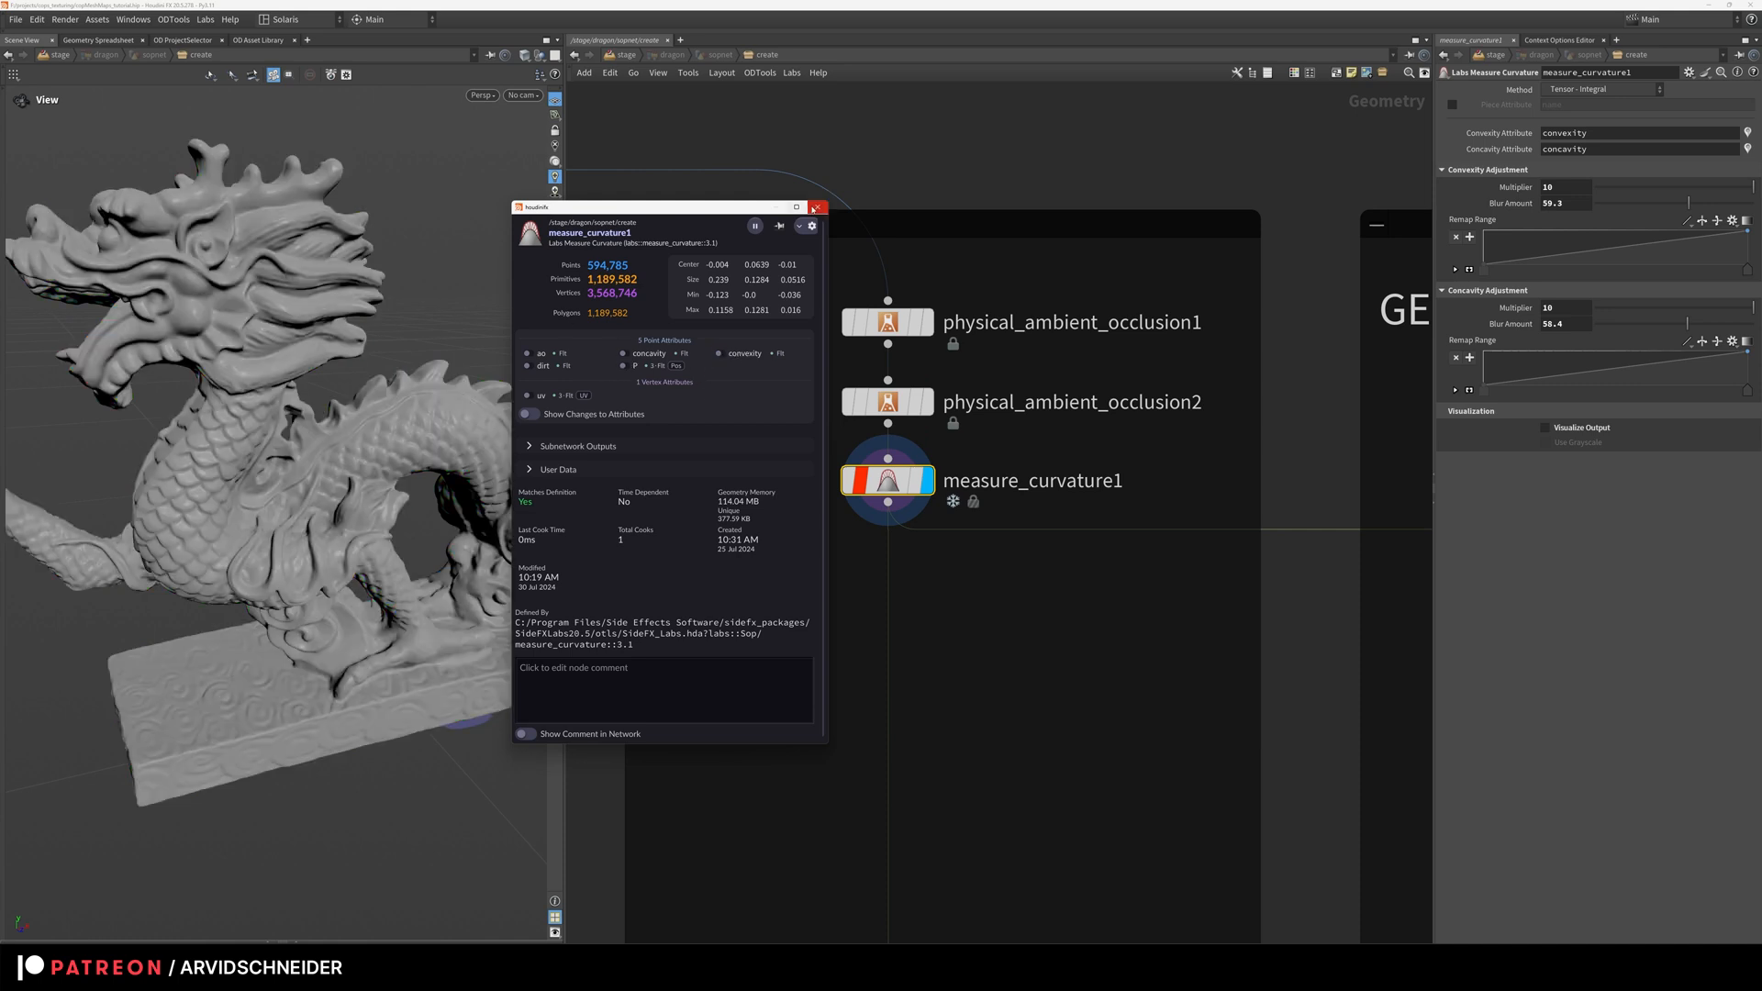
{"action": "left_click", "coordinate": [815, 208]}
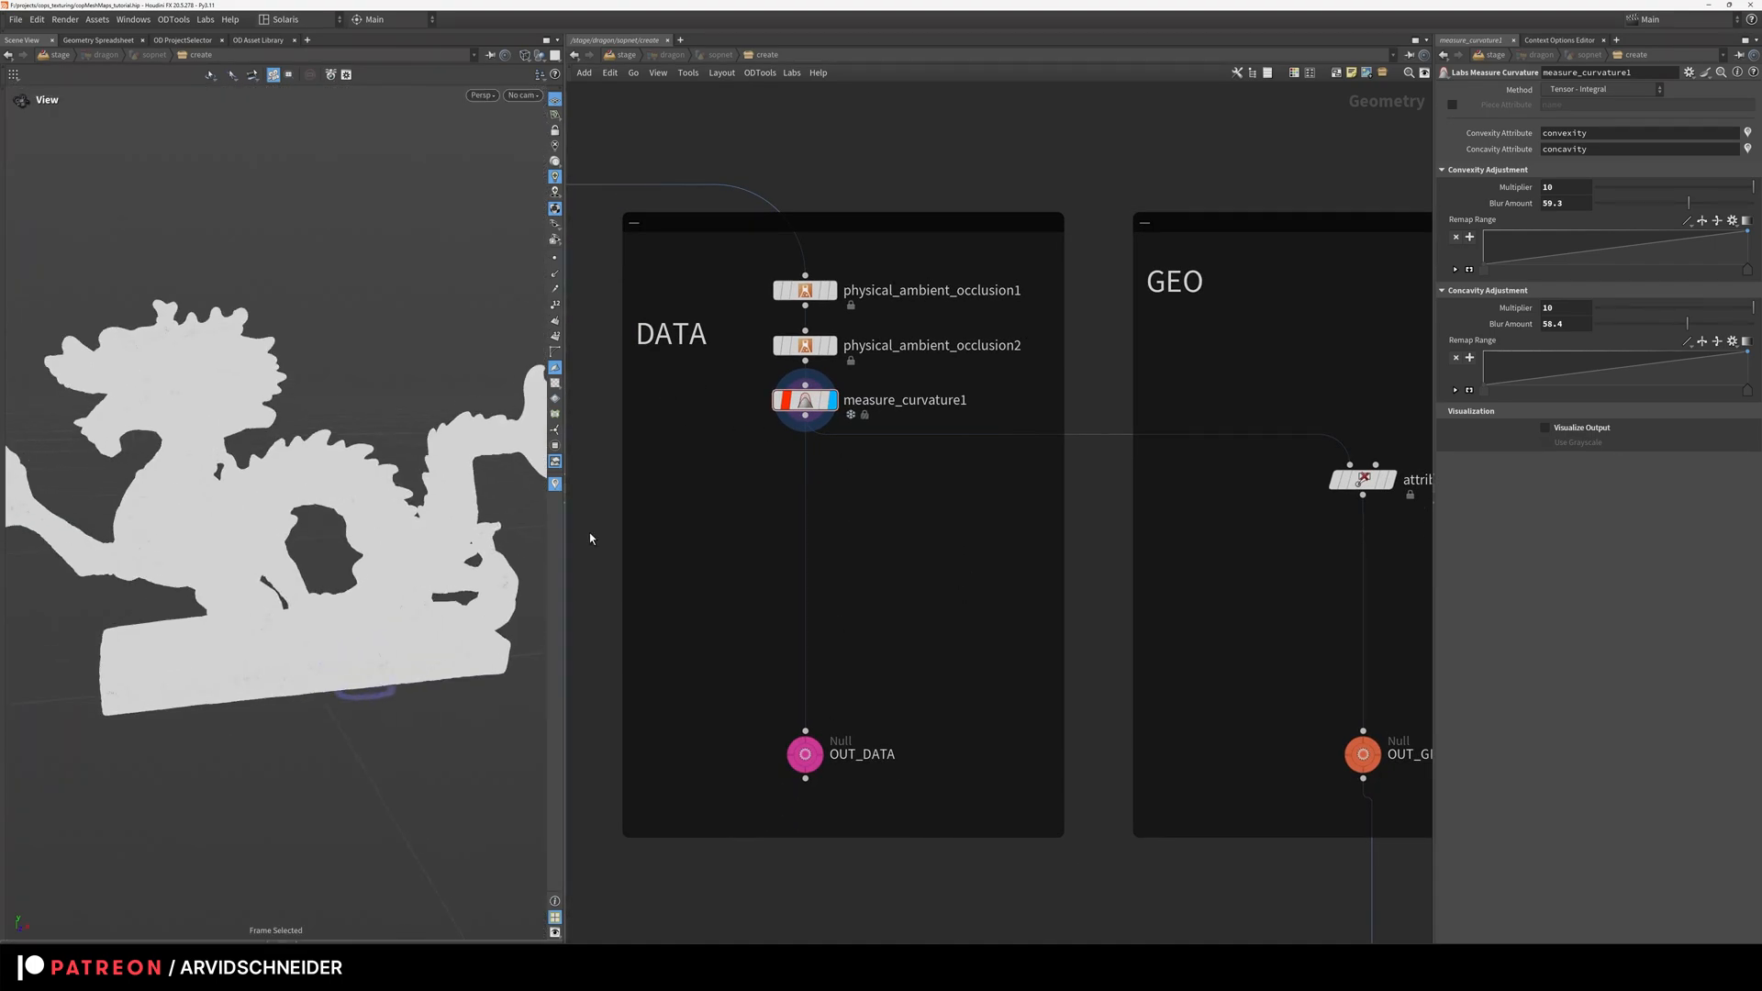
Step: Scroll past OUT_GEO and jump back up to the /stage LOP network
{"action": "scroll", "scroll_direction": "down", "scroll_amount": 3}
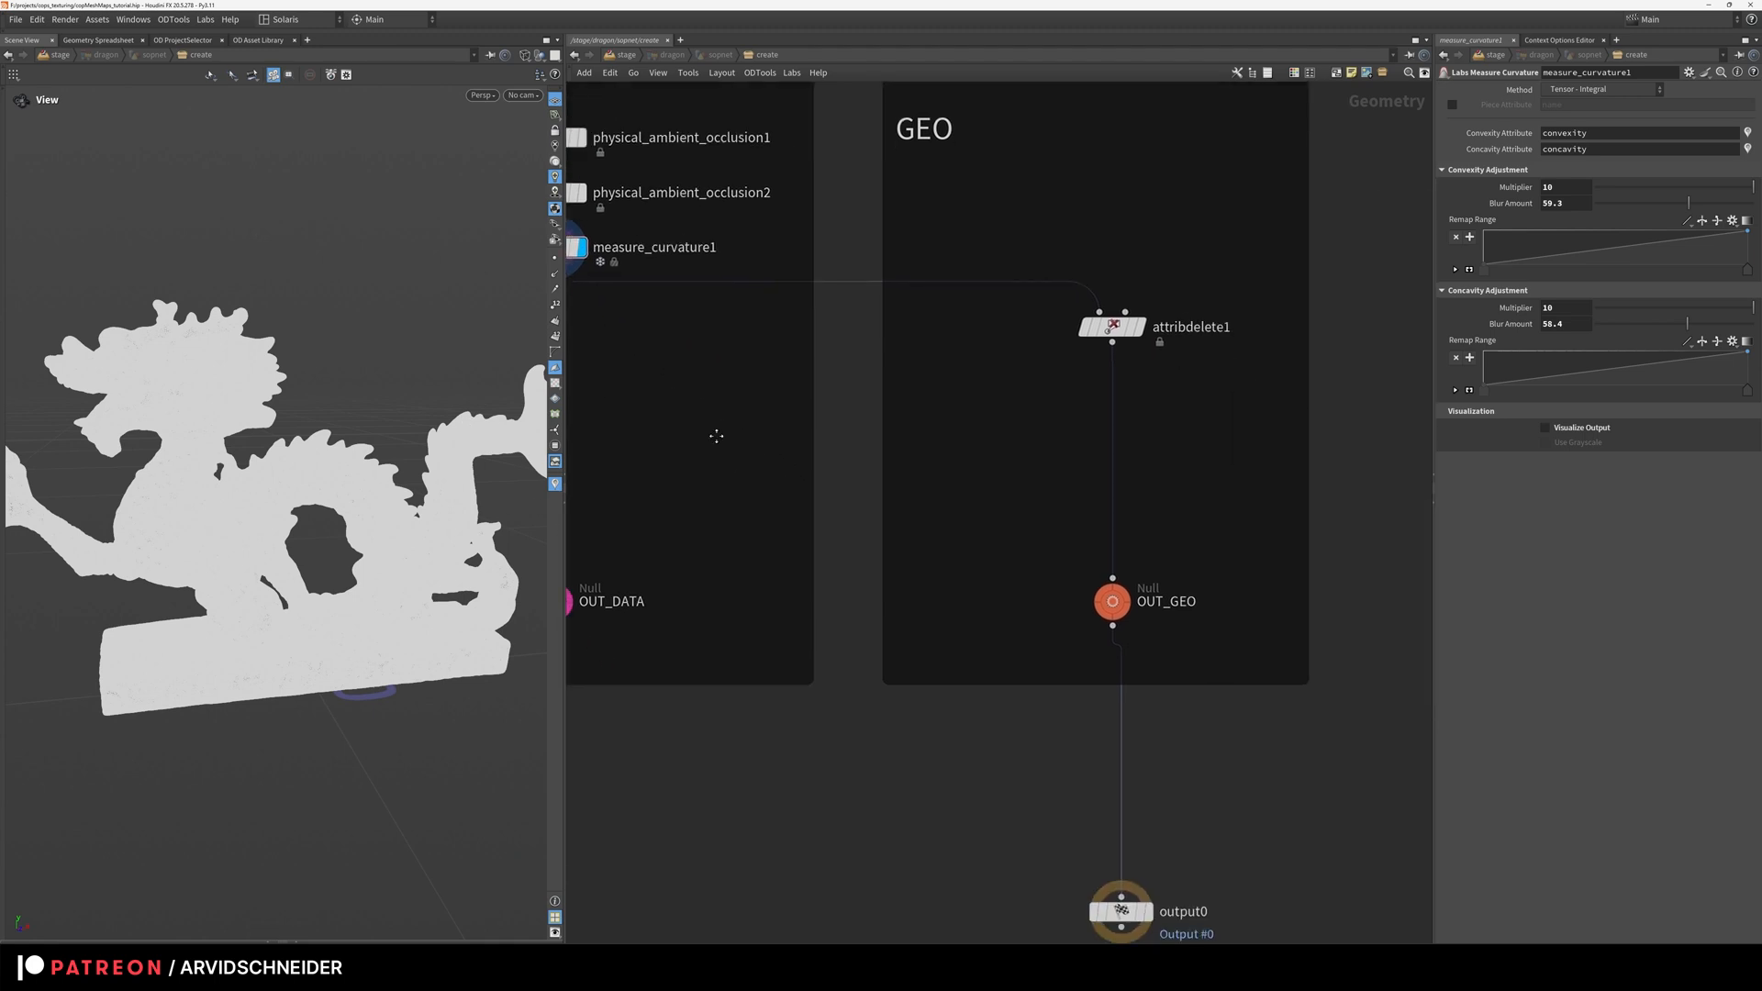
{"action": "left_click", "coordinate": [1113, 326]}
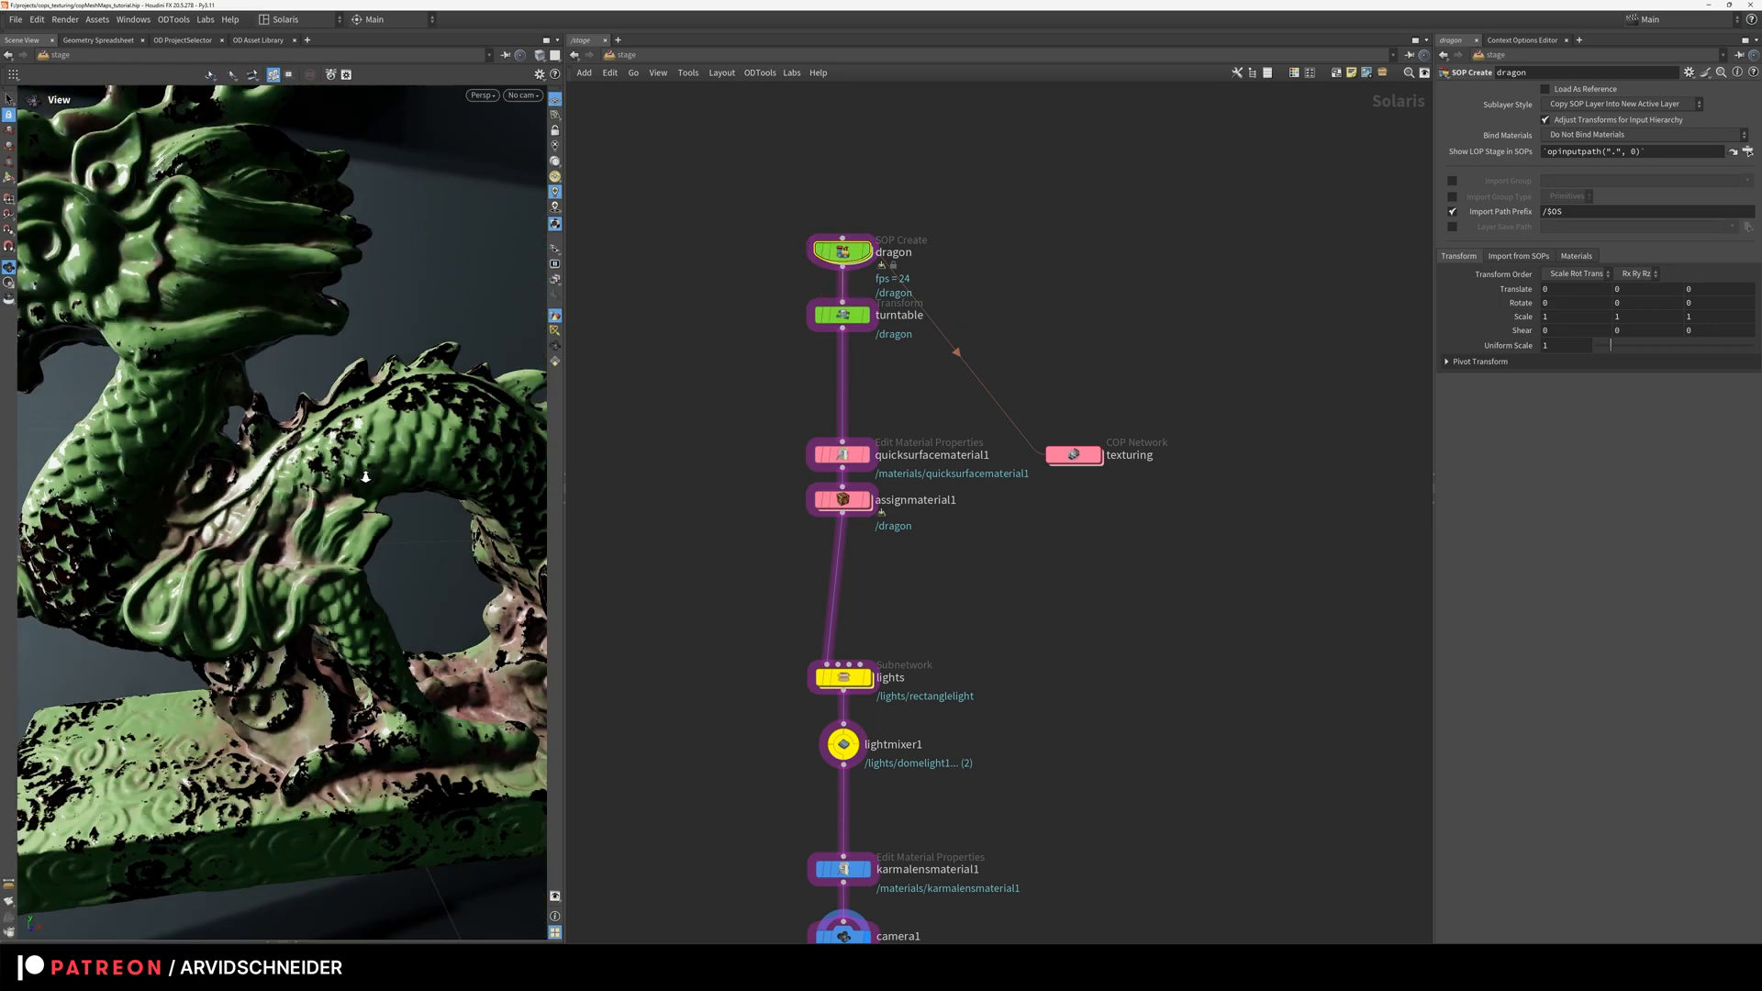
Step: Keep the turntable transform's Sample Frame Range If Input Is Not Time Dependent behaviour
{"action": "left_click", "coordinate": [841, 314]}
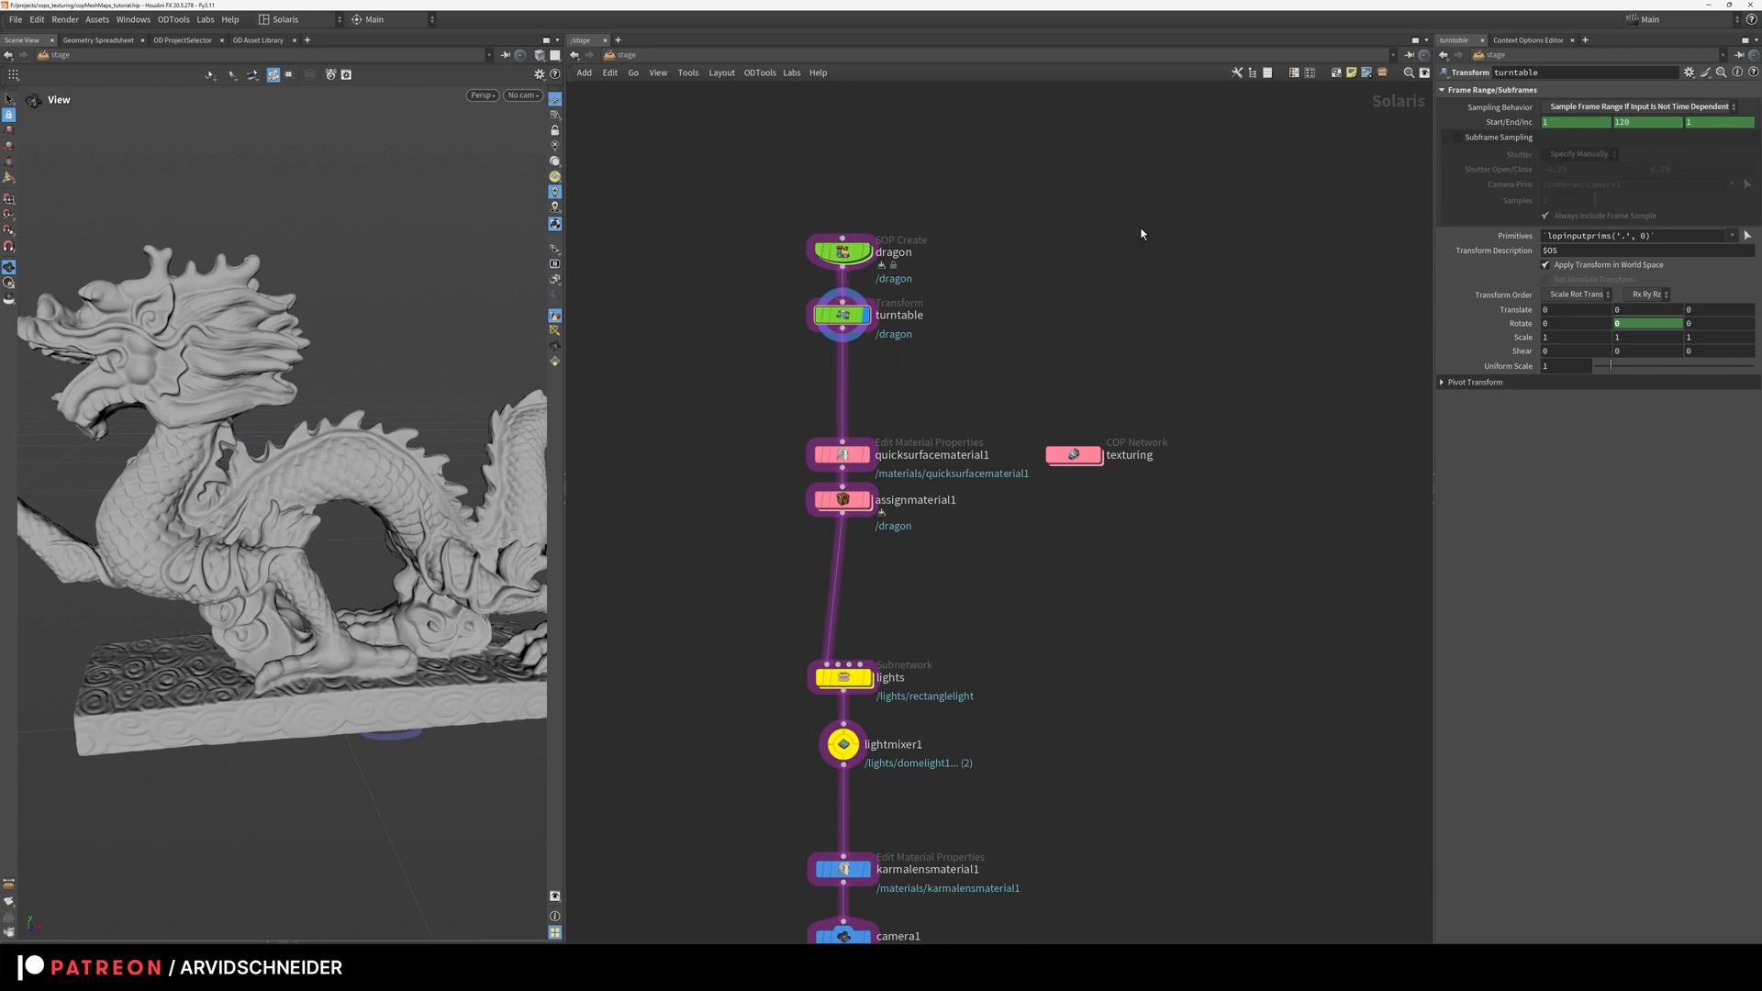
{"action": "mouse_move", "coordinate": [1139, 233]}
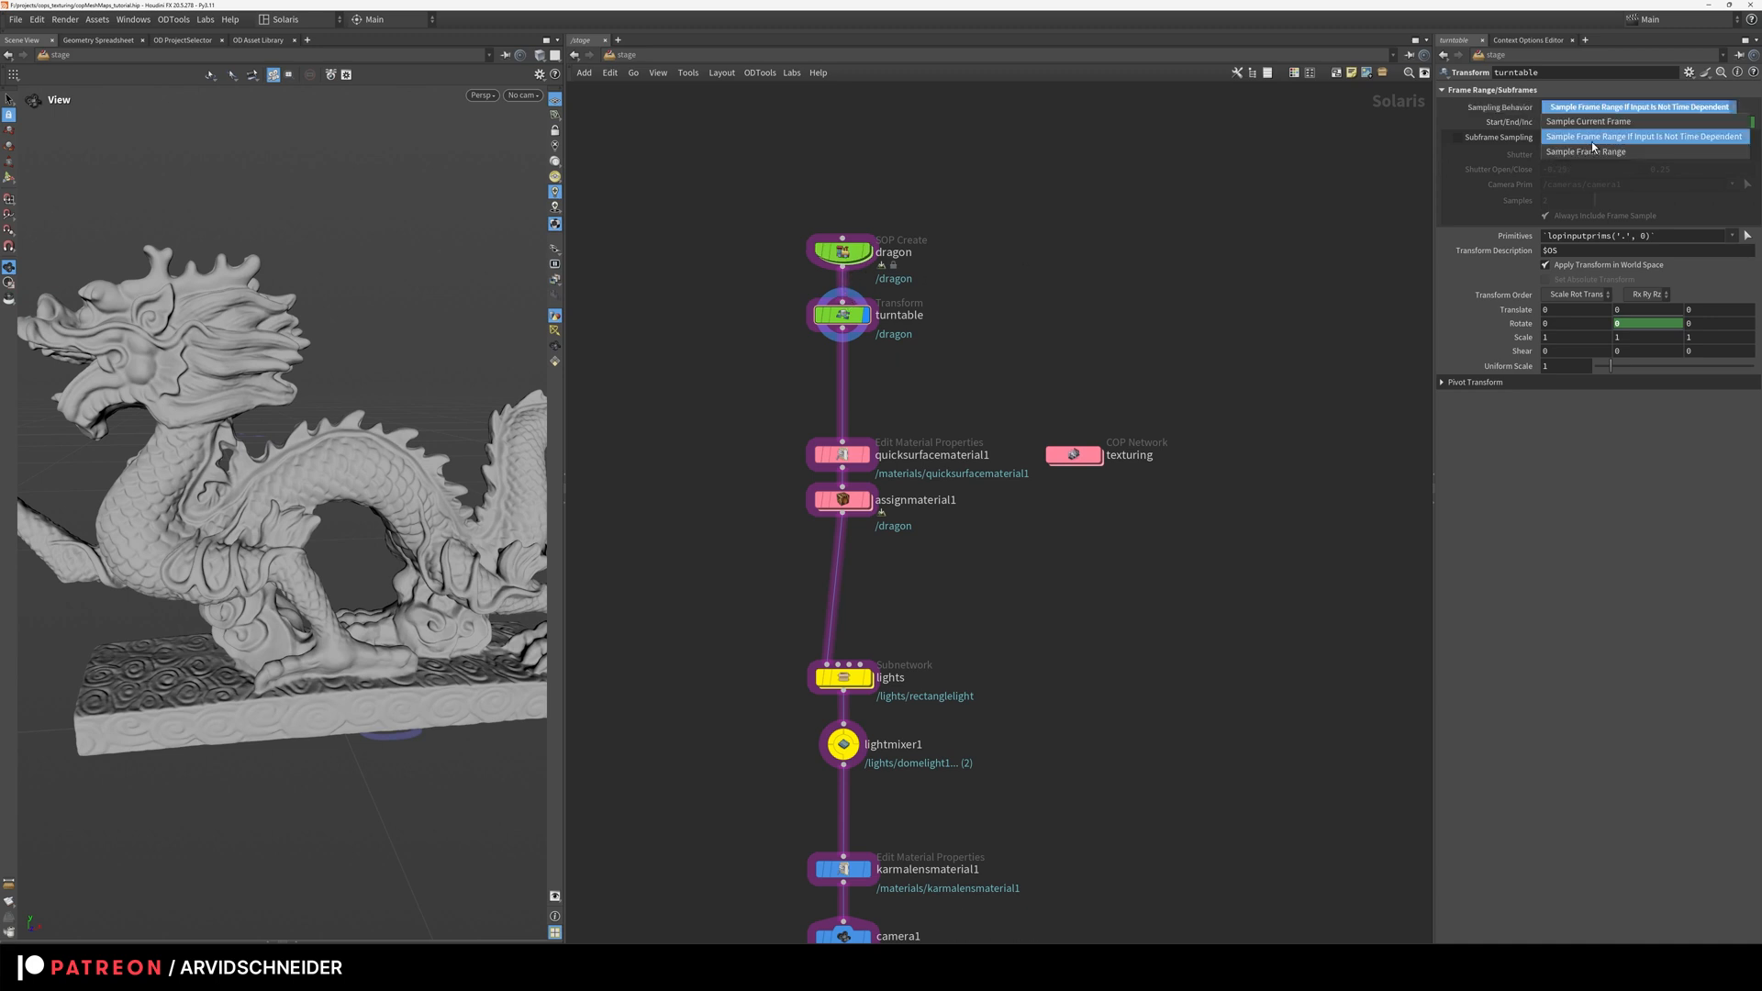
{"action": "left_click", "coordinate": [1641, 136]}
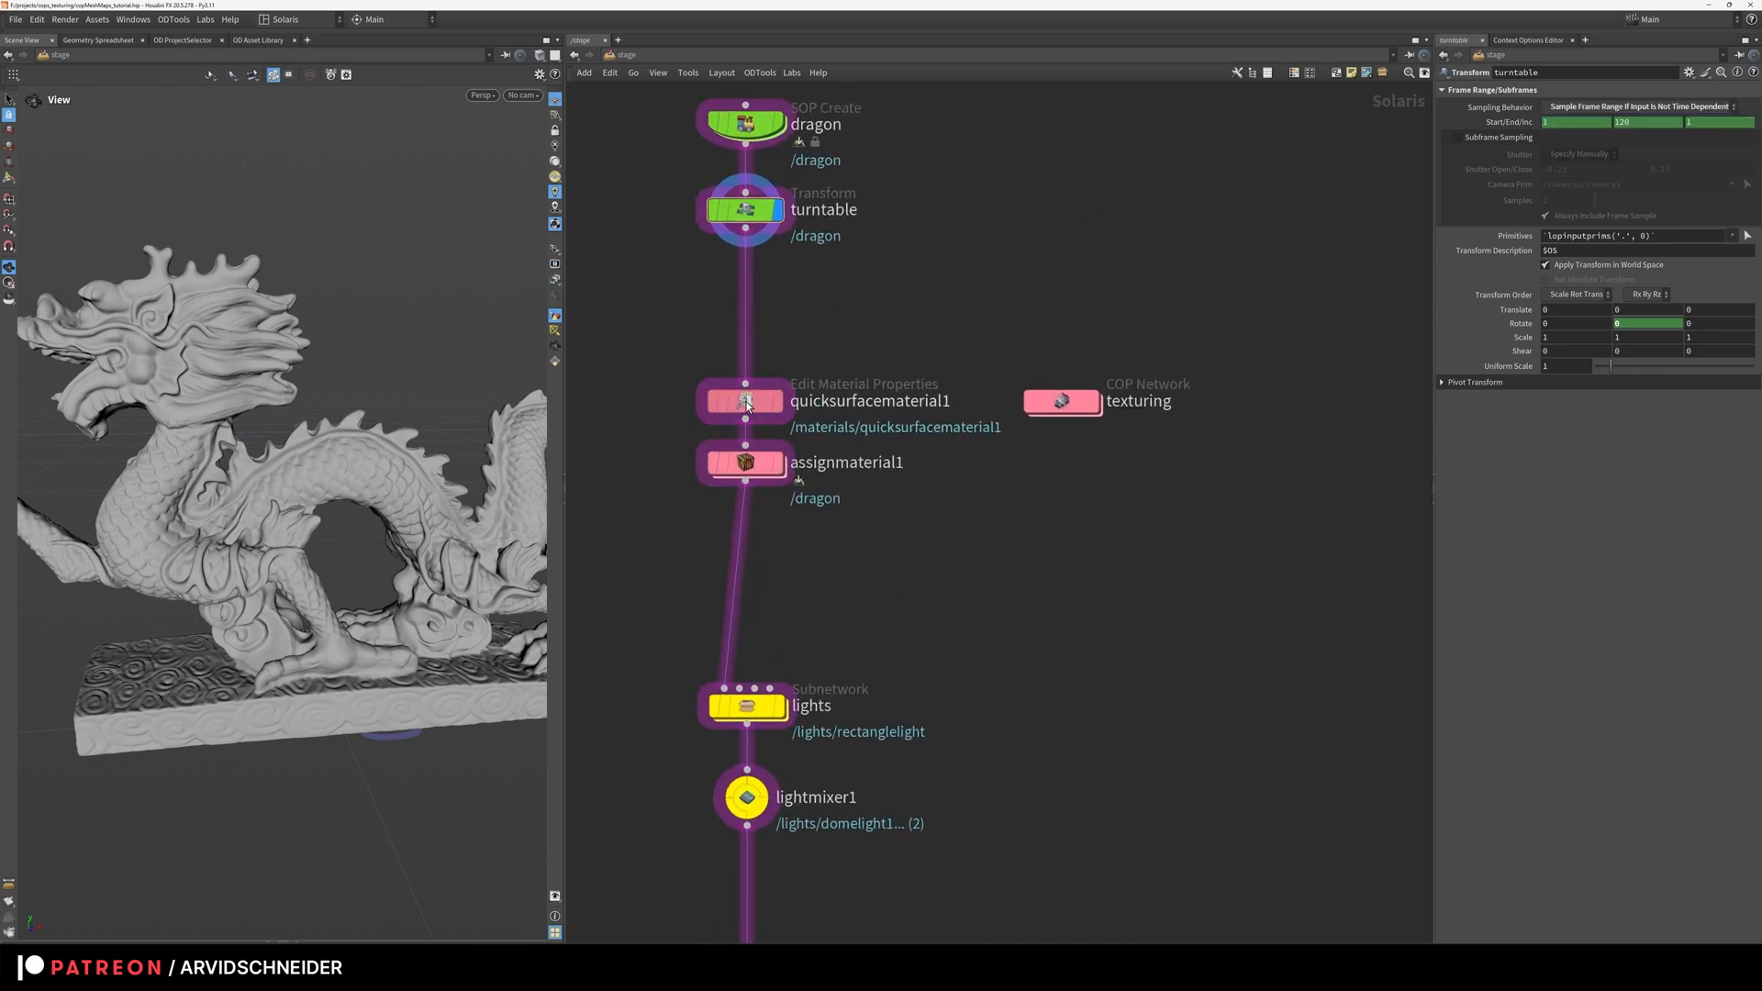
Step: Review quicksurfacematerial1's colour, metalness, roughness and normal map paths, then show the dragon
{"action": "left_click", "coordinate": [743, 402]}
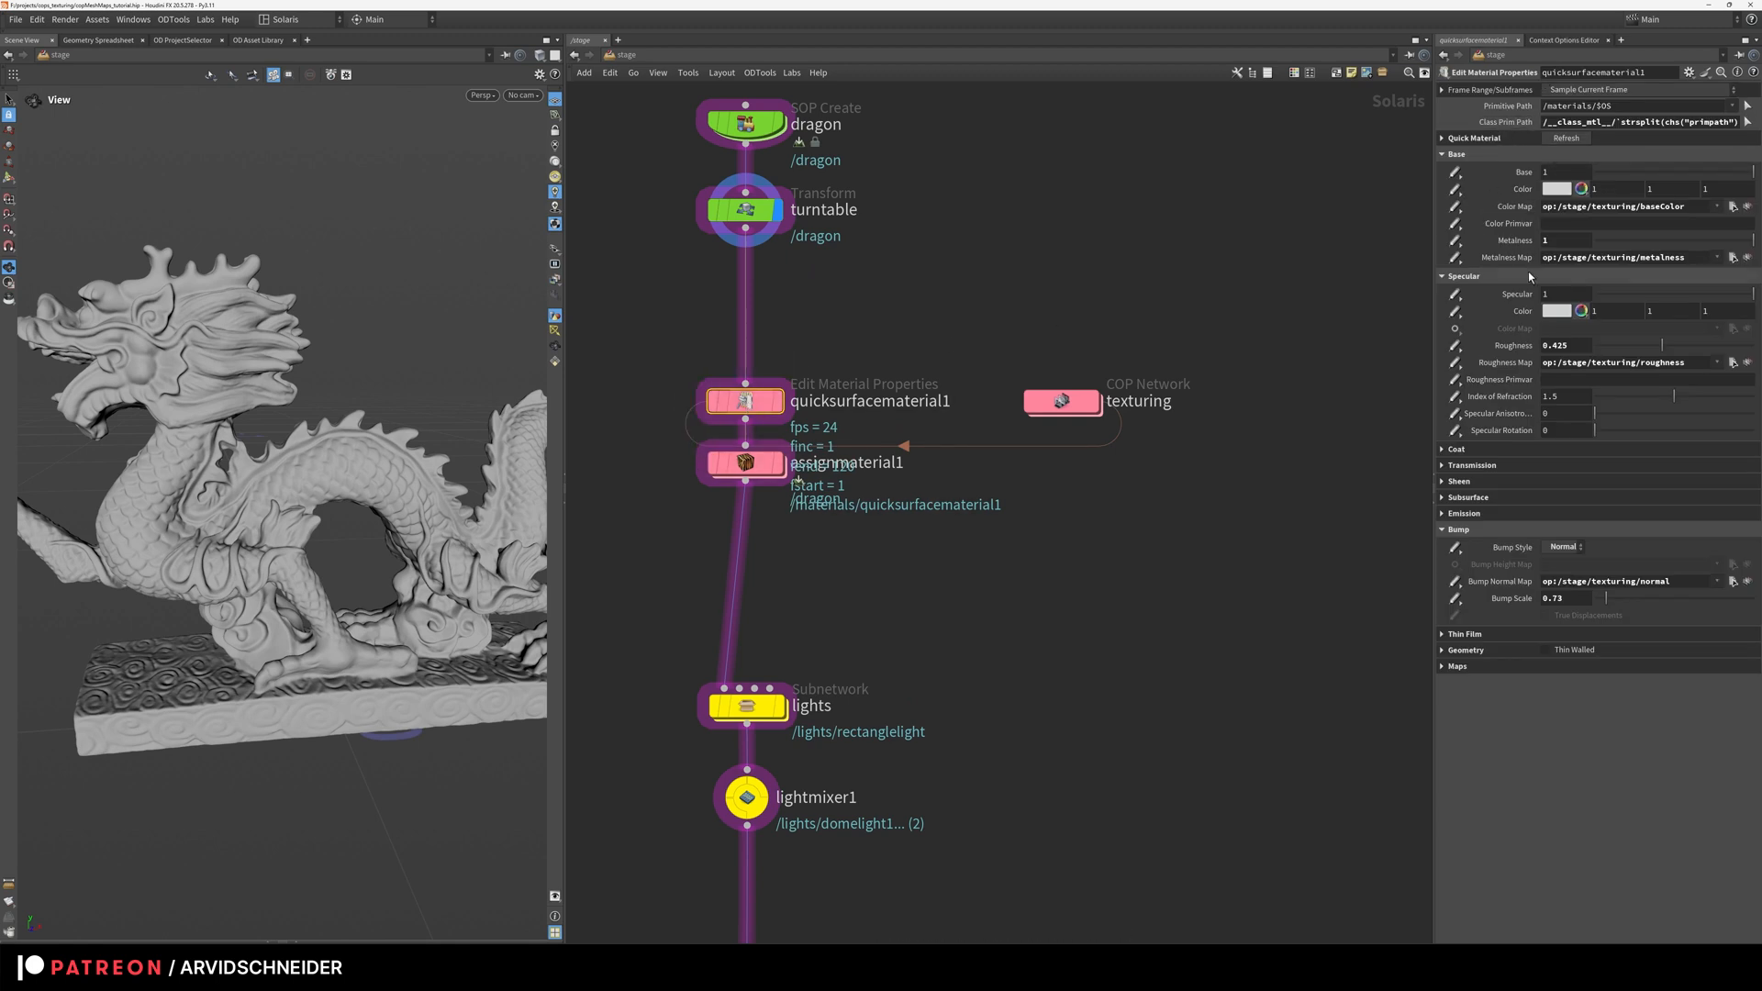
{"action": "mouse_move", "coordinate": [1412, 298]}
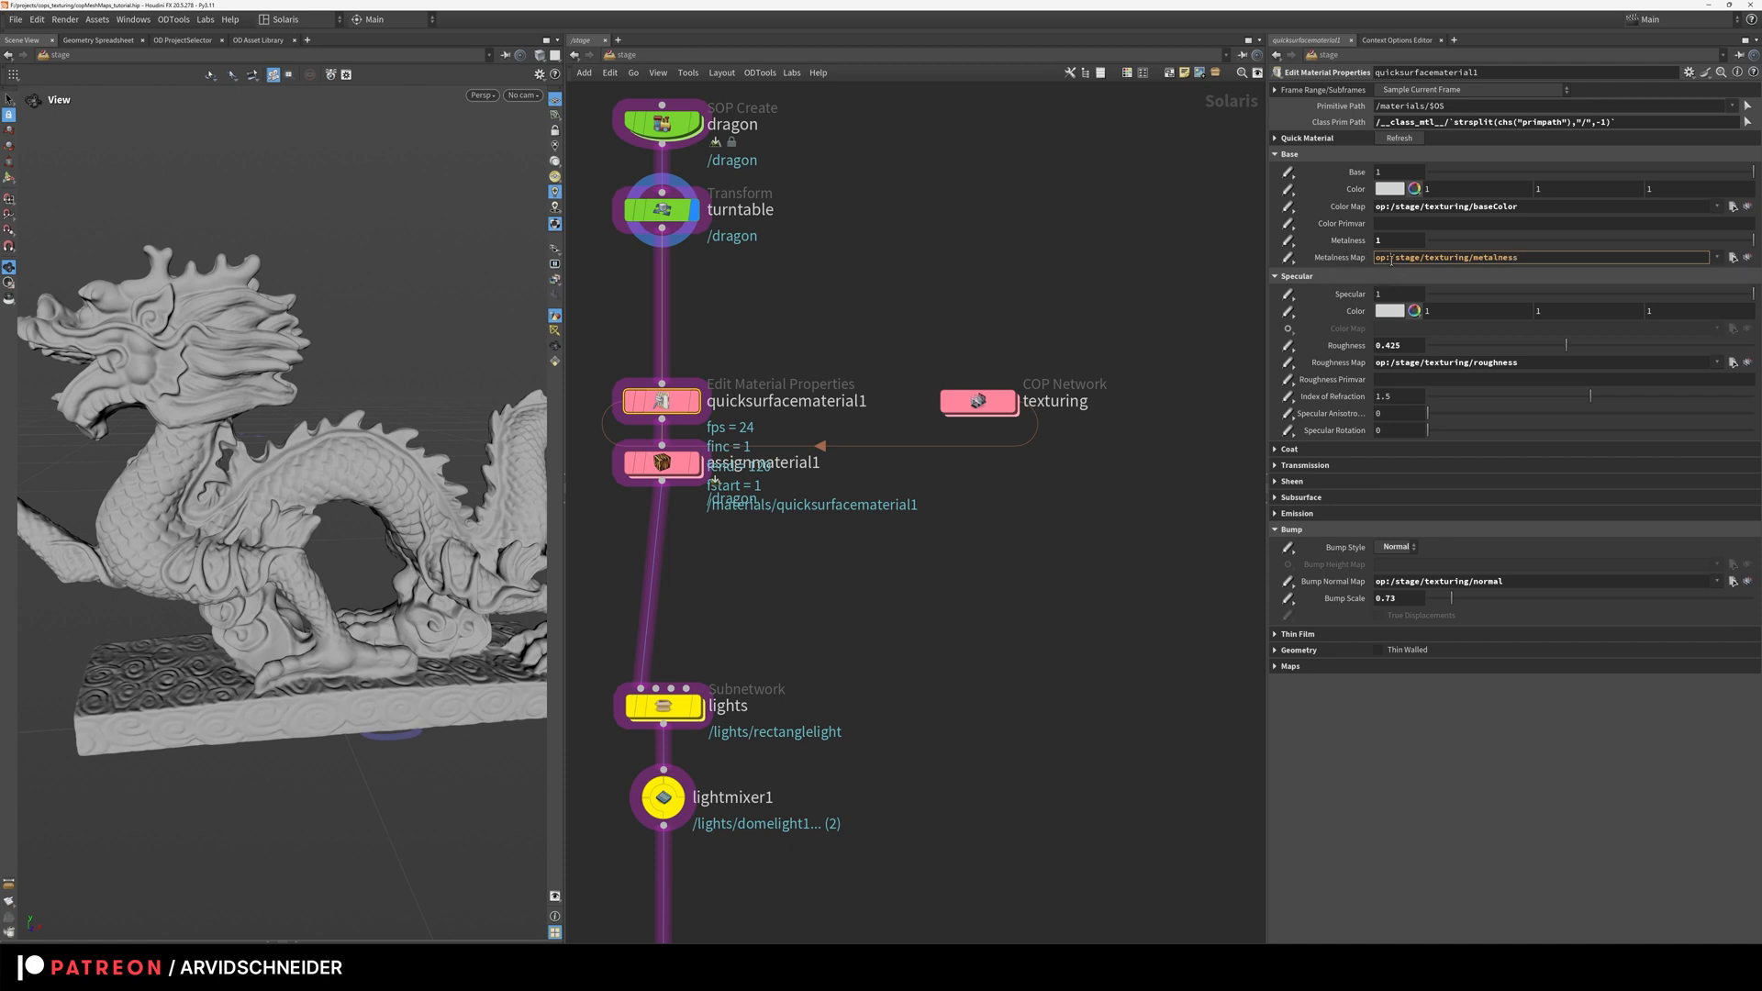
{"action": "mouse_move", "coordinate": [1388, 283]}
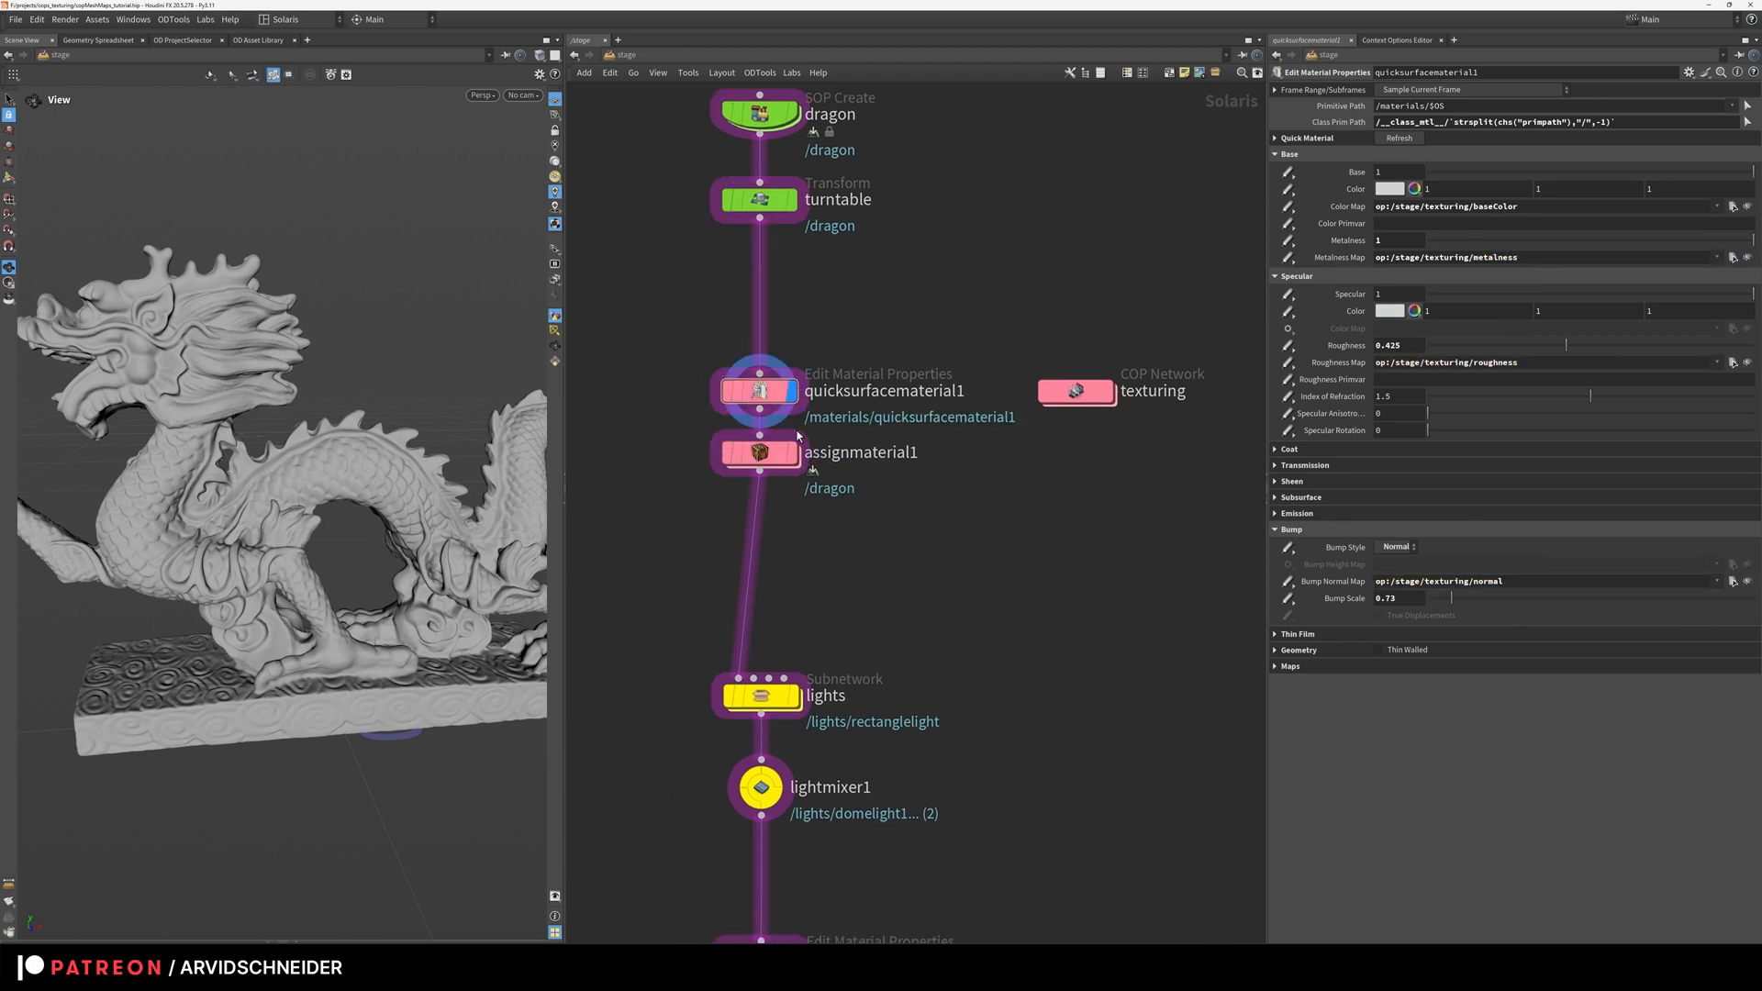
{"action": "left_click", "coordinate": [759, 451]}
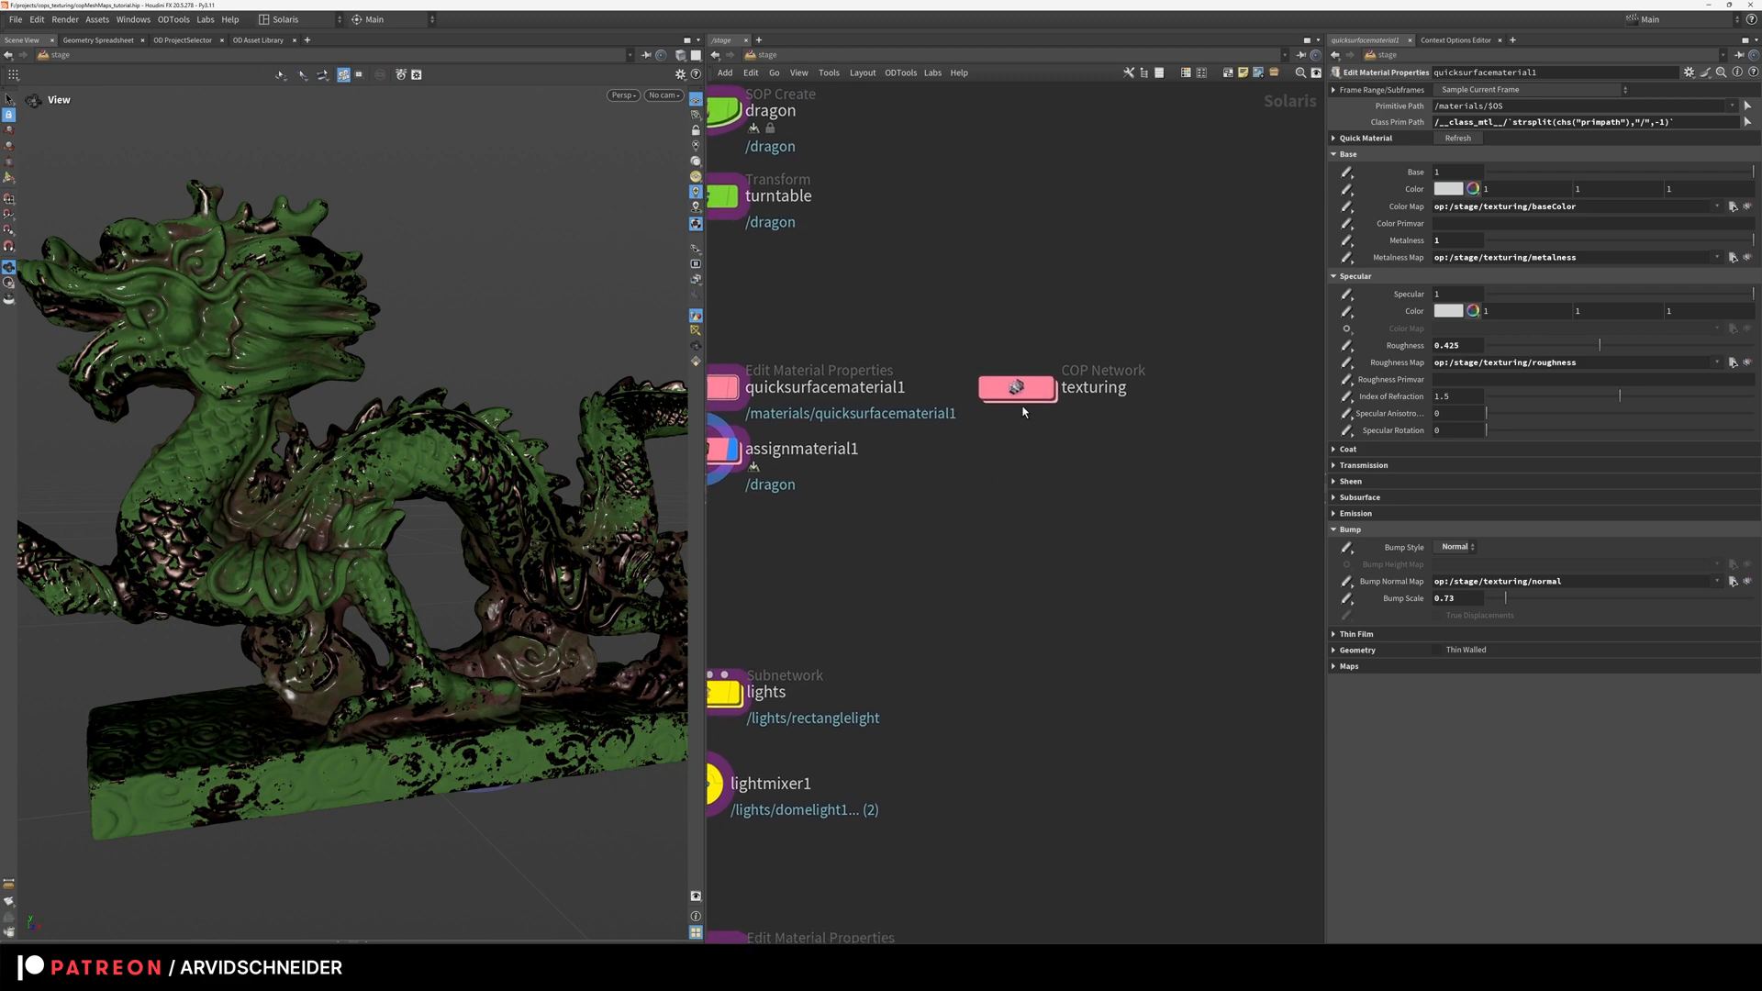
Step: Import /stage/dragon/sopnet/create/OUT_LOD into sopimport1 and wire it into previewmaterial1
{"action": "double_click", "coordinate": [1015, 387]}
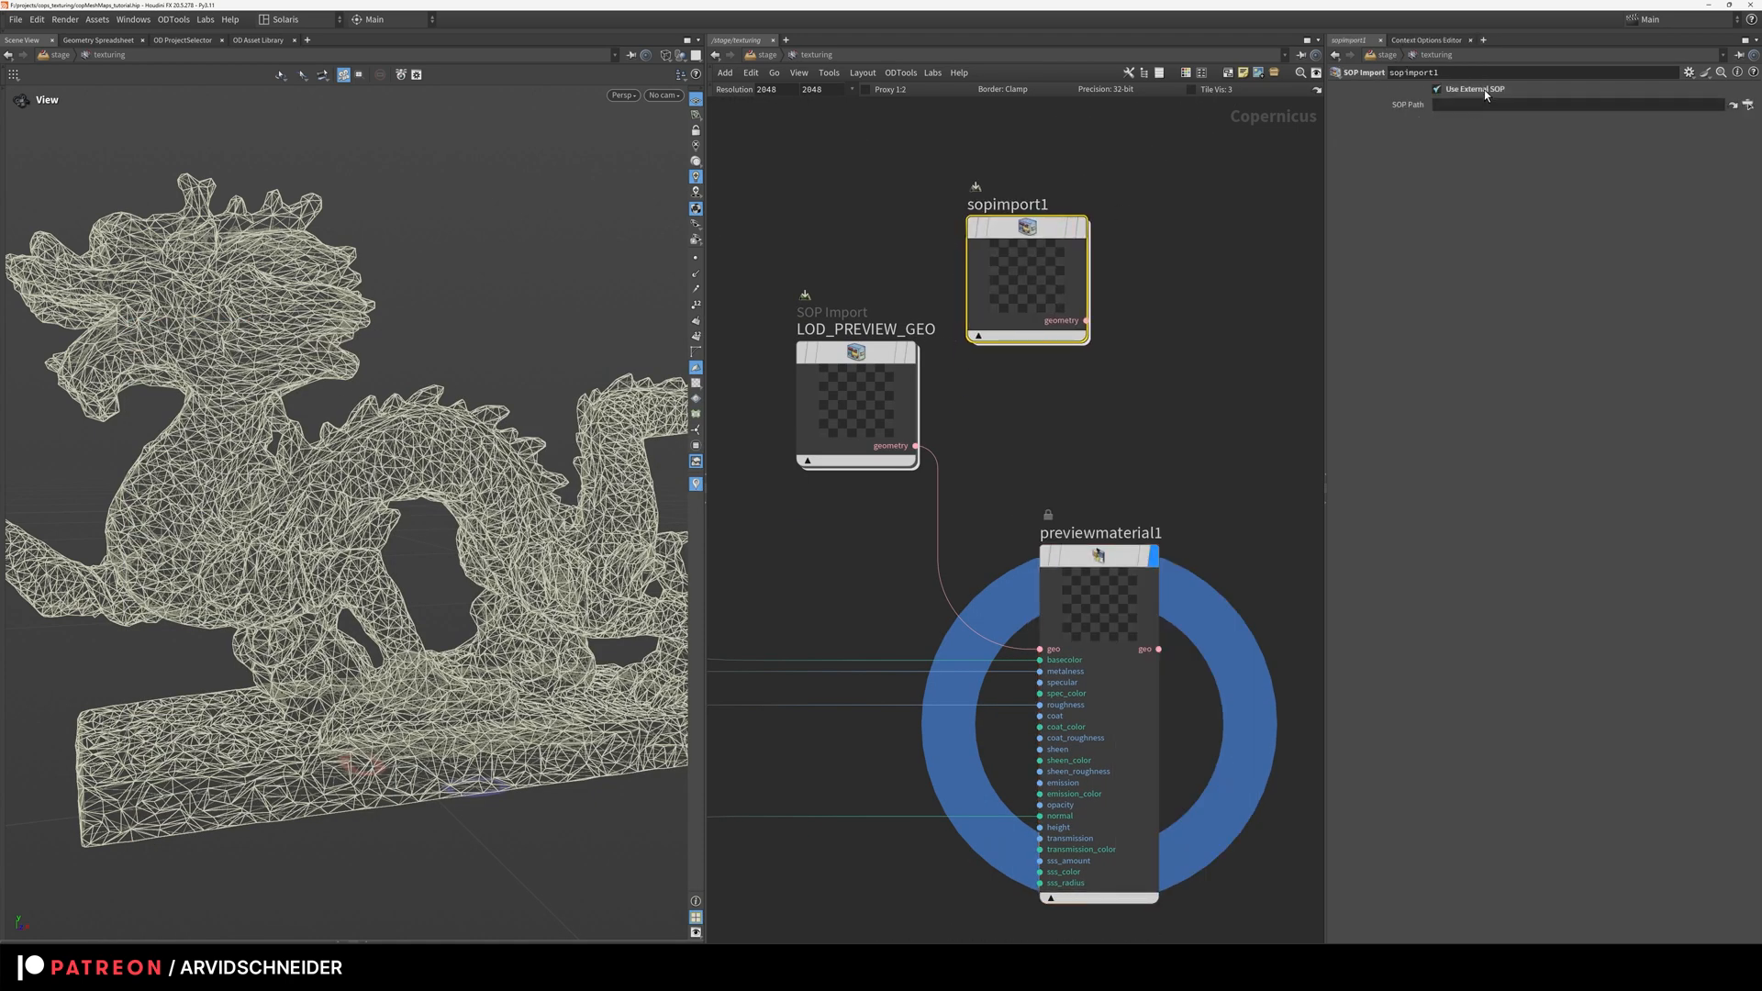
{"action": "left_click", "coordinate": [1749, 103]}
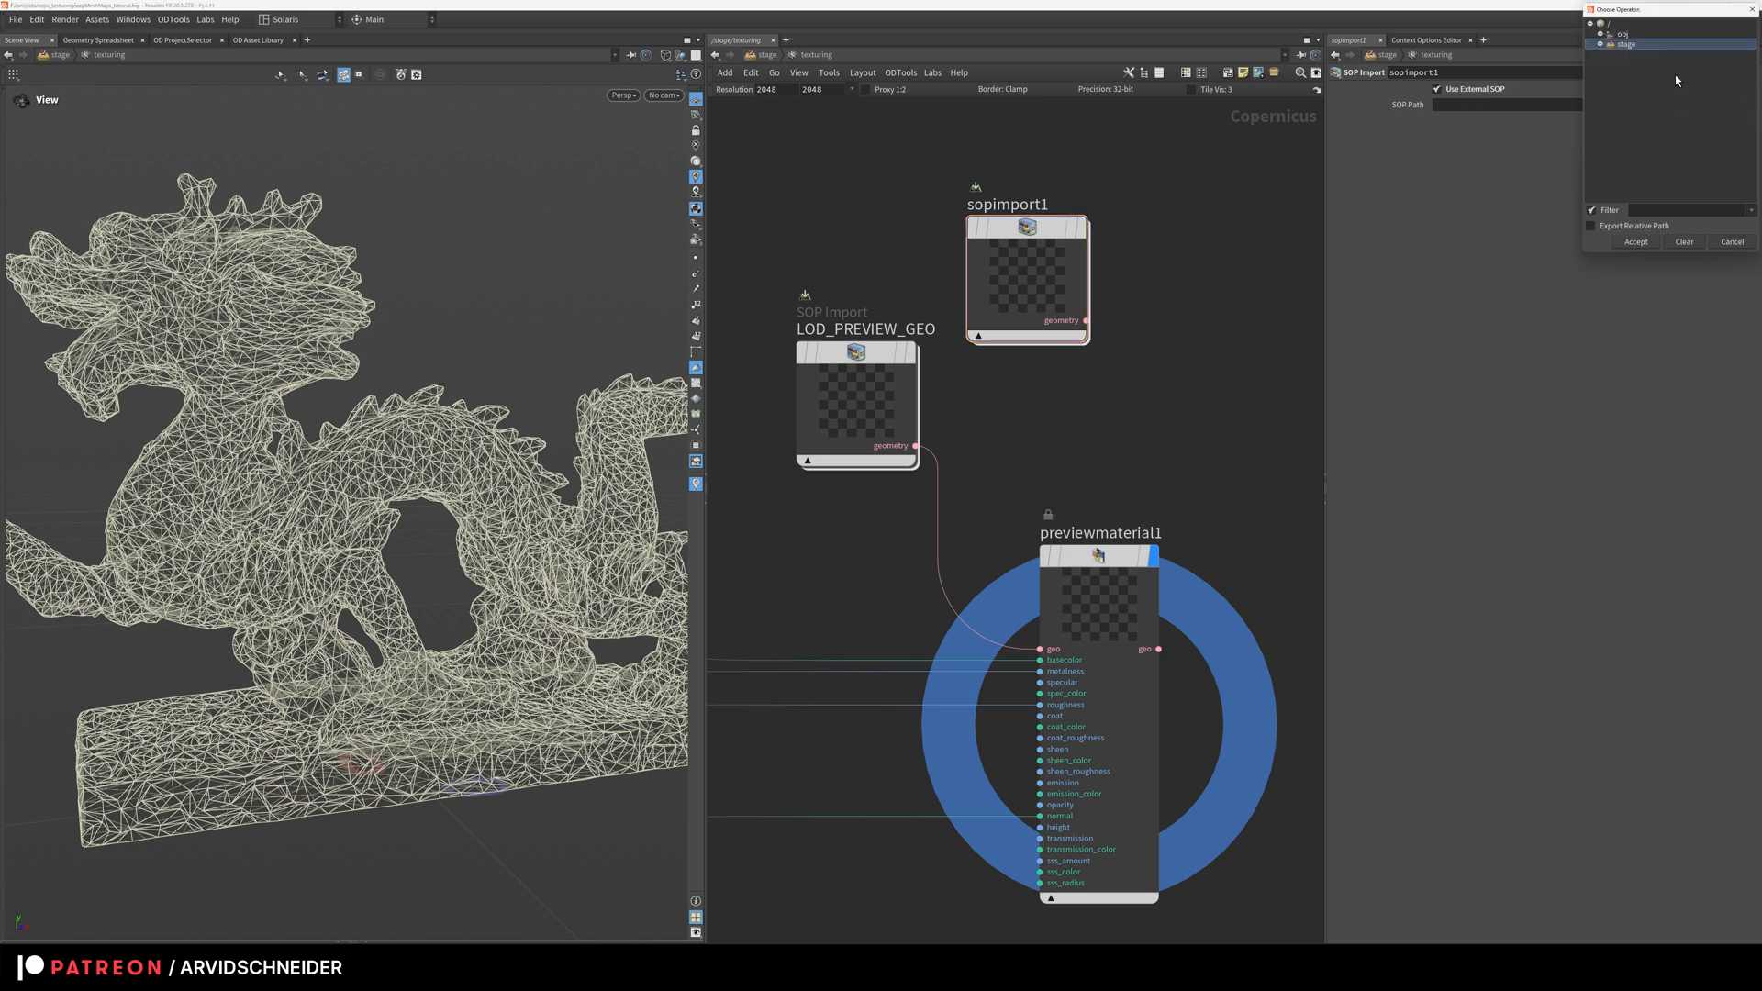
{"action": "left_click", "coordinate": [1601, 44]}
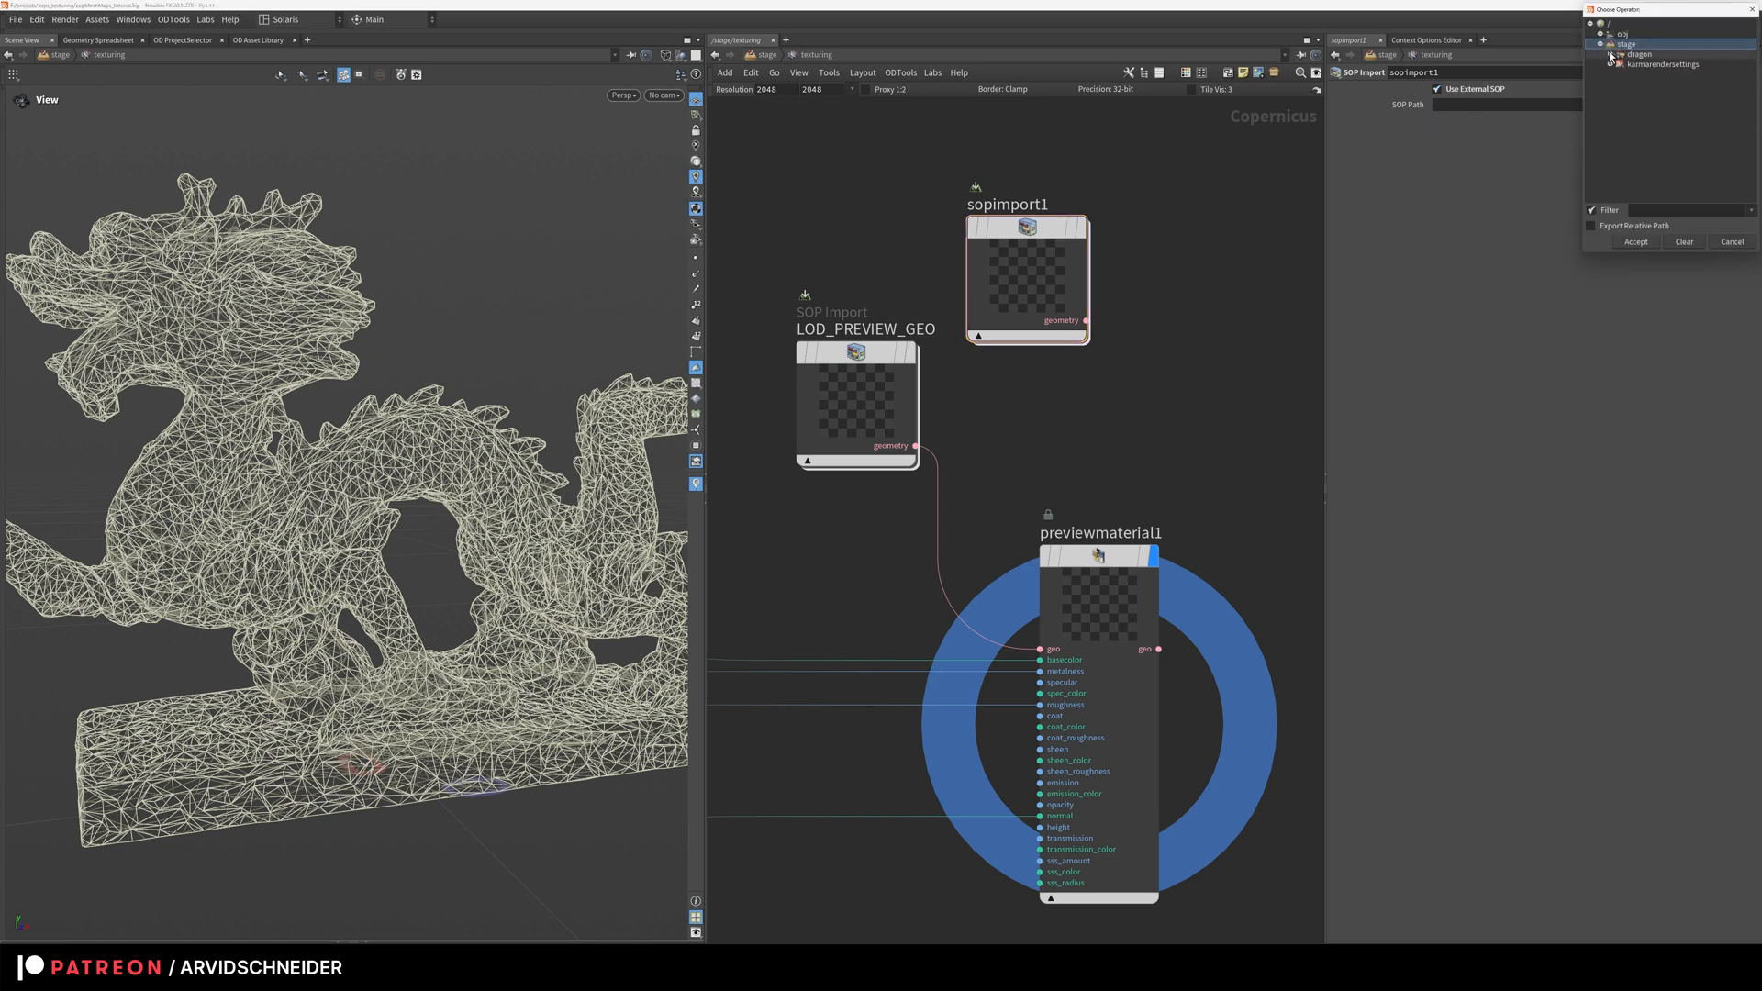
{"action": "left_click", "coordinate": [1614, 53]}
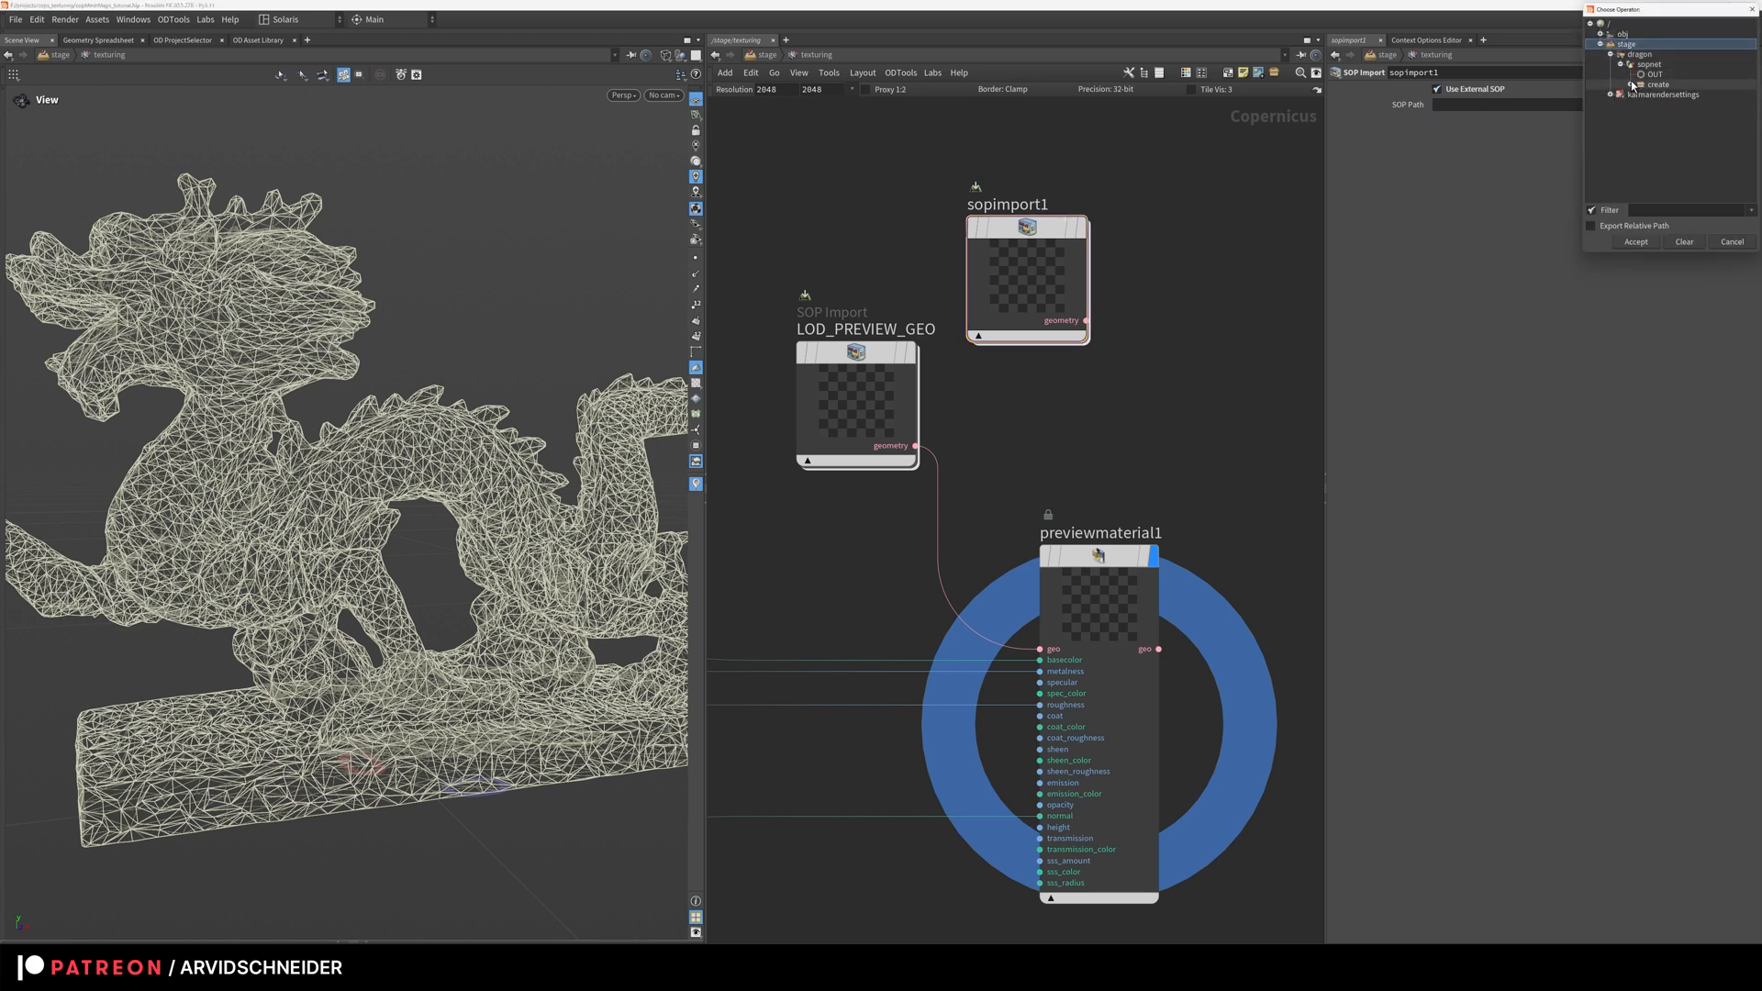
{"action": "left_click", "coordinate": [1633, 243]}
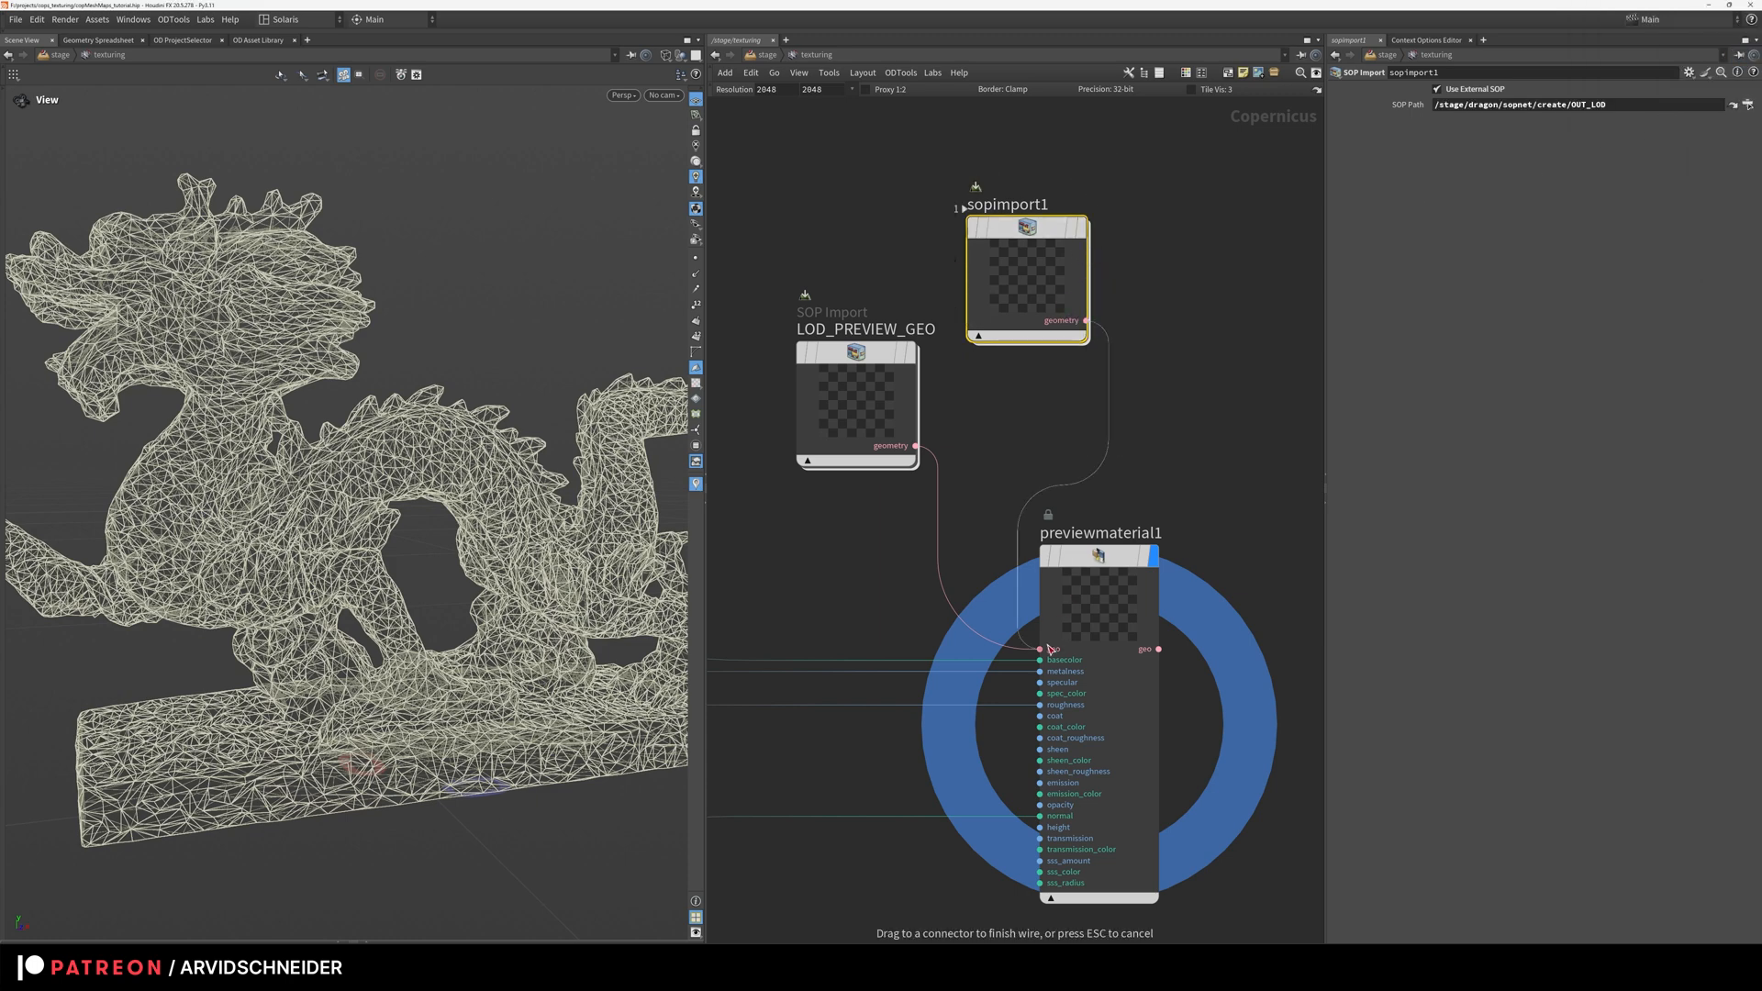
{"action": "left_click", "coordinate": [1041, 648]}
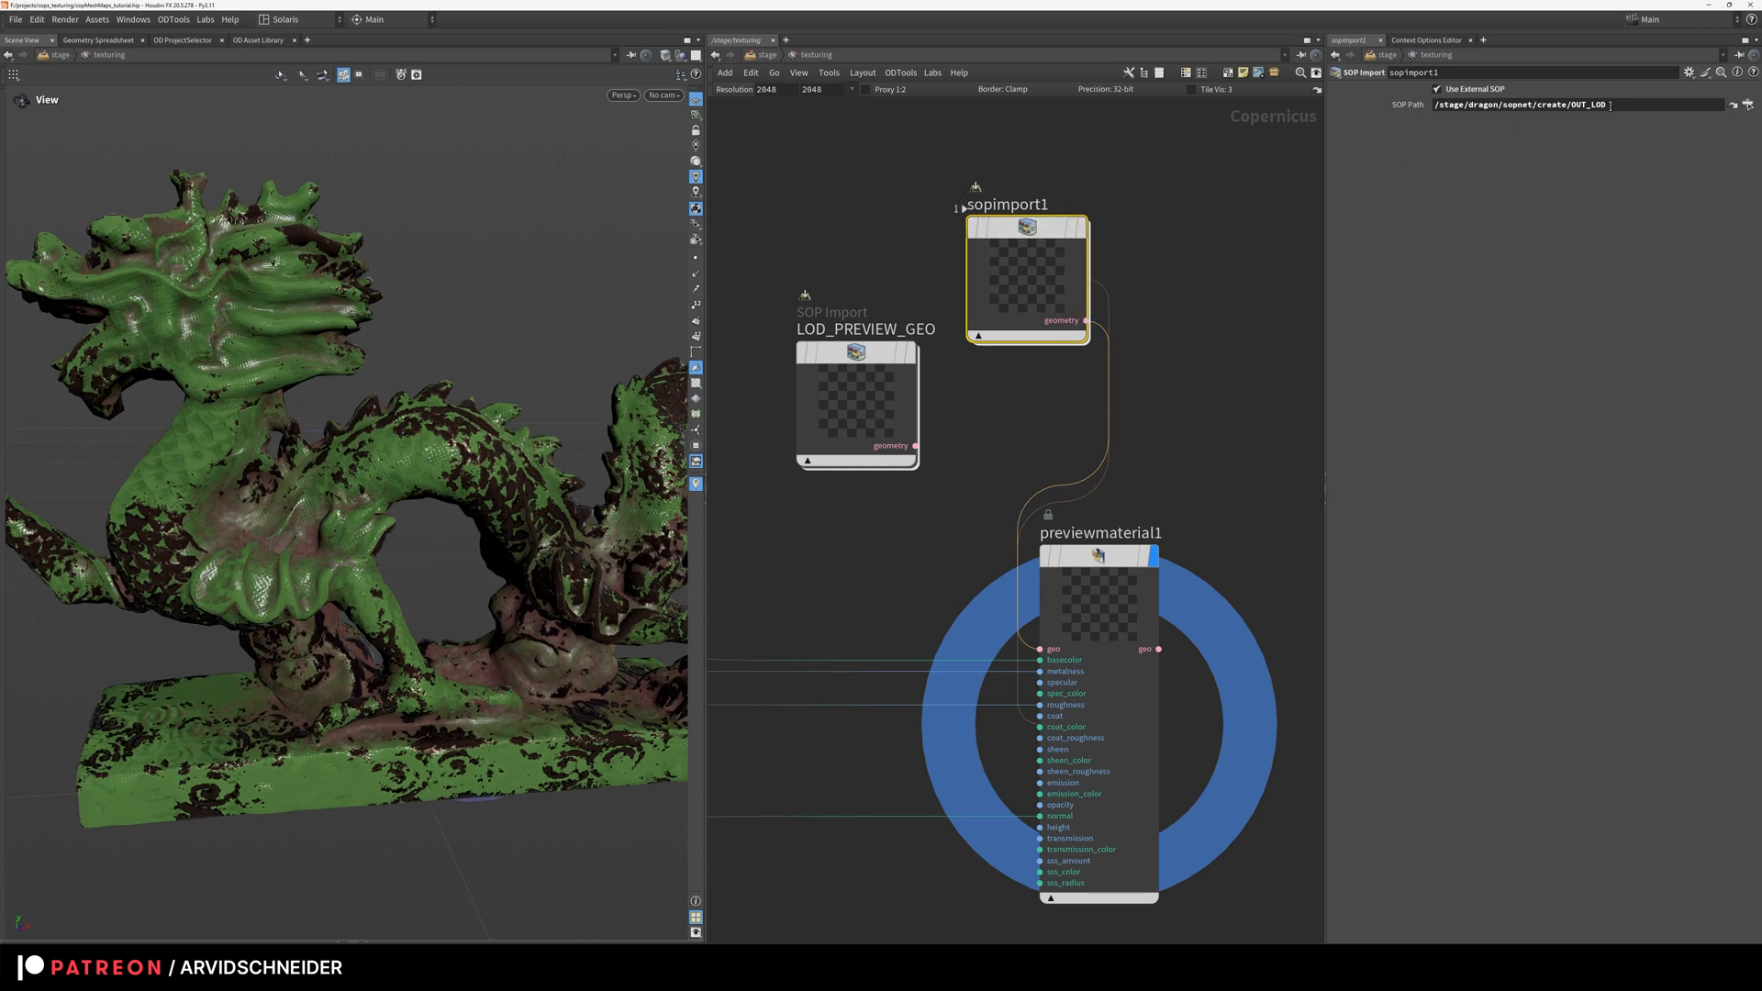
Step: Re-browse sopimport1's SOP path and choose another output of the create network
{"action": "left_click", "coordinate": [1731, 104]}
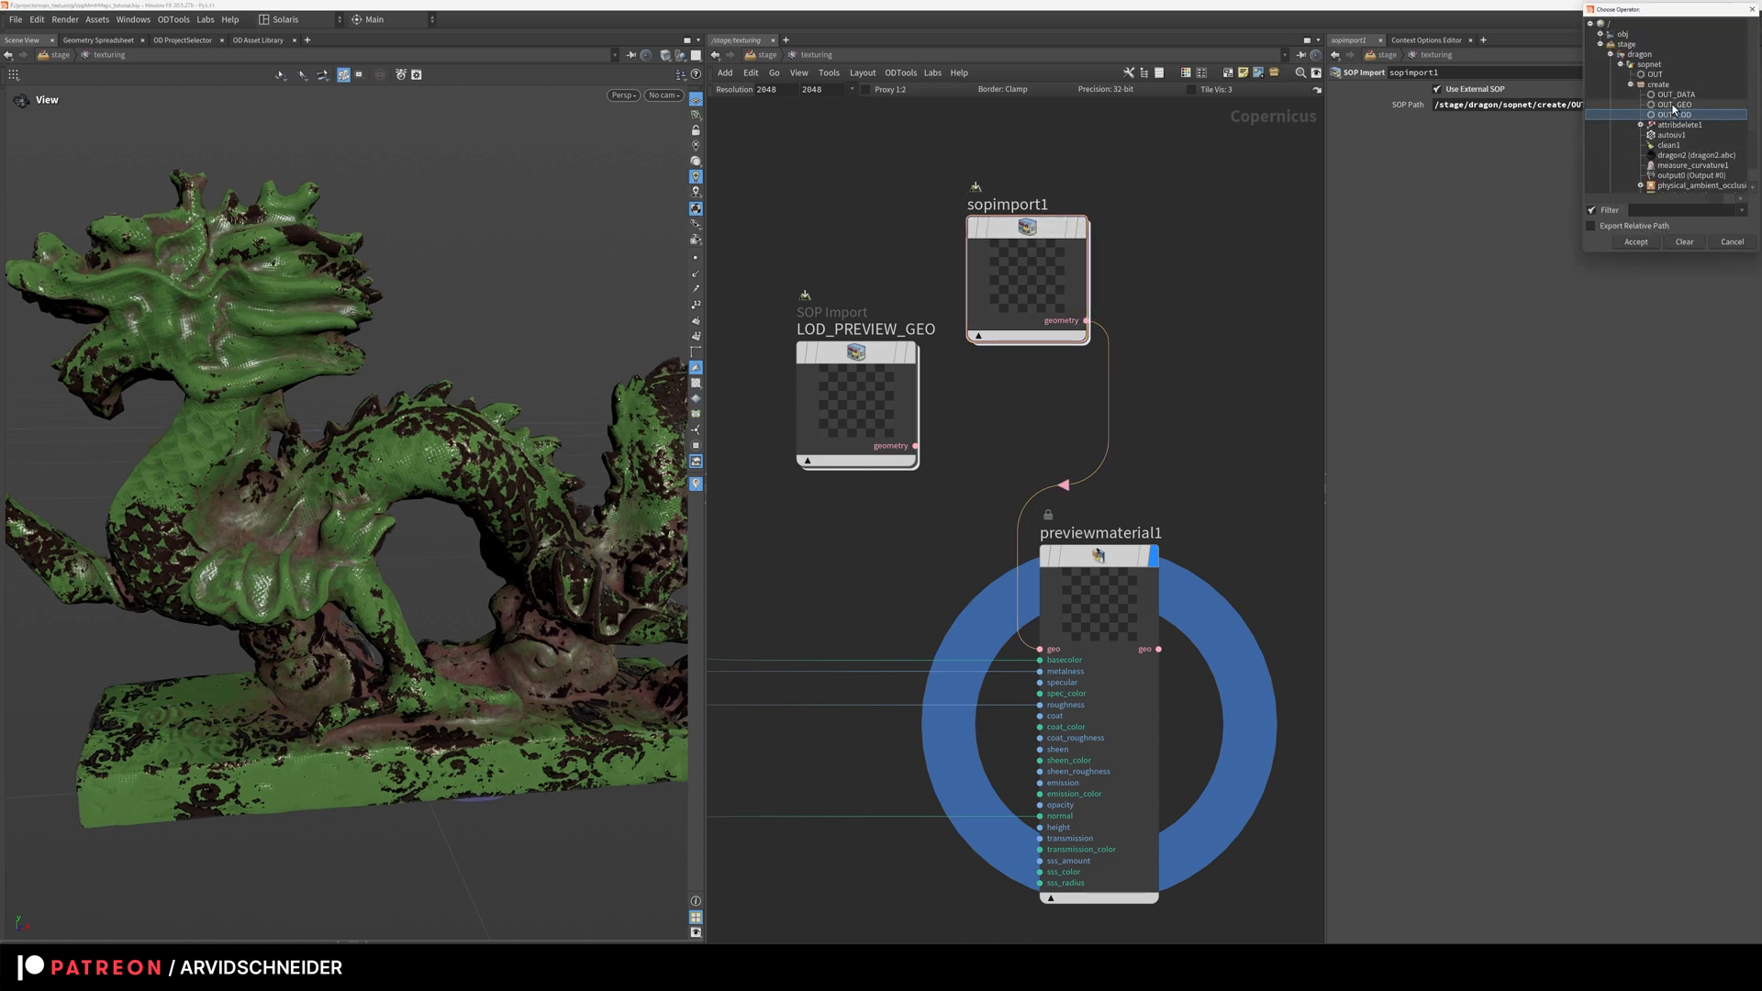
{"action": "left_click", "coordinate": [1635, 243]}
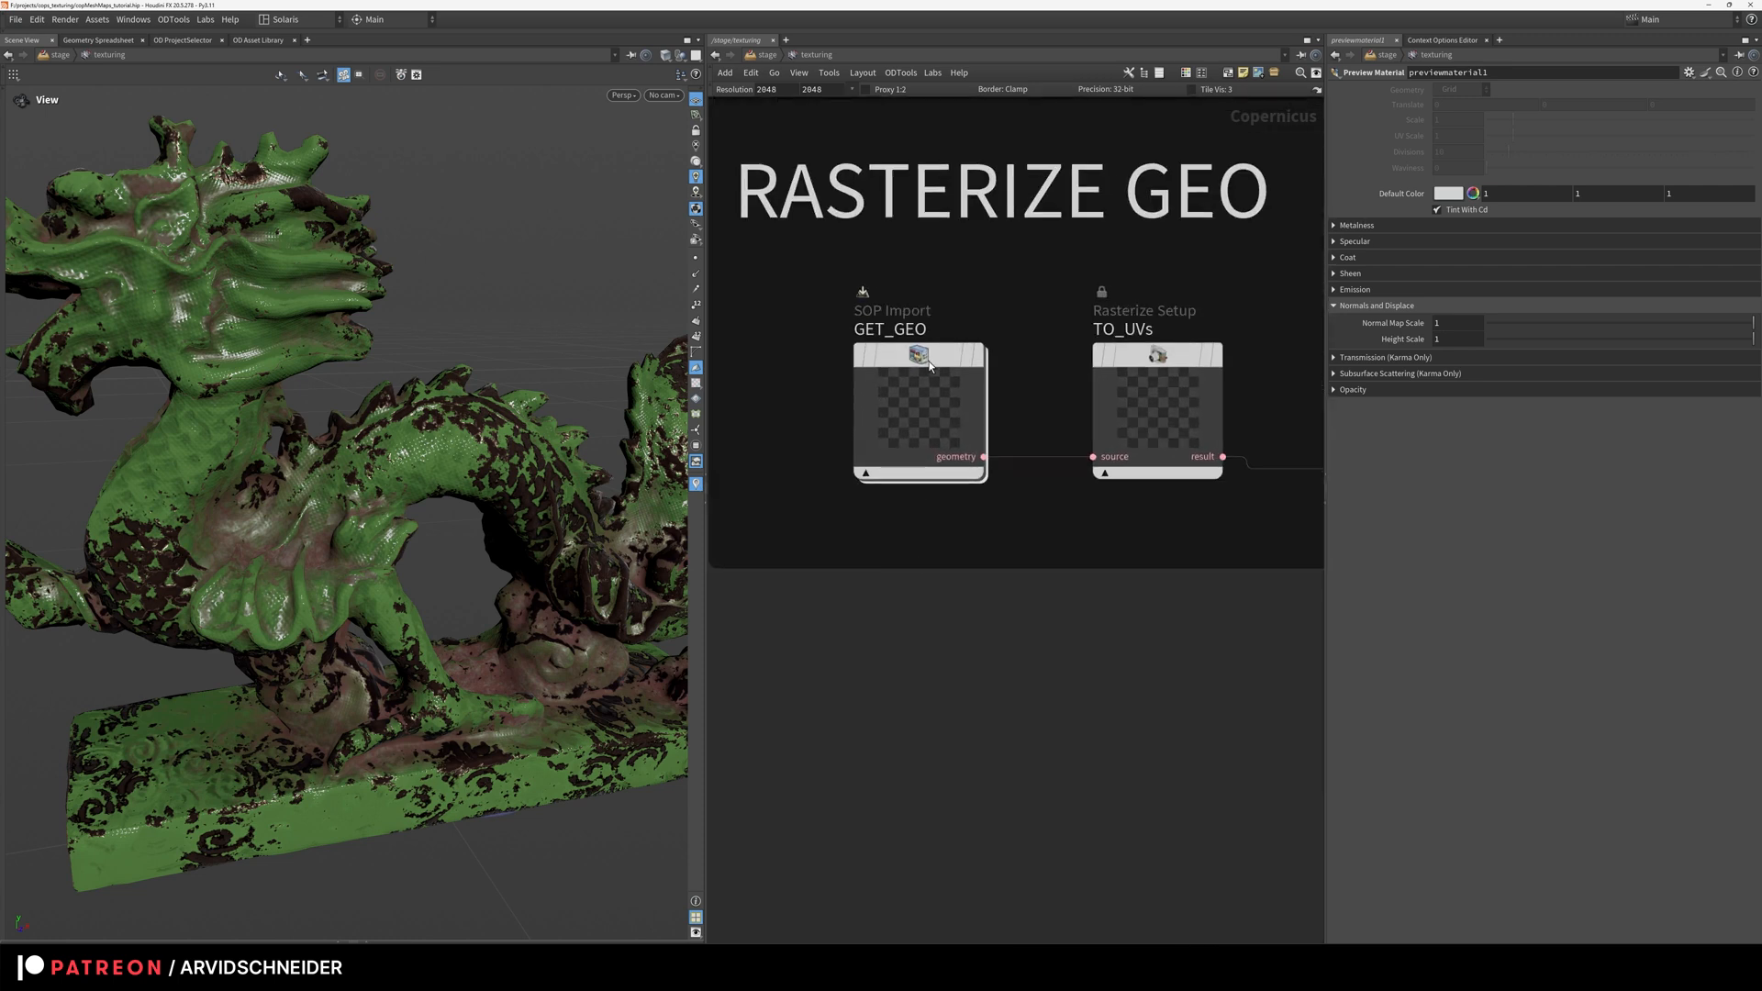
Step: Check GET_GEO's OUT_DATA SOP path and the TO_UVs rasterizing Space setting
{"action": "left_click", "coordinate": [918, 410]}
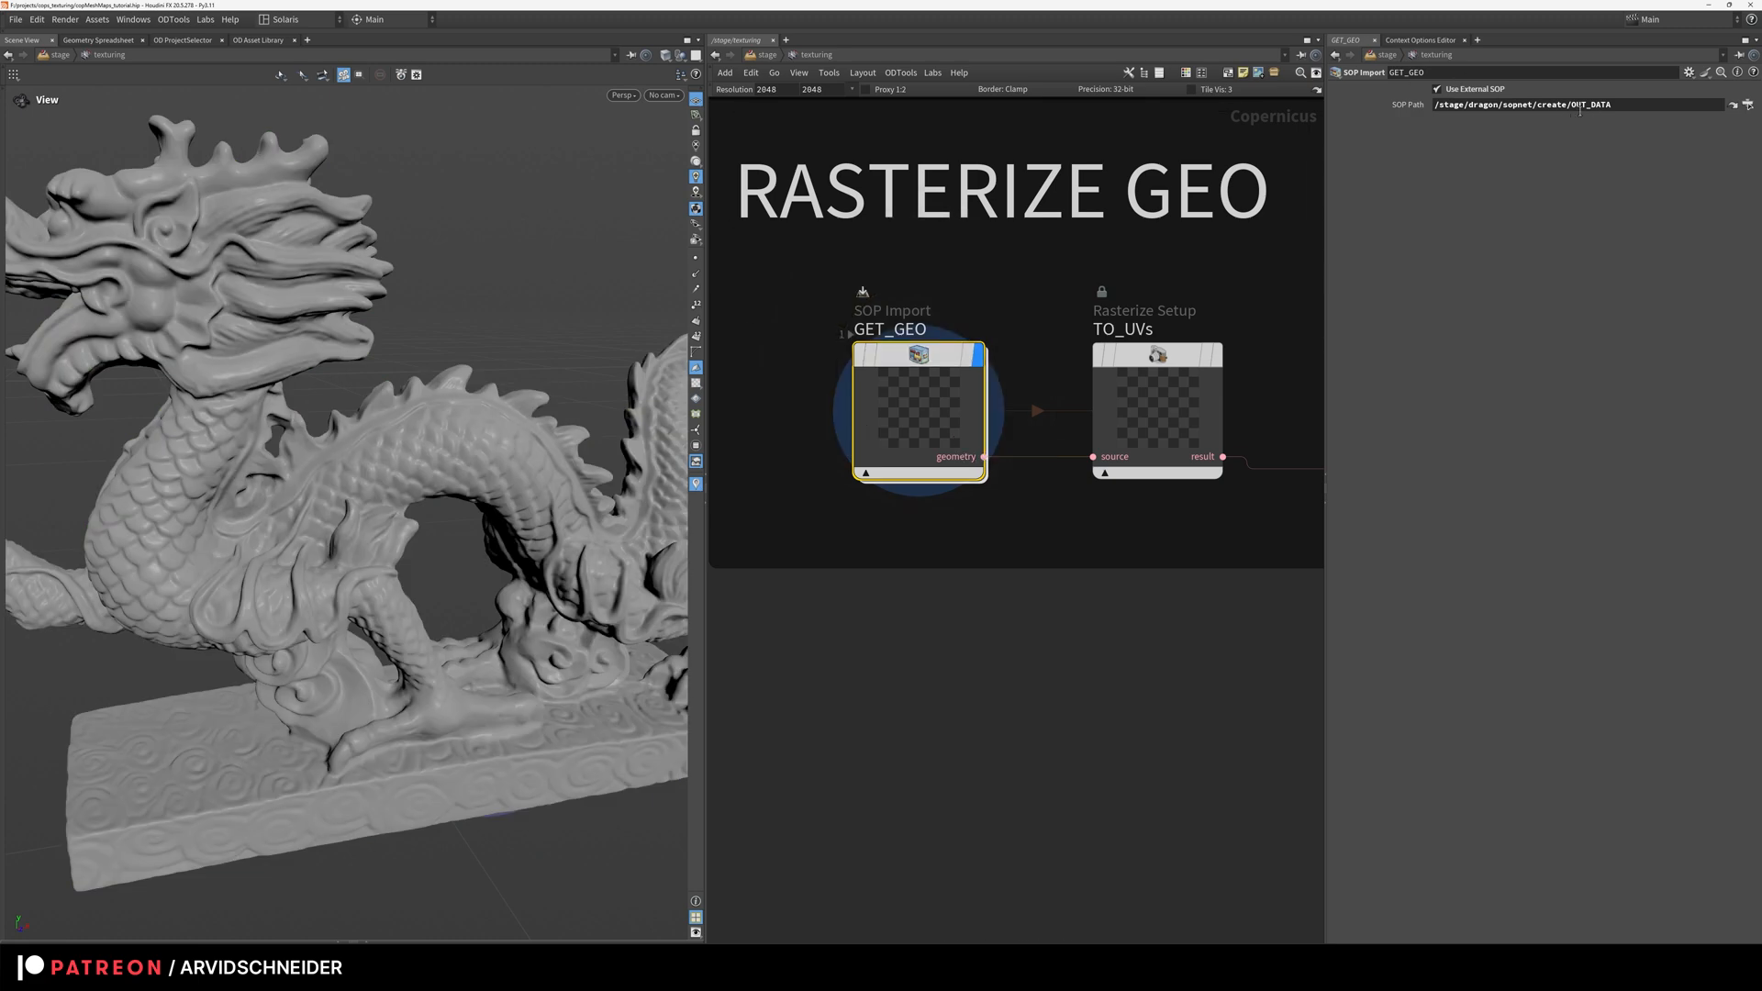
{"action": "mouse_move", "coordinate": [986, 457]}
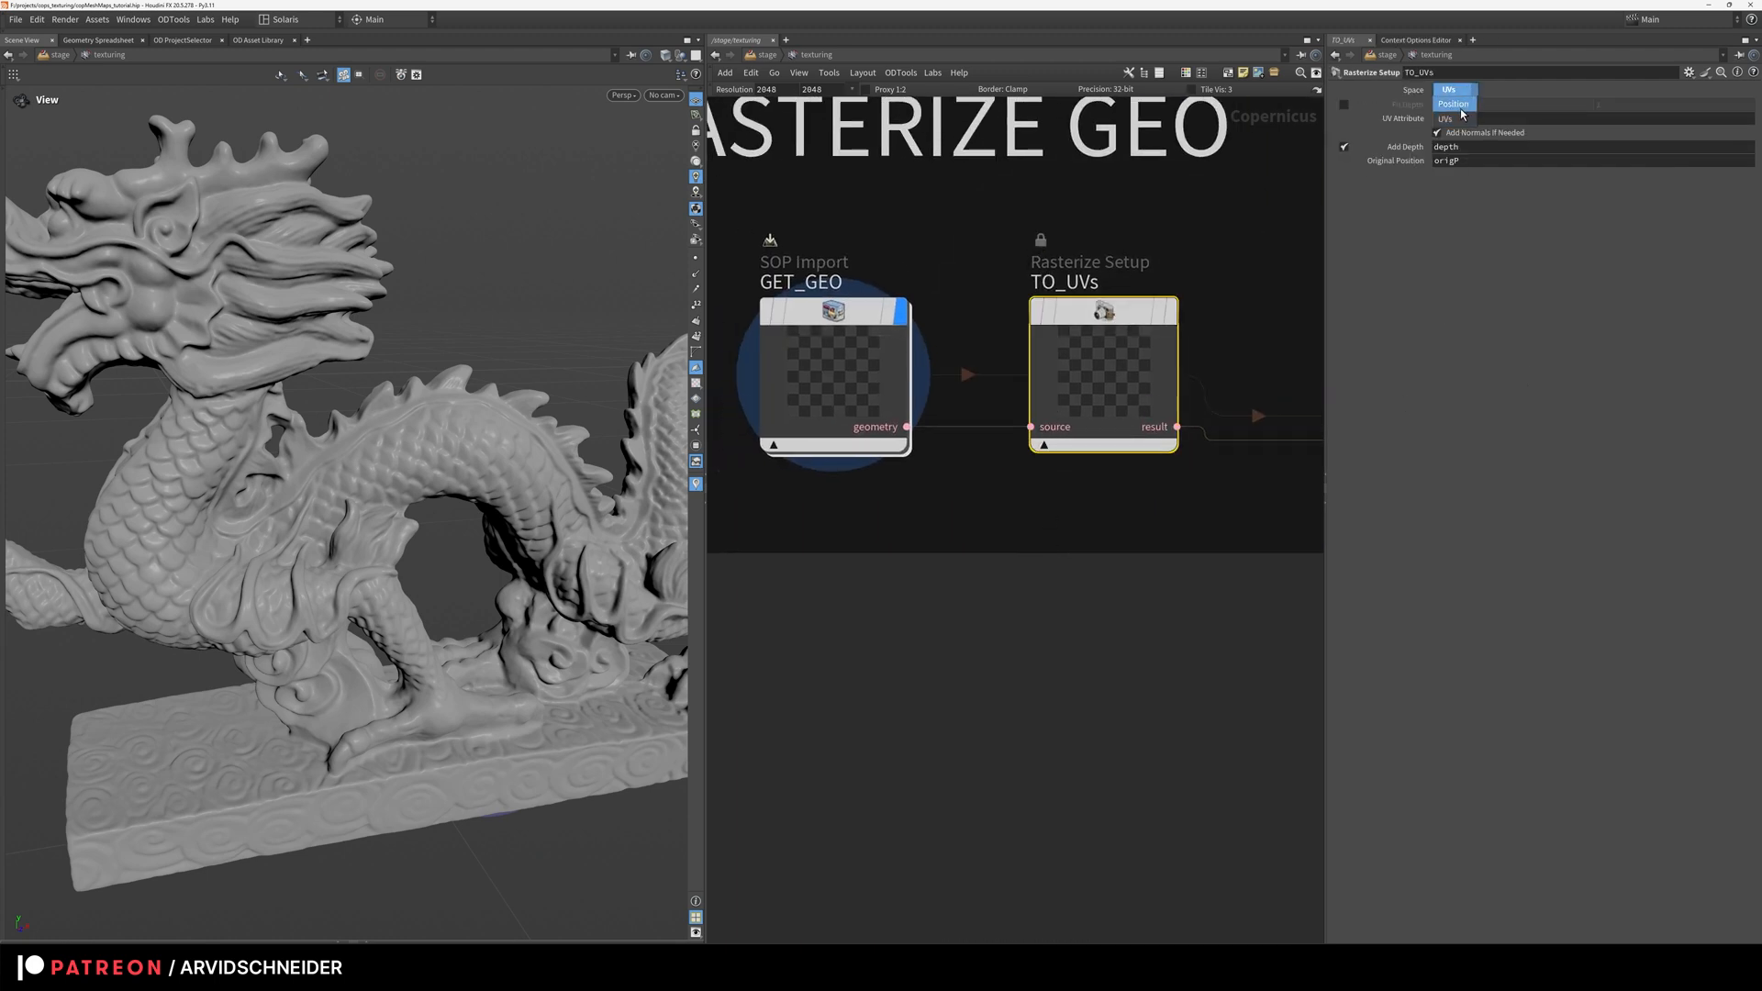
{"action": "left_click", "coordinate": [1448, 88]}
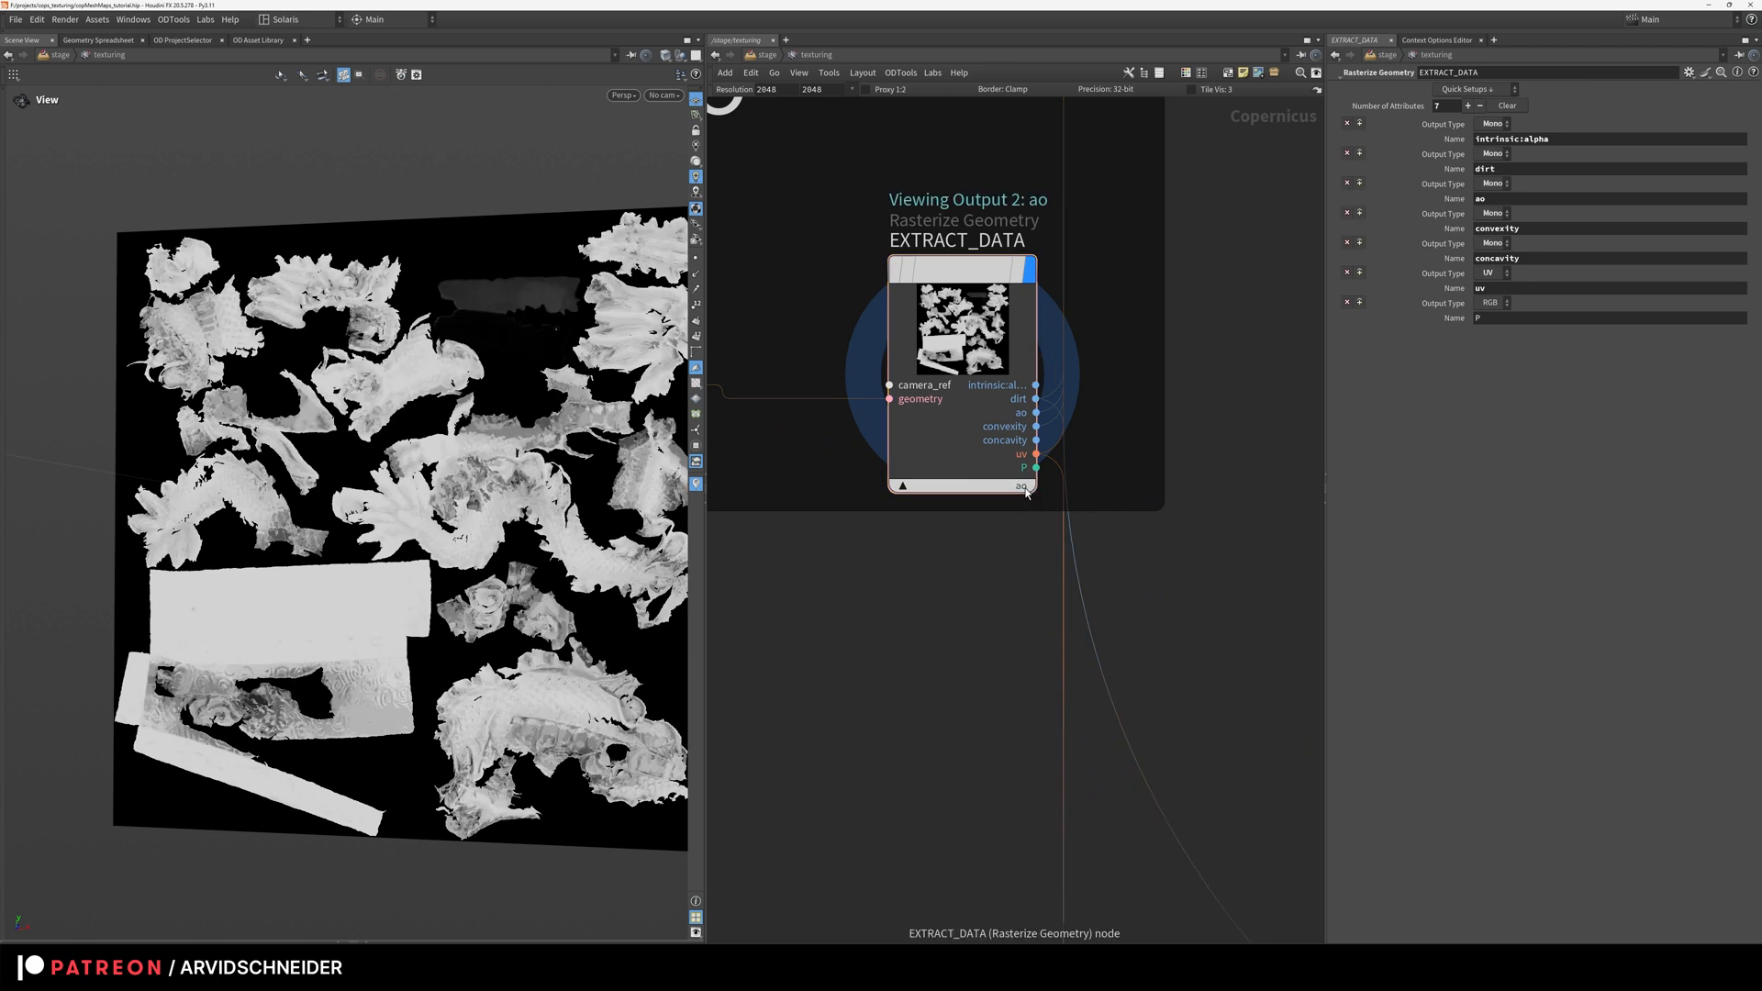
{"action": "left_click", "coordinate": [1035, 453]}
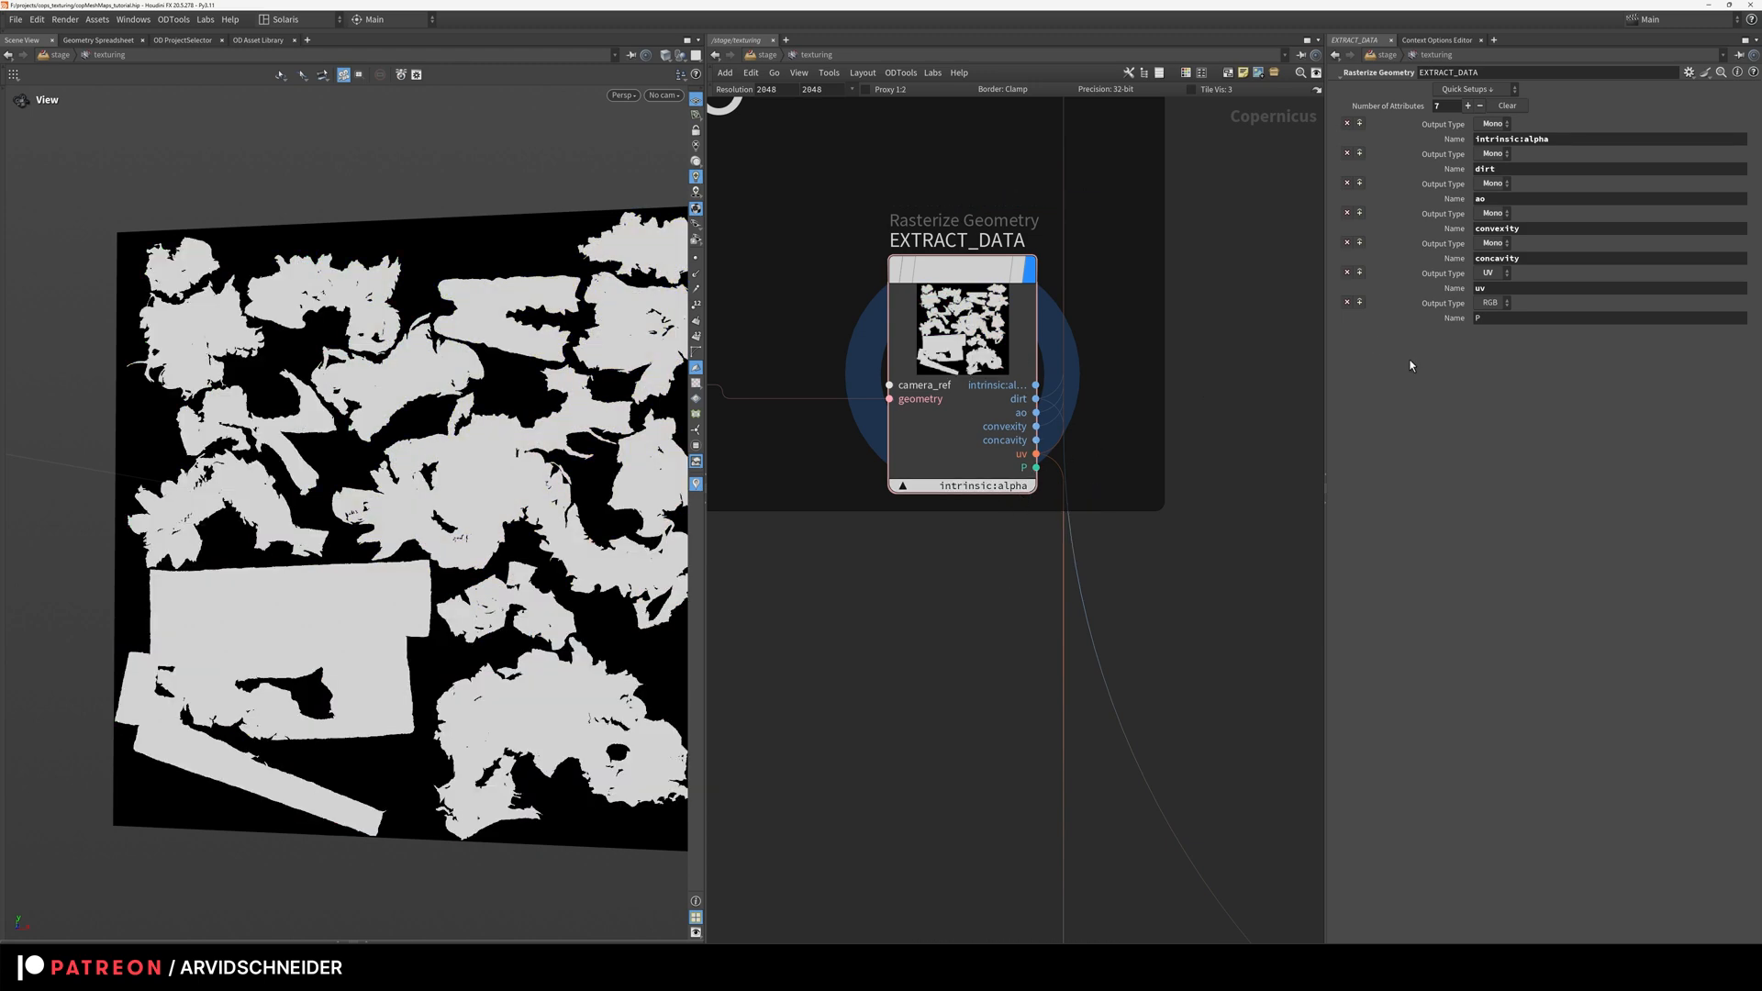
{"action": "left_click", "coordinate": [1469, 104]}
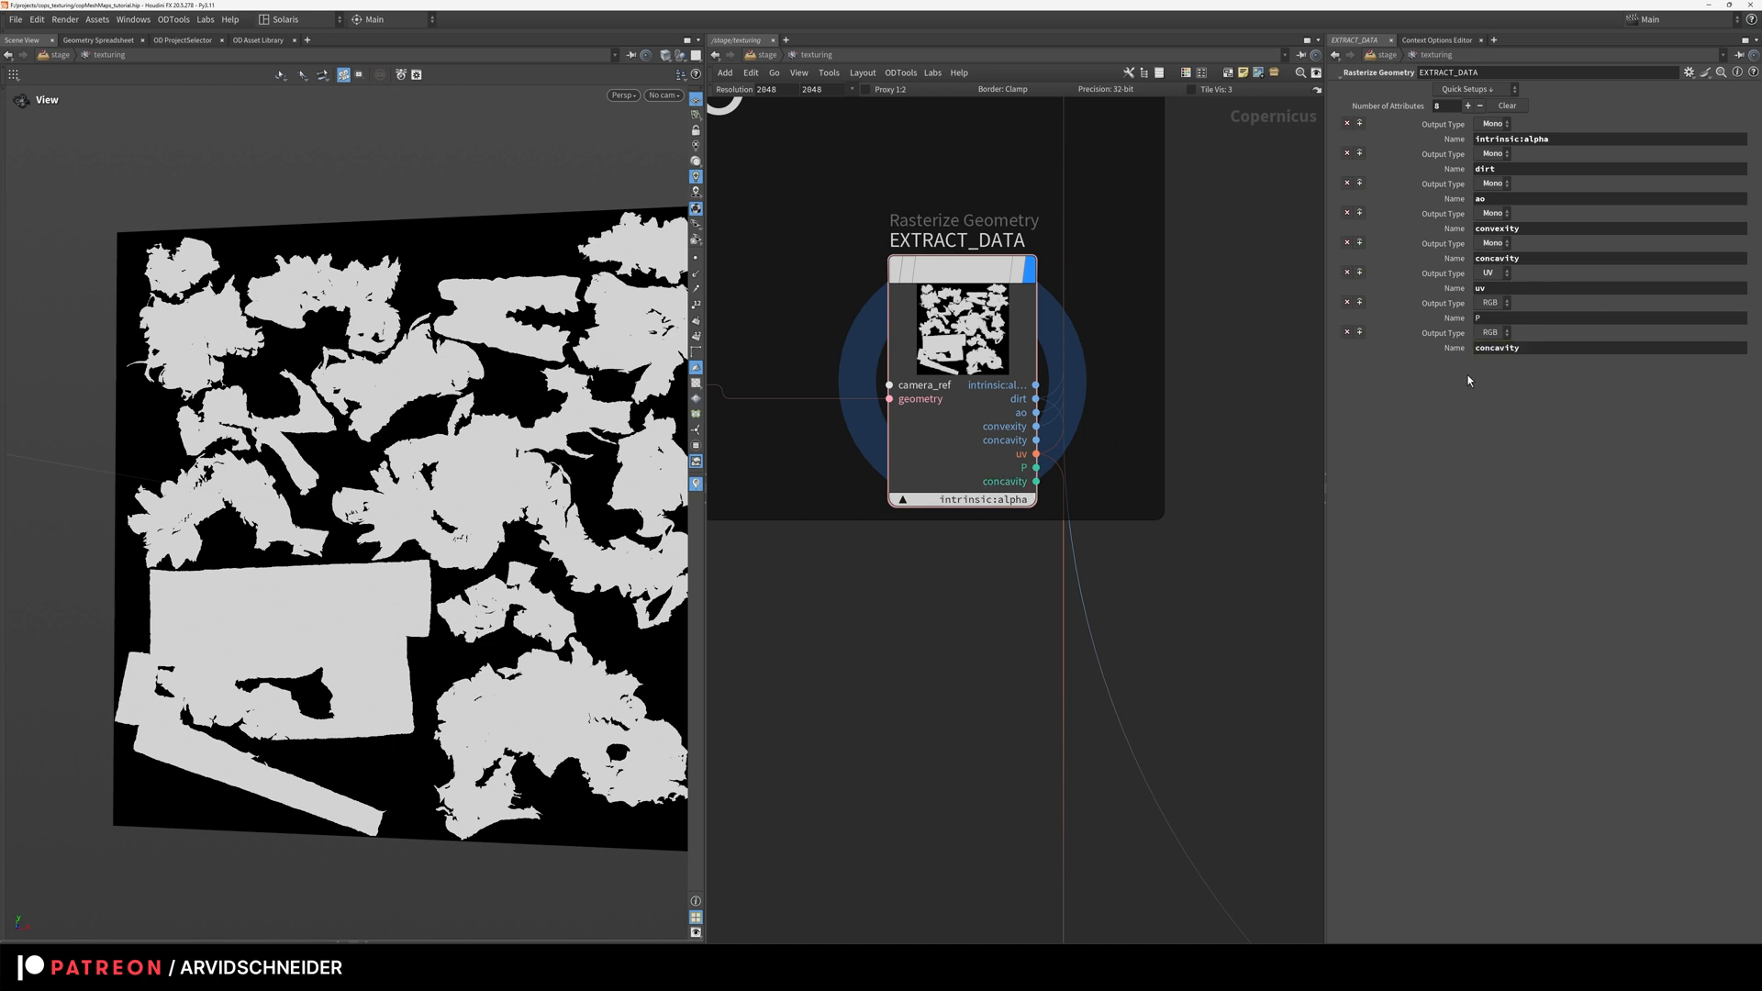
{"action": "left_click", "coordinate": [982, 498]}
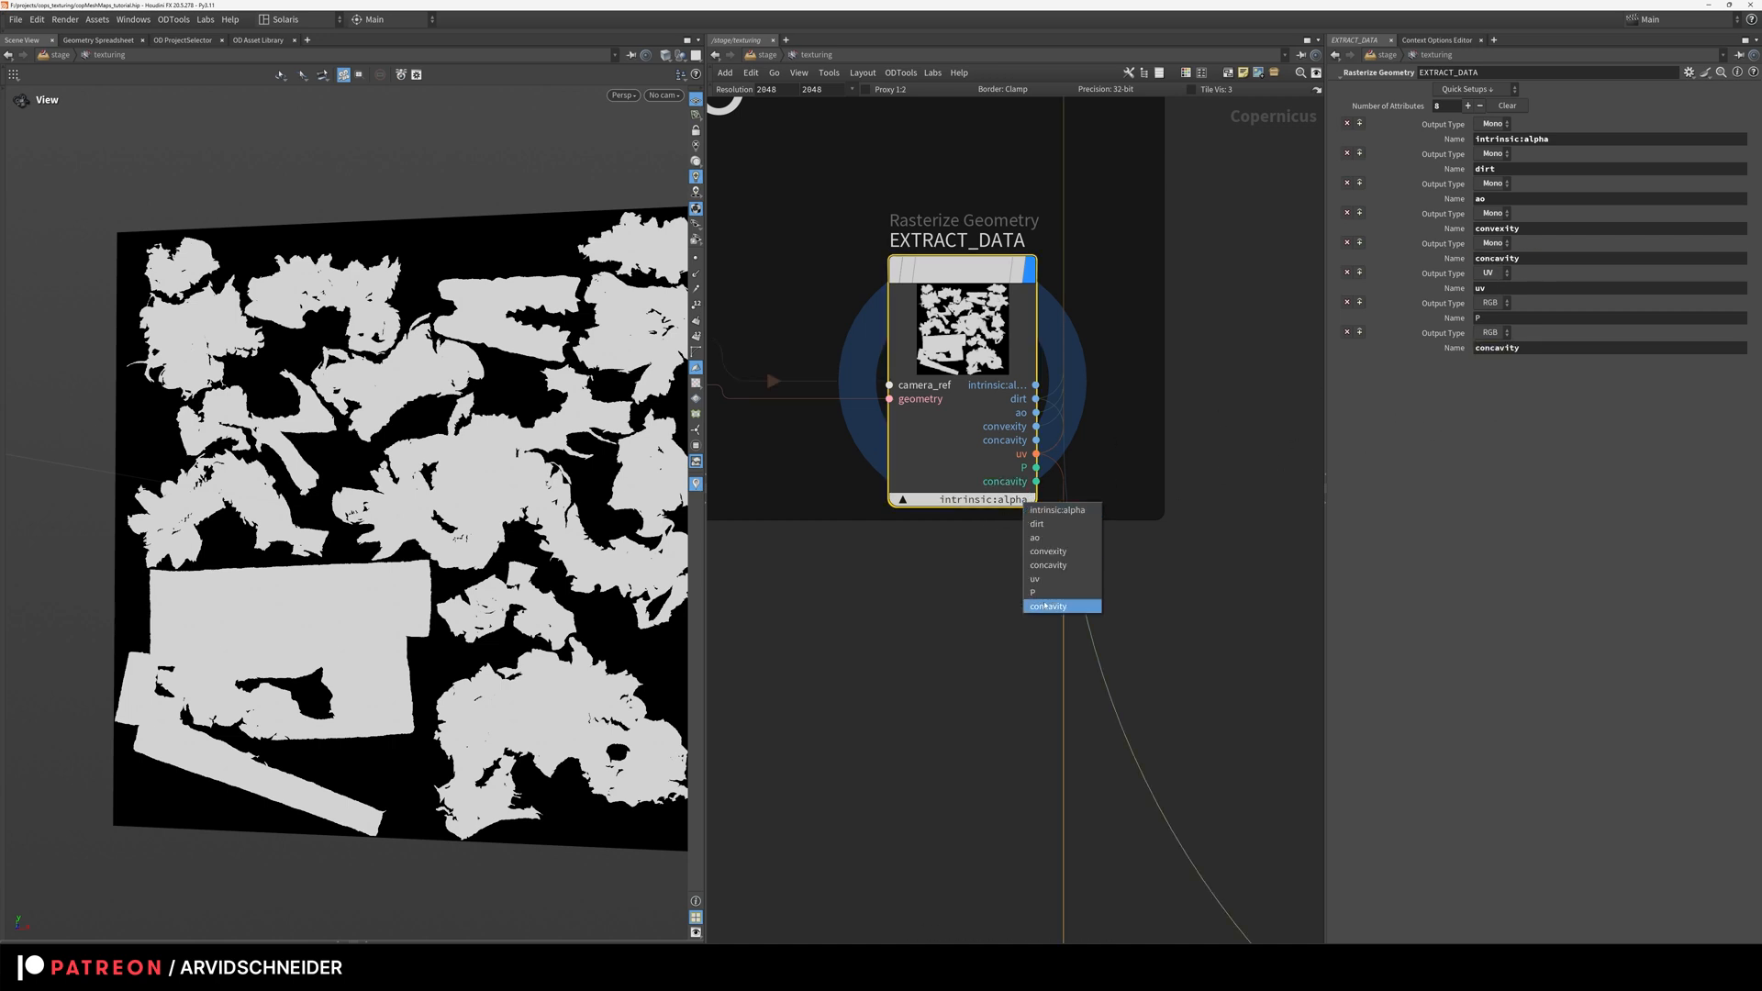
{"action": "left_click", "coordinate": [1048, 606]}
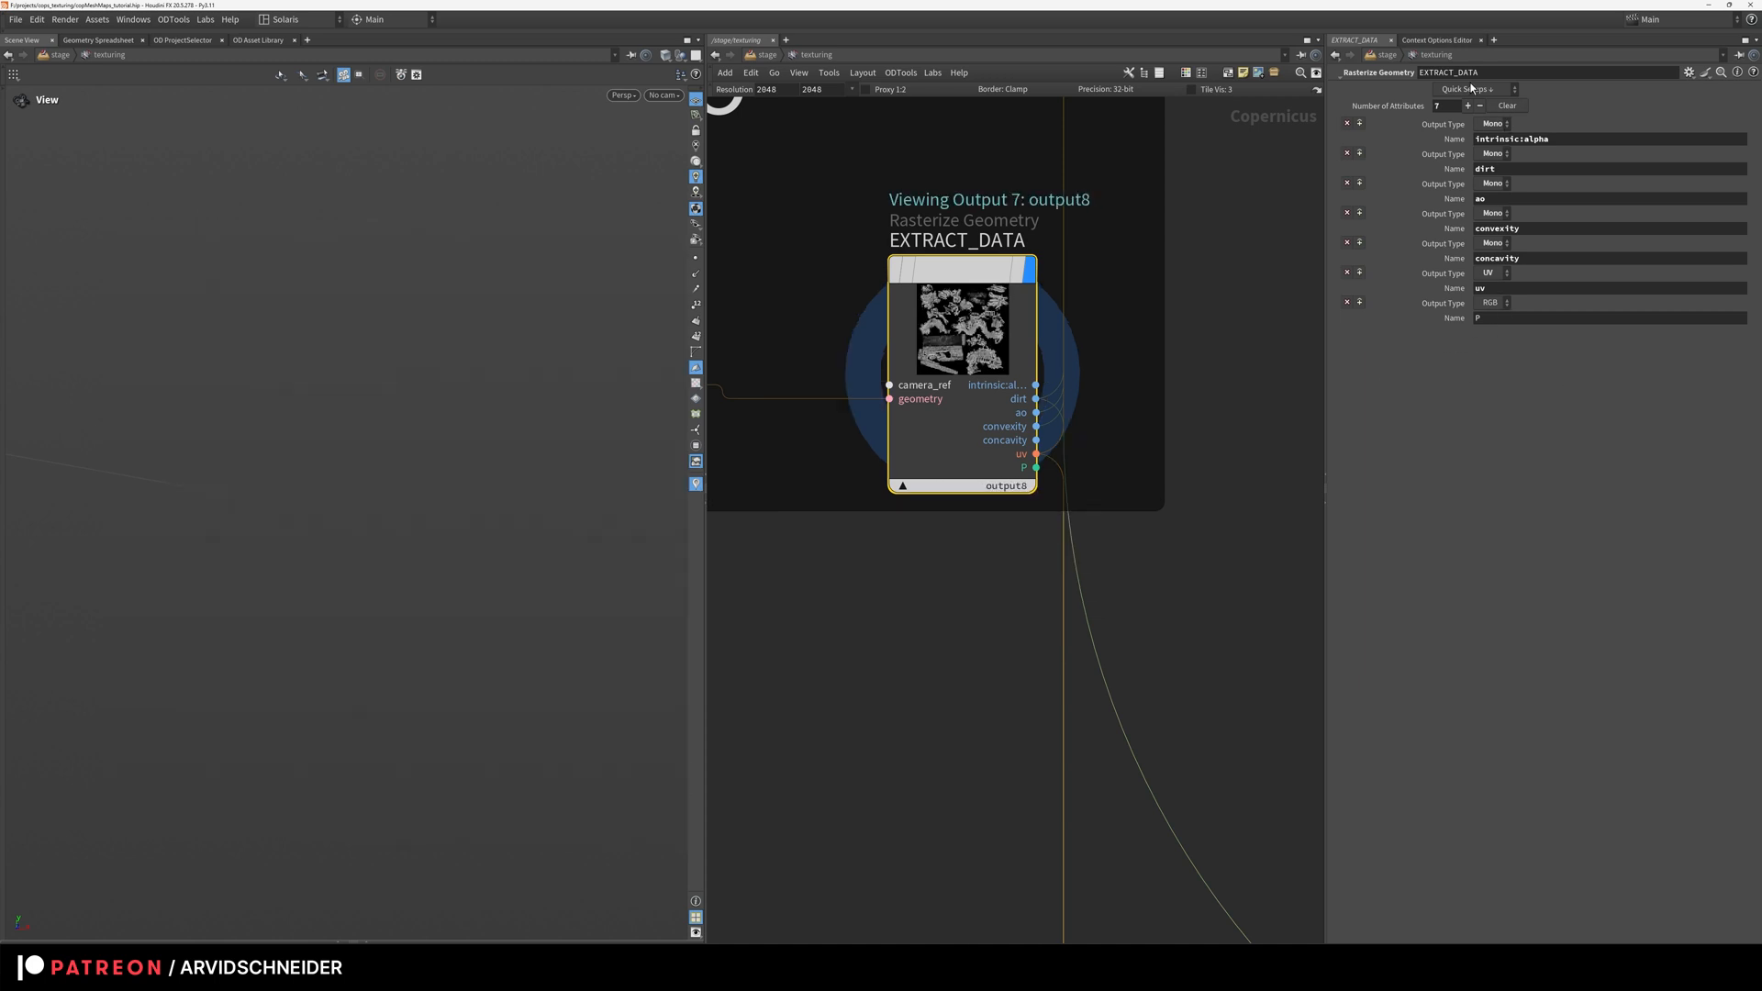
{"action": "left_click", "coordinate": [1473, 88]}
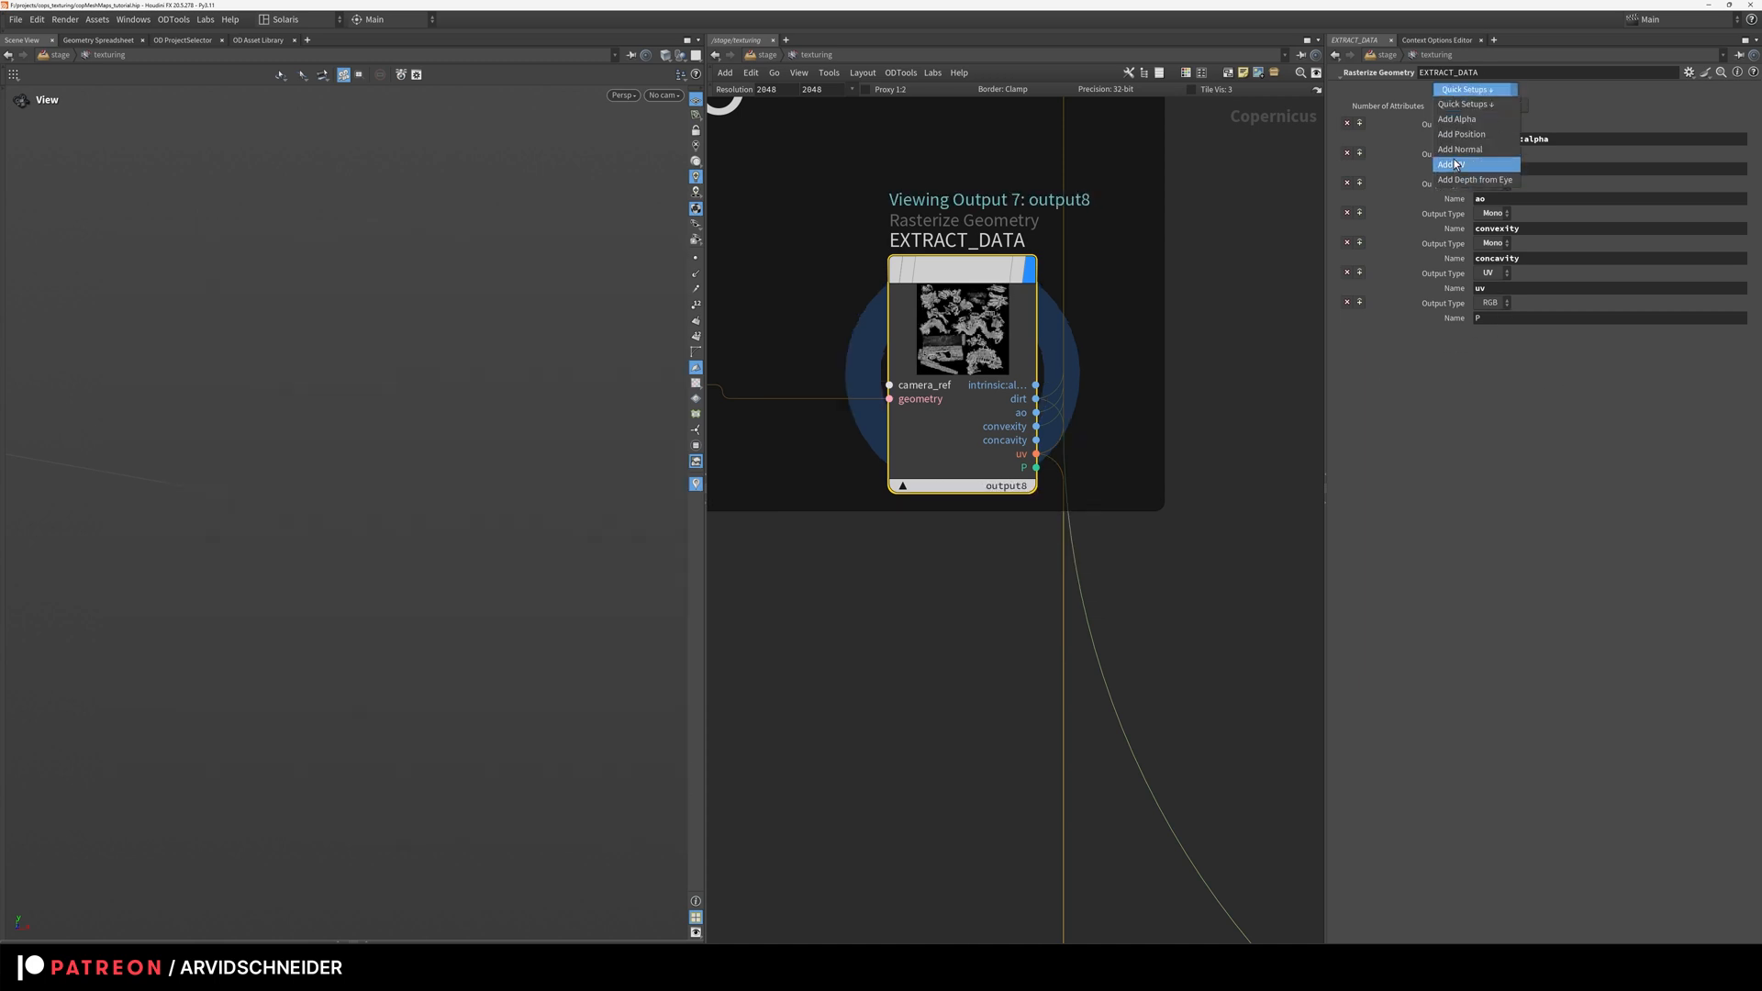
{"action": "left_click", "coordinate": [1450, 164]}
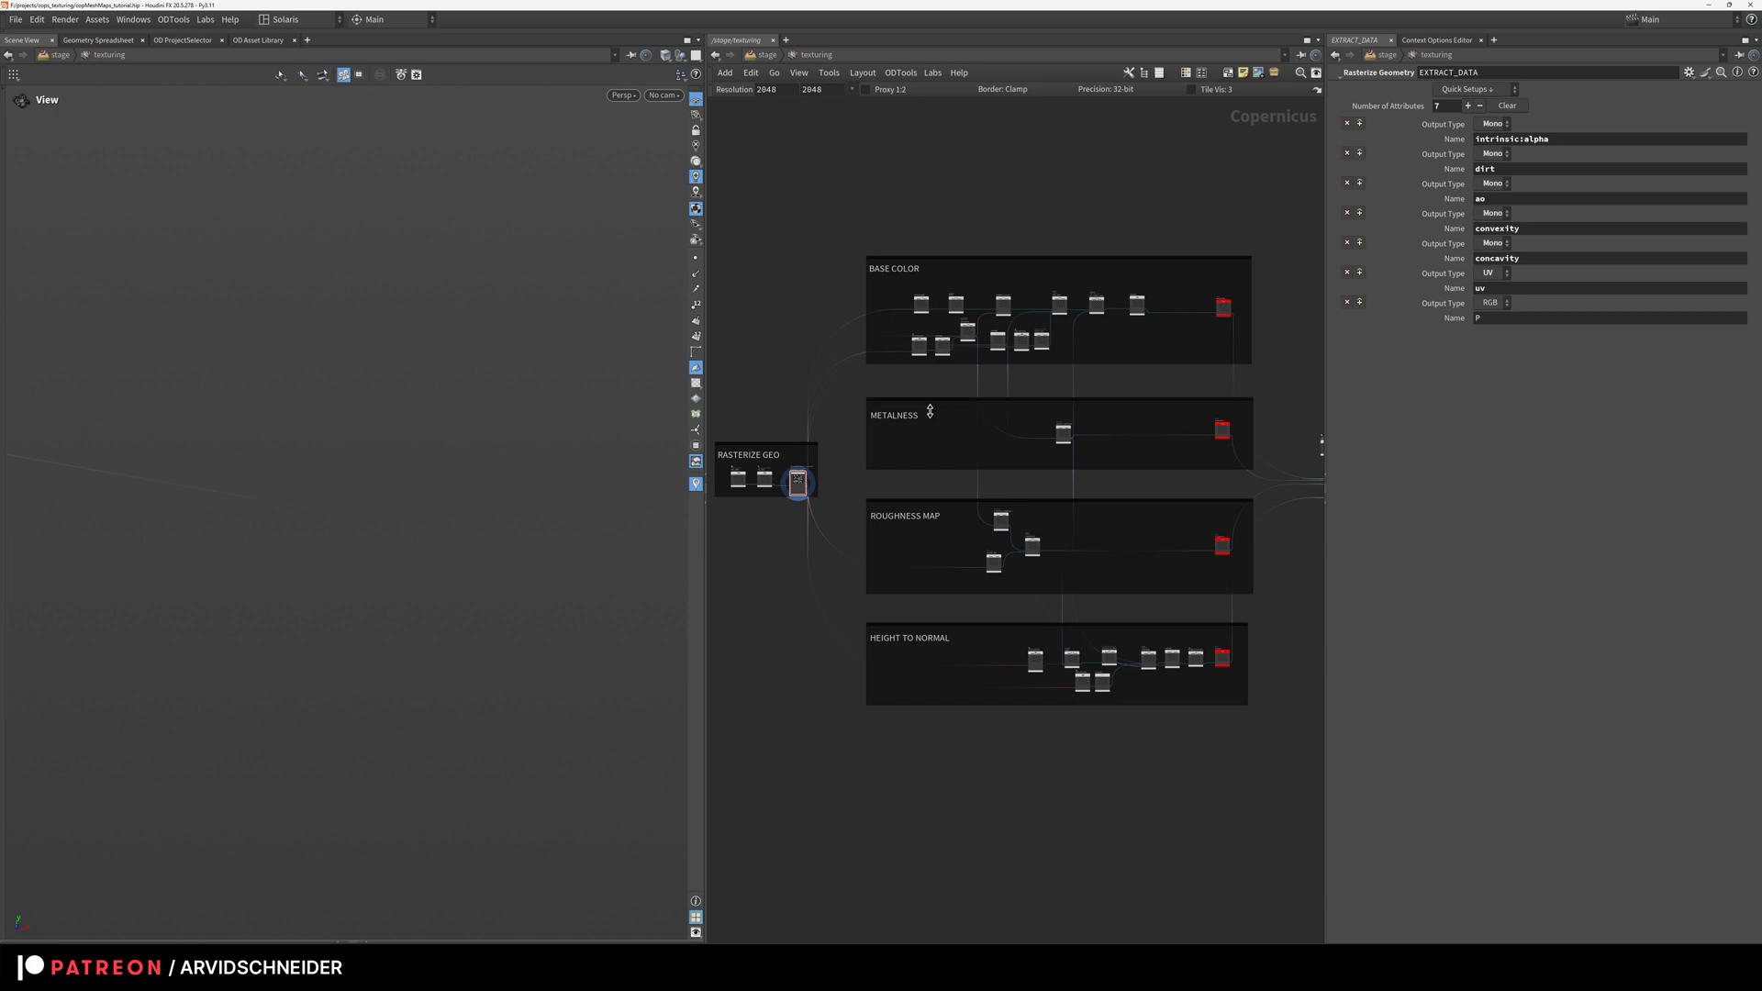
Step: Inspect the monotorgb2 colour ramp in BASE COLOR, then return to /stage
{"action": "right_click", "coordinate": [931, 411]}
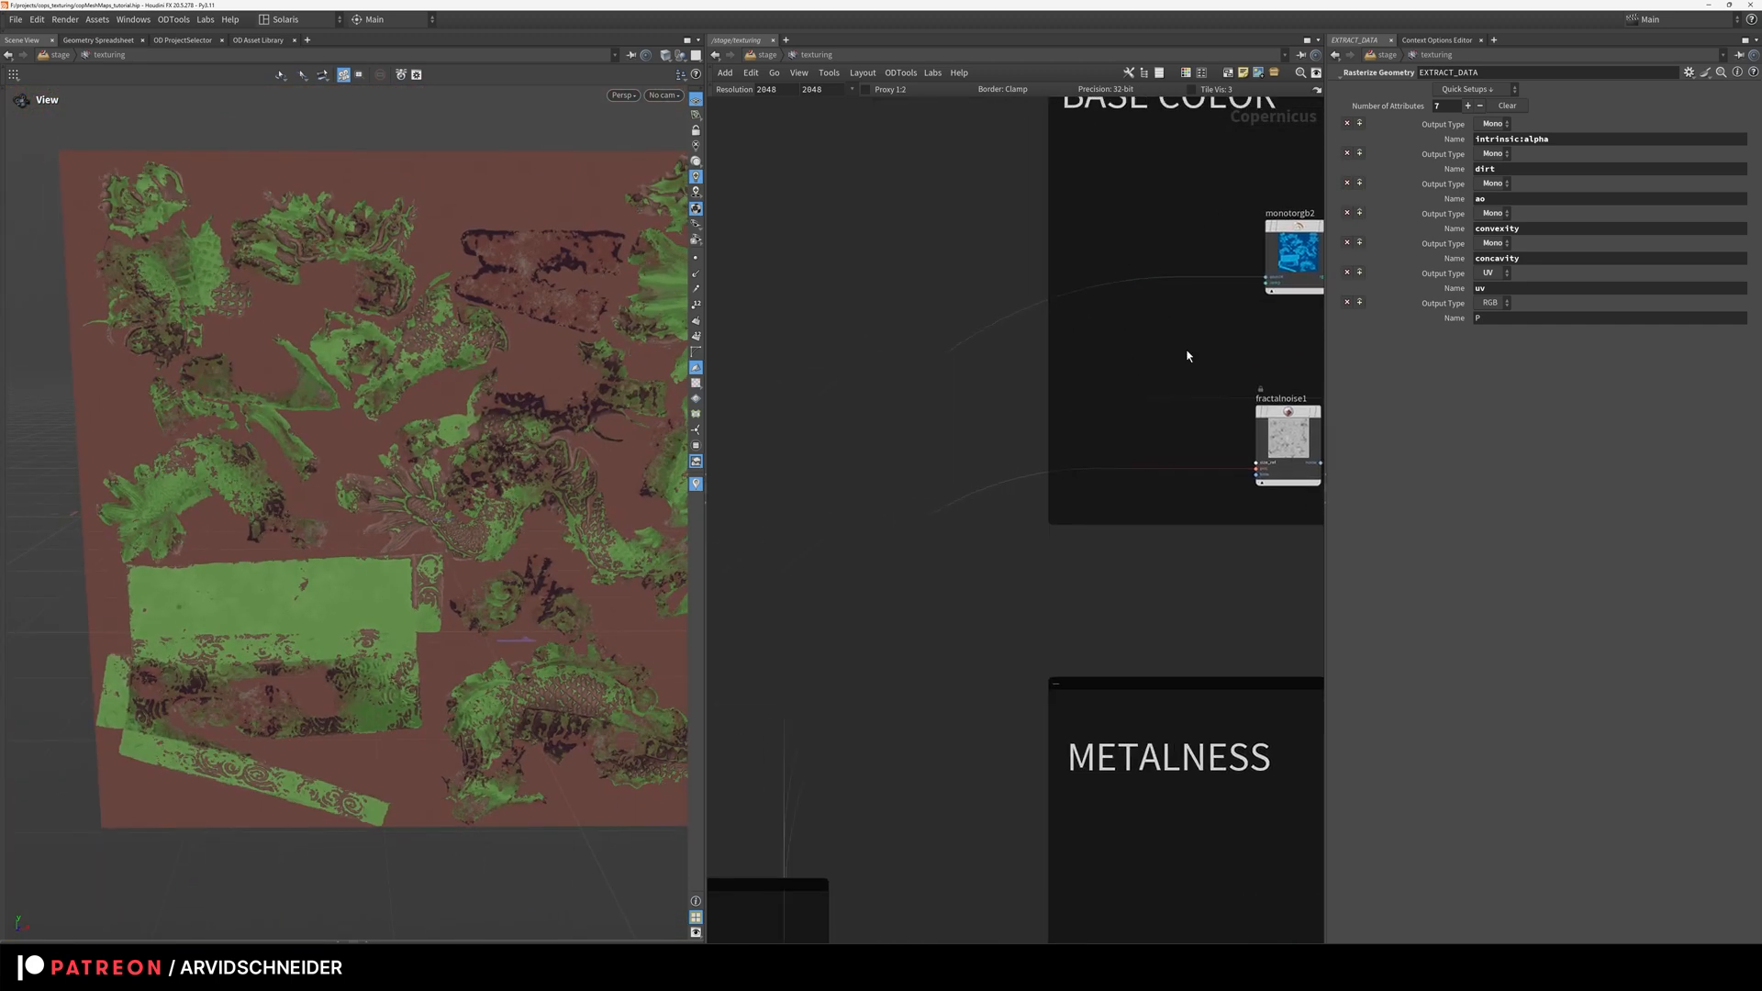
{"action": "left_click", "coordinate": [944, 367]}
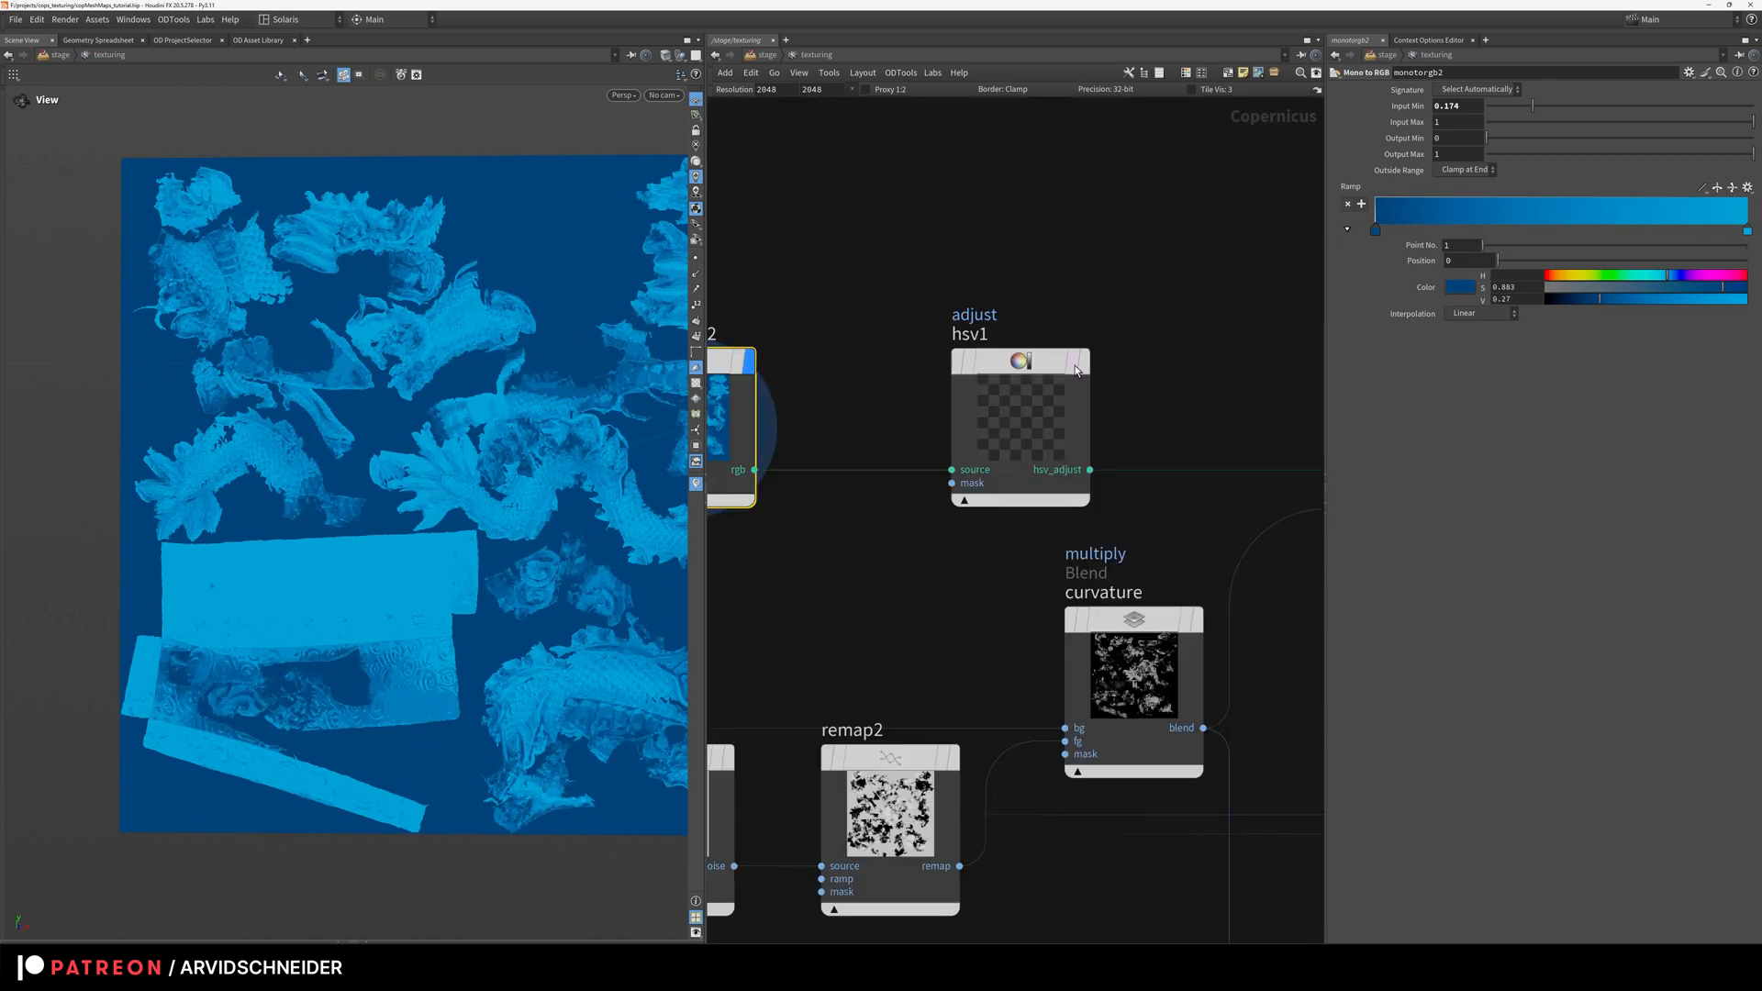
{"action": "left_click", "coordinate": [1017, 422]}
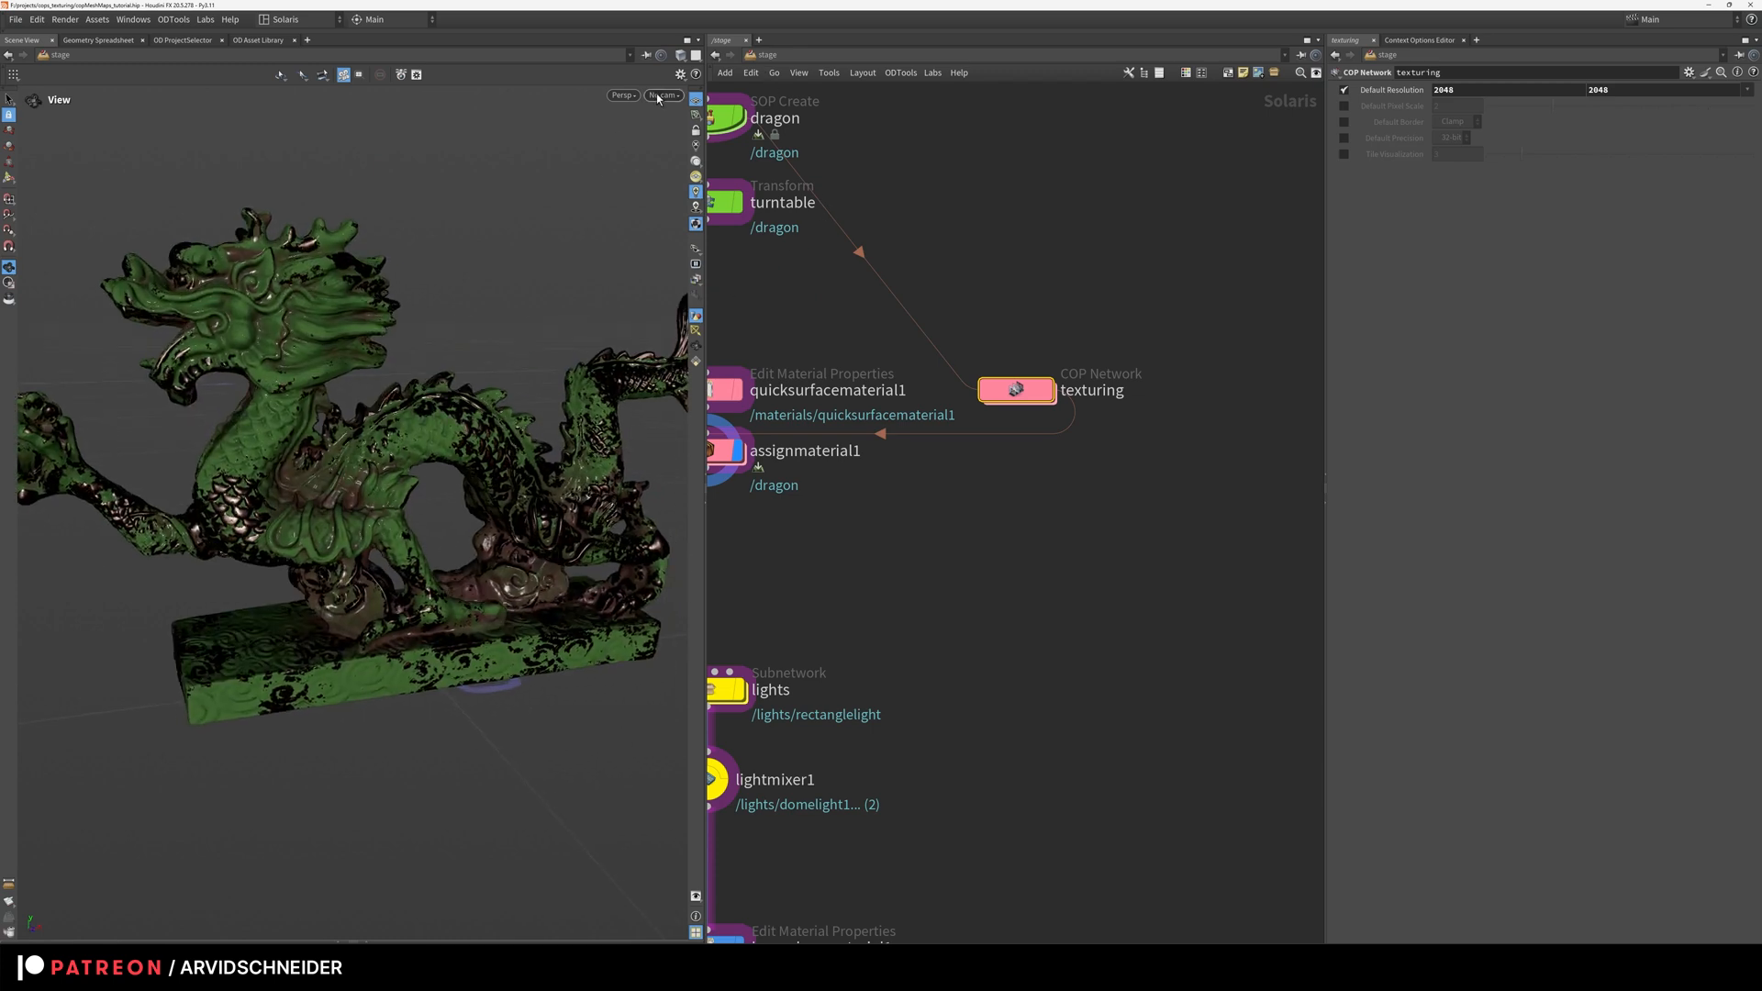
Step: Dive into the texturing COP network and add a Front 2D viewport showing the flat green base map
{"action": "double_click", "coordinate": [1015, 389]}
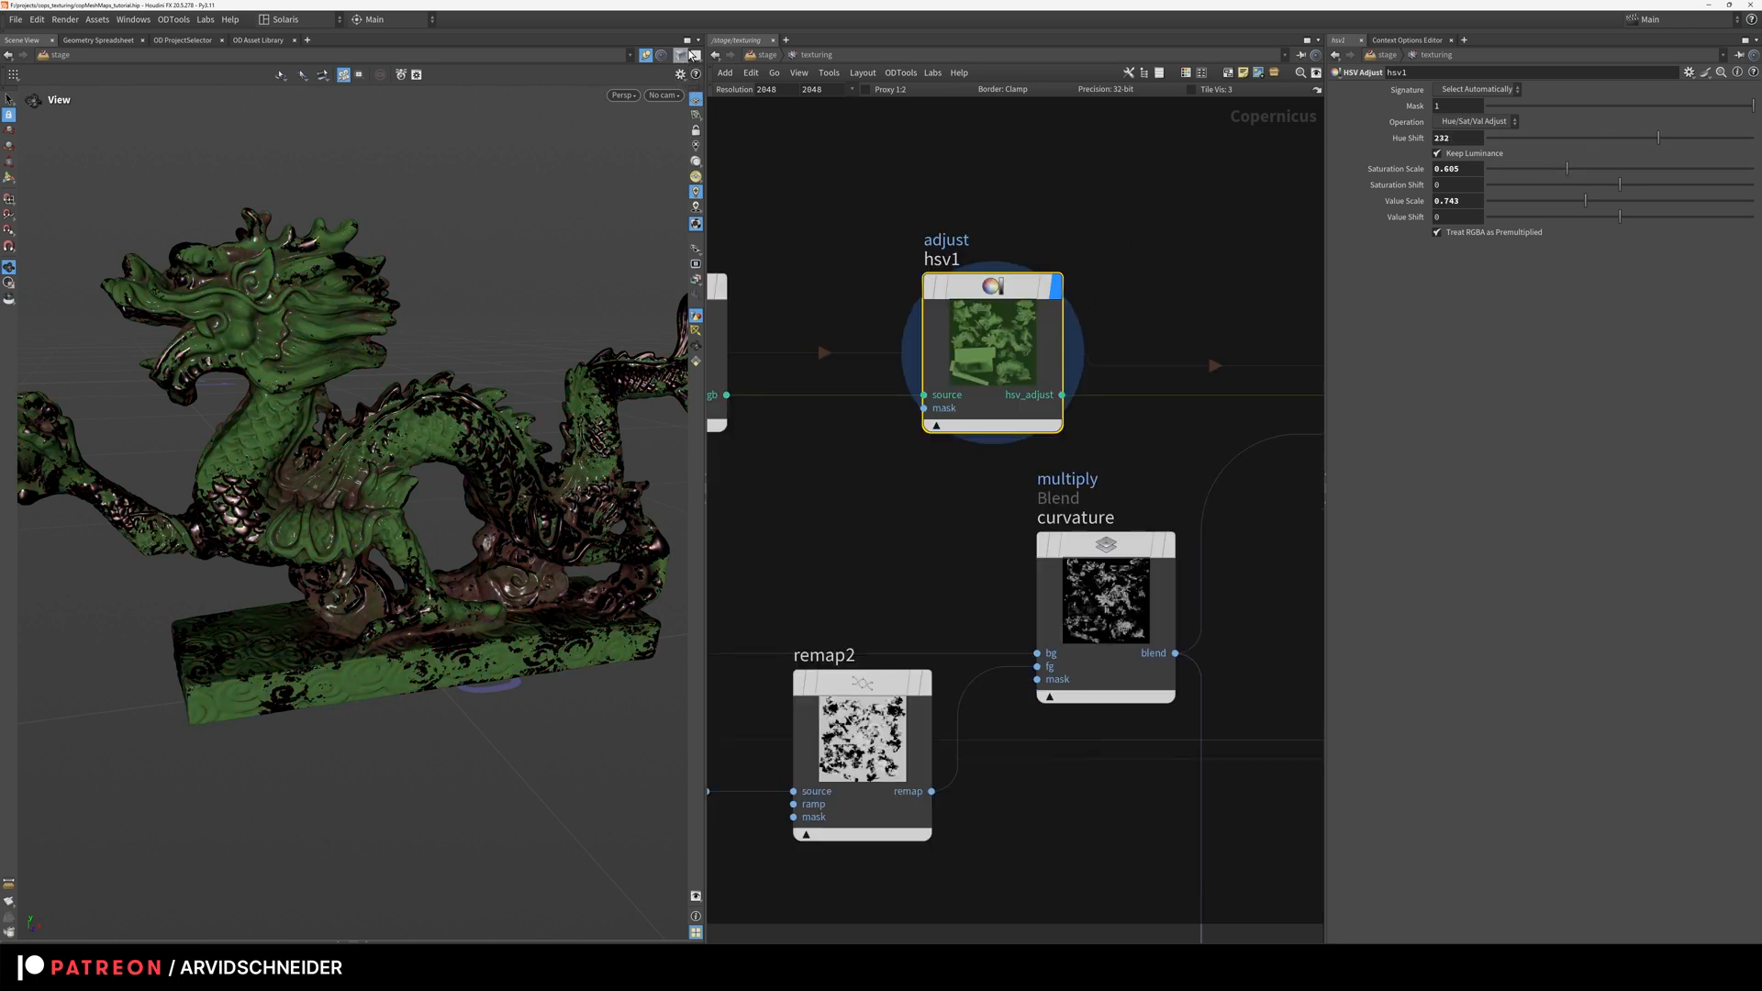
{"action": "left_click", "coordinate": [694, 53]}
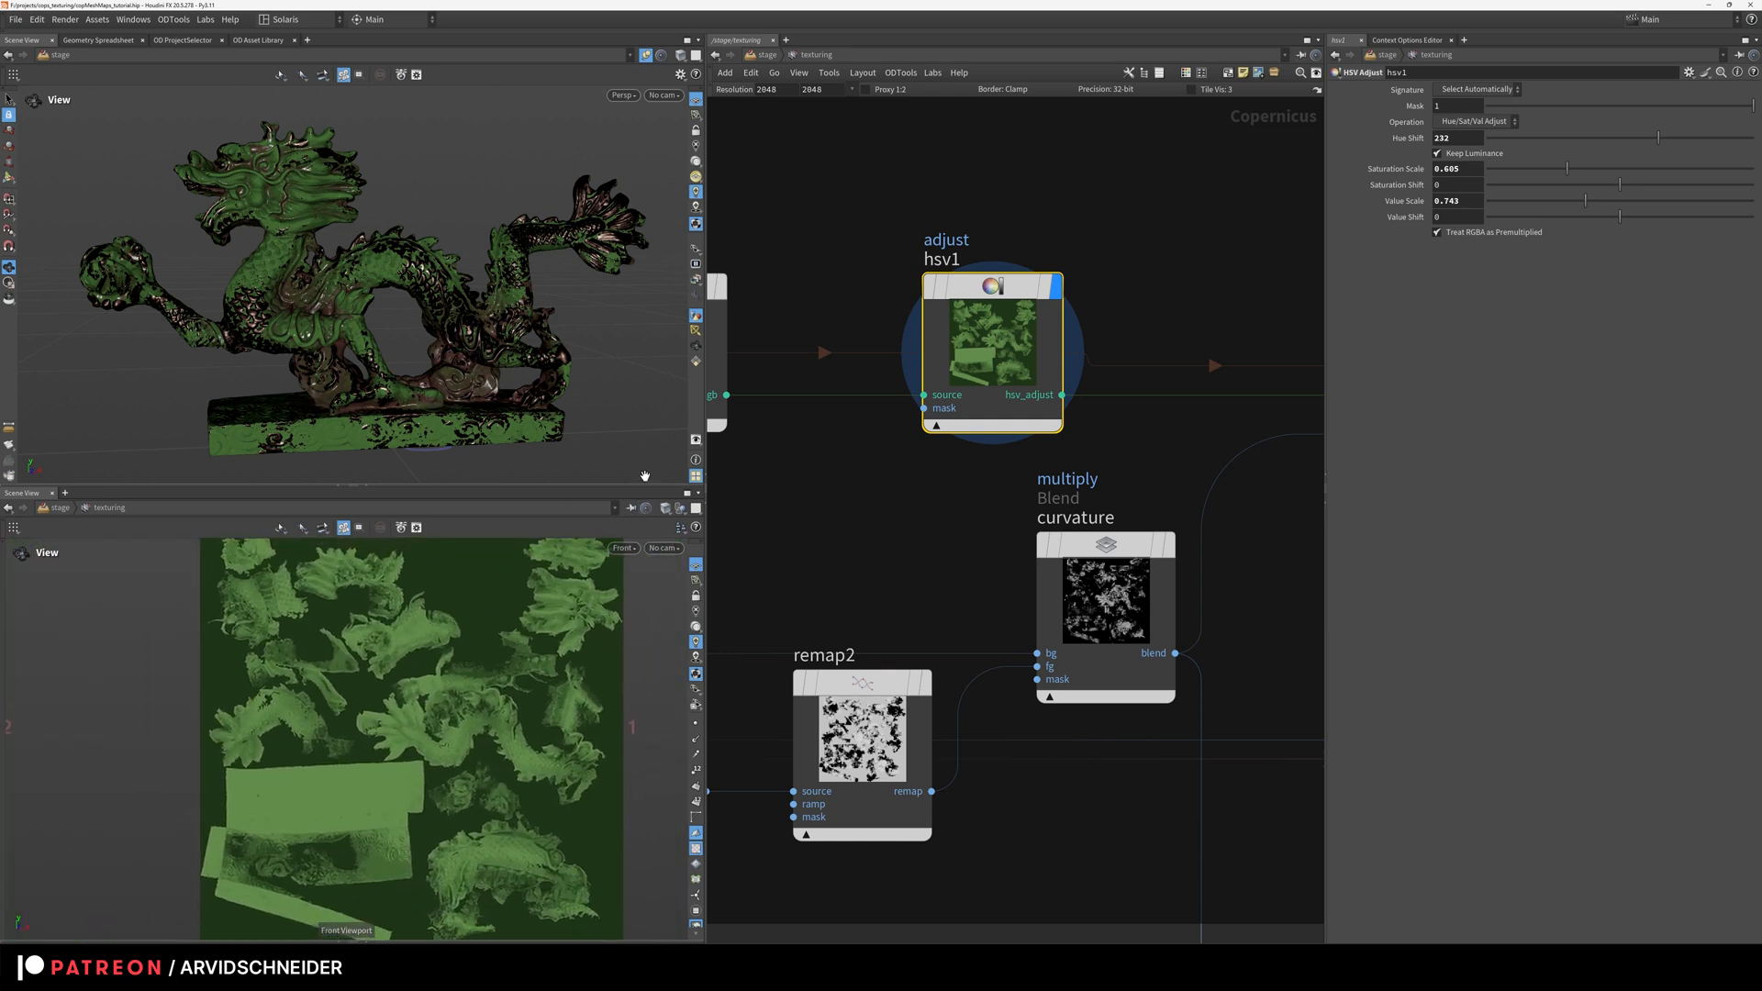
{"action": "scroll", "scroll_direction": "up", "scroll_amount": 3}
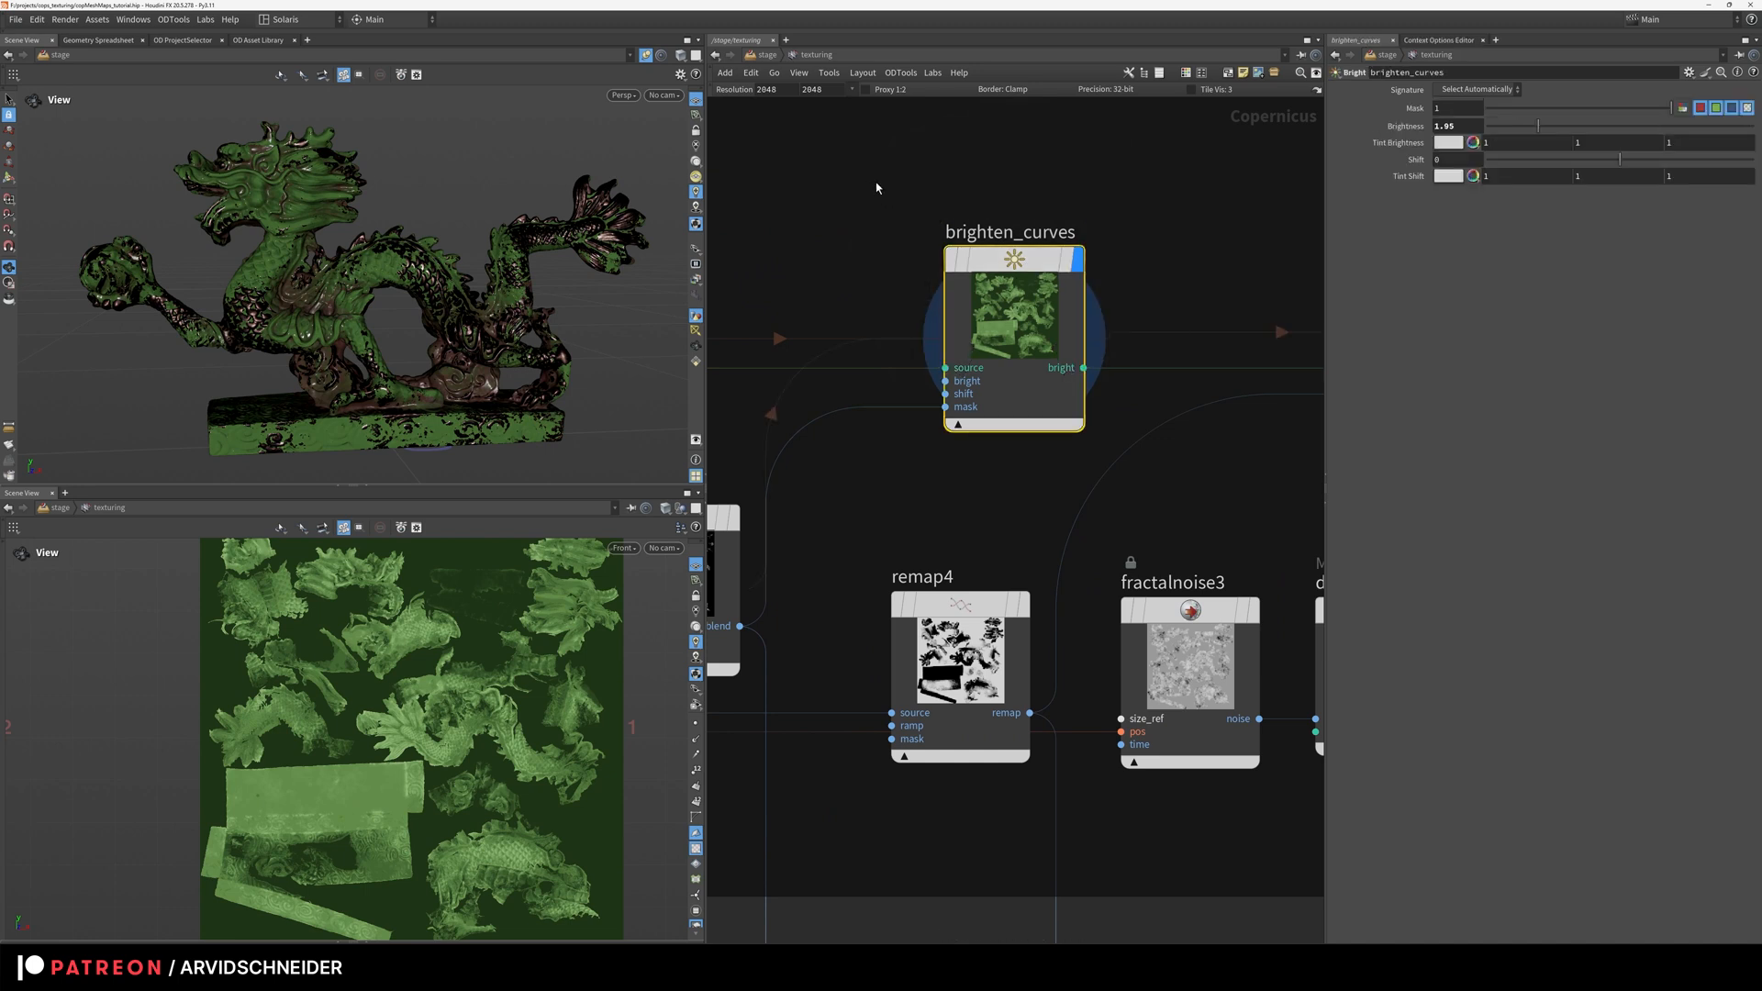
{"action": "mouse_move", "coordinate": [958, 408]}
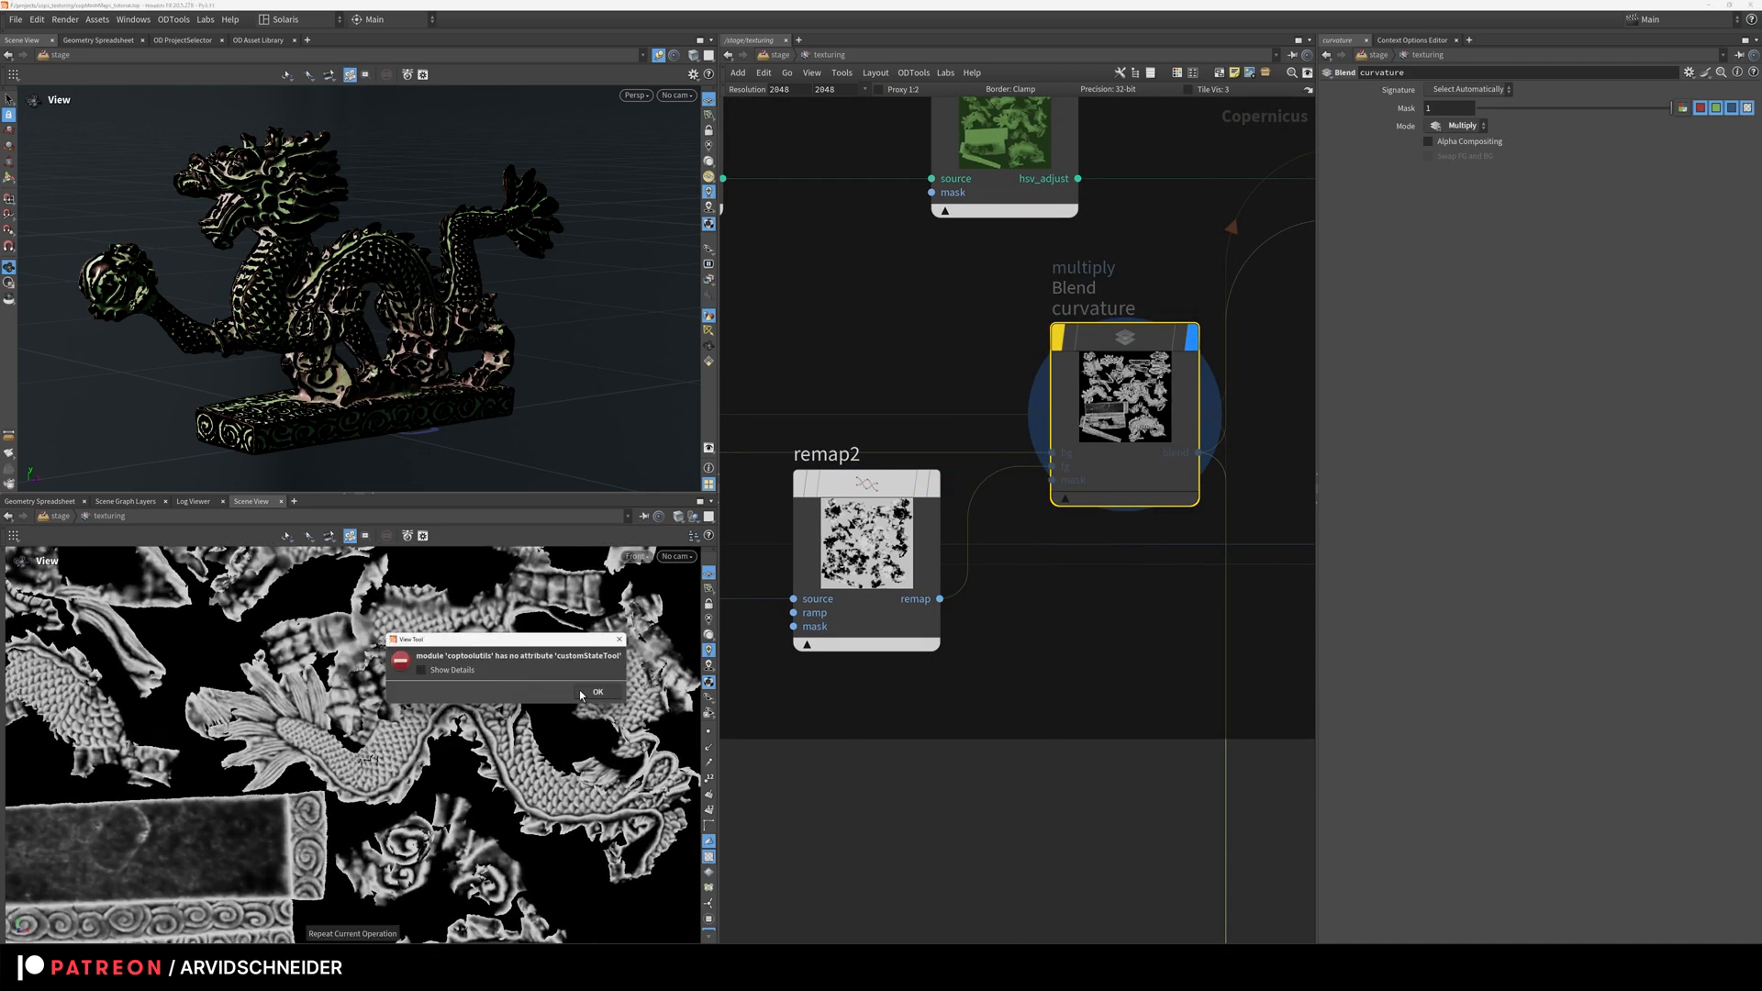
{"action": "left_click", "coordinate": [597, 692]}
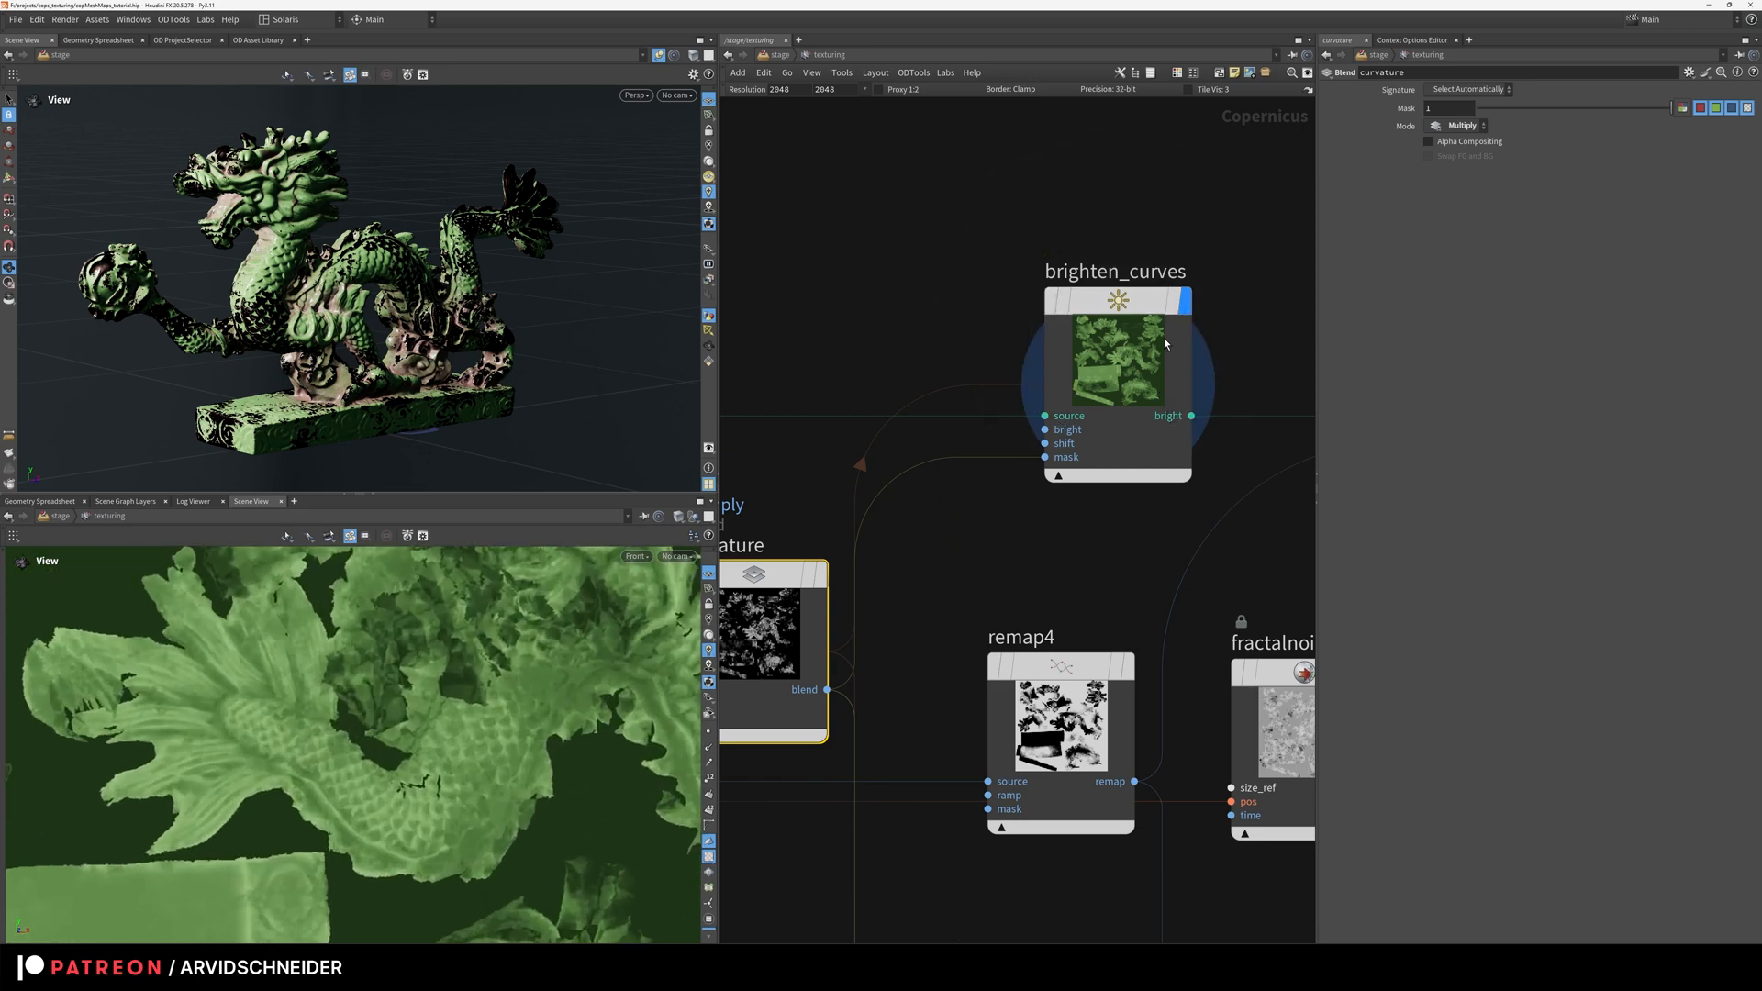
{"action": "left_click", "coordinate": [1117, 360]}
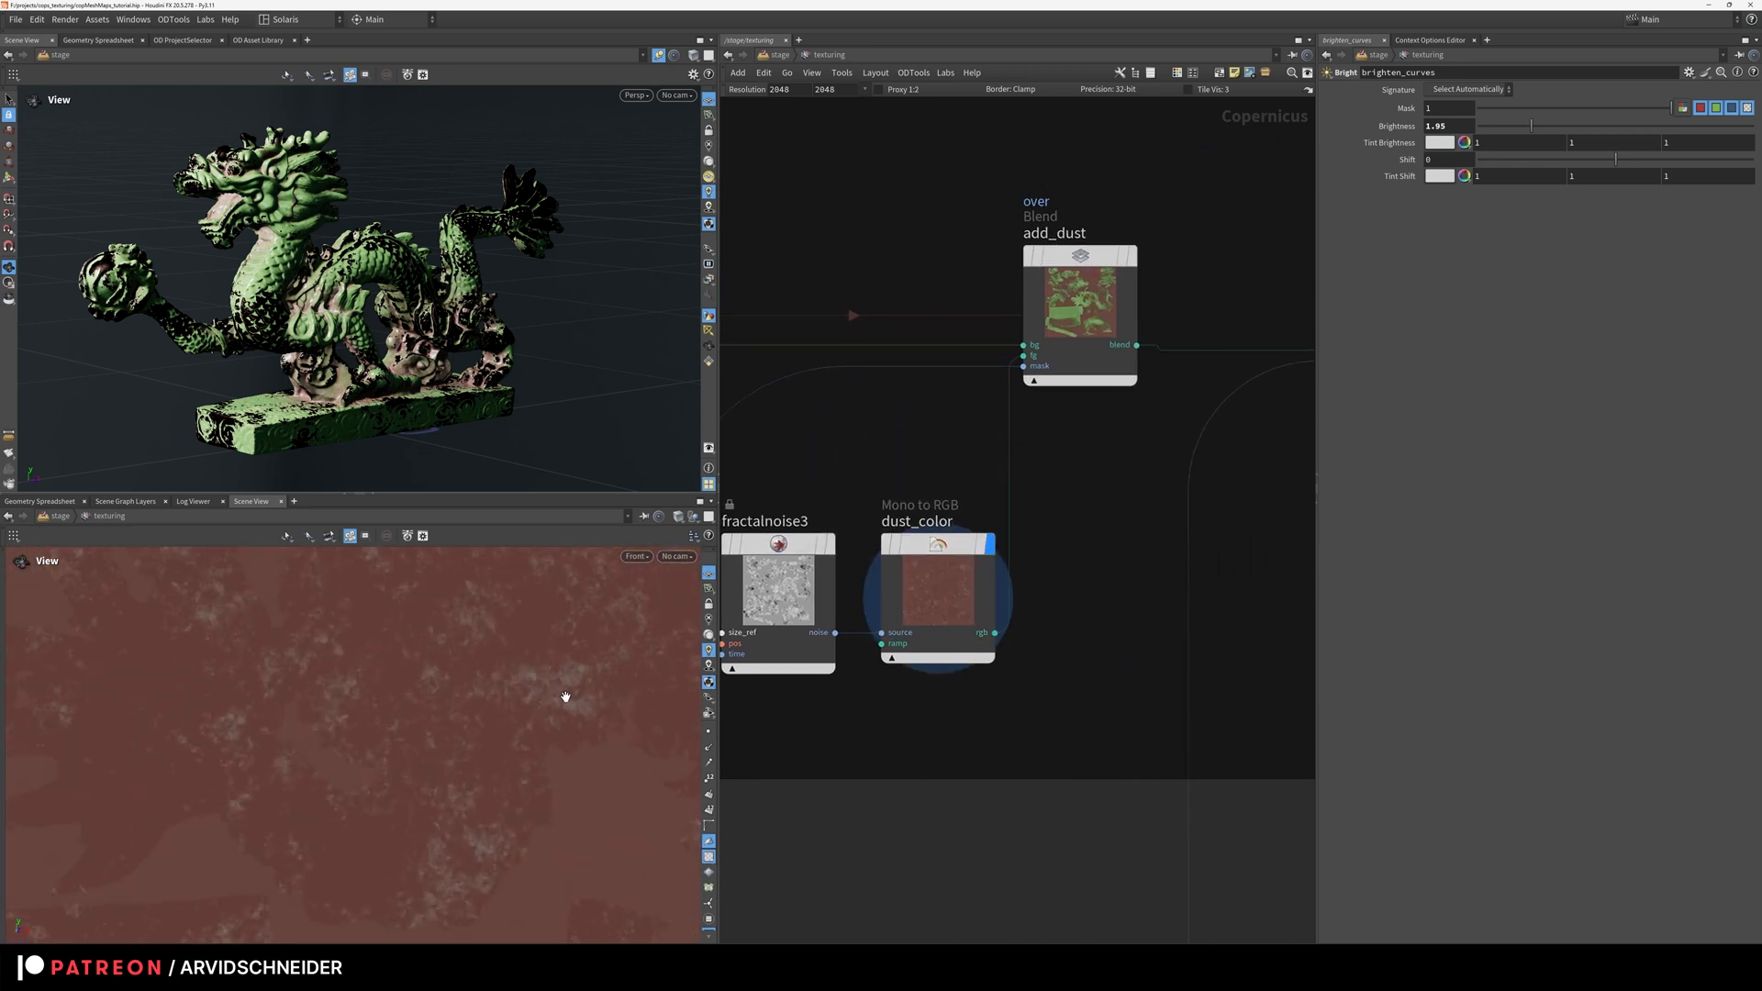
{"action": "mouse_move", "coordinate": [493, 778]}
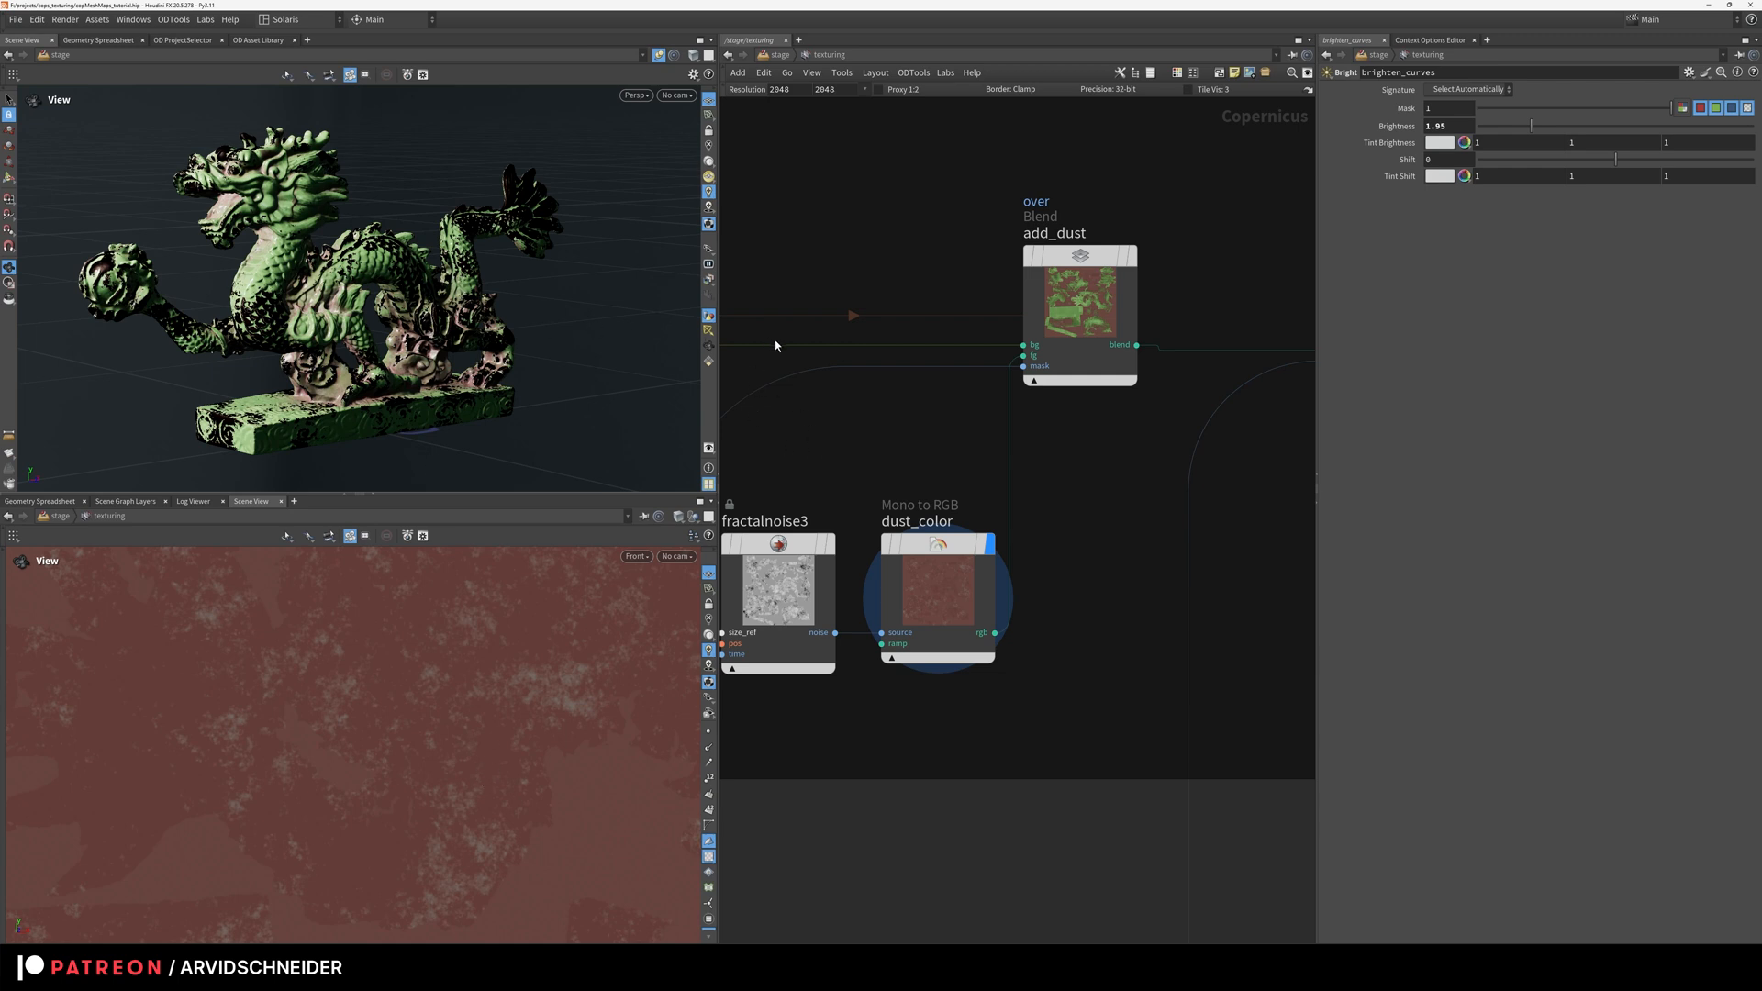
{"action": "mouse_move", "coordinate": [1011, 273]}
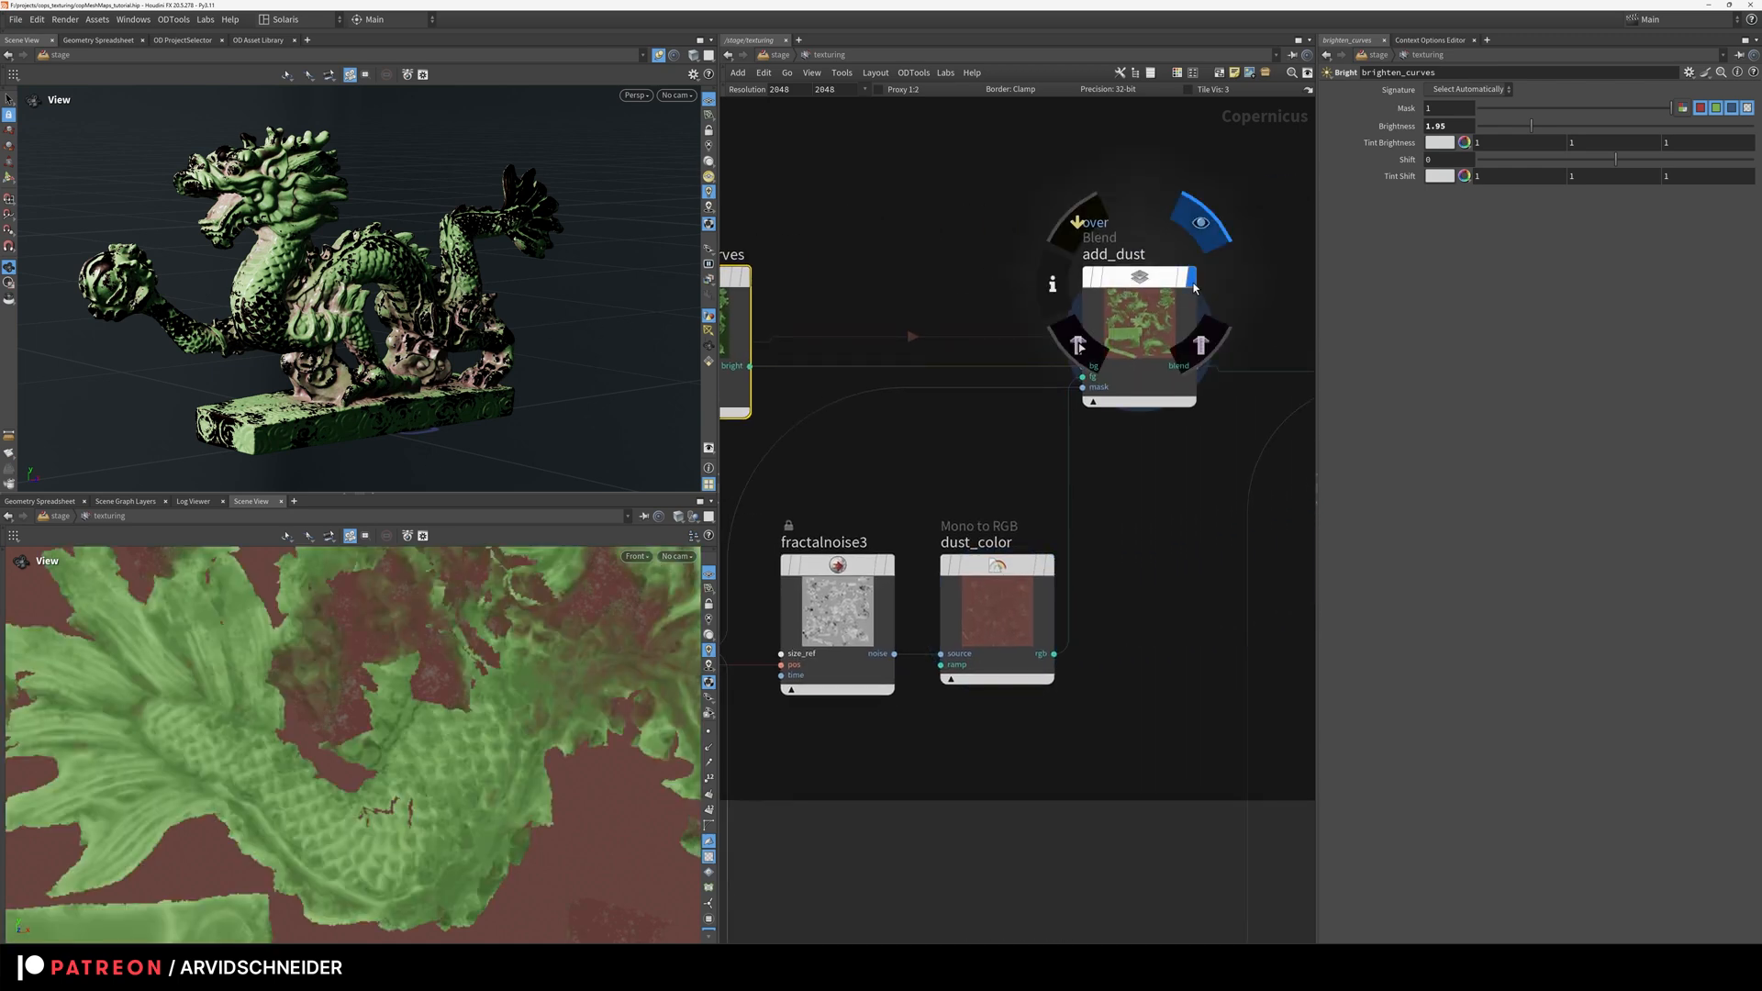
Step: Display the add_dust Over Blend so reddish dust patches preview over the green base
{"action": "left_click", "coordinate": [1138, 327]}
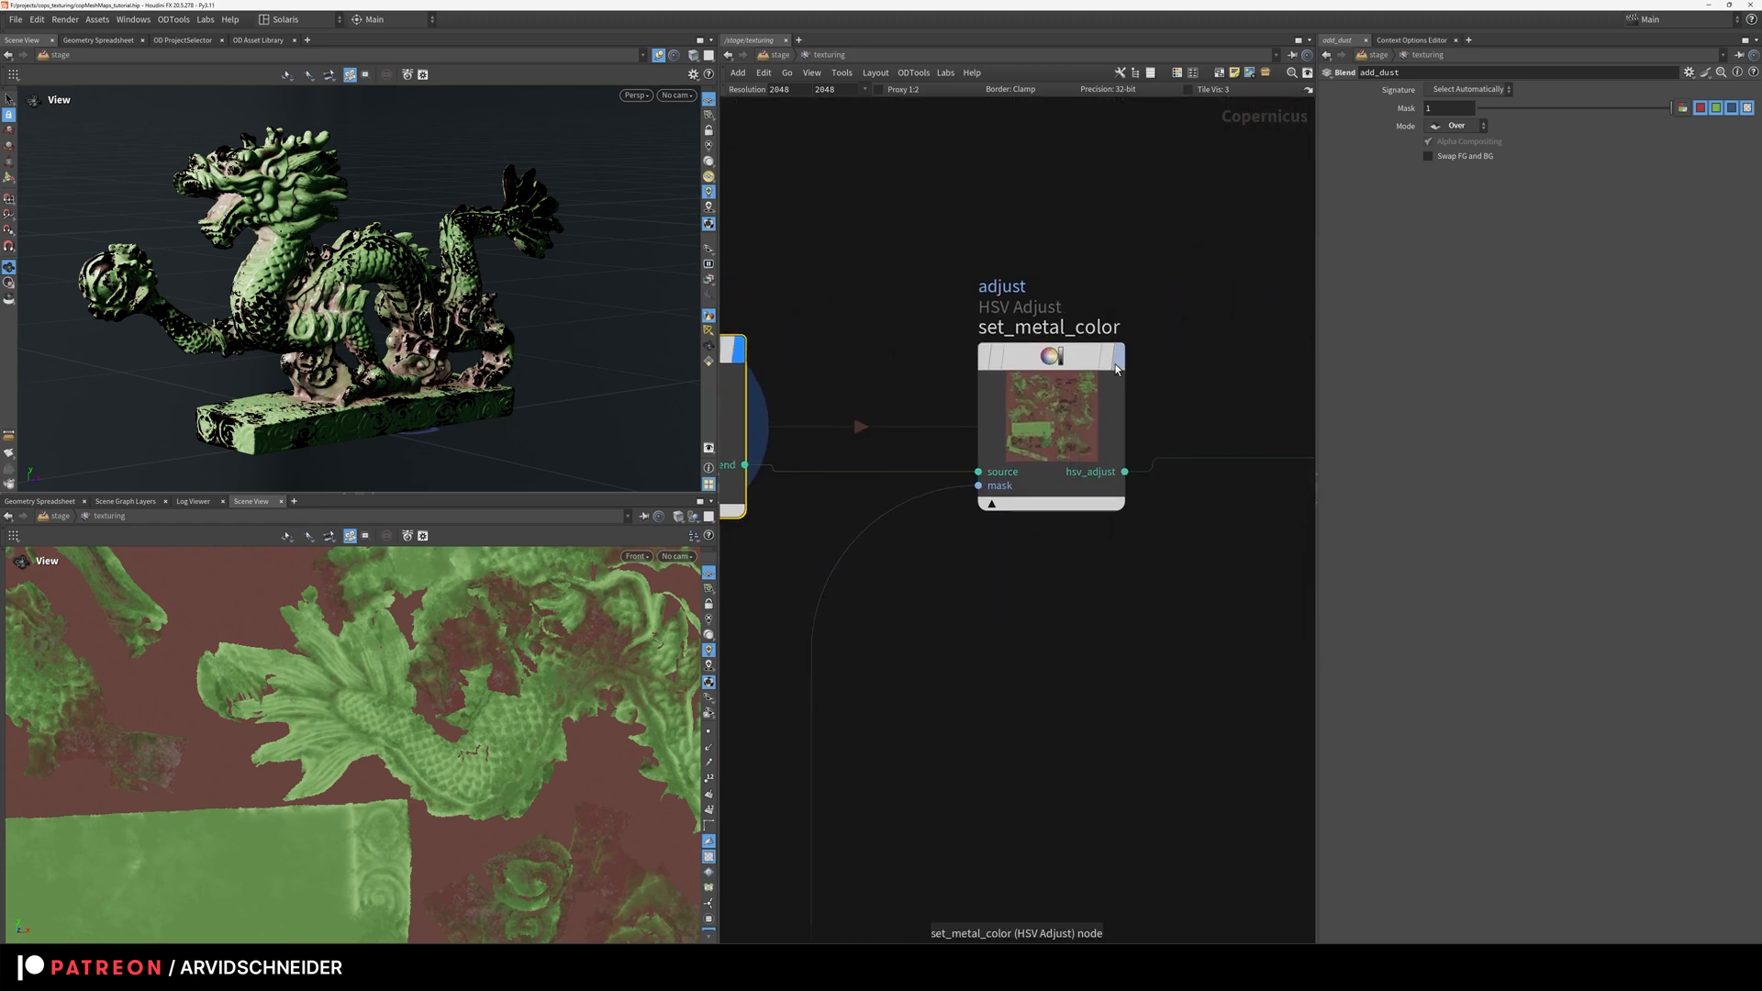
Step: Review set_metal_color, preview the extract_metalness mask, and inspect clamp1's limits
{"action": "left_click", "coordinate": [1048, 422]}
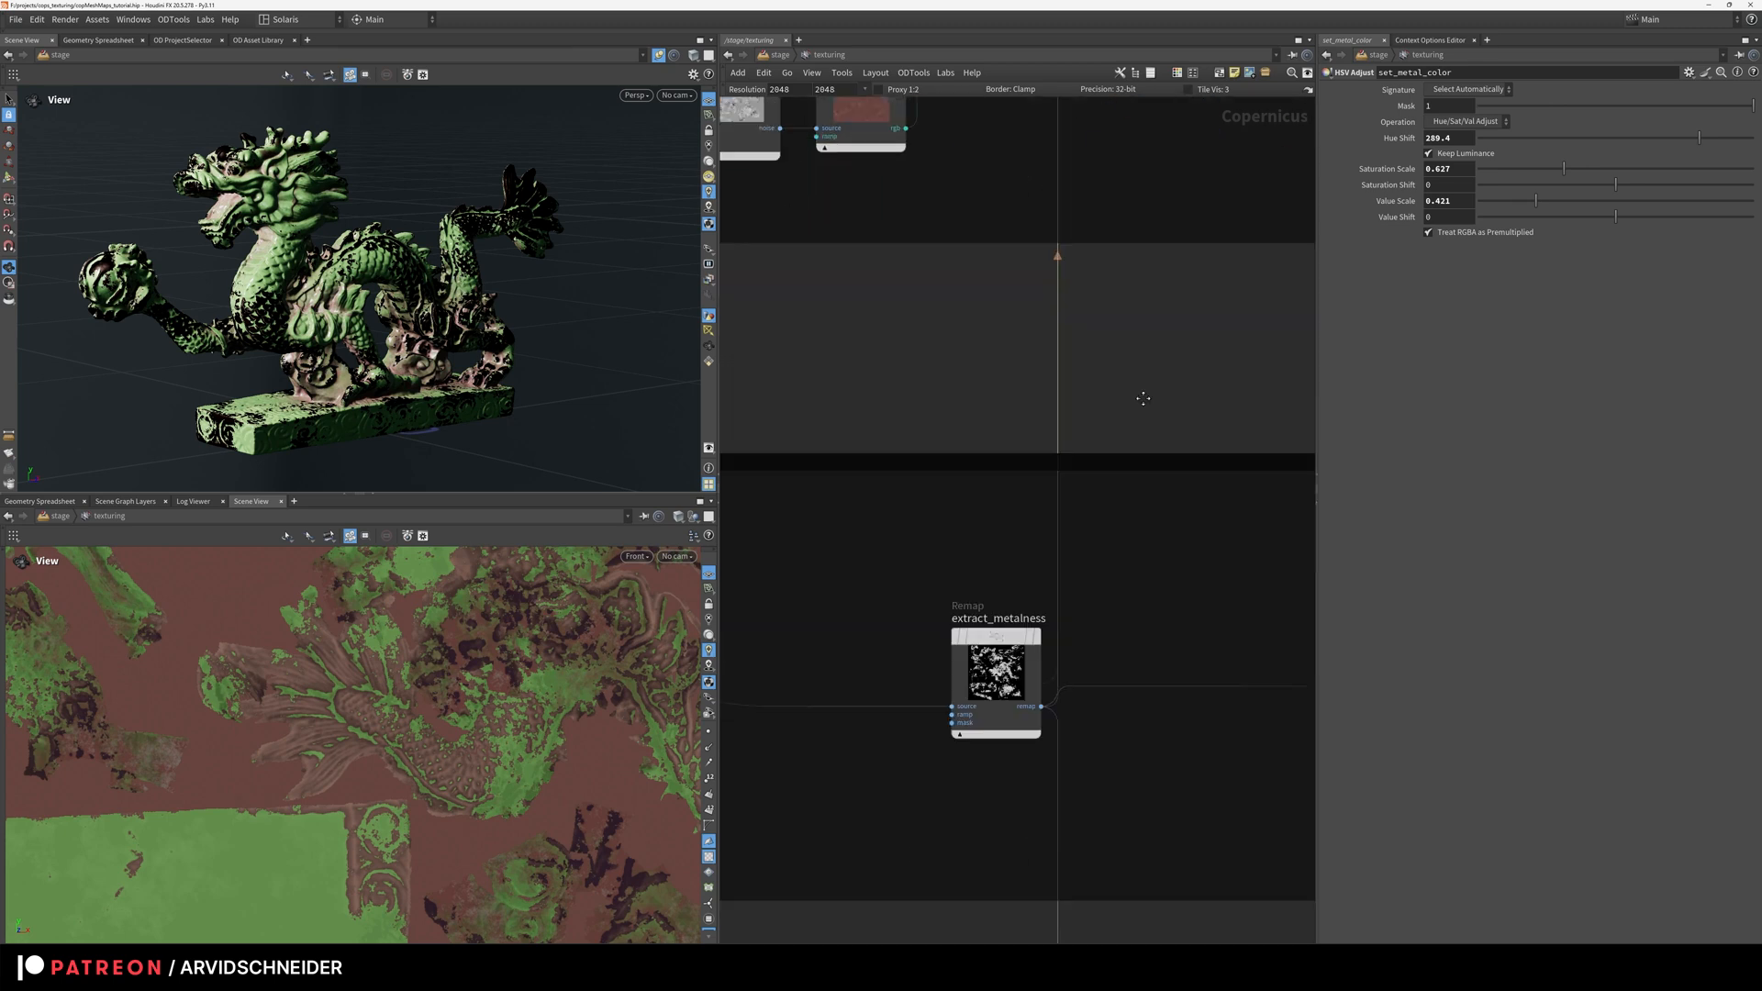
{"action": "left_click", "coordinate": [995, 673]}
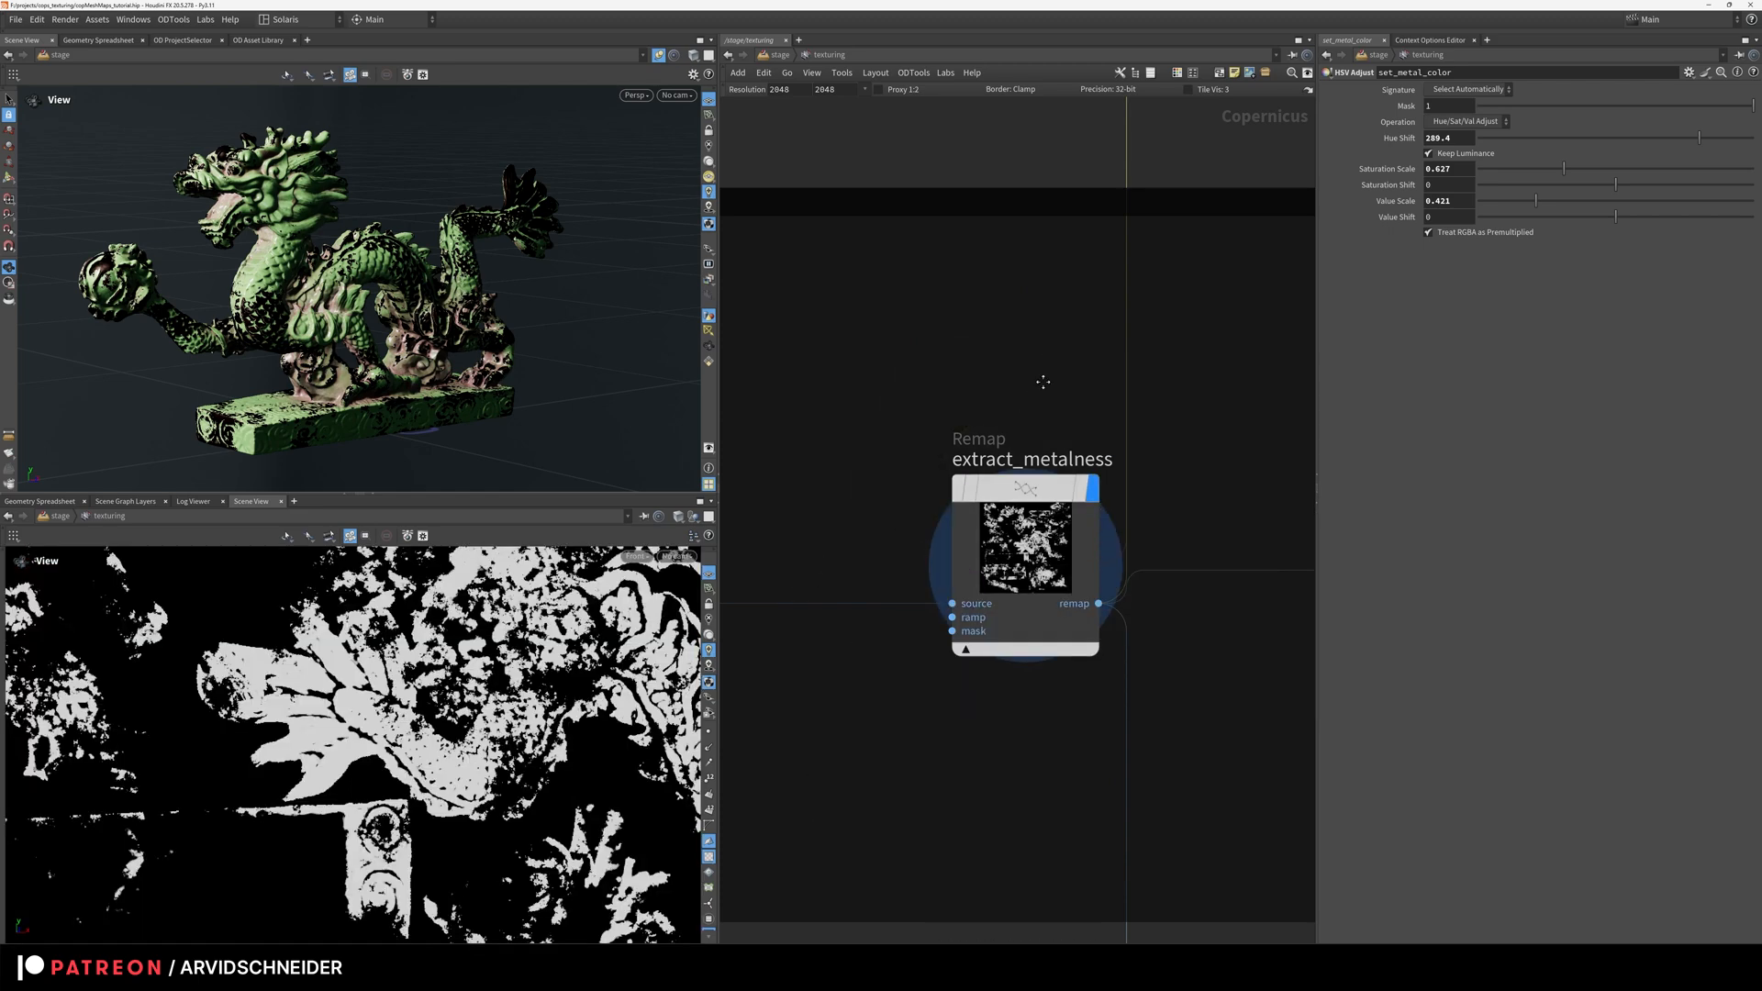
{"action": "mouse_move", "coordinate": [936, 444]}
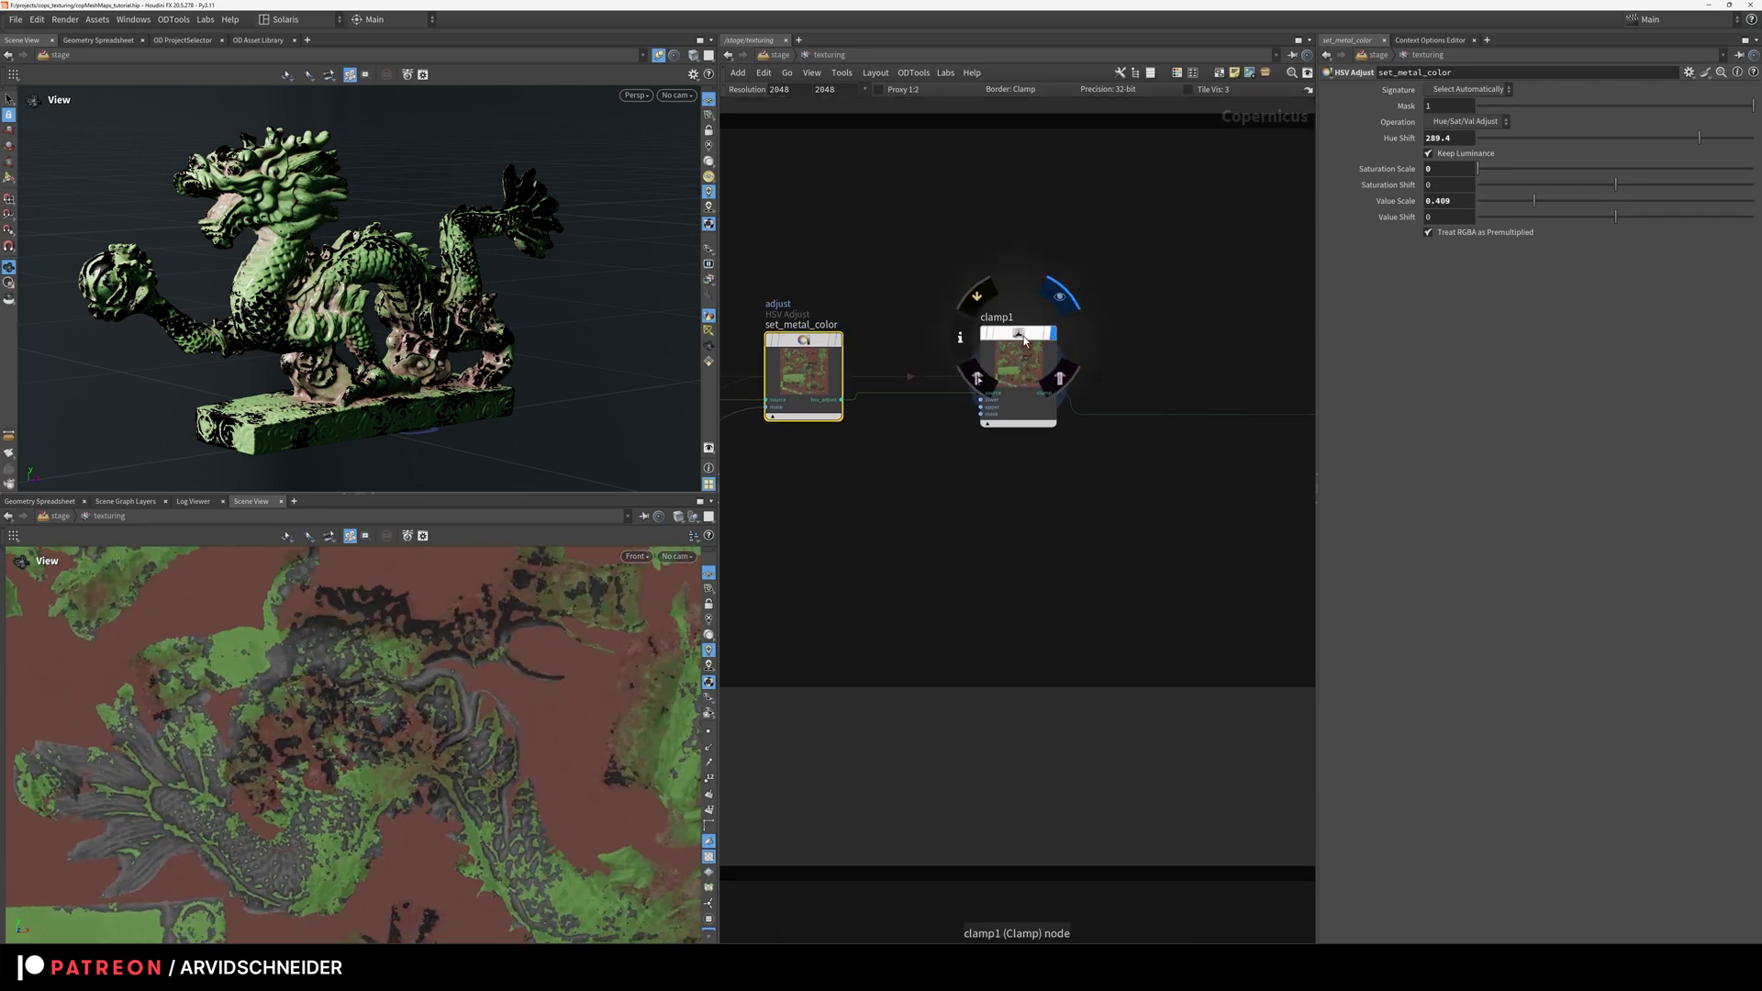
{"action": "left_click", "coordinate": [1017, 338]}
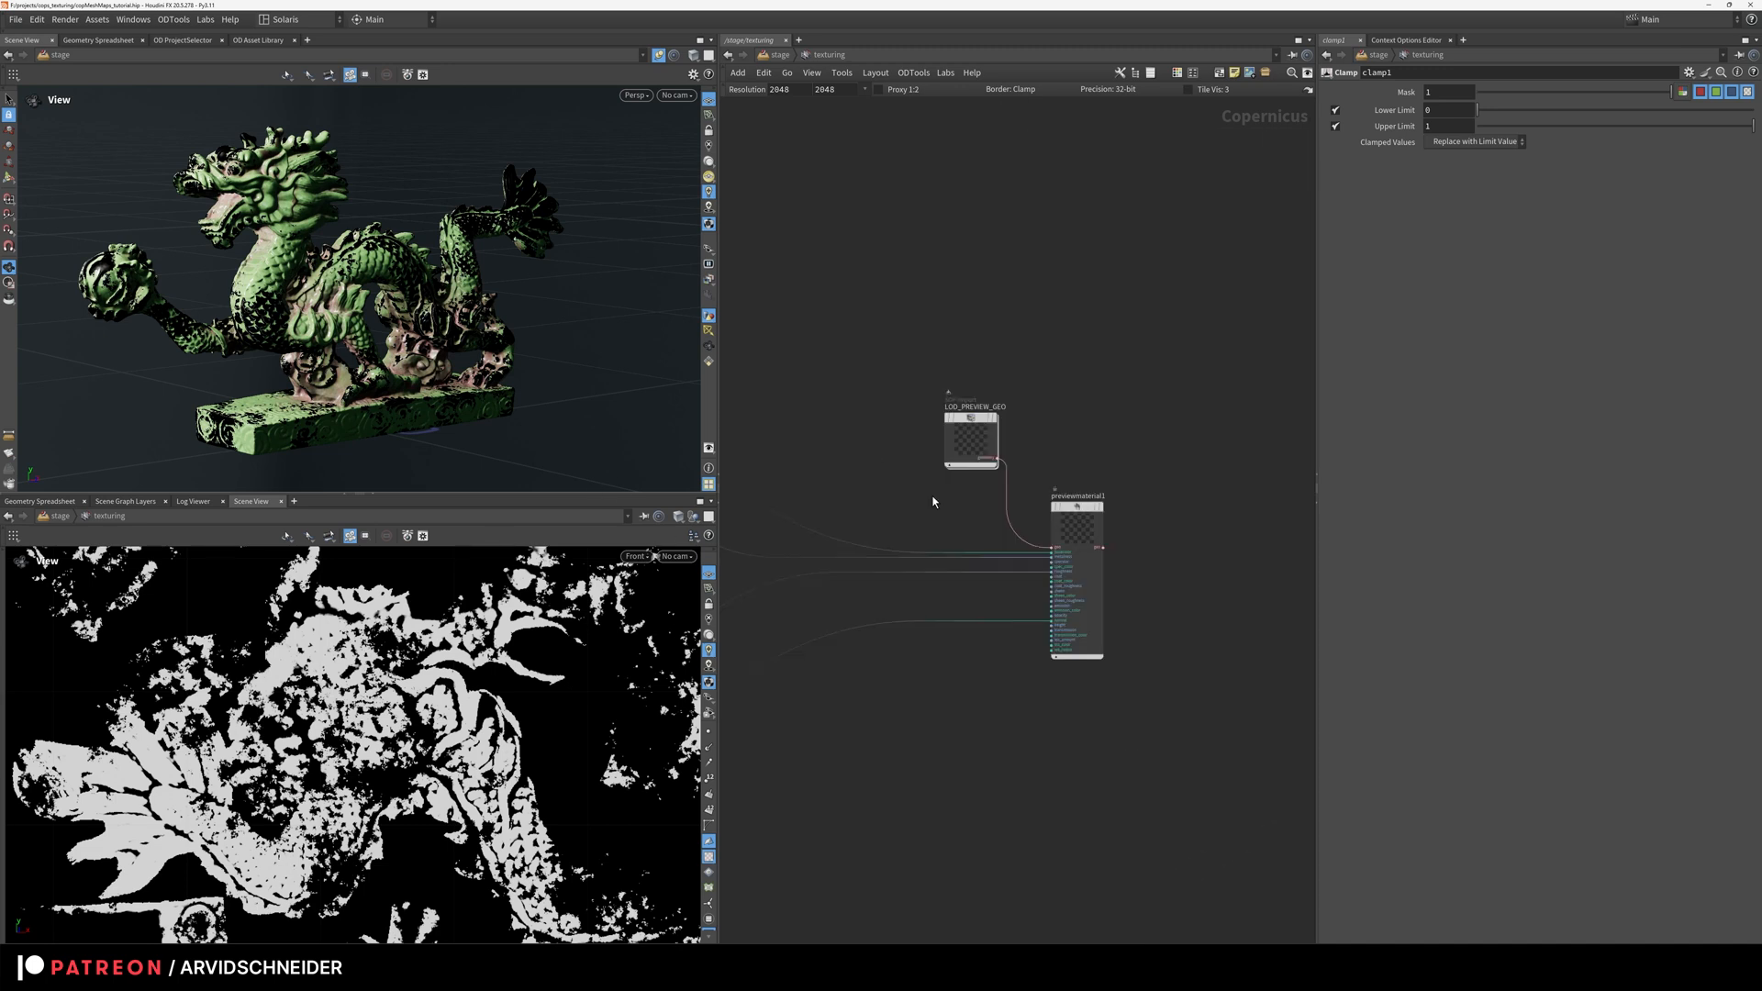
{"action": "scroll", "scroll_direction": "up", "scroll_amount": 3}
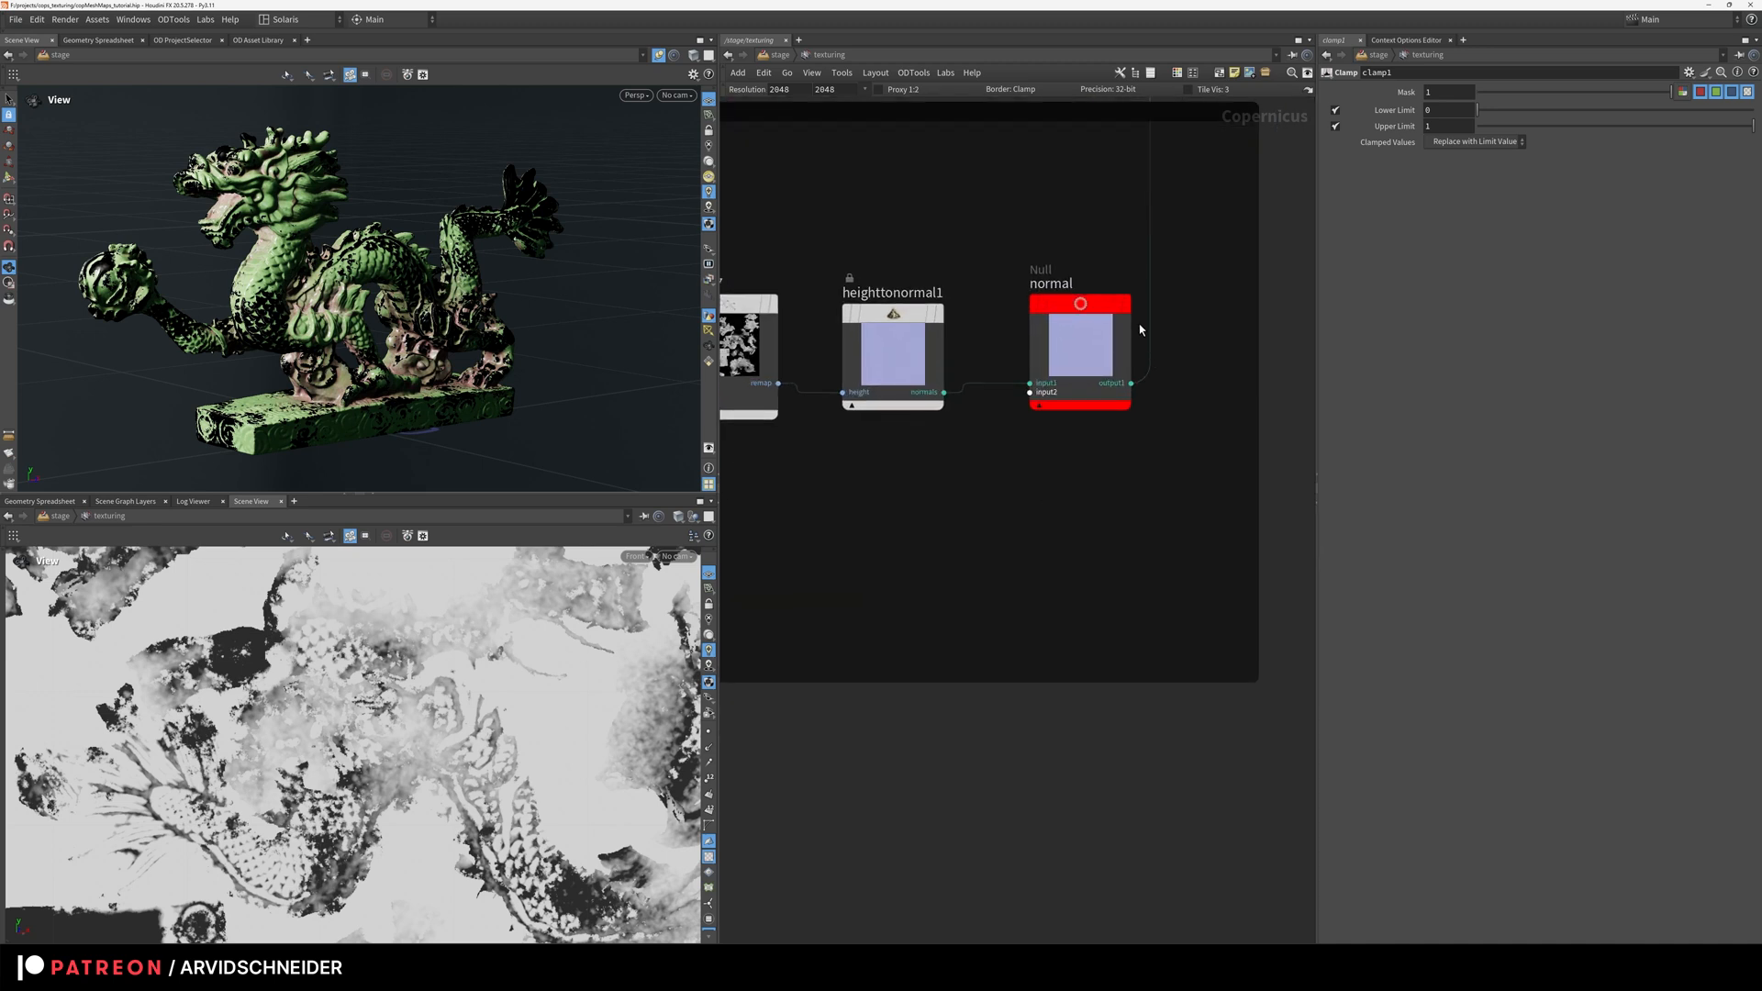
Step: Preview the normal Null output and enable Karma XPU denoising in the viewport render settings
{"action": "left_click", "coordinate": [1079, 348]}
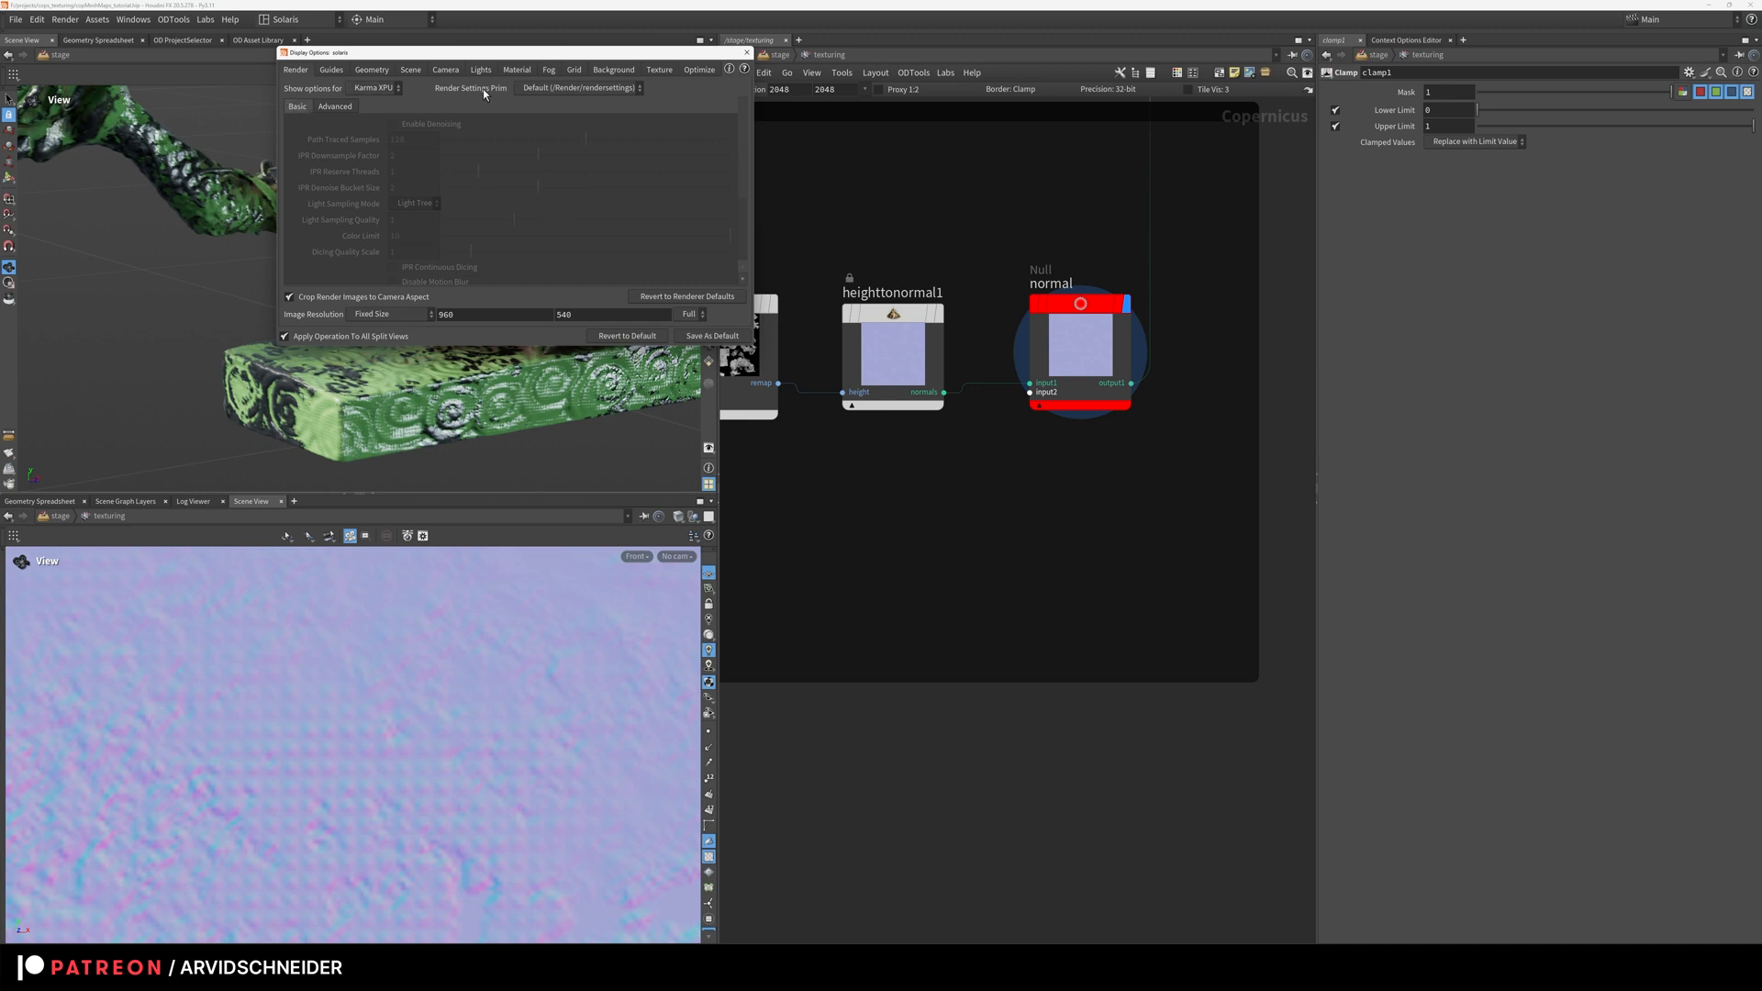
{"action": "left_click", "coordinate": [578, 88]}
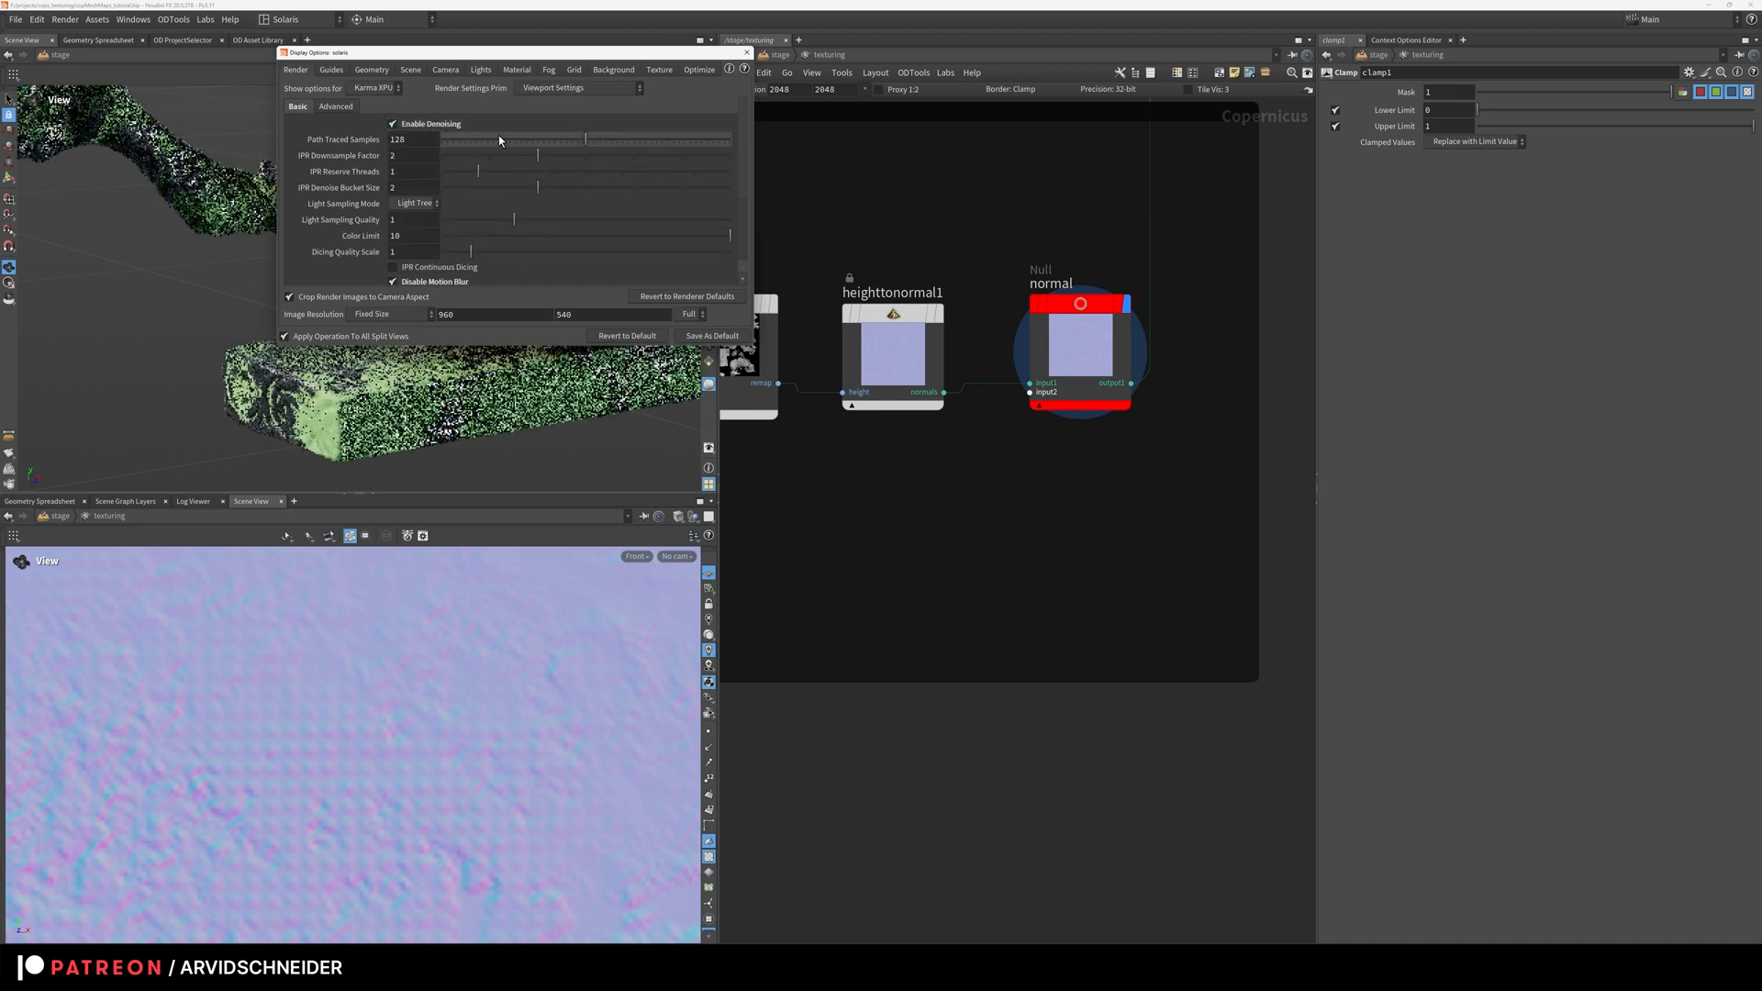
{"action": "left_click", "coordinate": [745, 52]}
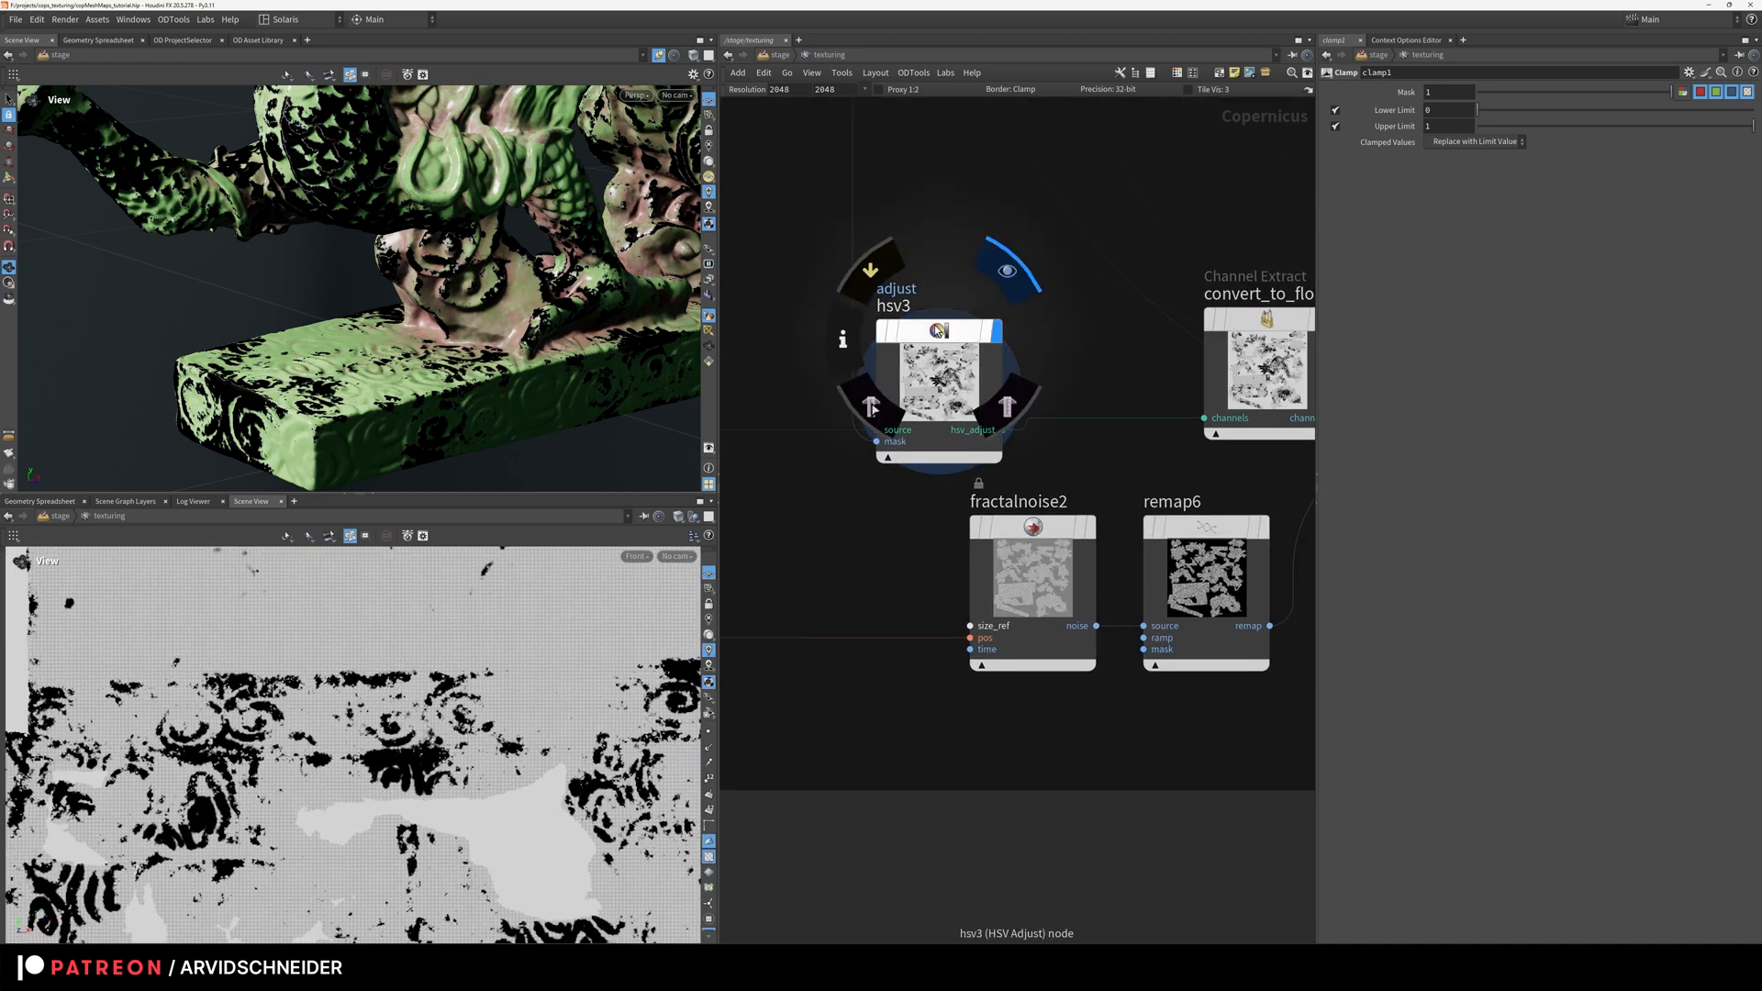
Step: Inspect the hsv3 HSV adjustment in the roughness chain at its default values
{"action": "left_click", "coordinate": [936, 382]}
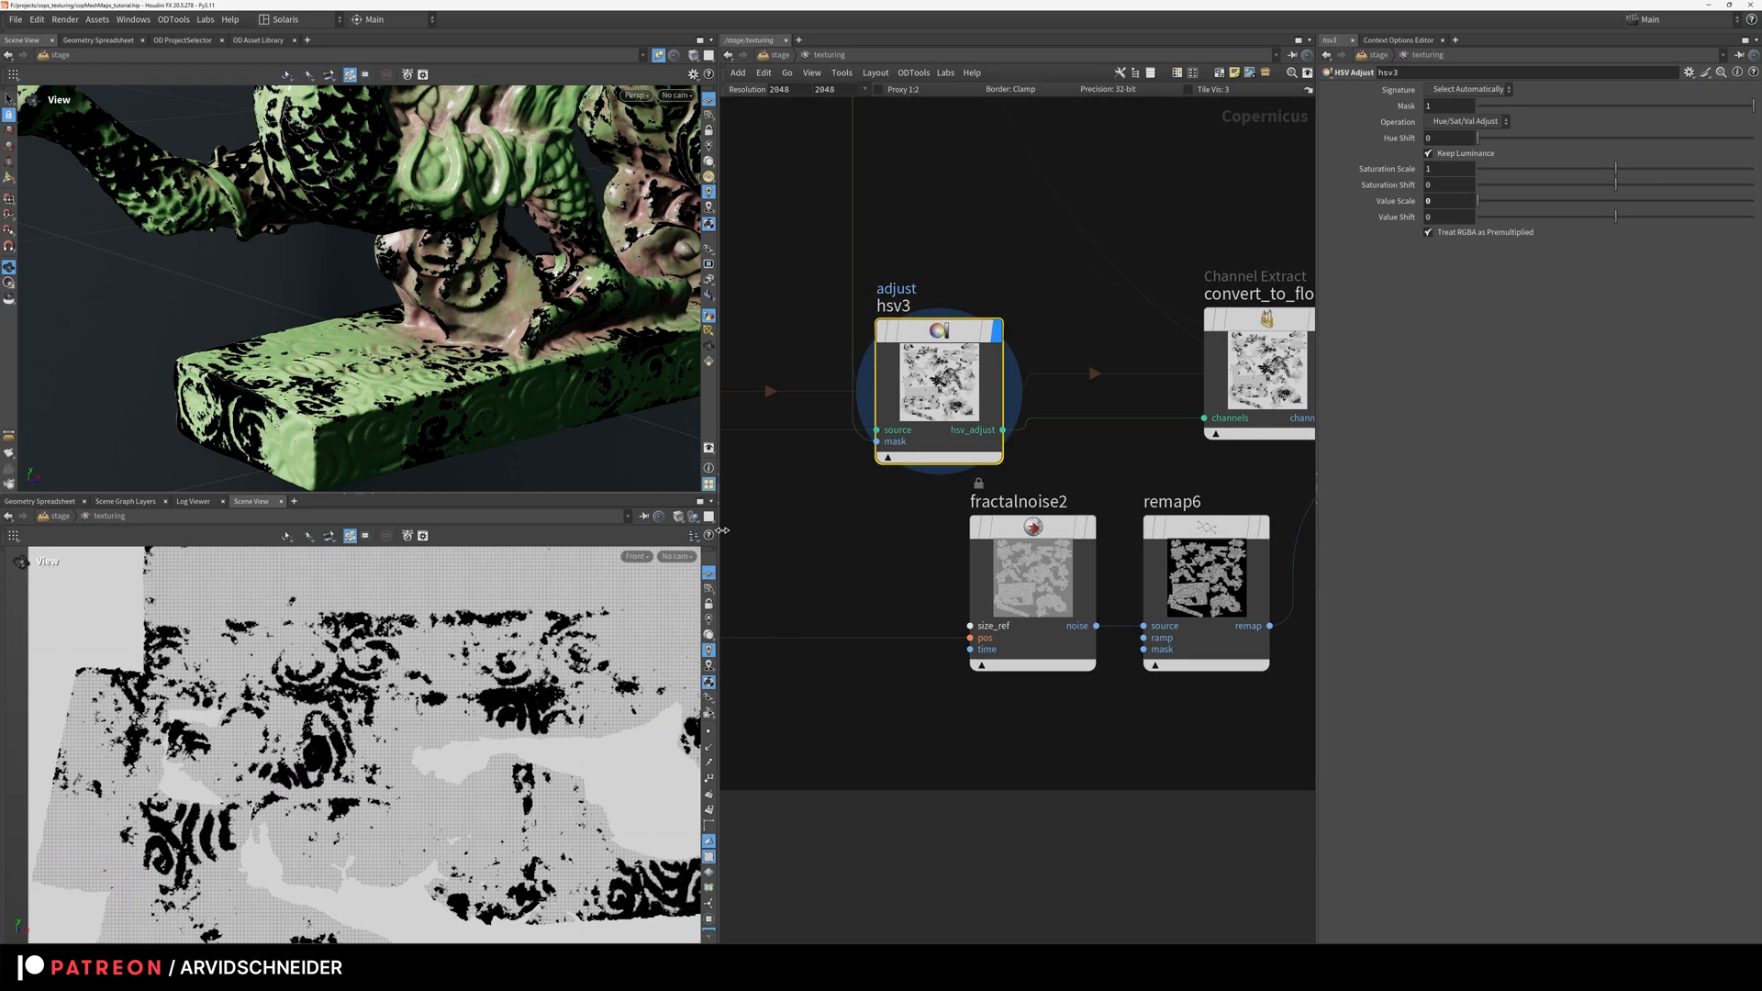
{"action": "mouse_move", "coordinate": [888, 443]}
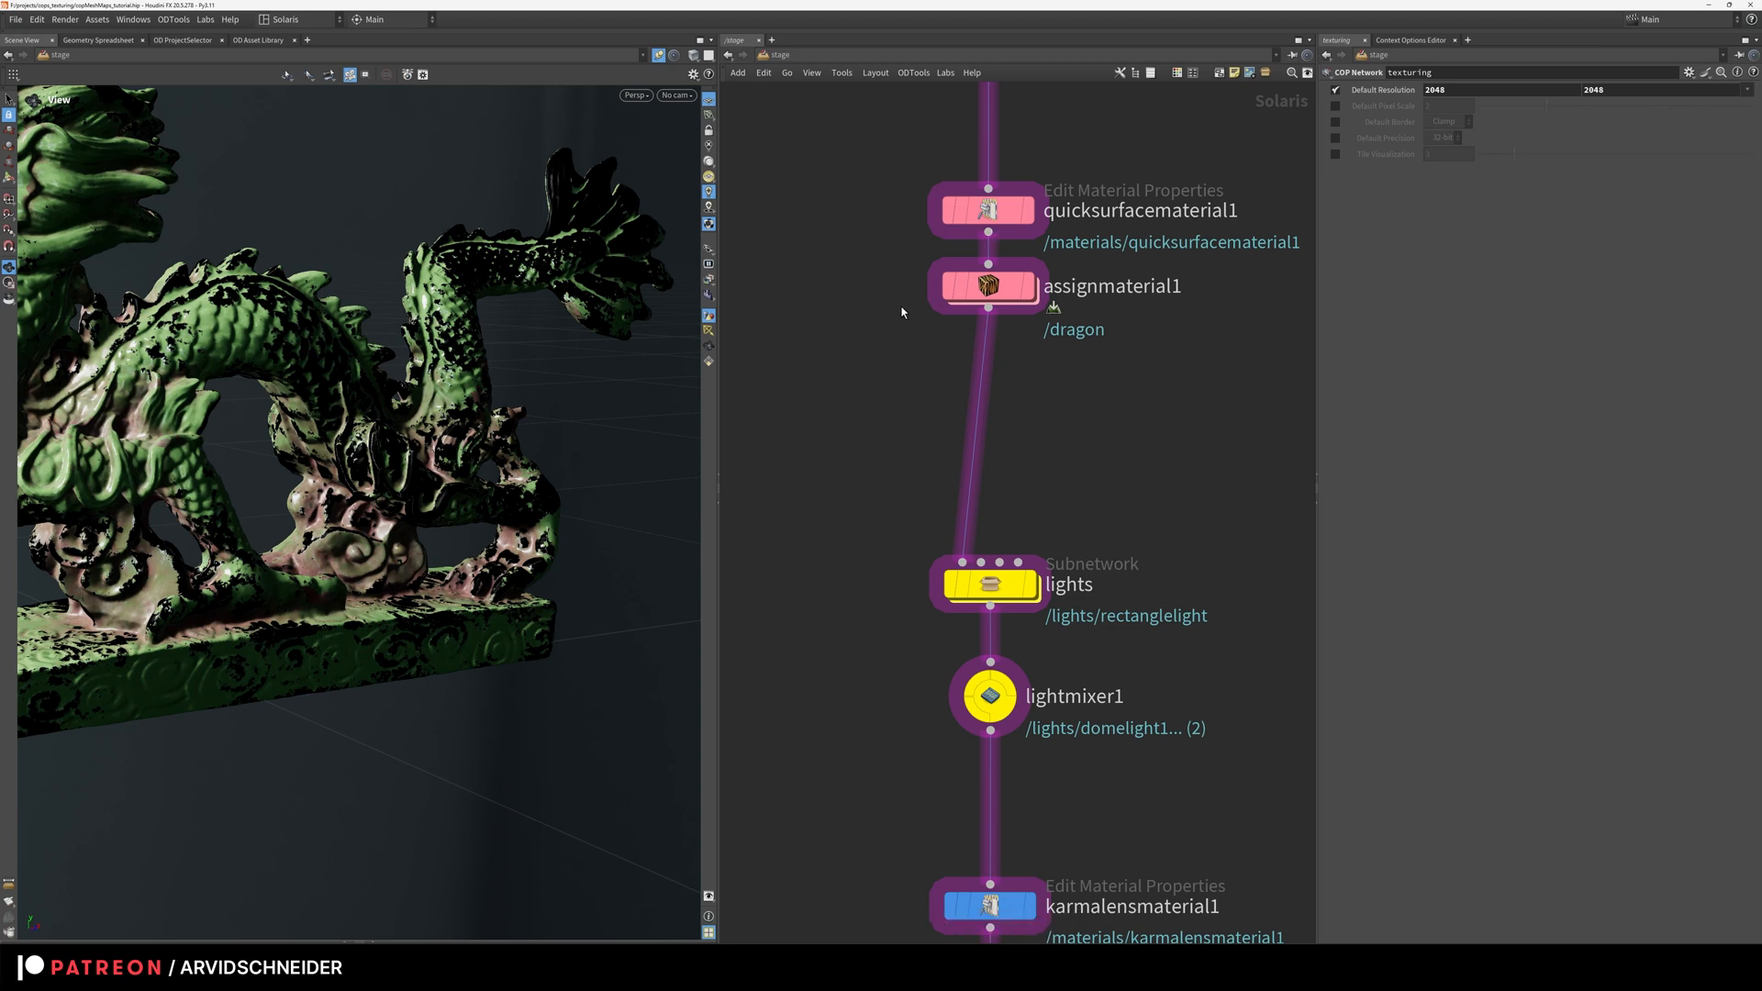
Step: Check the quicksurface material's floating settings, then select lightmixer1 listing the dome and rectangle lights
{"action": "double_click", "coordinate": [986, 209]}
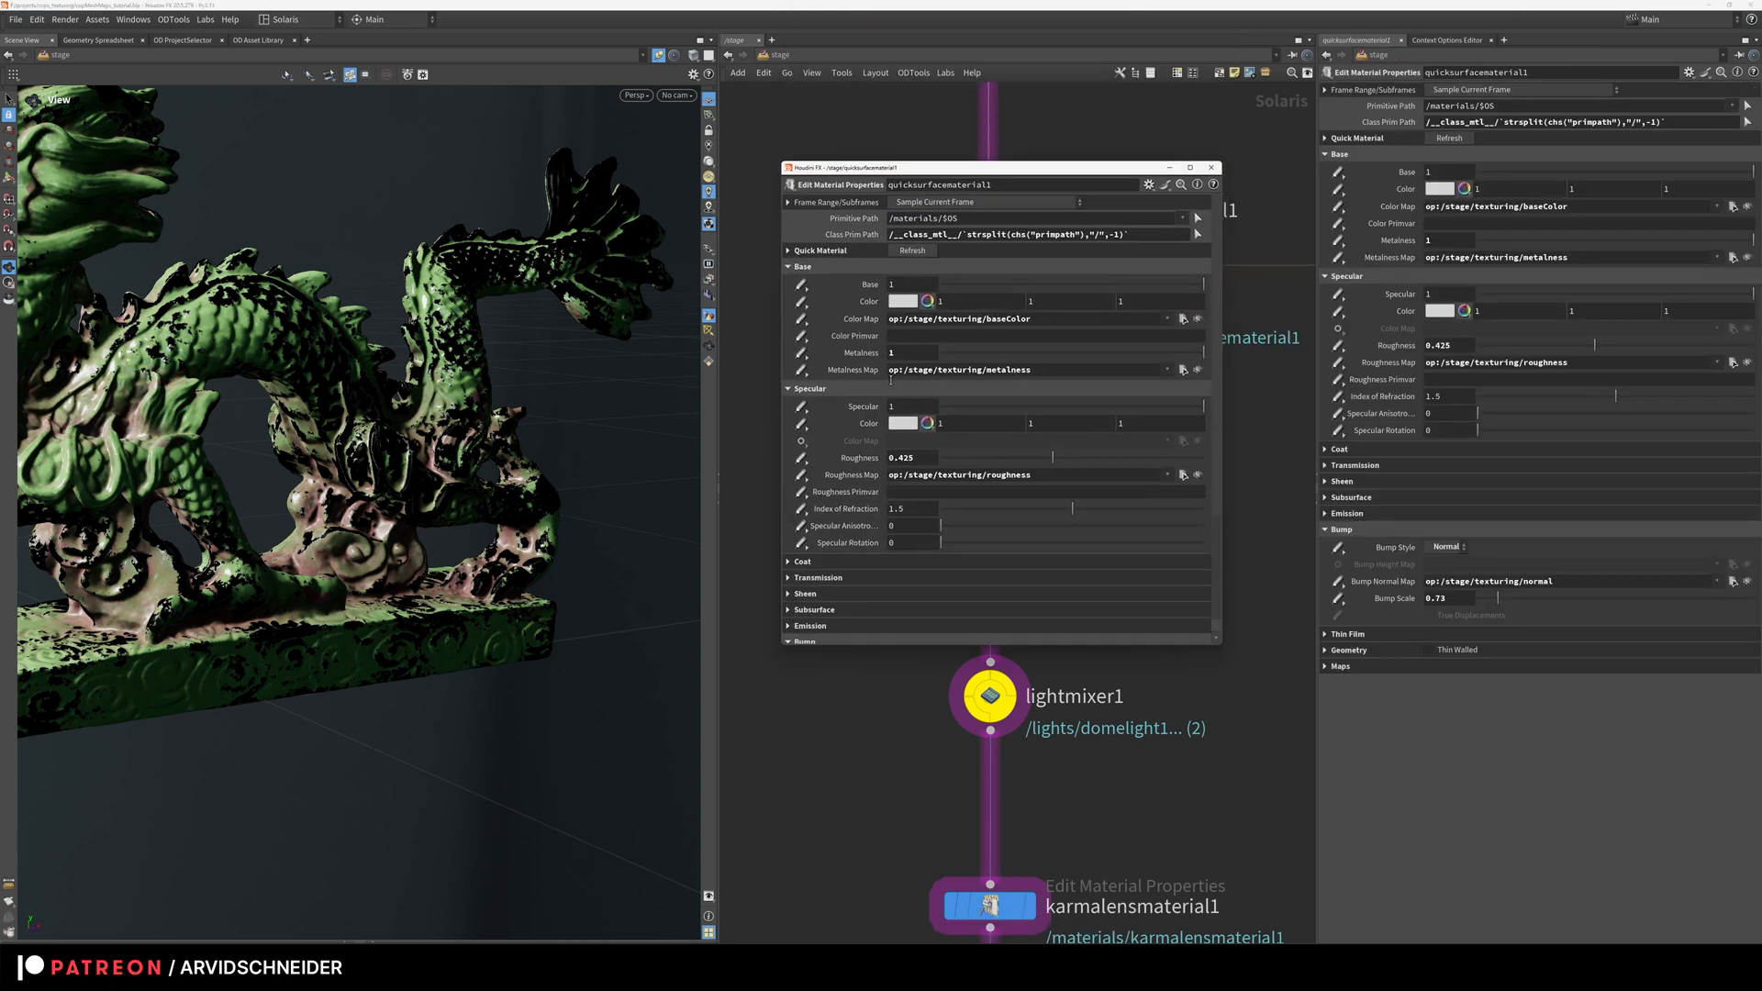
{"action": "left_click", "coordinate": [1211, 167]}
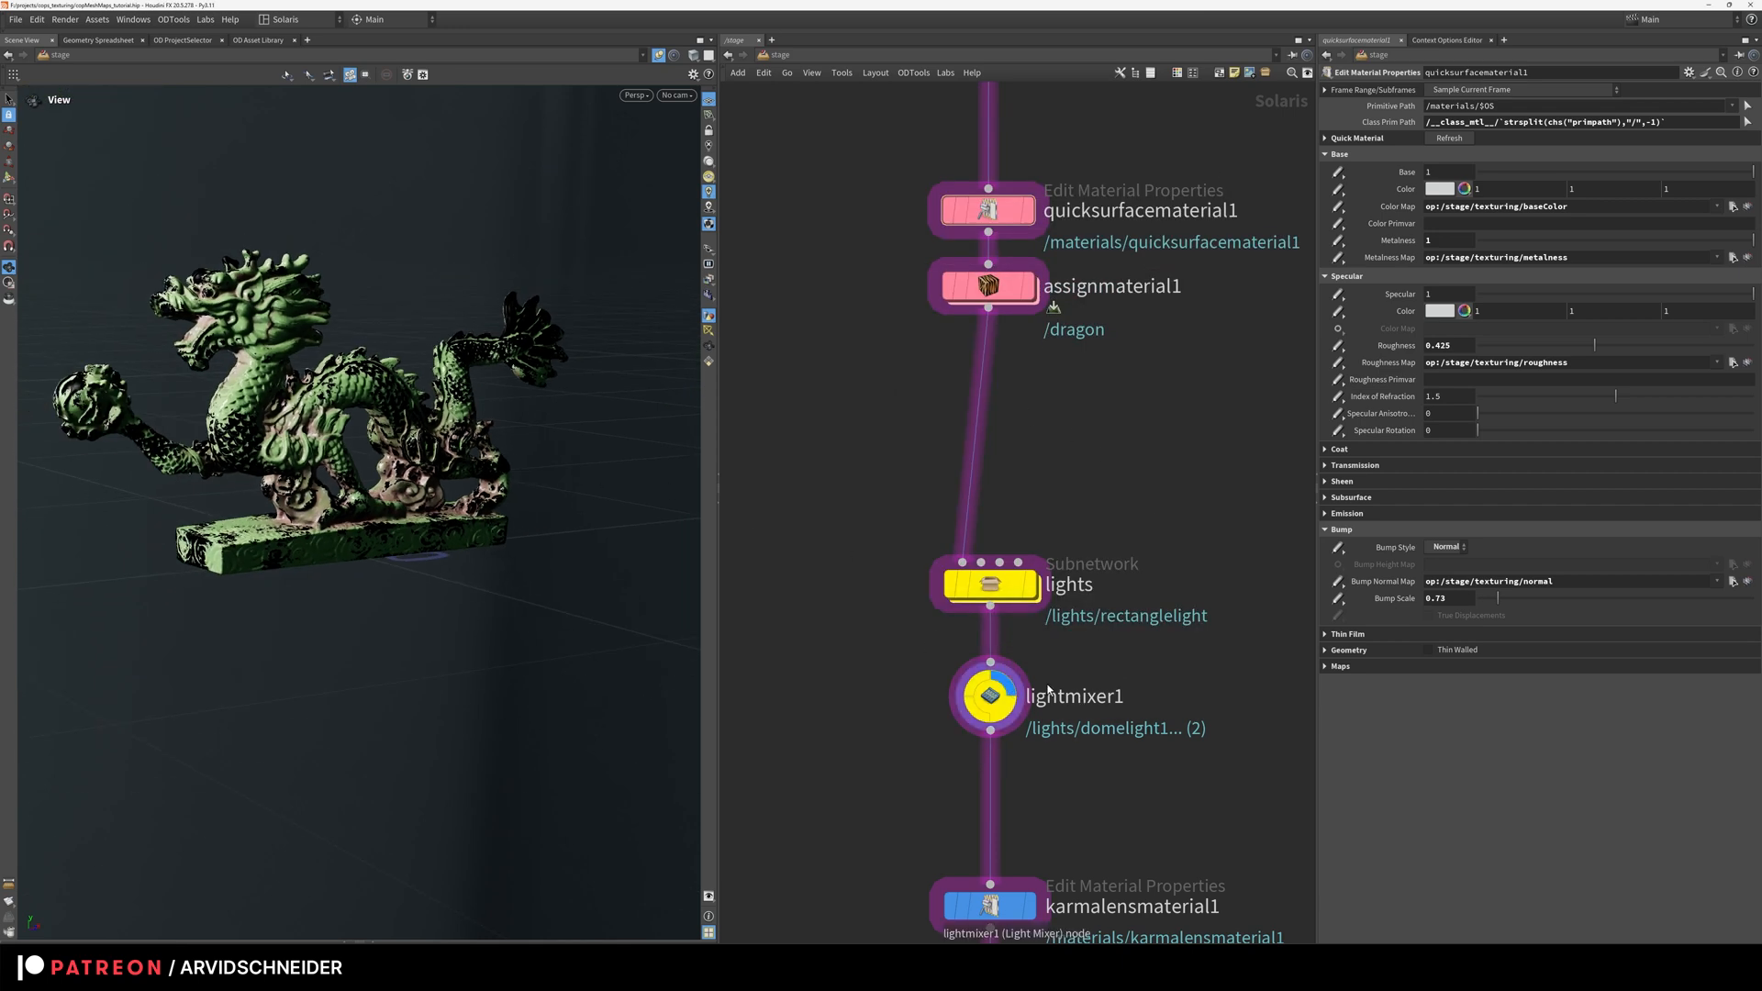
{"action": "double_click", "coordinate": [990, 584]}
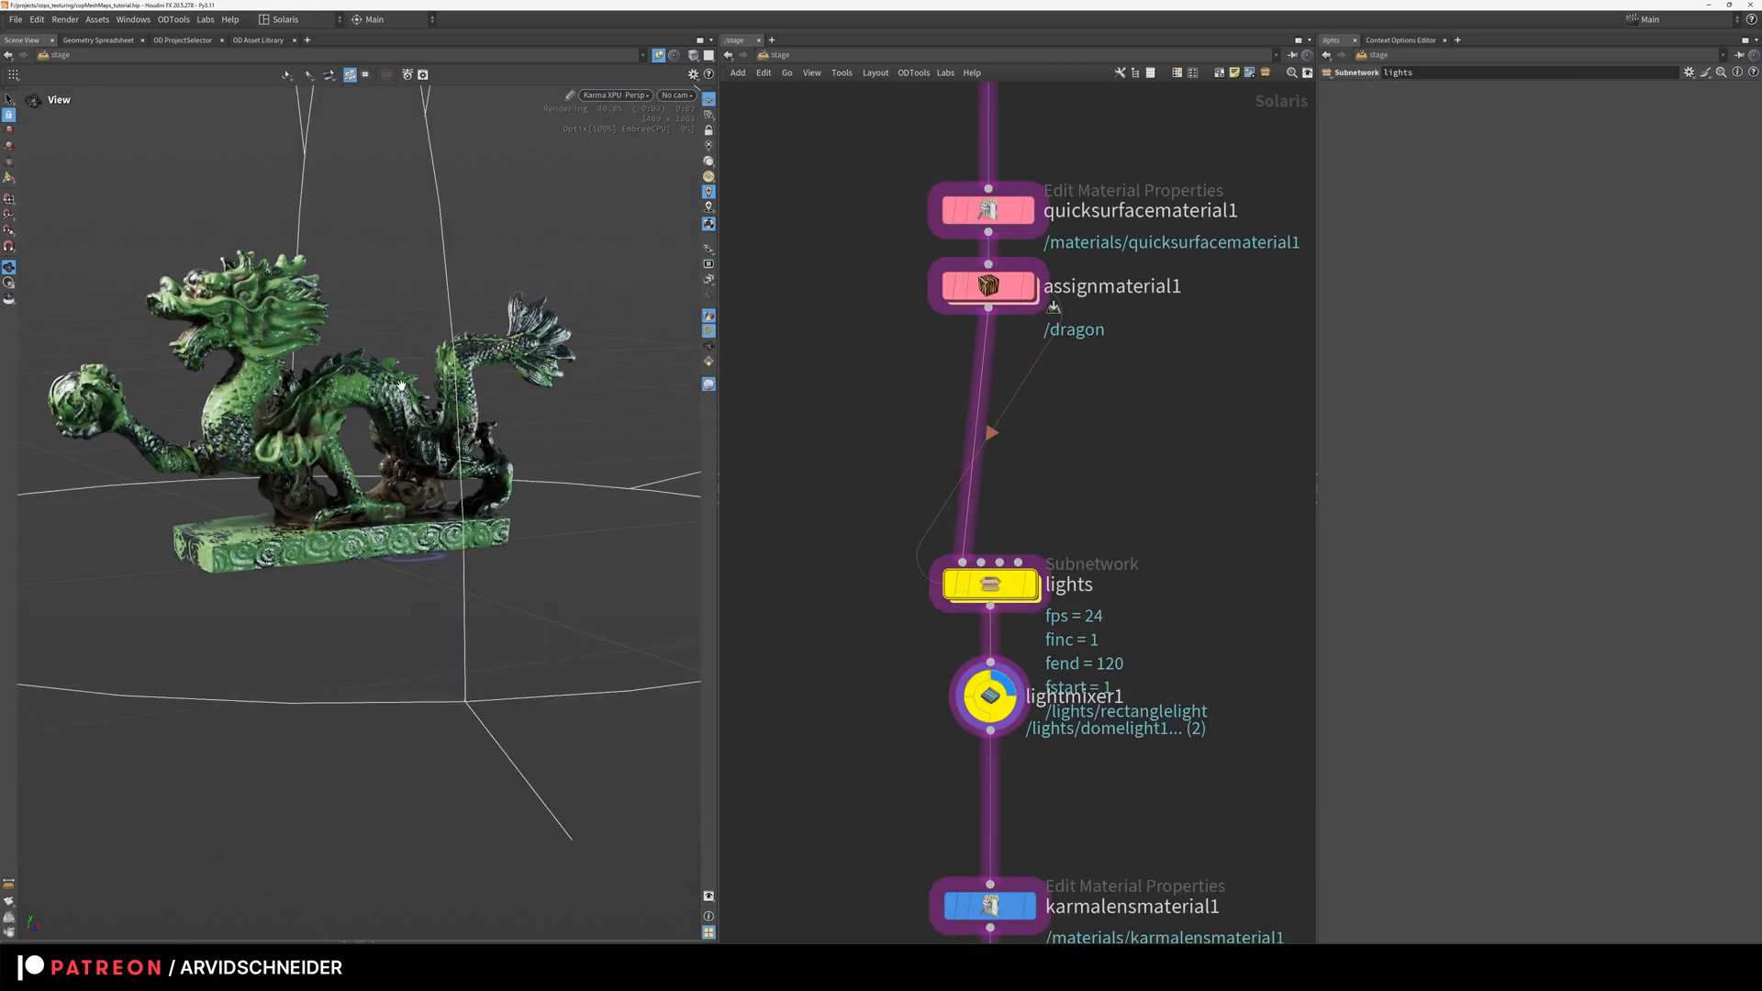
{"action": "left_click", "coordinate": [988, 694]}
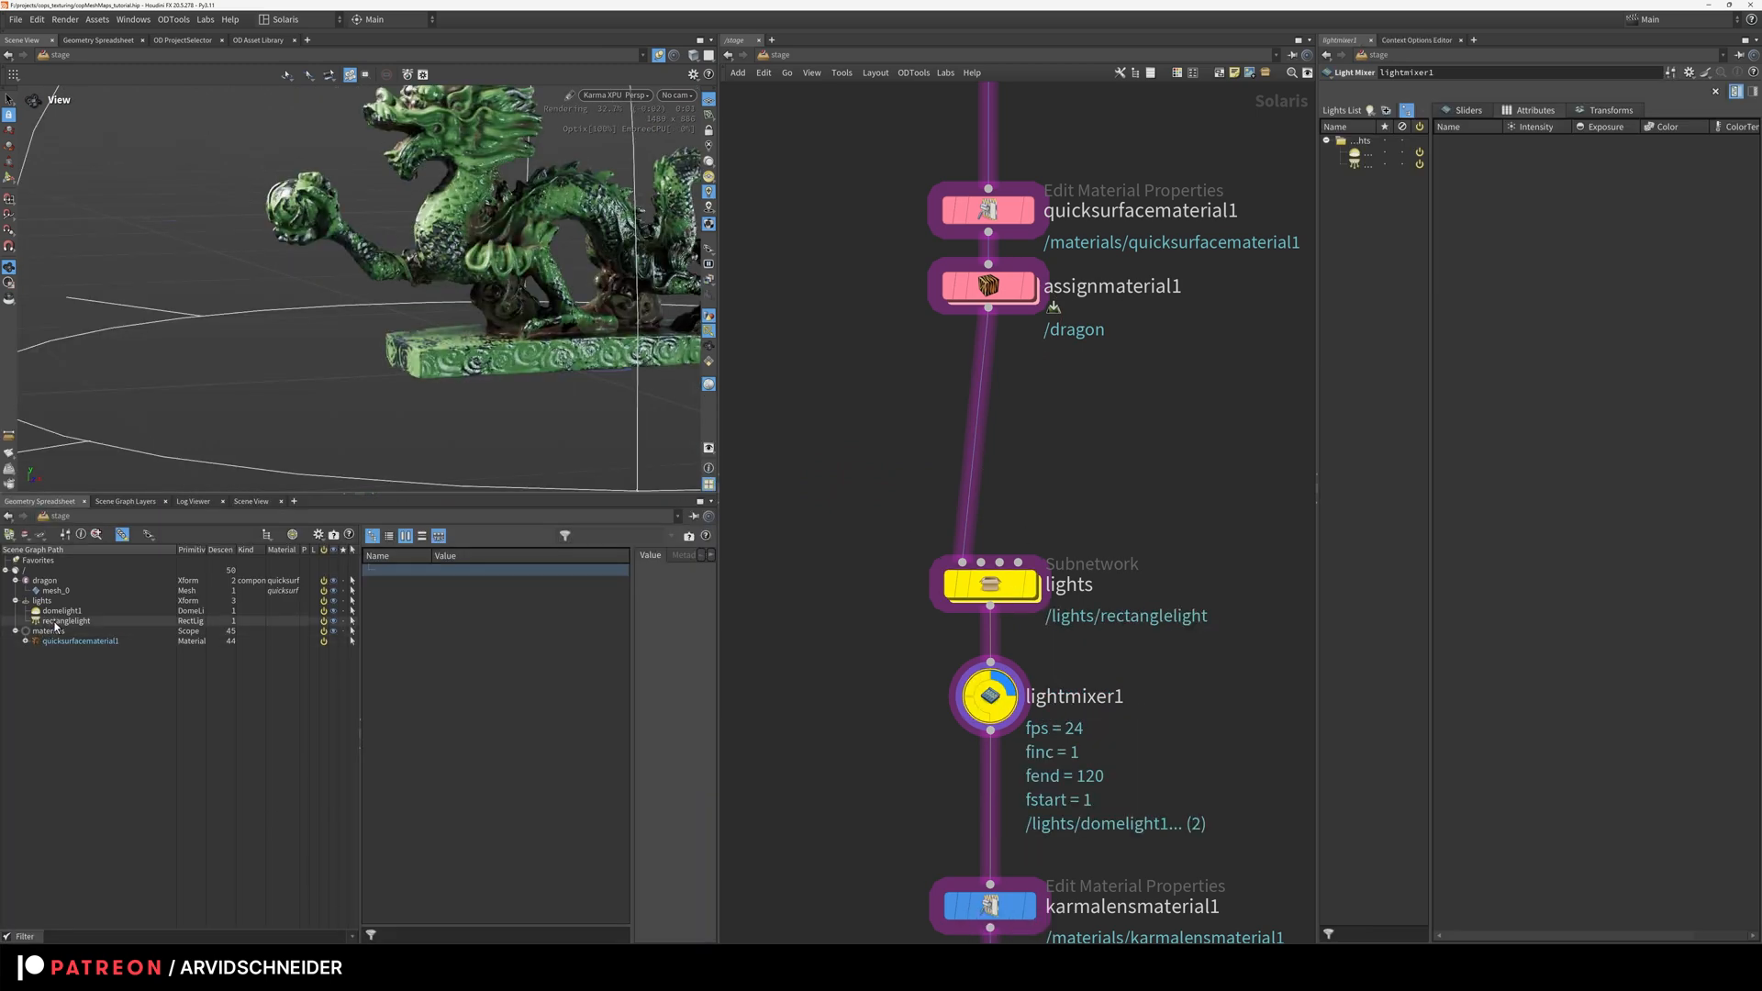
Step: Select rectanglelight in the Scene Graph Tree and look through /cameras/camera1
{"action": "left_click", "coordinate": [64, 620]}
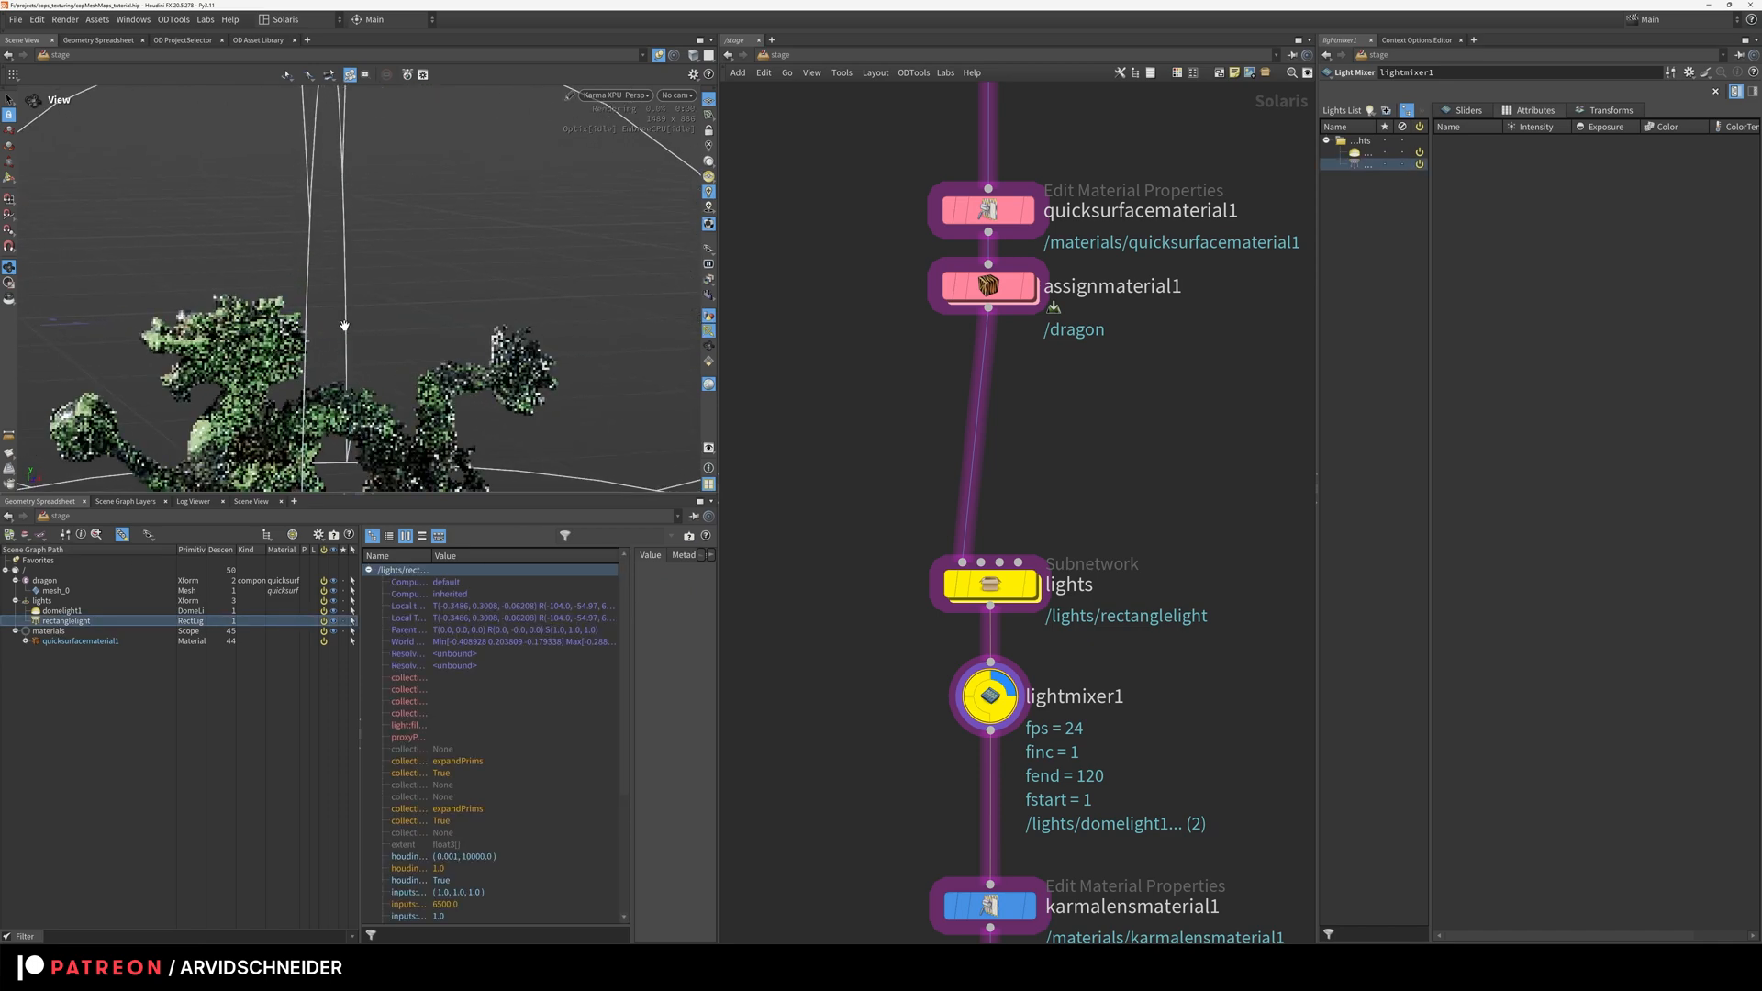
{"action": "left_click", "coordinate": [677, 94]}
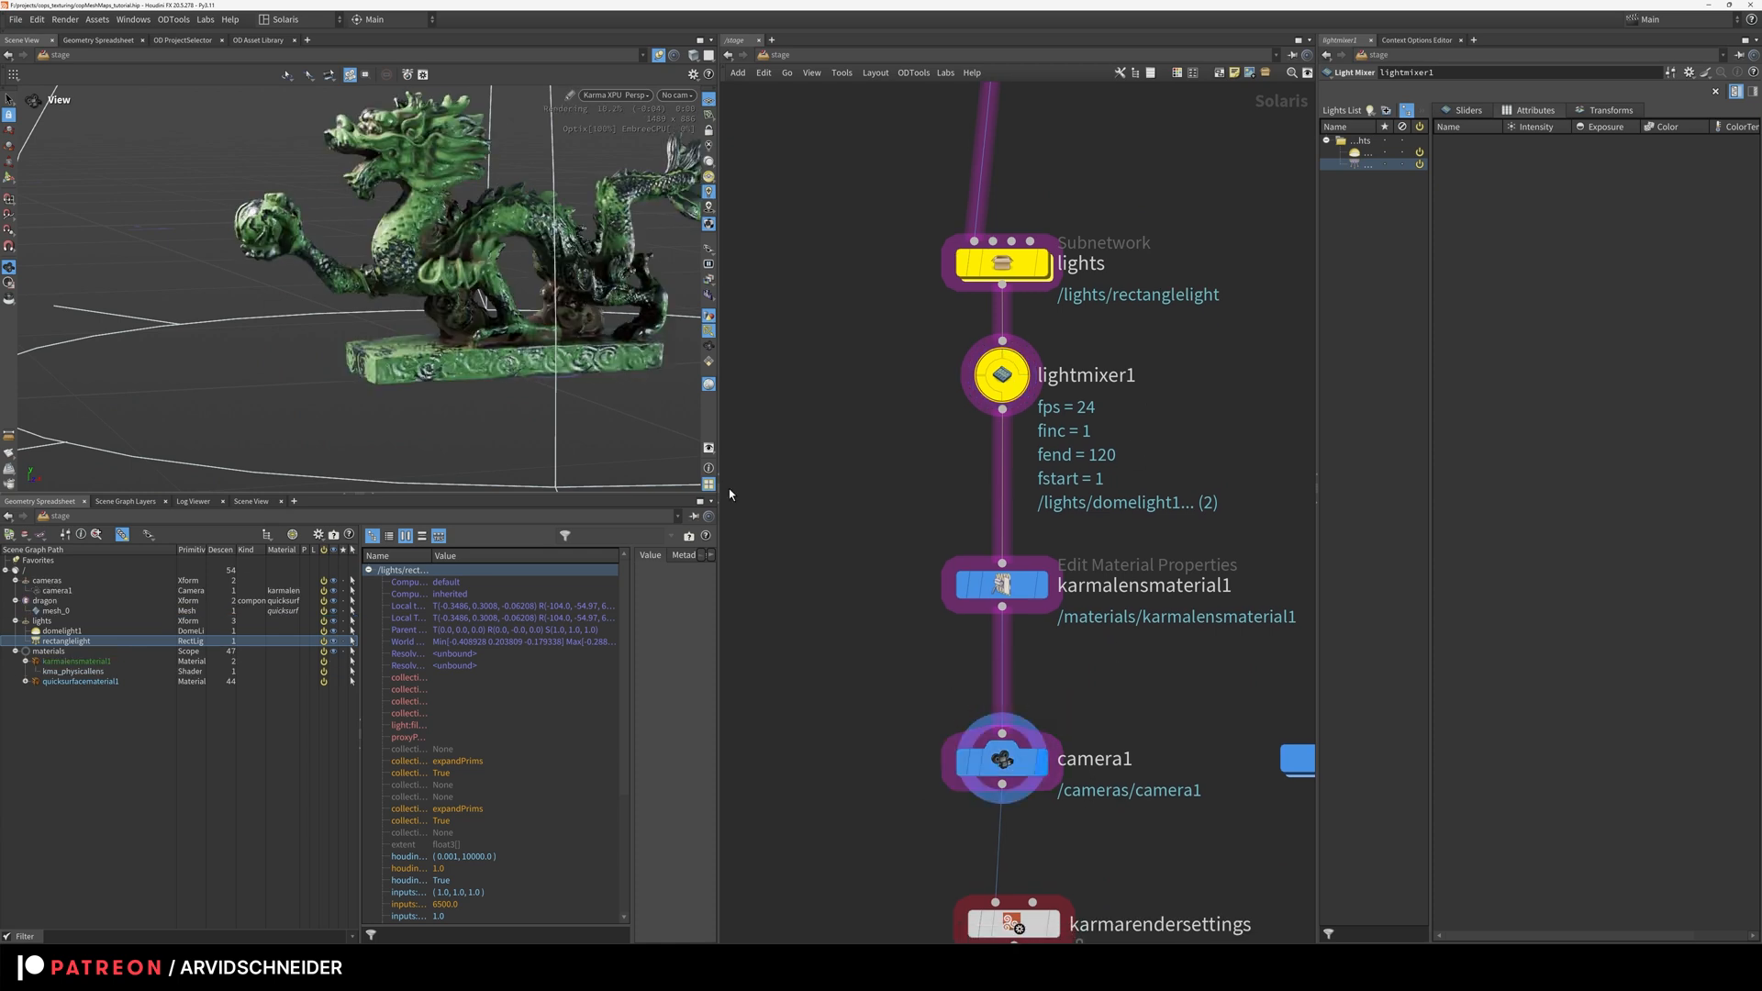
{"action": "left_click", "coordinate": [675, 94]}
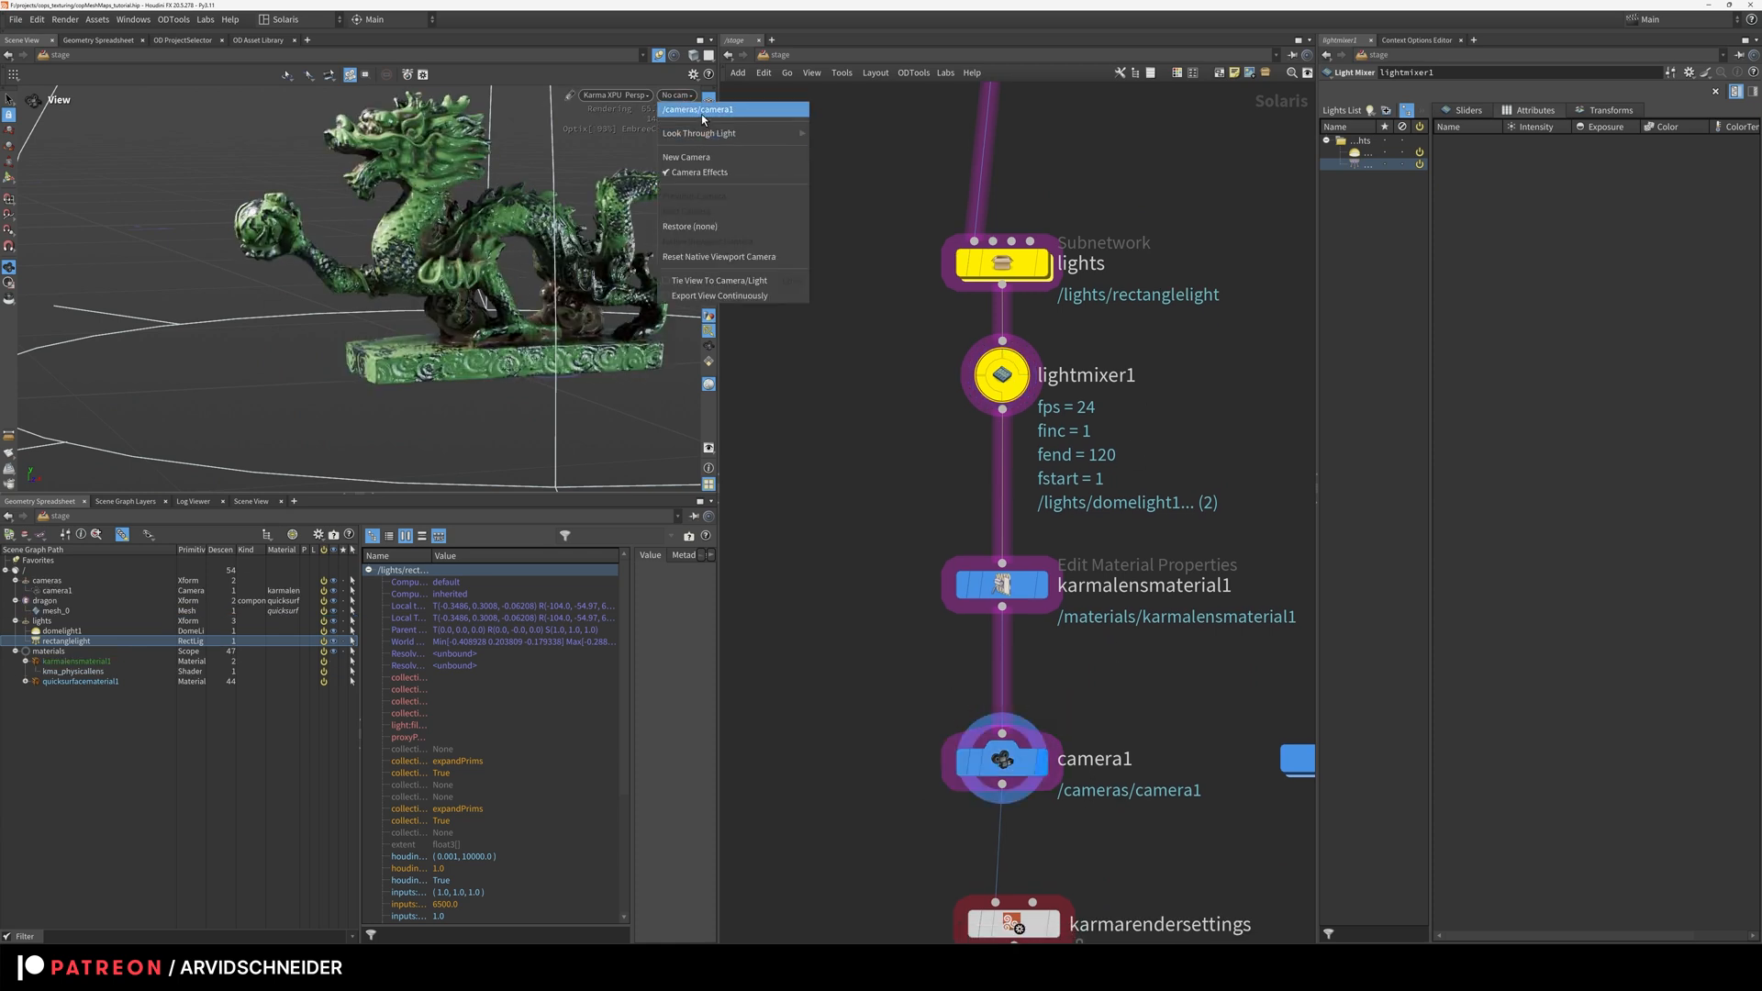
{"action": "left_click", "coordinate": [699, 109]}
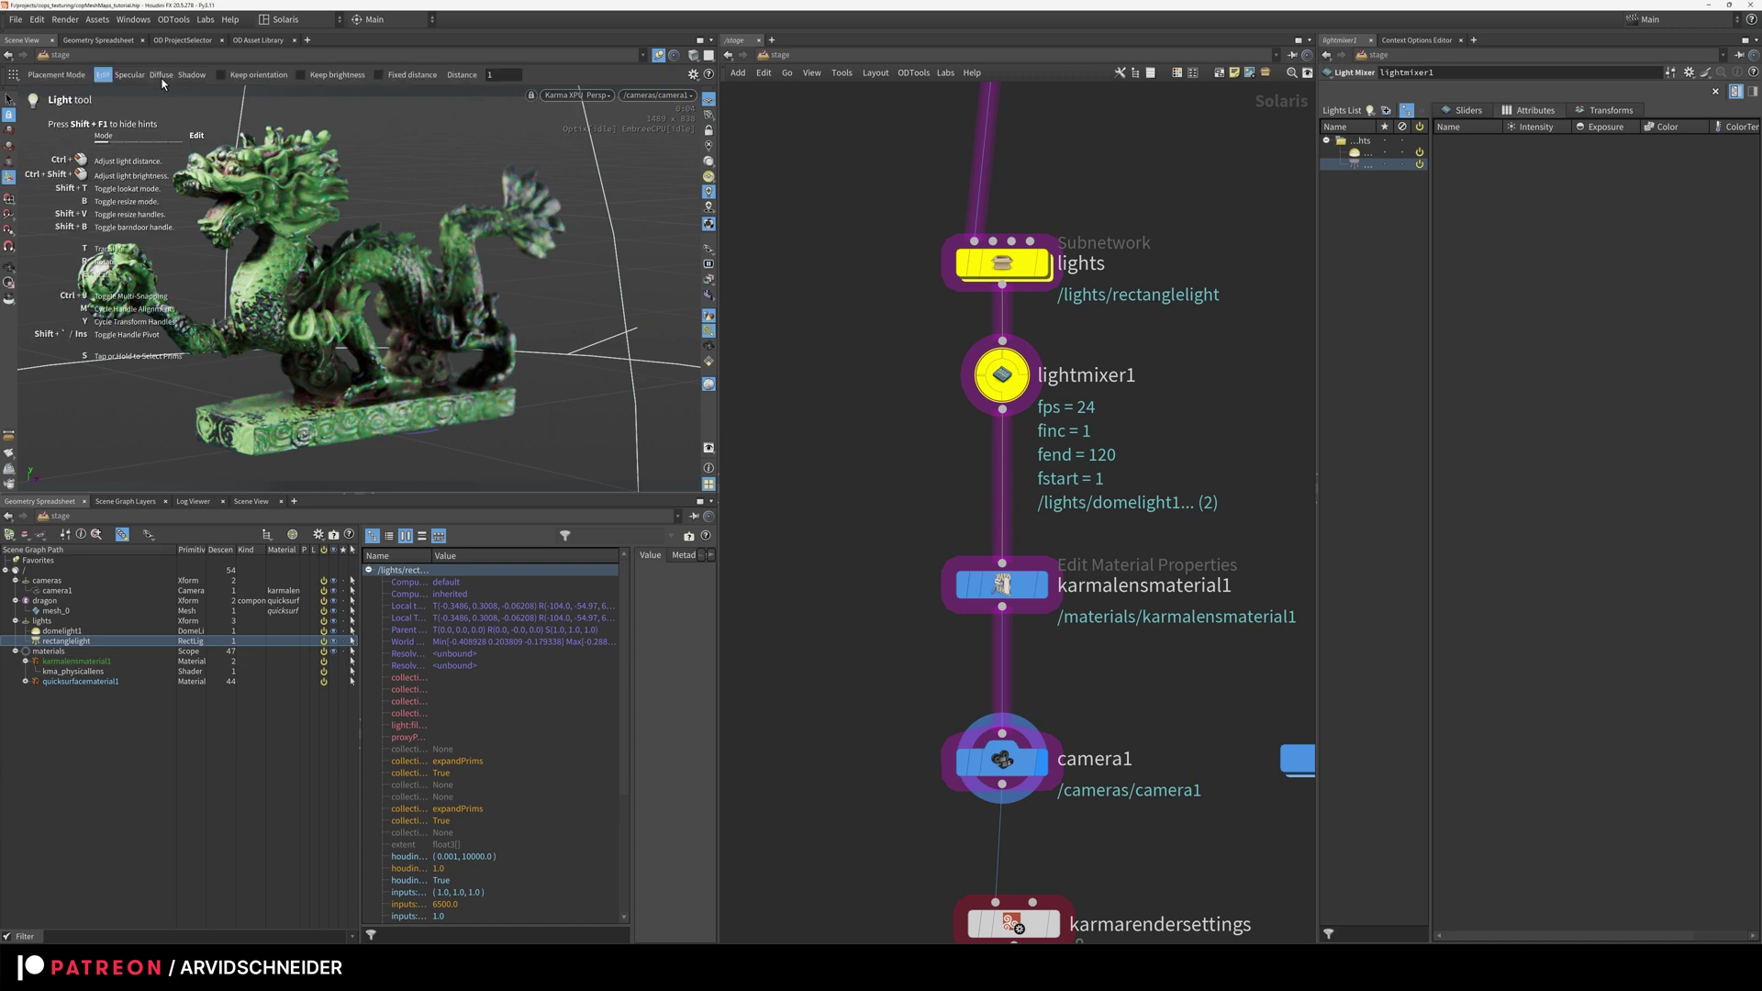
{"action": "mouse_move", "coordinate": [219, 213]}
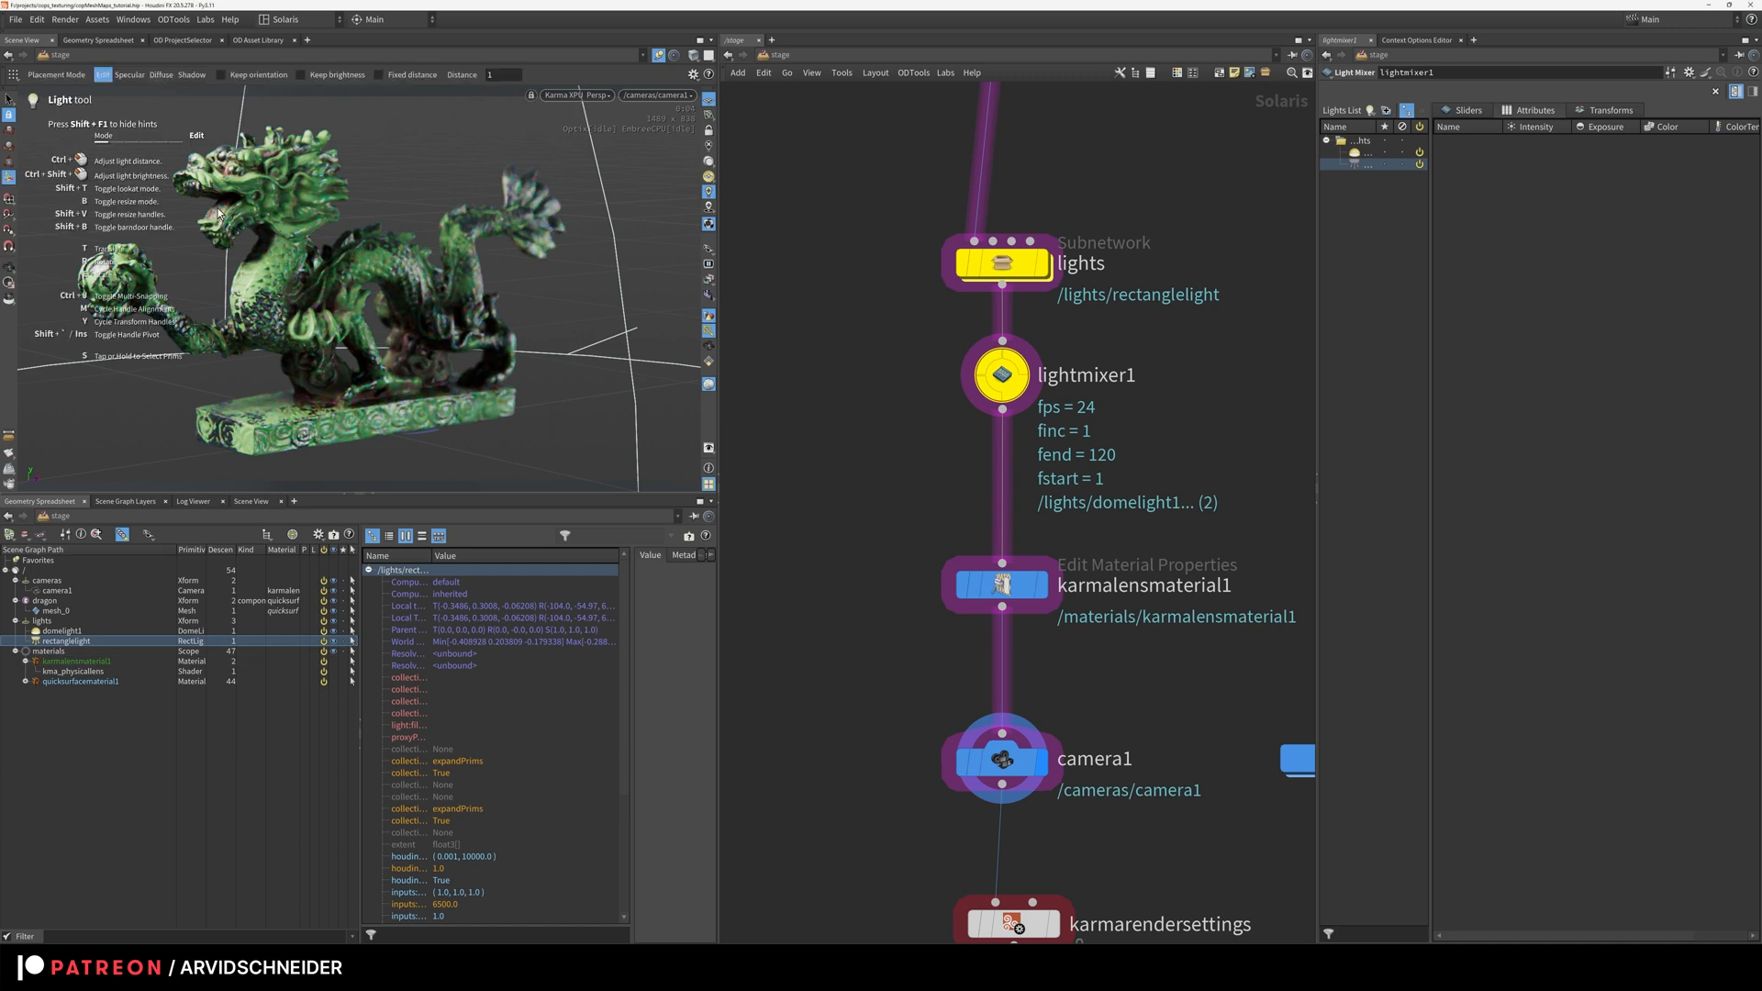
Step: Reposition the rectangle light using the Light tool's Diffuse and Specular placement modes
{"action": "left_click", "coordinate": [159, 73]}
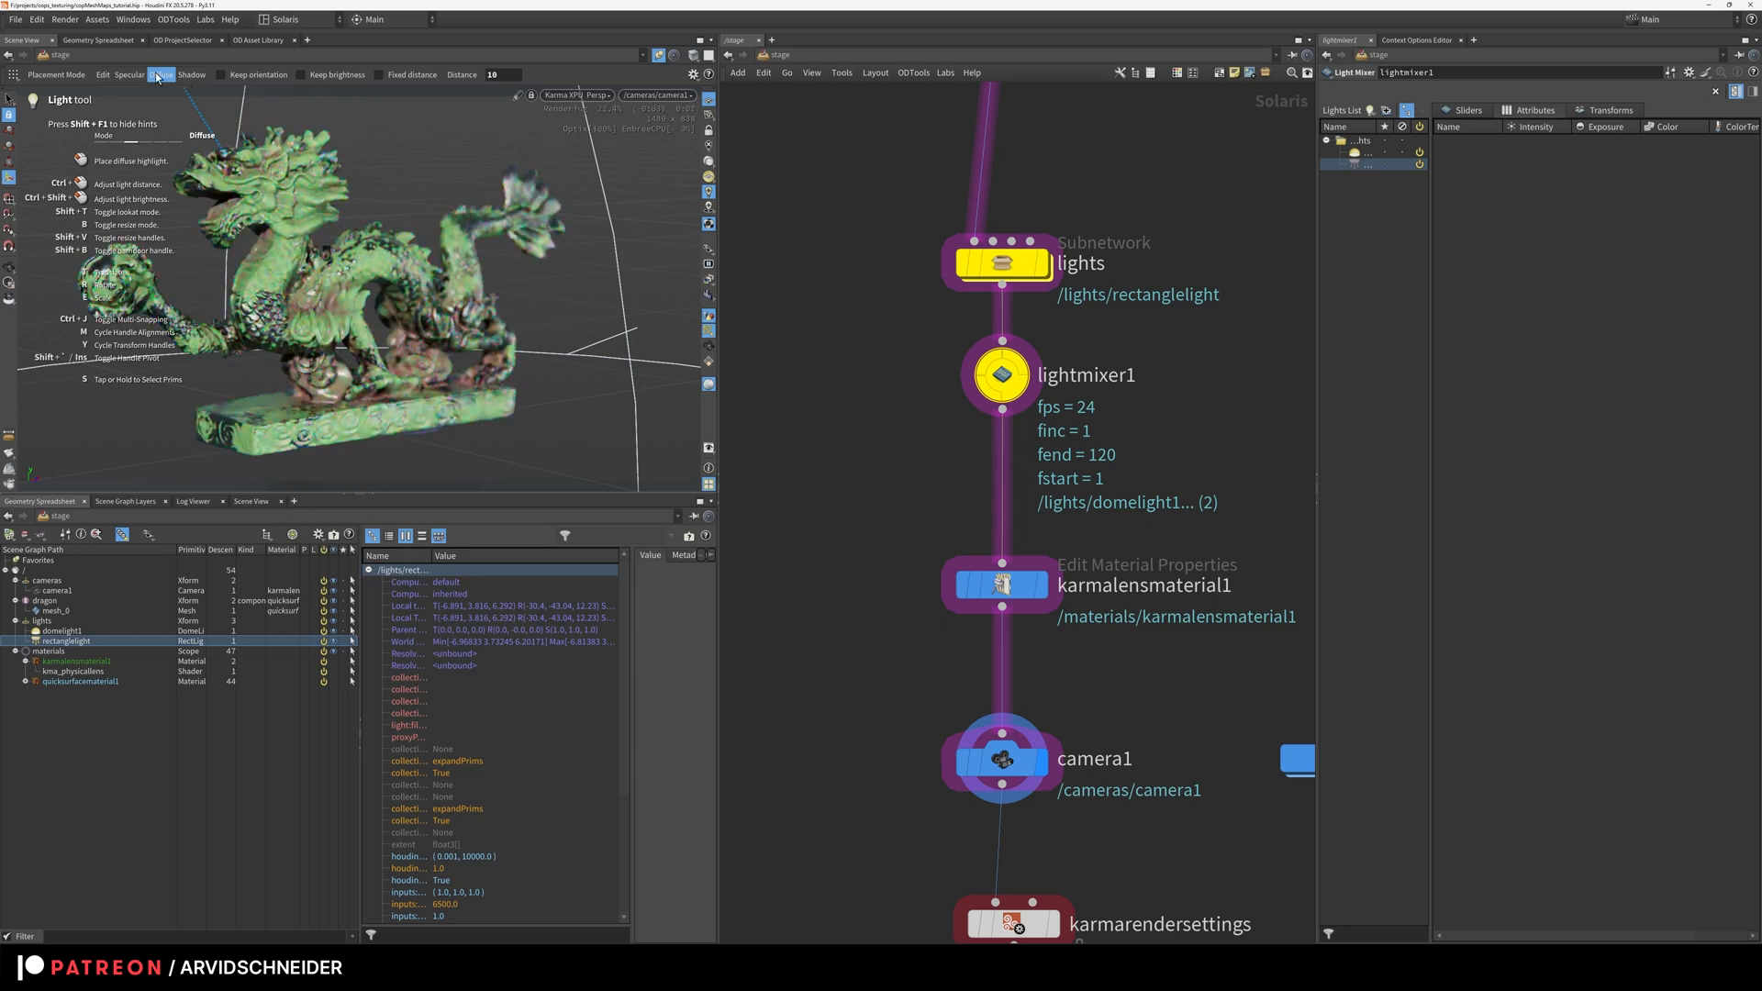
{"action": "left_click", "coordinate": [128, 73]}
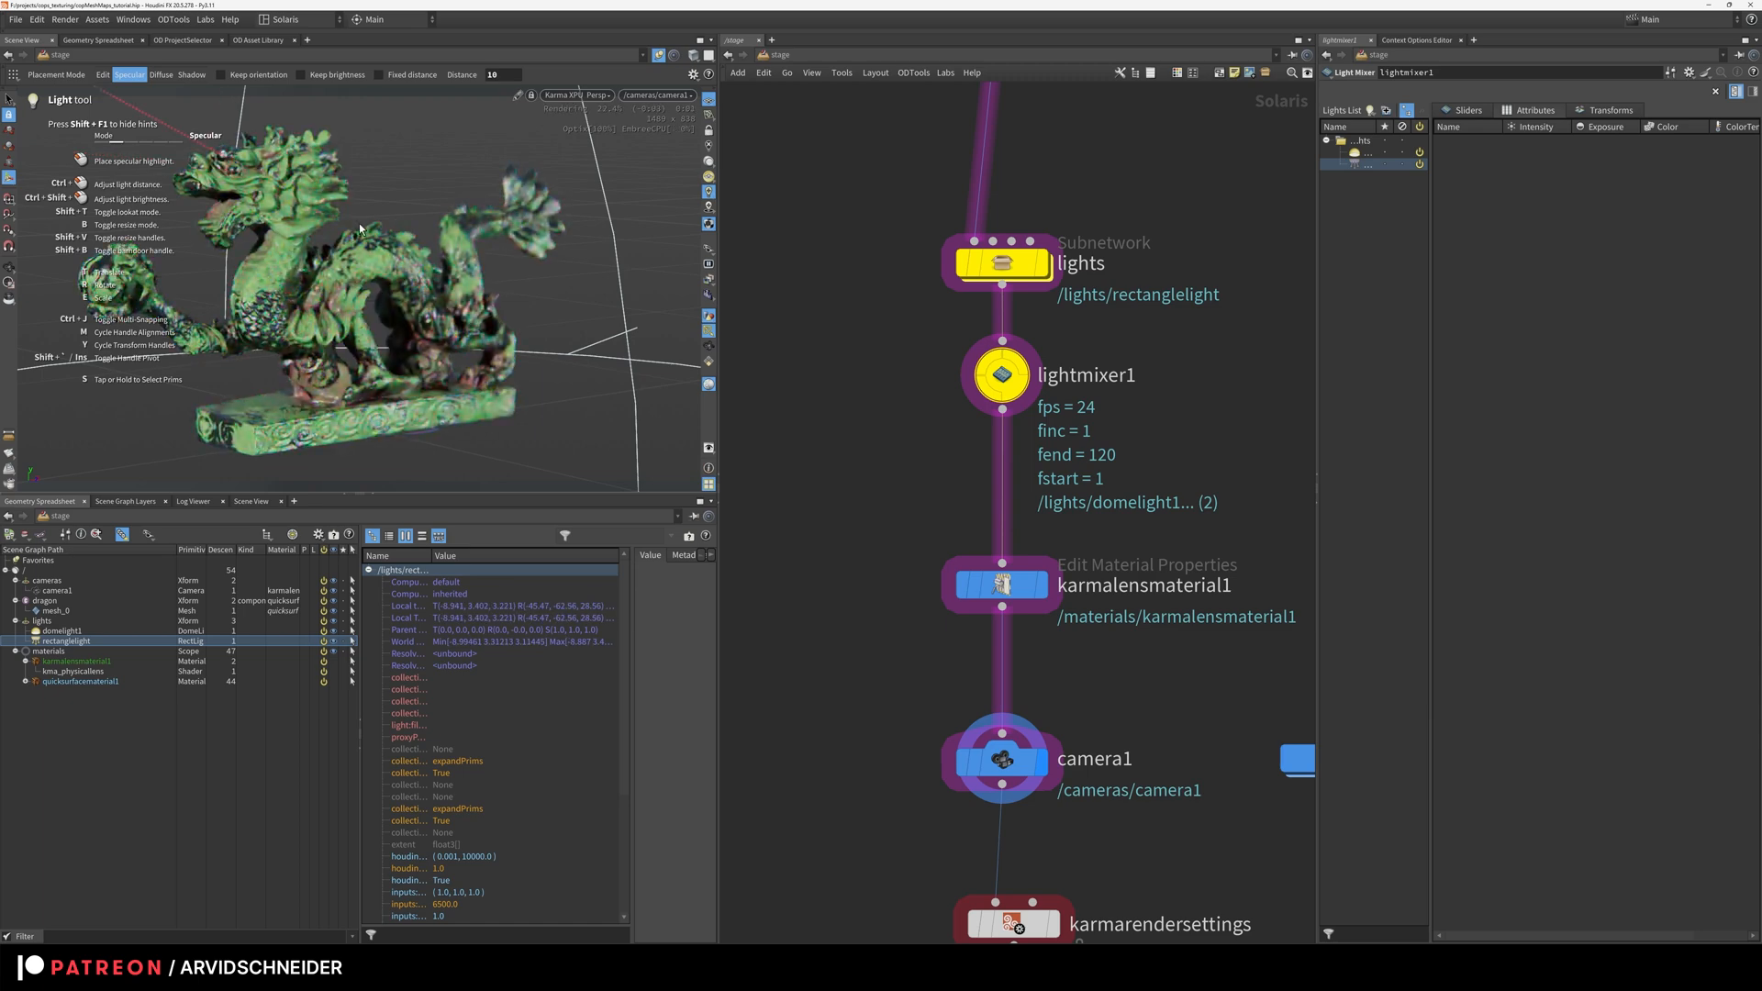
{"action": "mouse_move", "coordinate": [334, 195]}
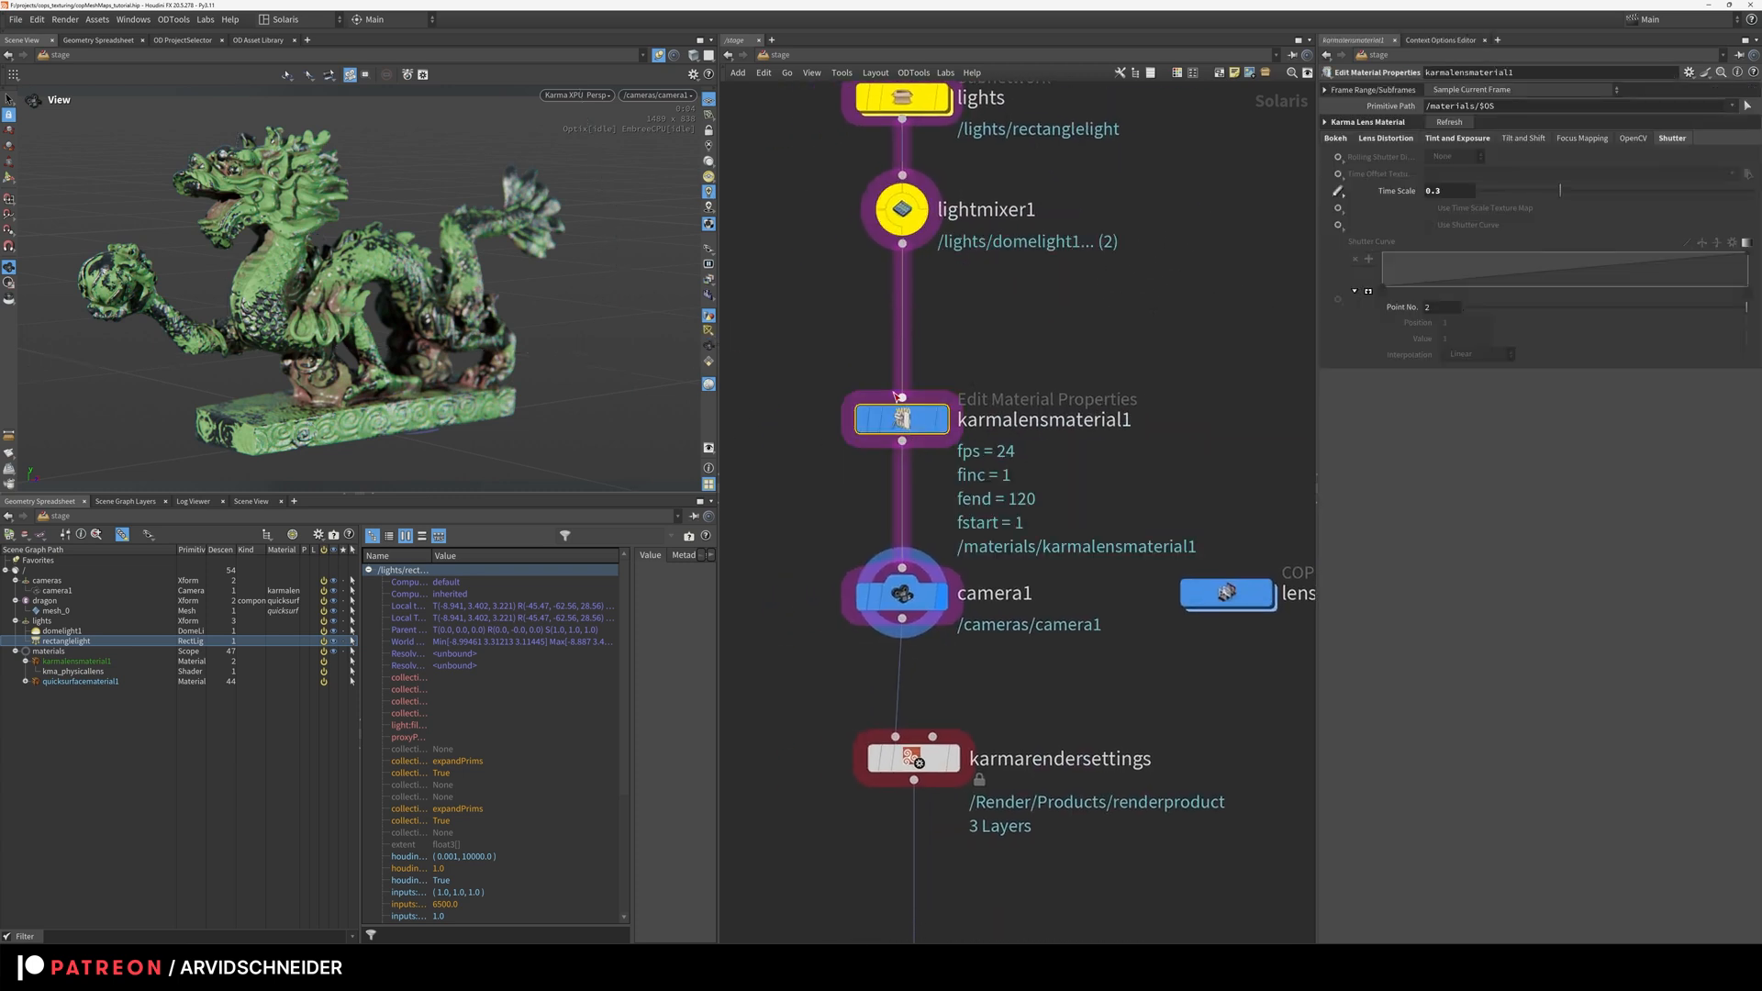
Step: Confirm camera1 uses karmalensmaterial1 and lower its Amount of Aberration to 0.005
{"action": "left_click", "coordinate": [1334, 138]}
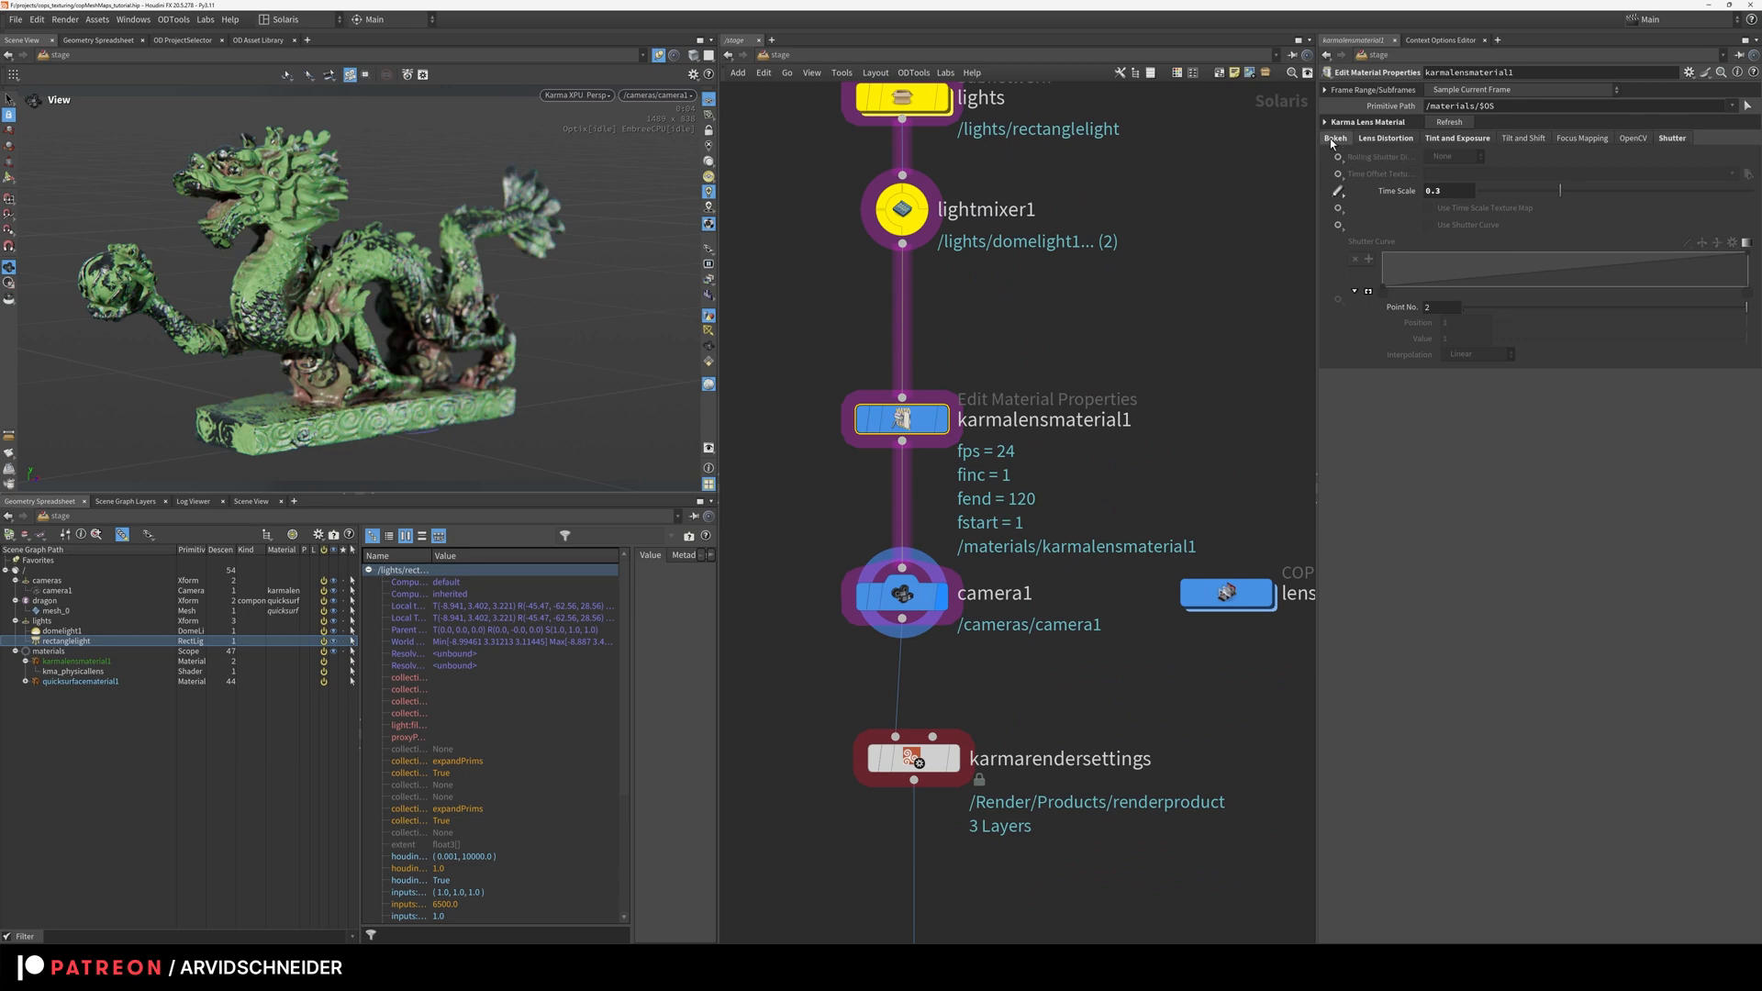
{"action": "left_click", "coordinate": [1386, 138]}
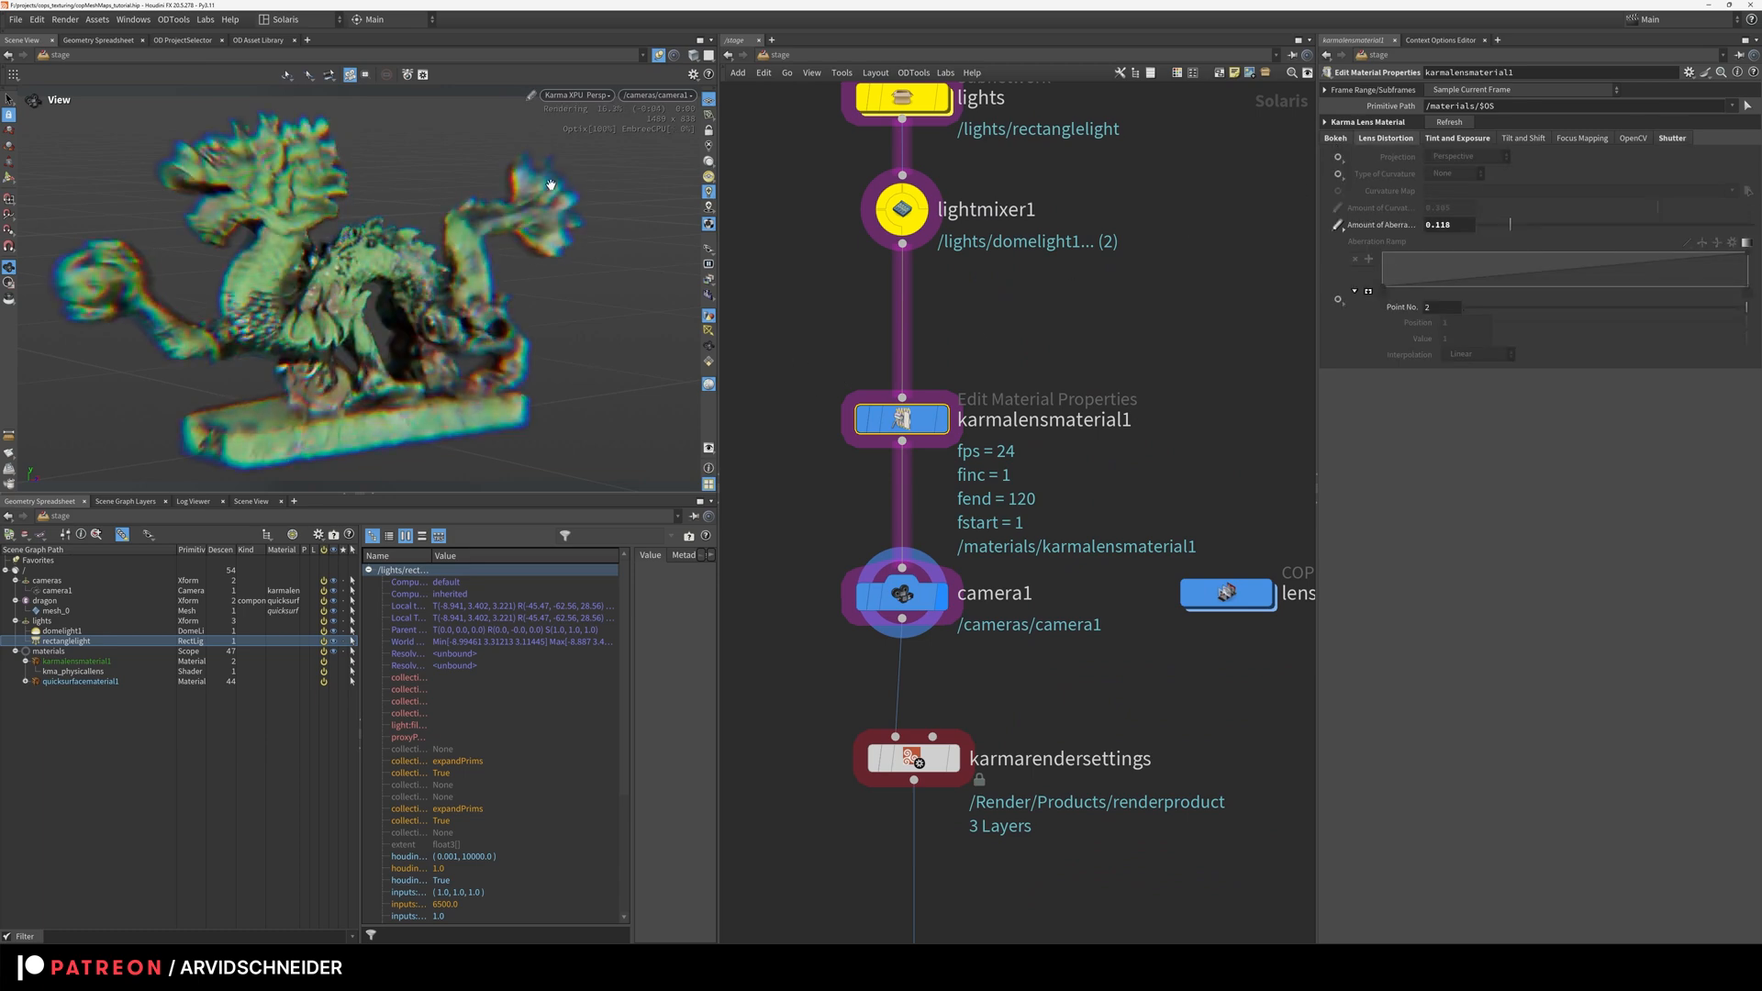
{"action": "mouse_move", "coordinate": [1195, 420]}
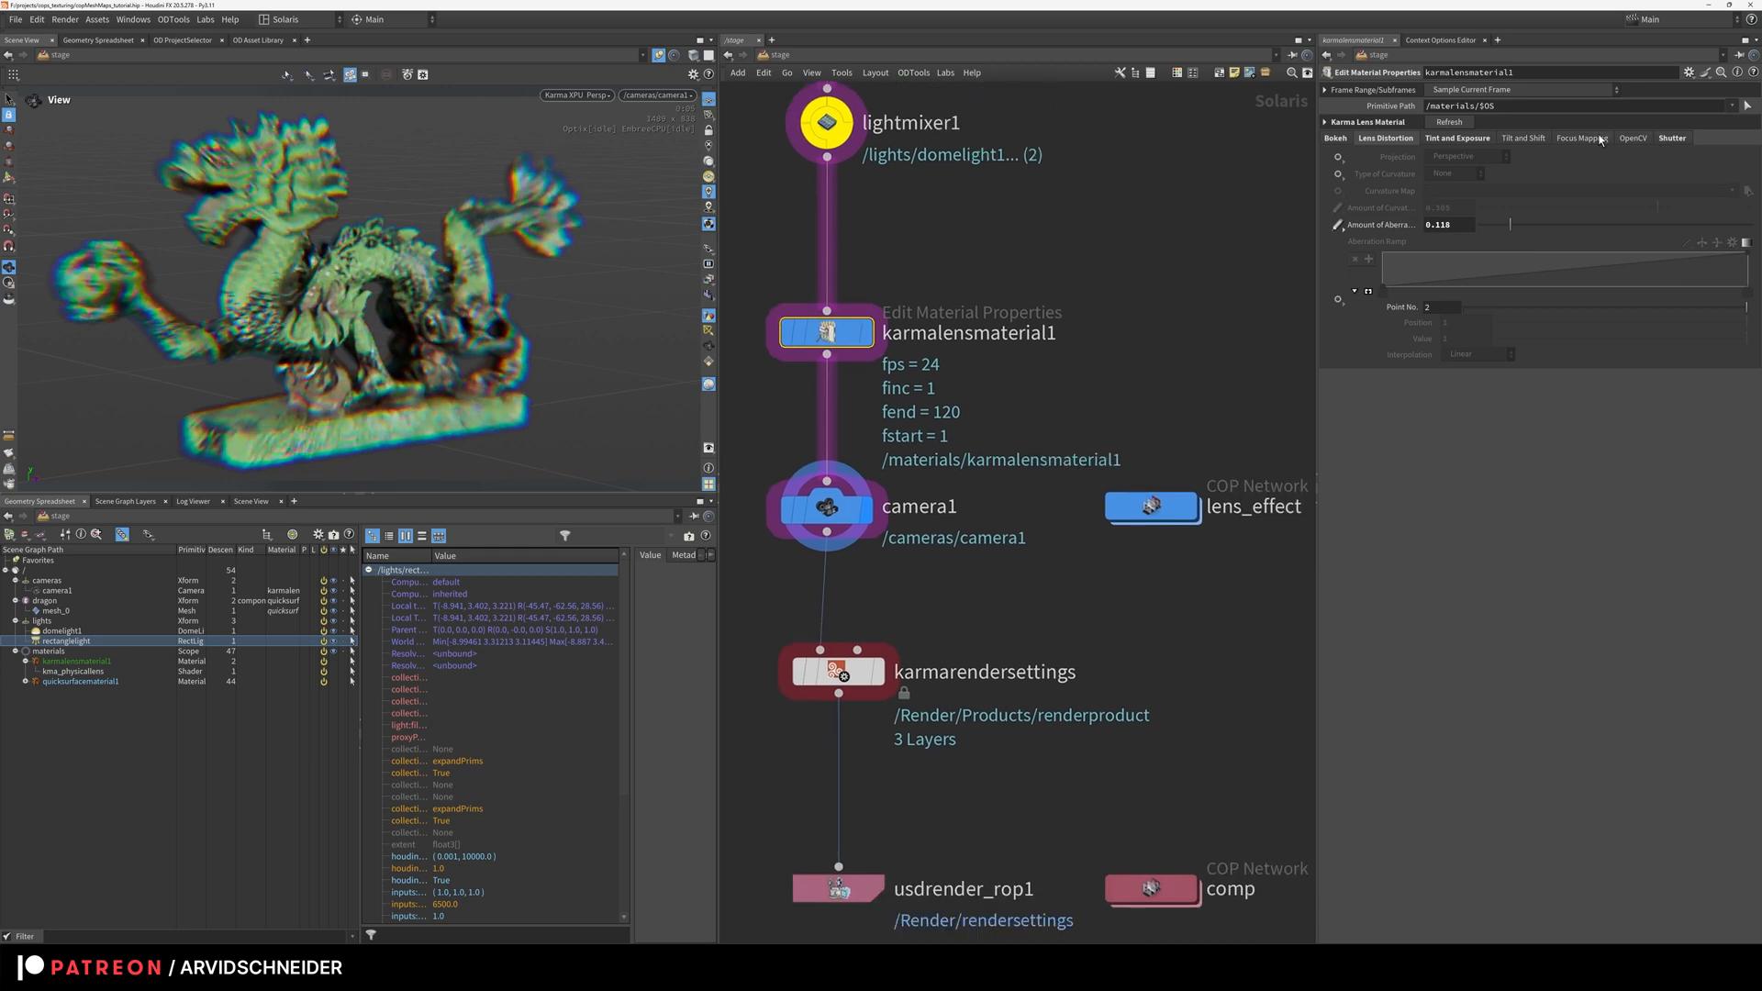
{"action": "left_click", "coordinate": [824, 507]}
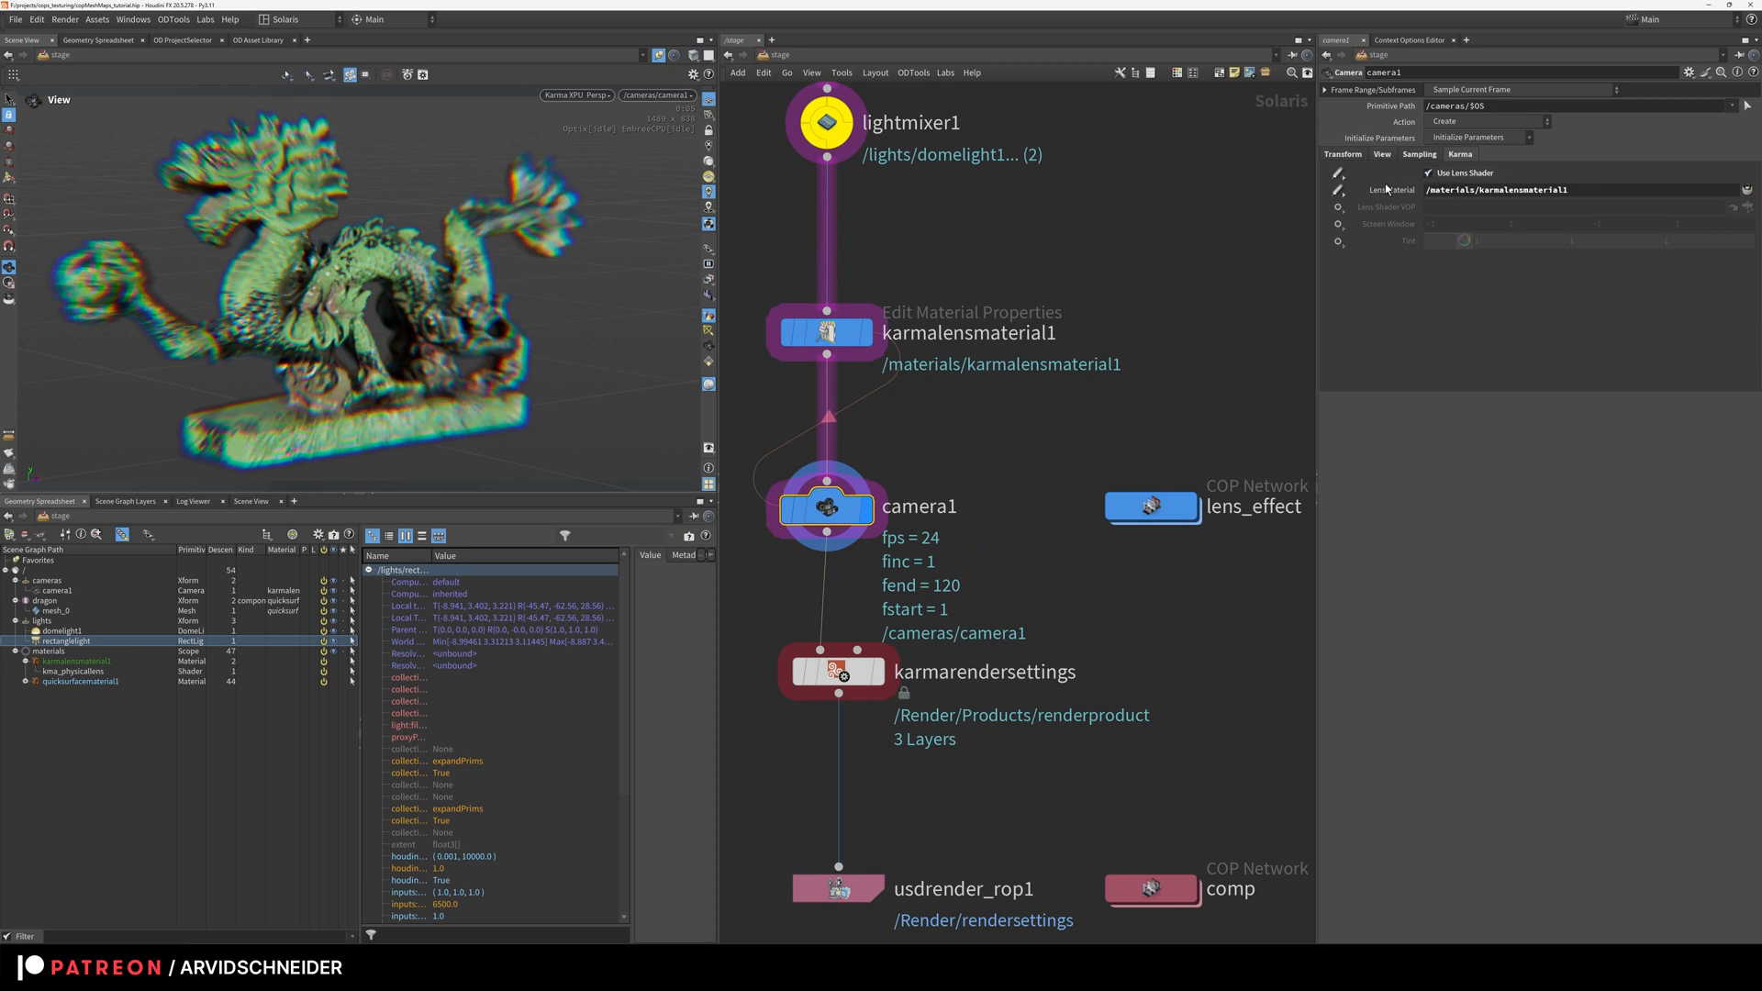
{"action": "scroll", "scroll_direction": "down", "scroll_amount": 3}
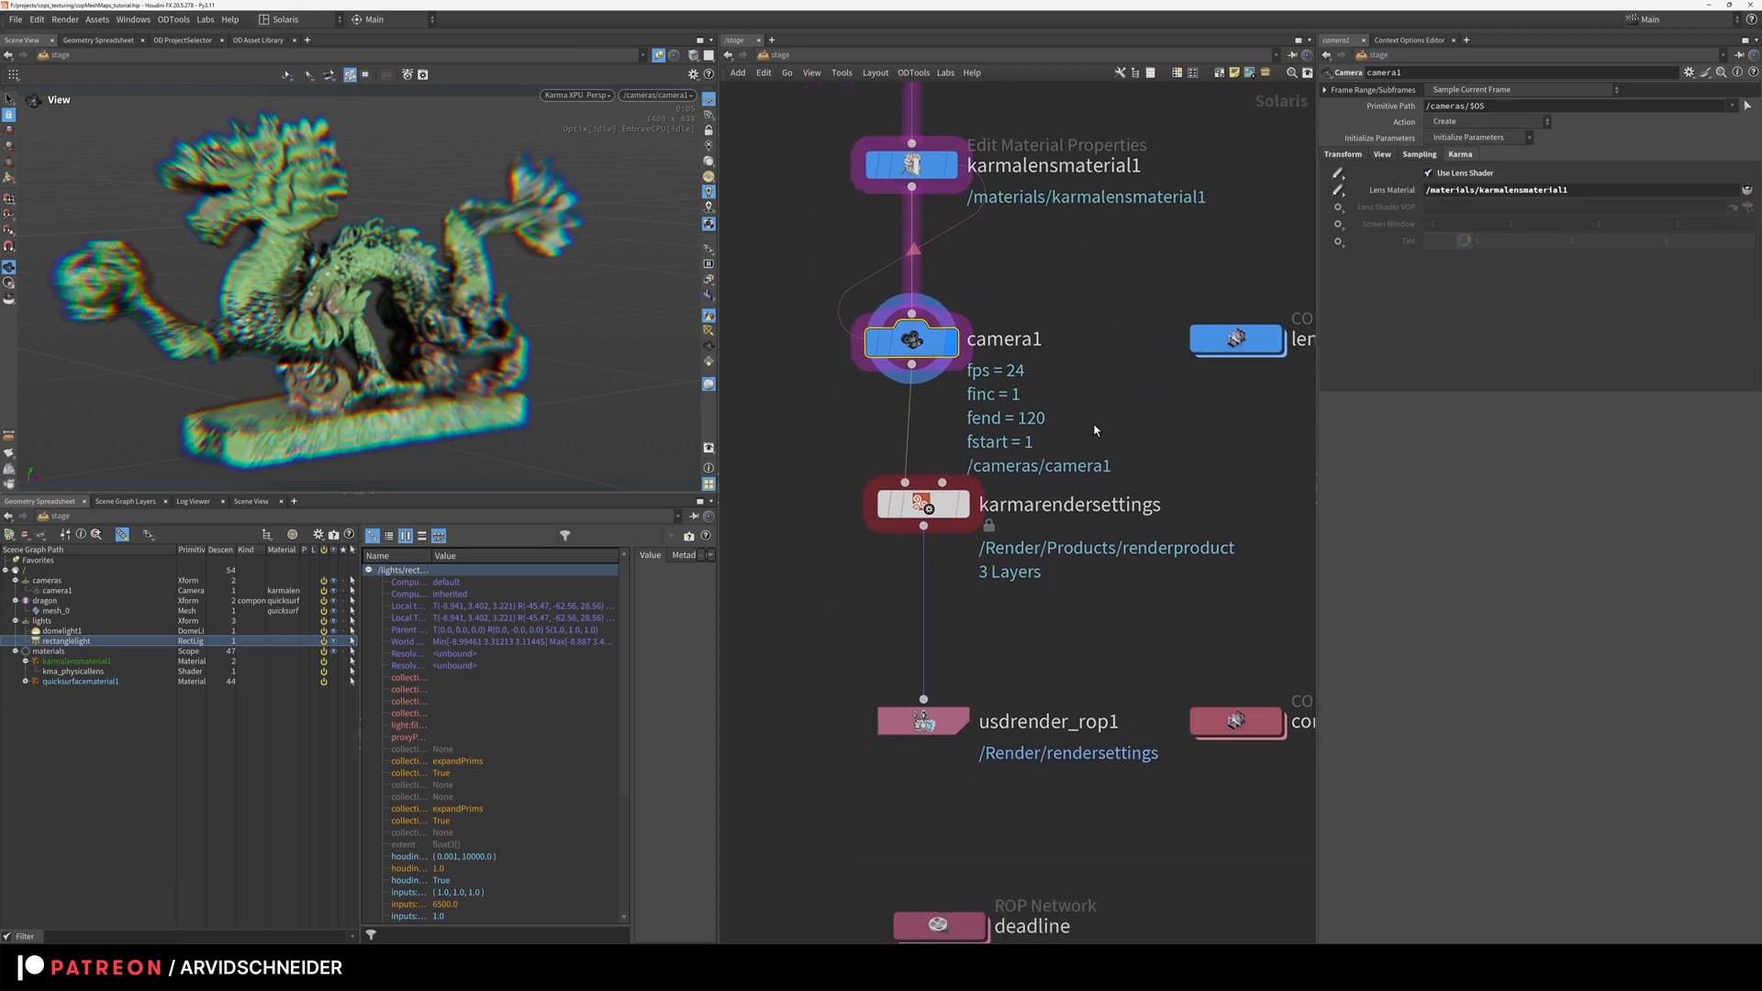
{"action": "scroll", "scroll_direction": "down", "scroll_amount": 3}
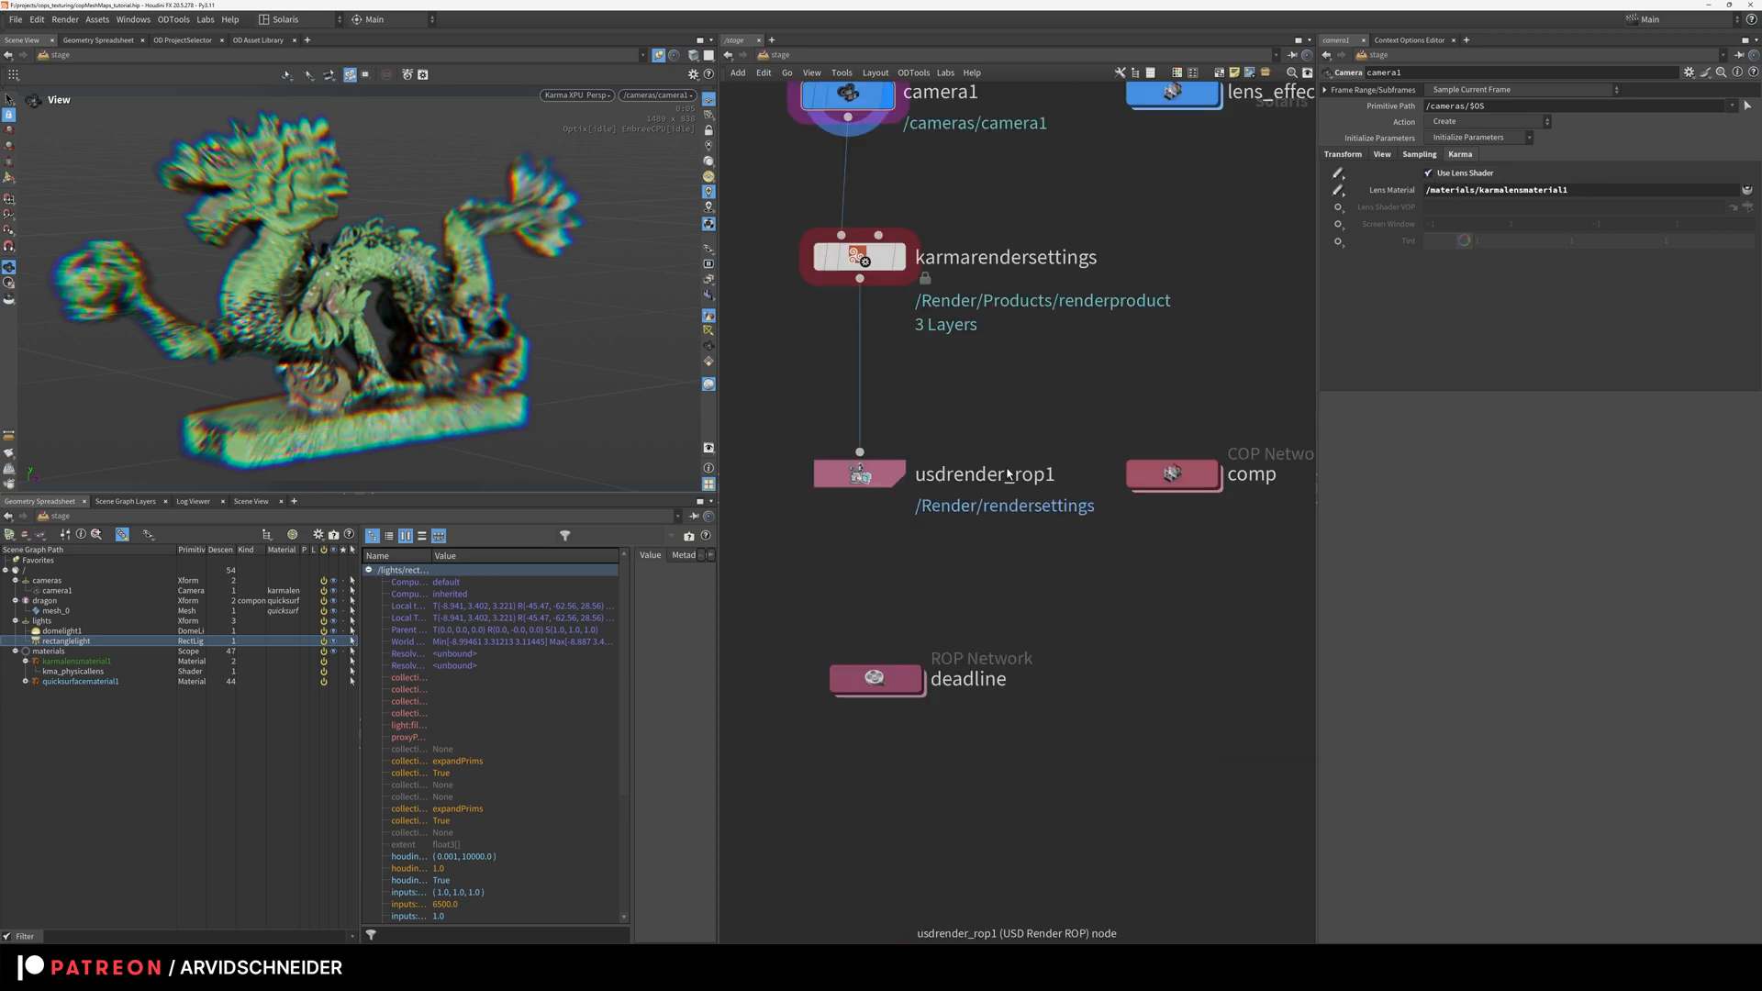
{"action": "scroll", "scroll_direction": "down", "scroll_amount": 3}
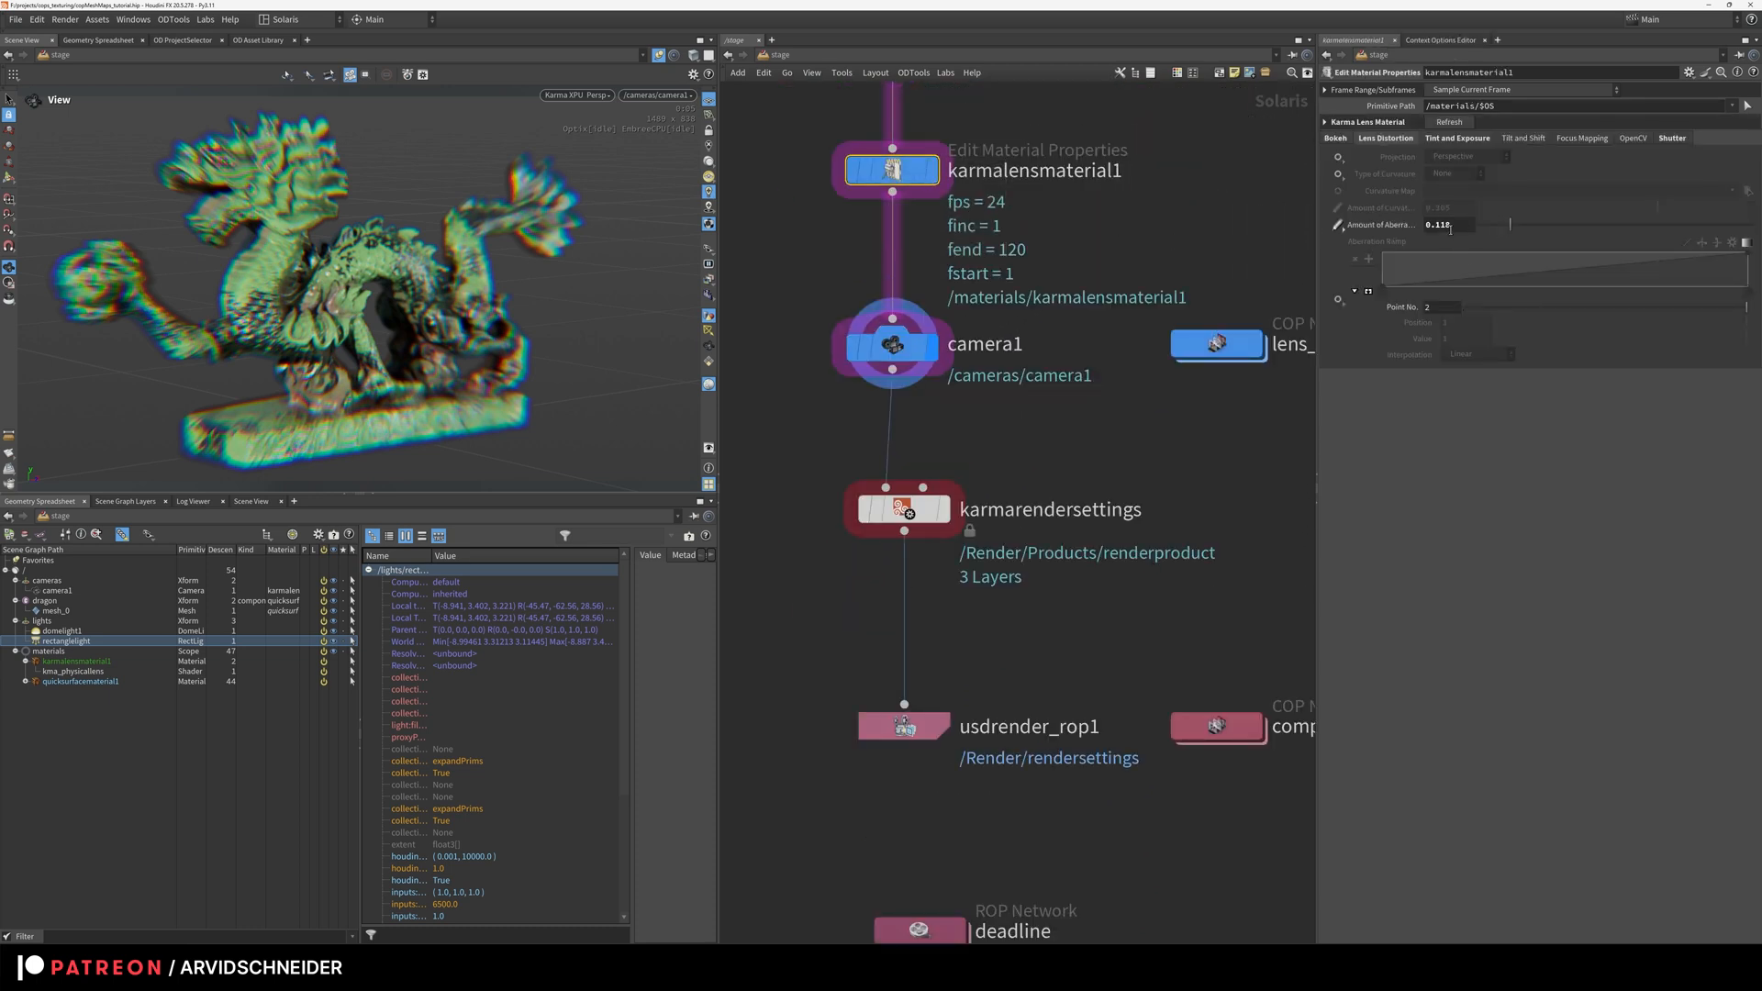
{"action": "type", "text": "0.005"}
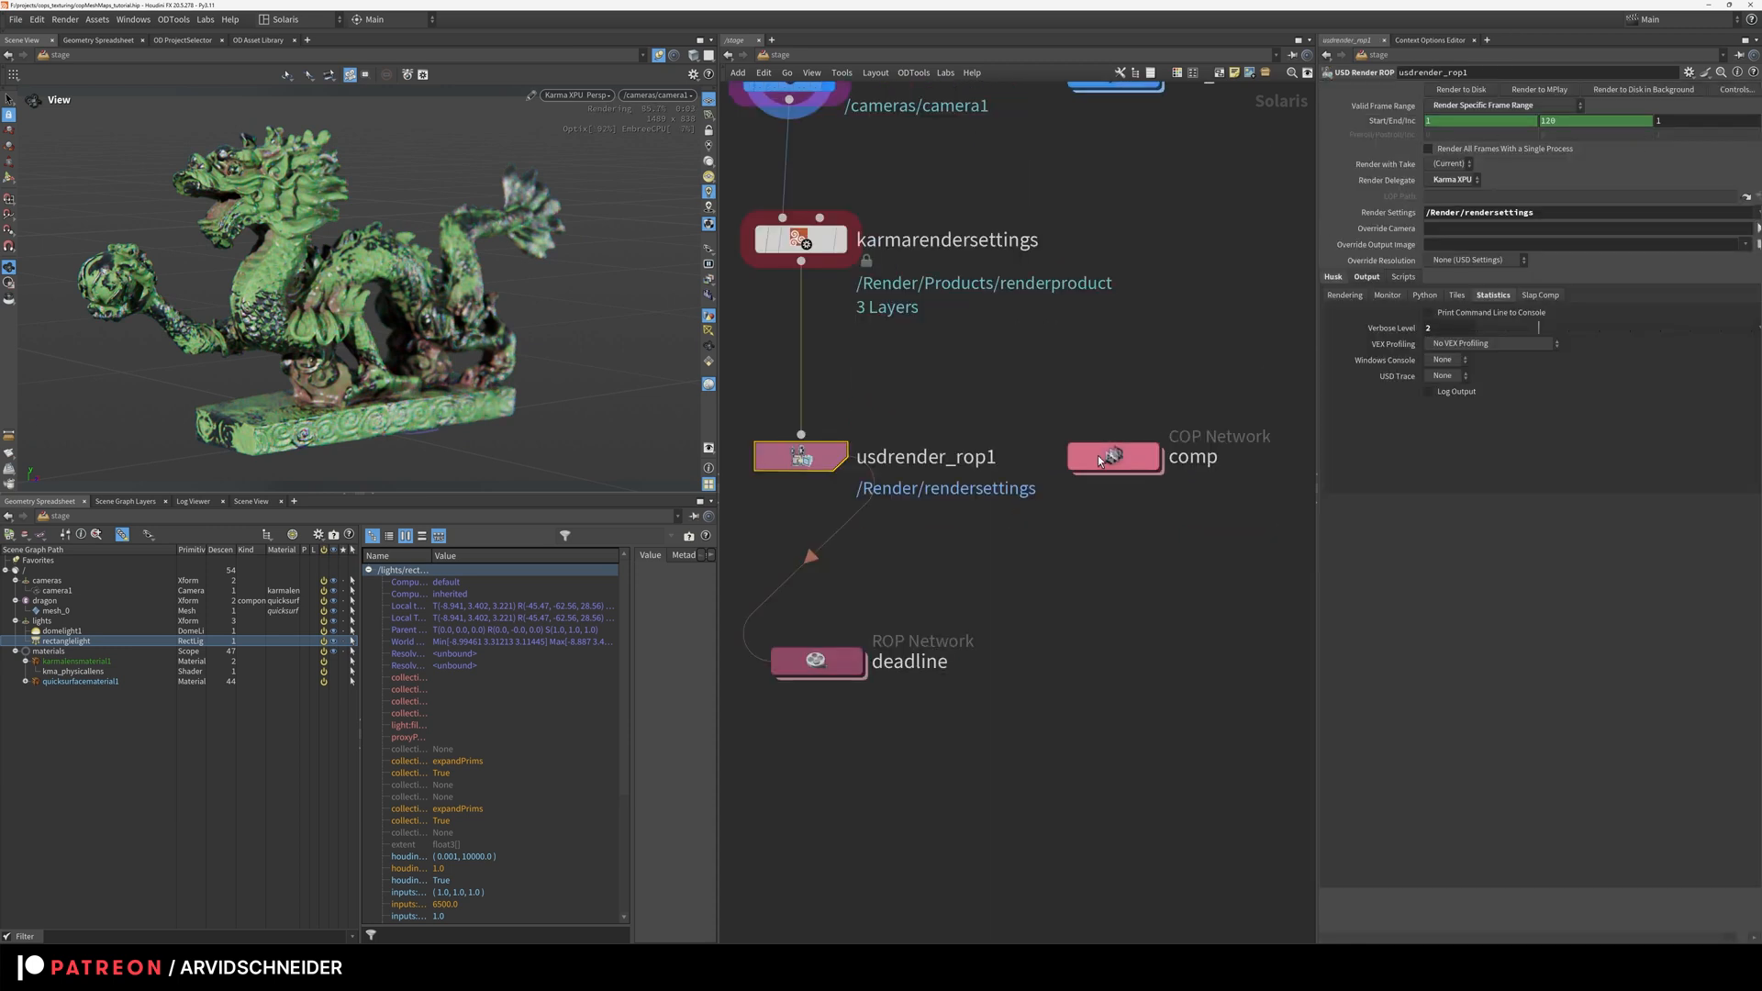
Step: Check the comp COP network, select the deadline ROP, and frame the whole stage network
{"action": "double_click", "coordinate": [1113, 455]}
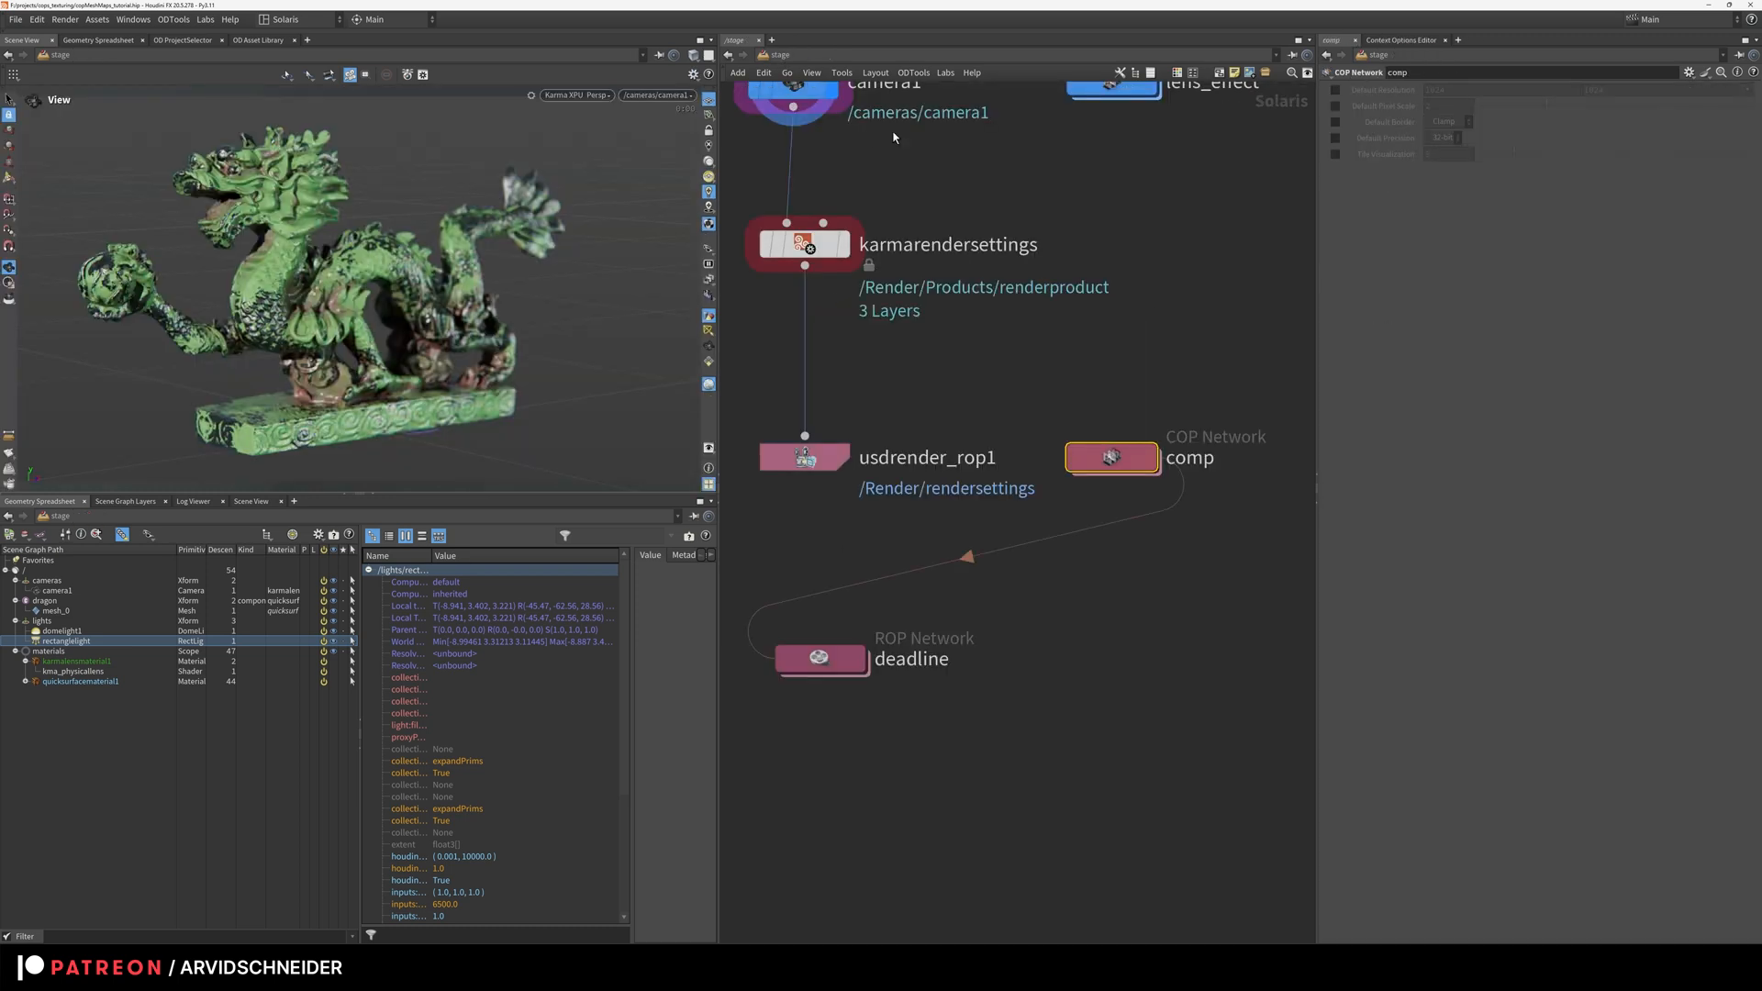
{"action": "left_click", "coordinate": [819, 659]}
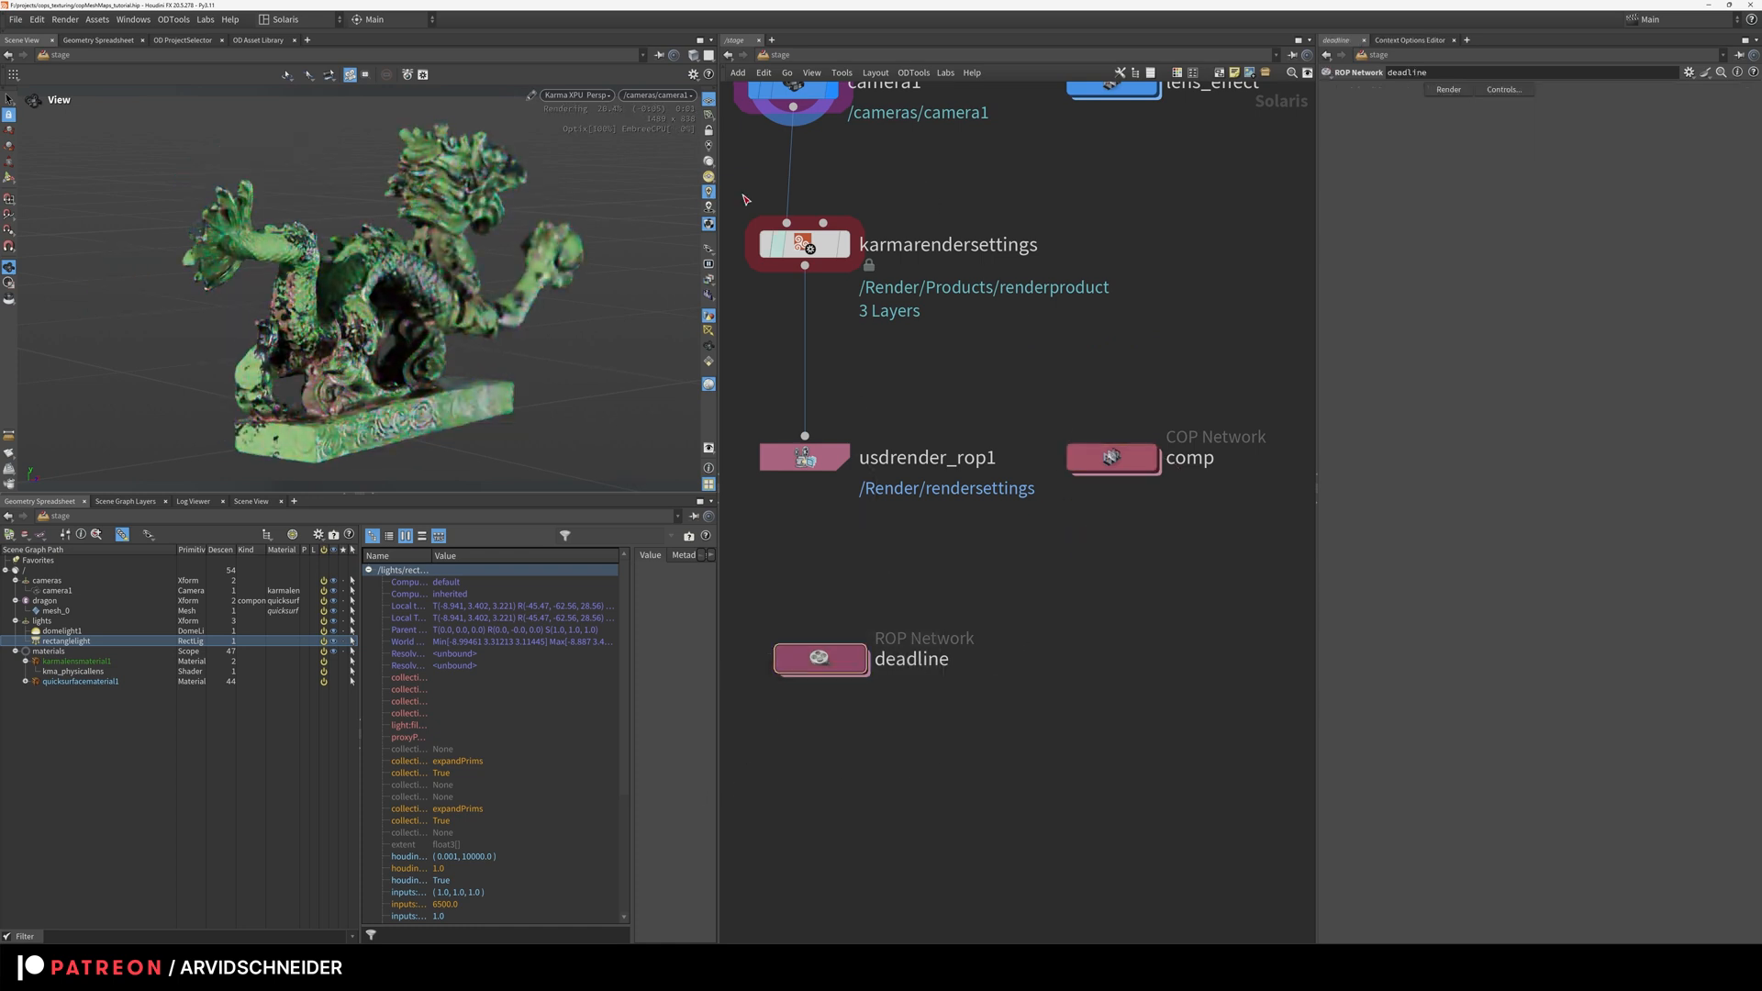
{"action": "key", "text": "f"}
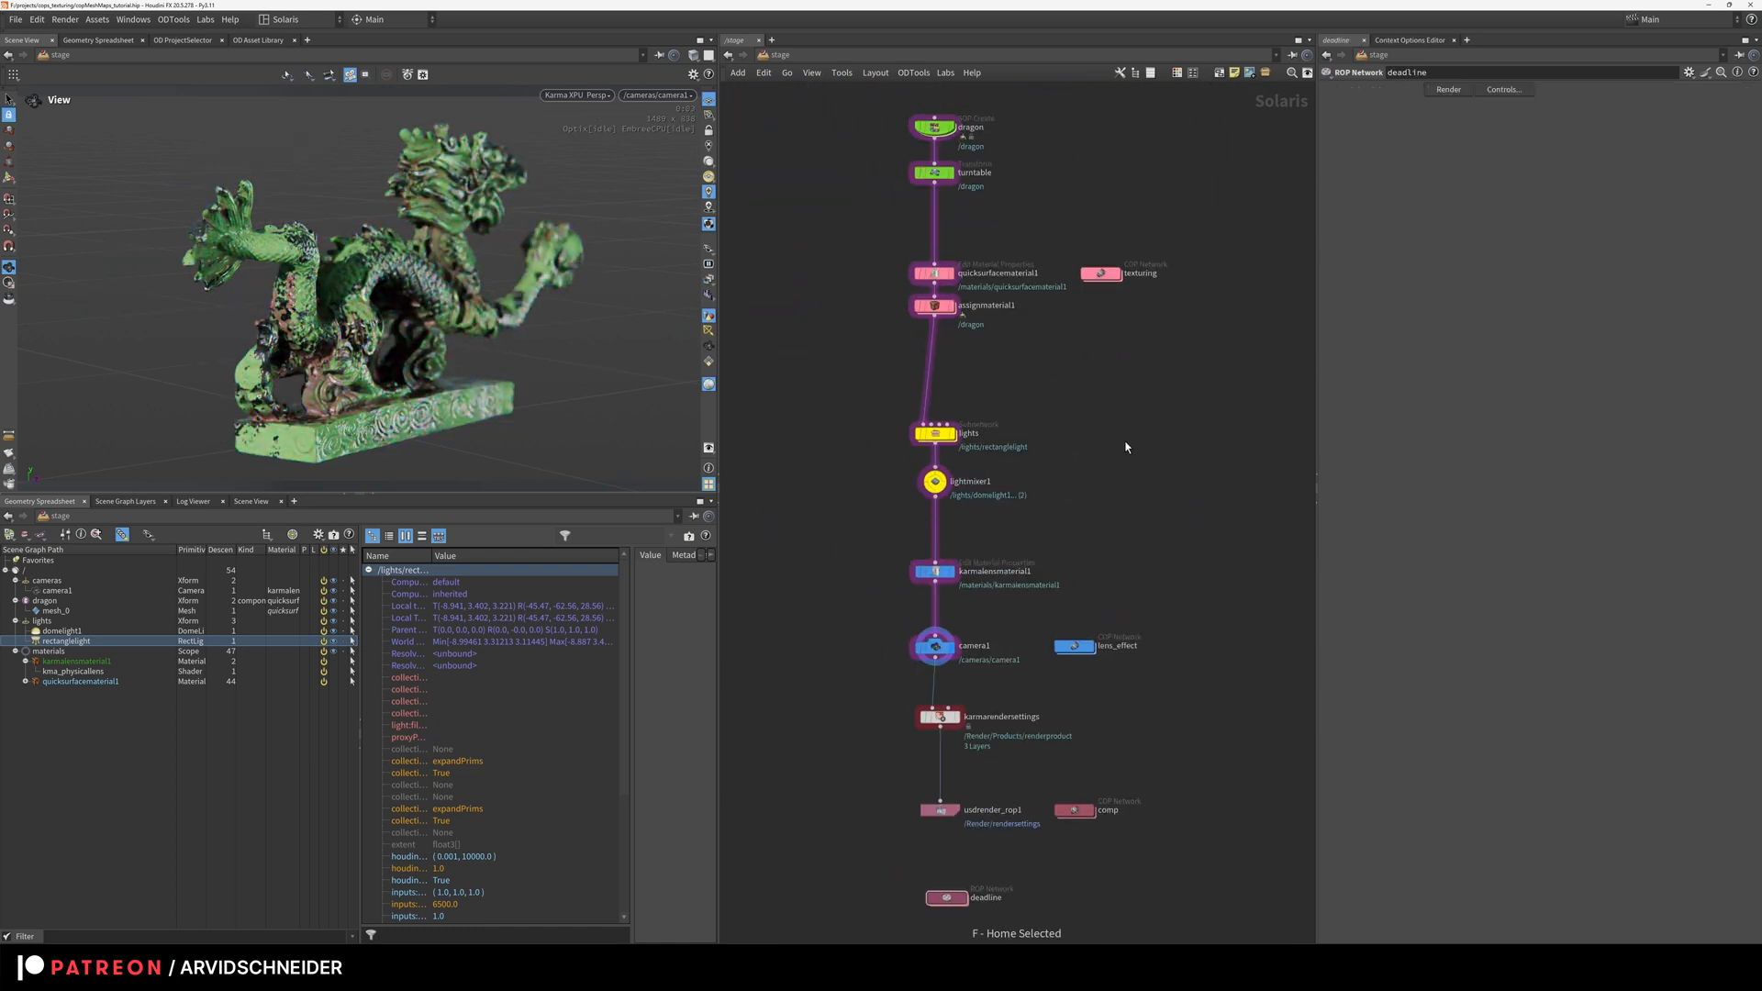
{"action": "mouse_move", "coordinate": [1118, 367]}
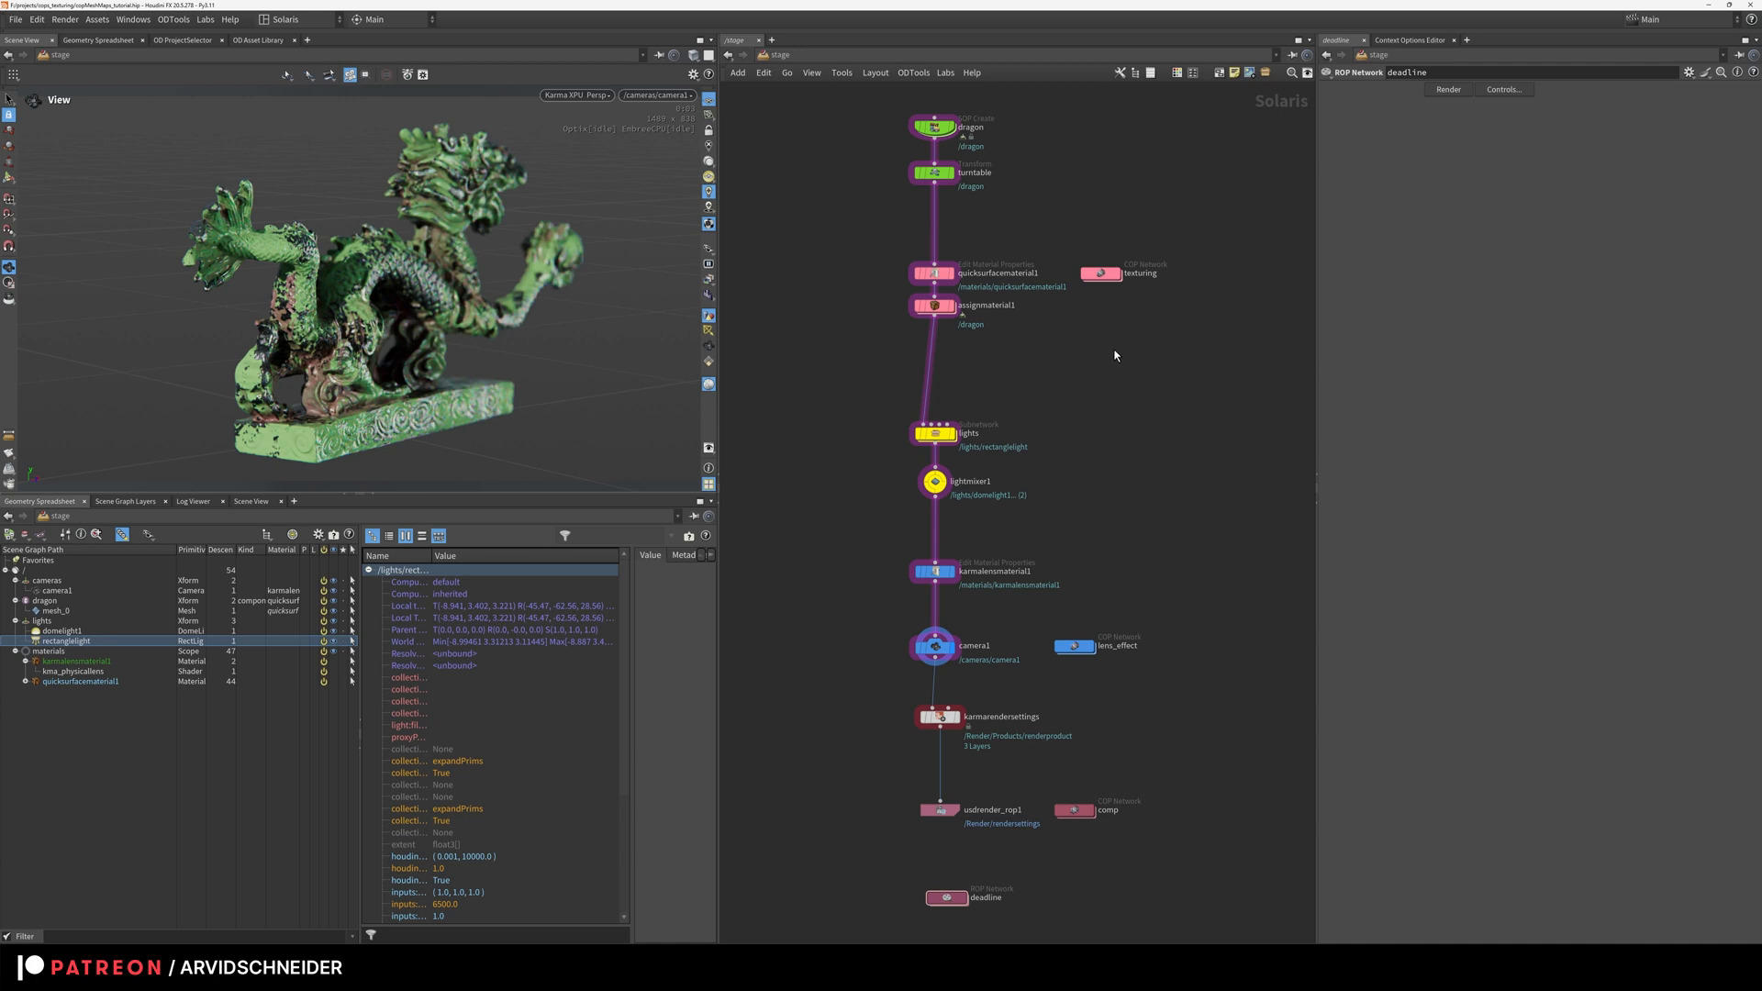
{"action": "mouse_move", "coordinate": [1114, 362]}
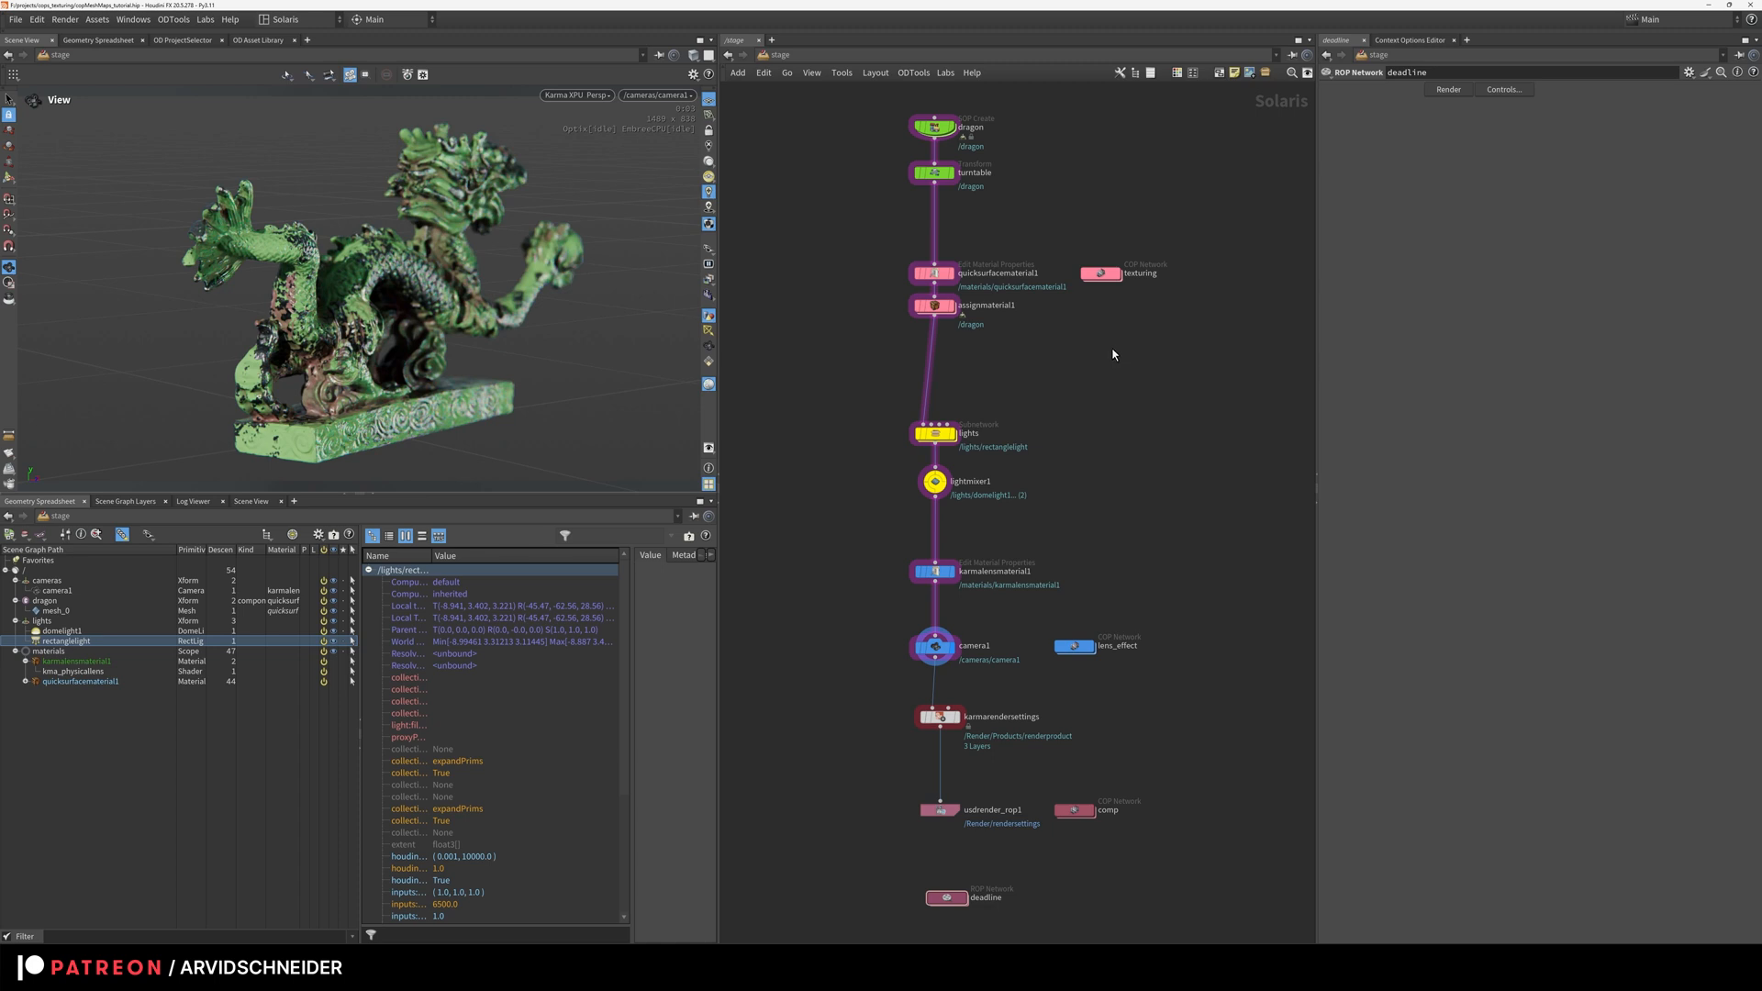
{"action": "mouse_move", "coordinate": [948, 453]}
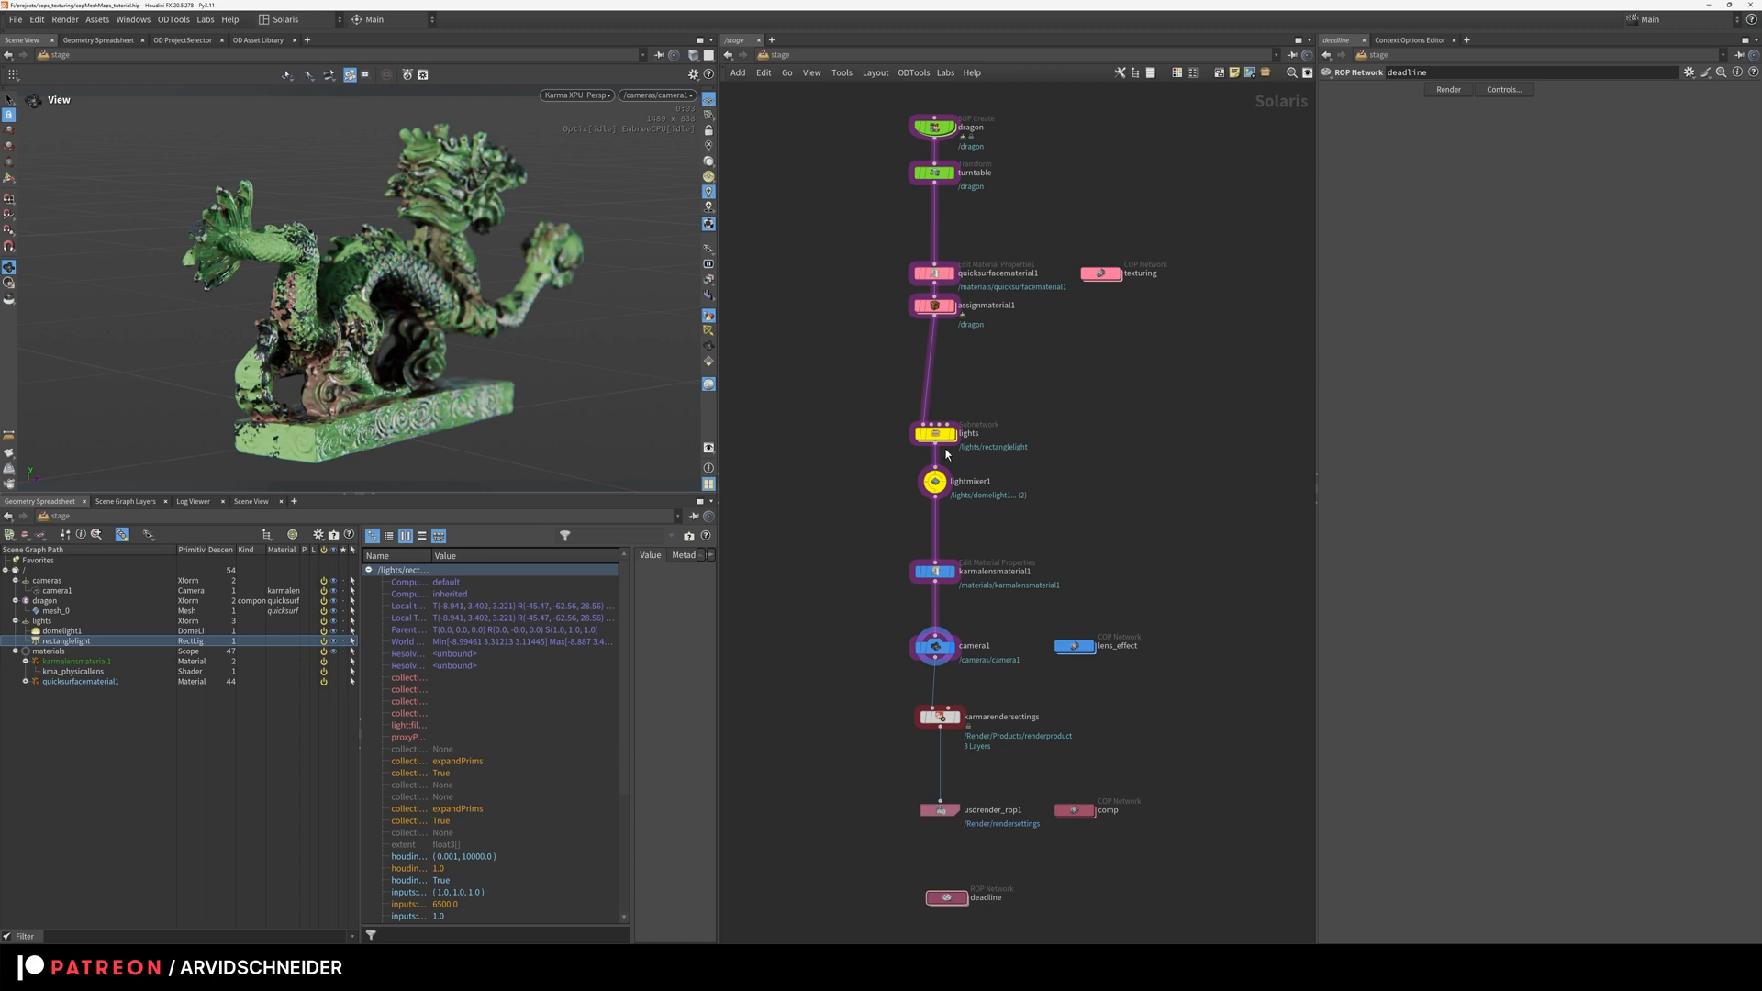